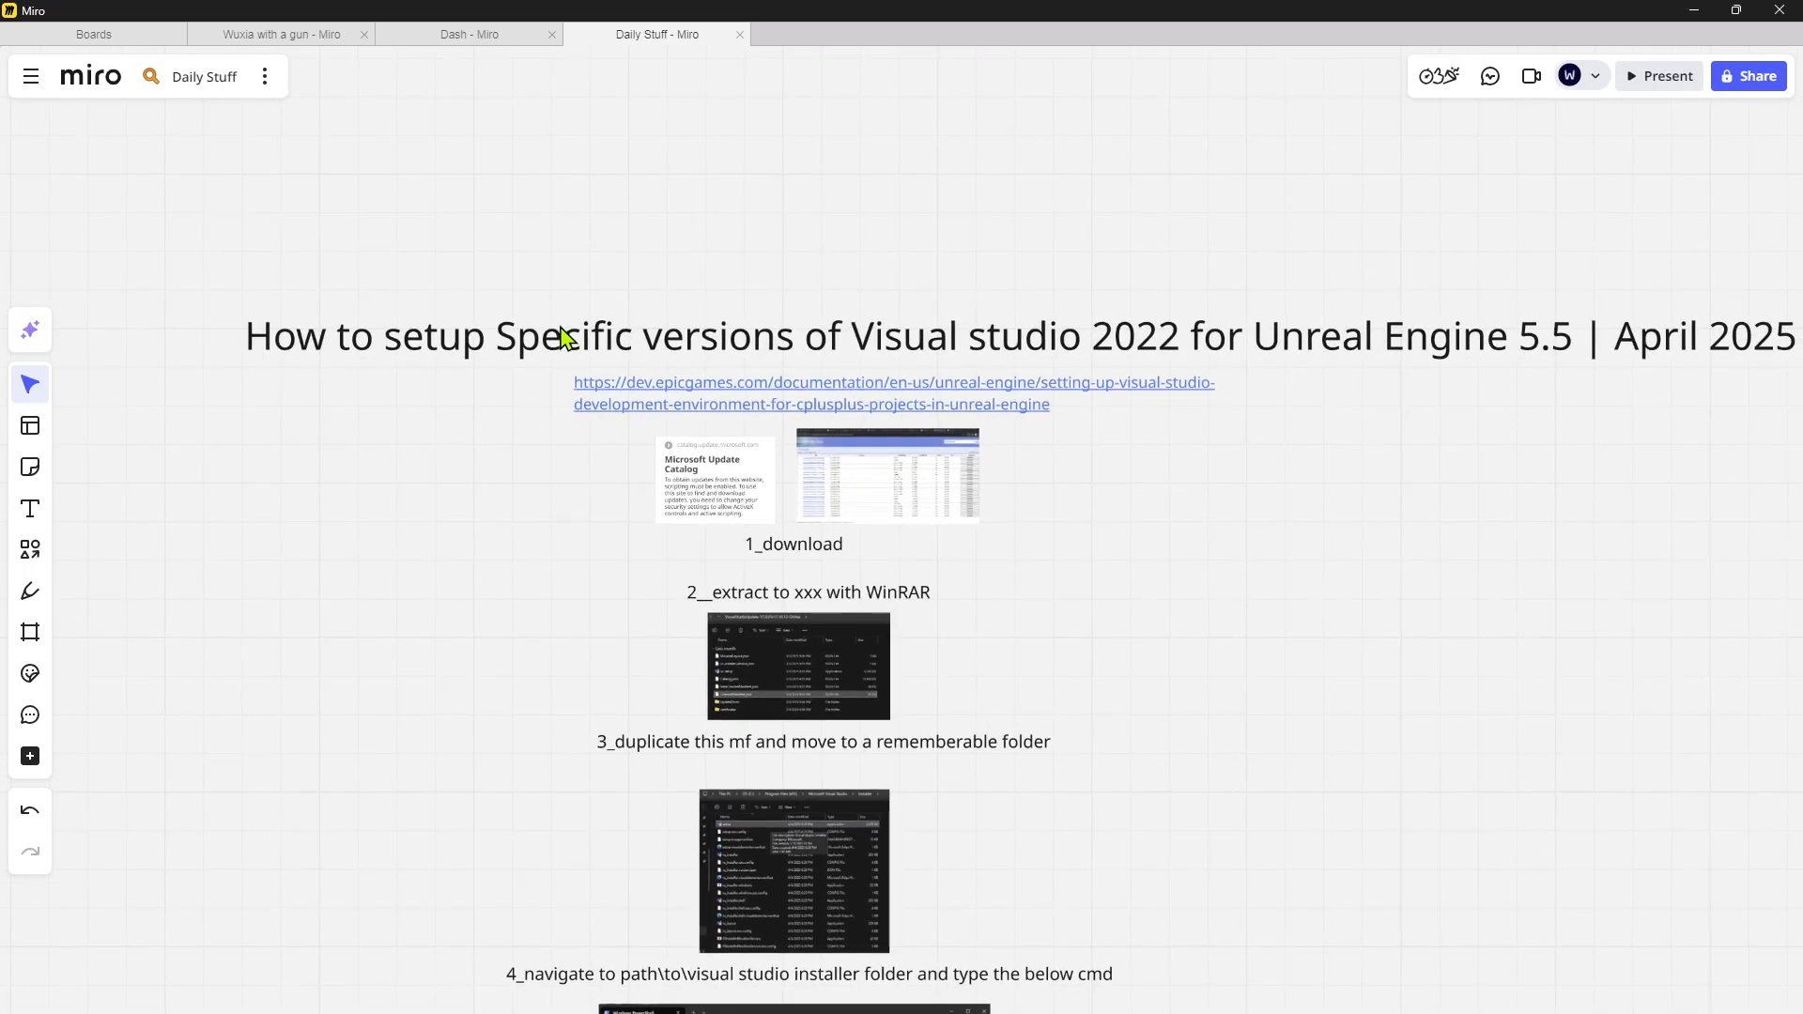
mouse_move(980, 326)
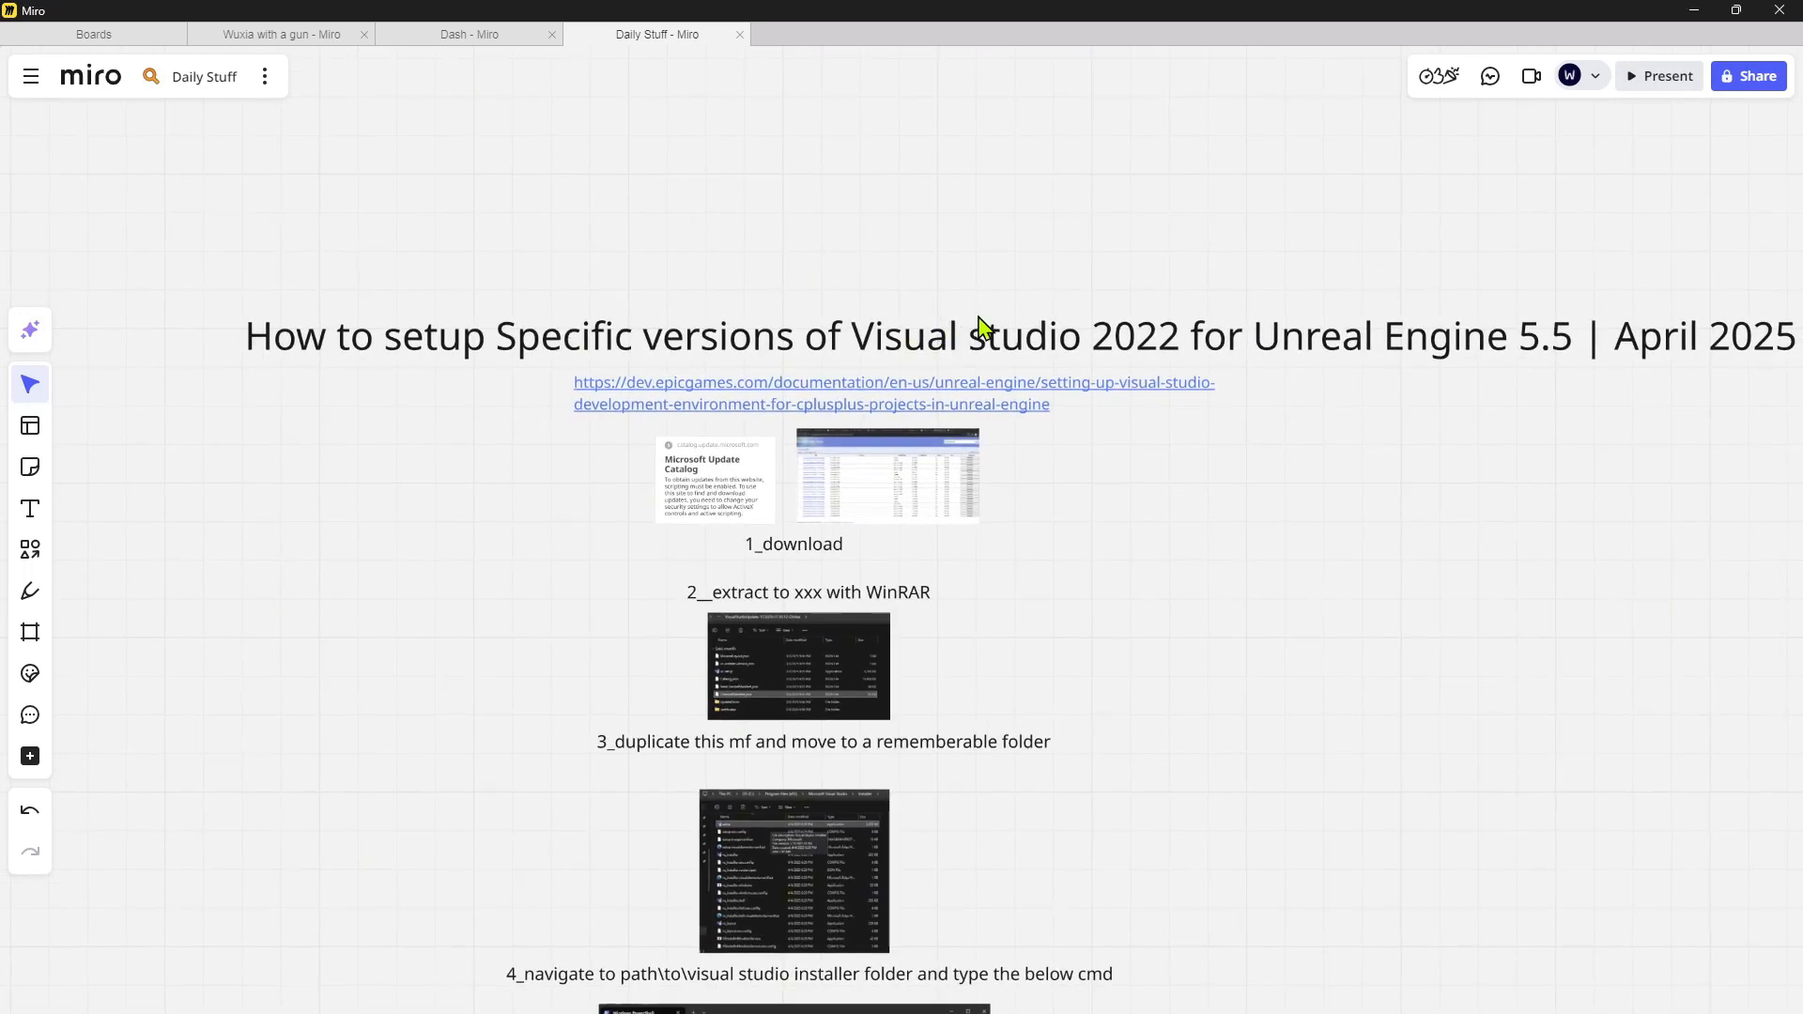
mouse_move(1156, 351)
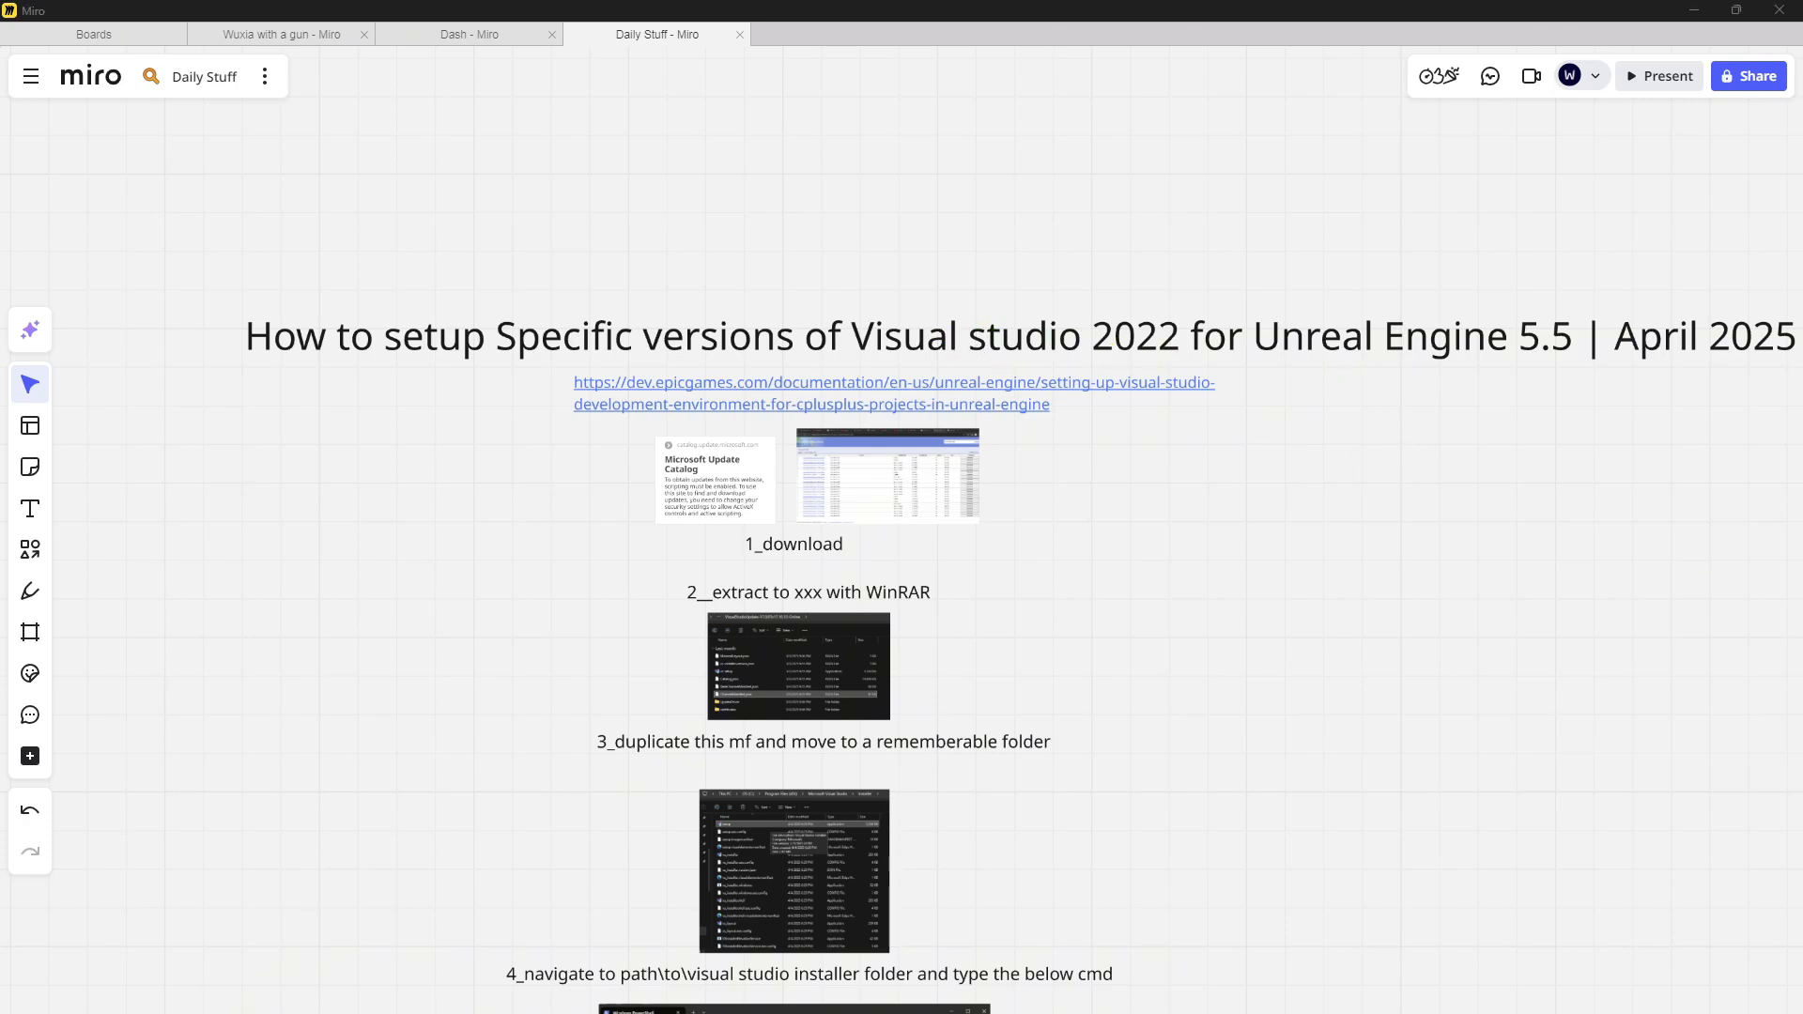
Open Epic's Setting Up Visual Studio page and find 17.10 recommended for UE 5.5.
left_click(894, 394)
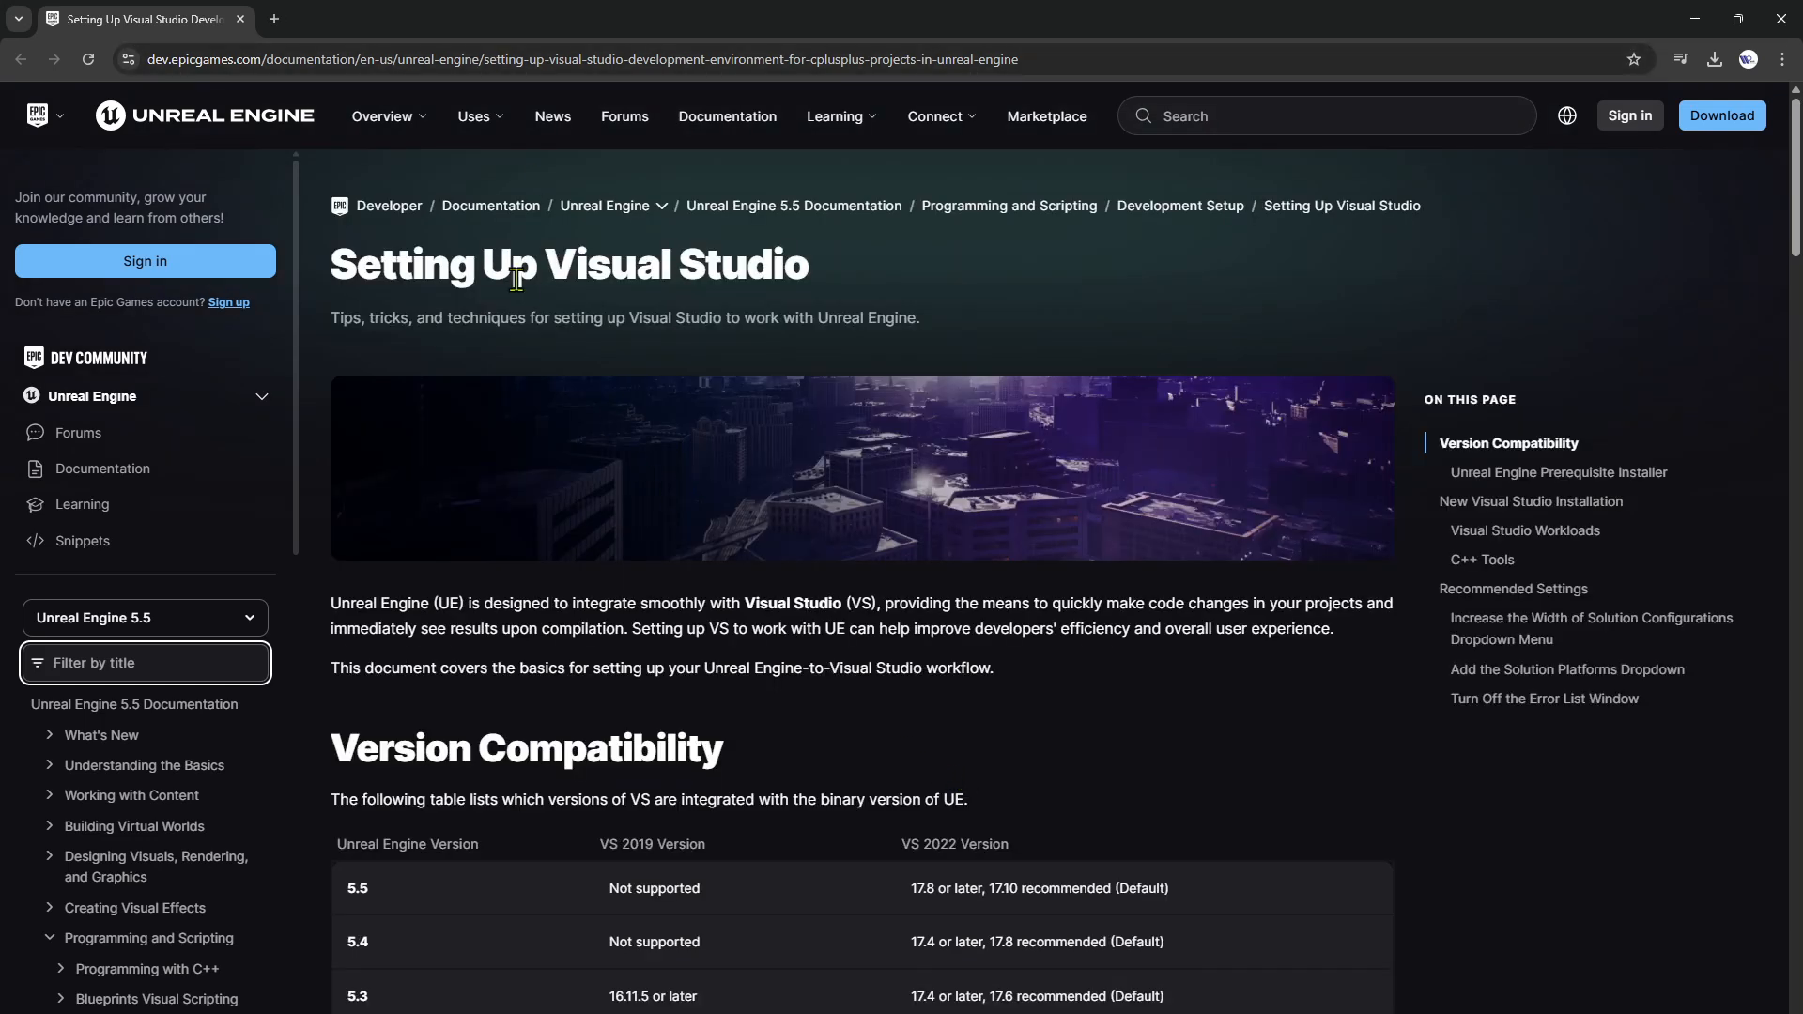
scroll("down", 3)
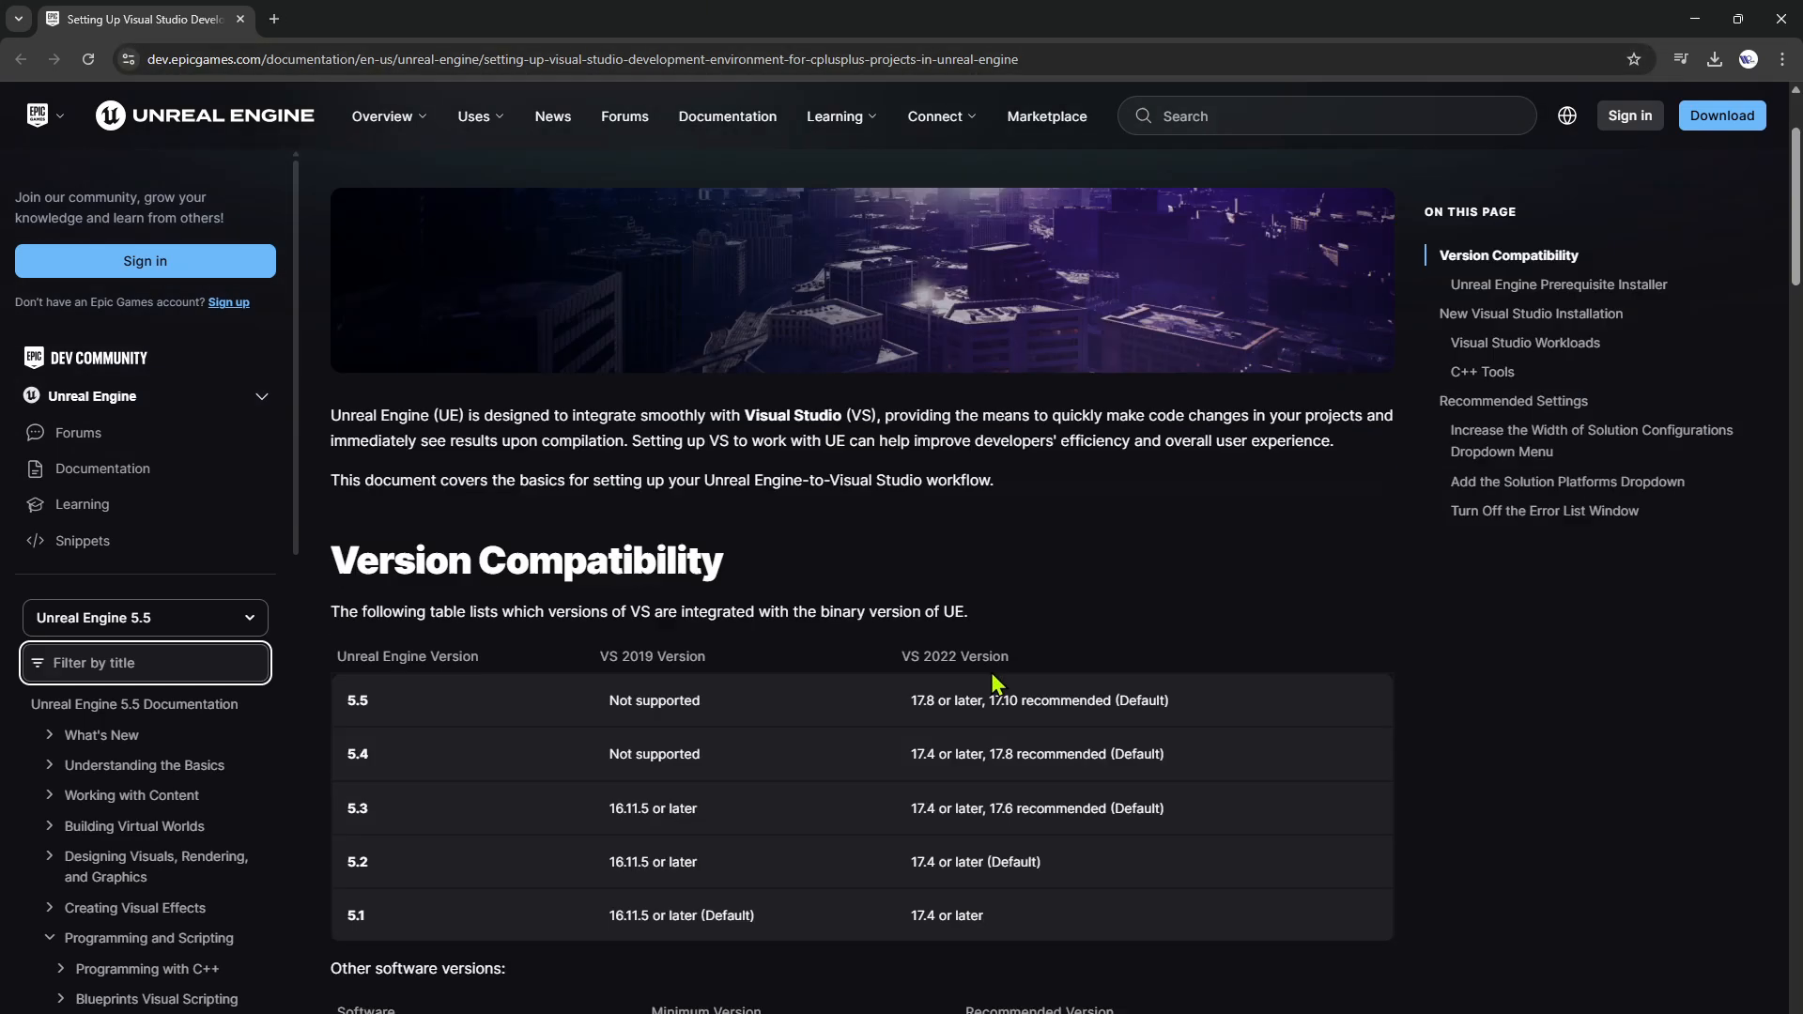
scroll("down", 3)
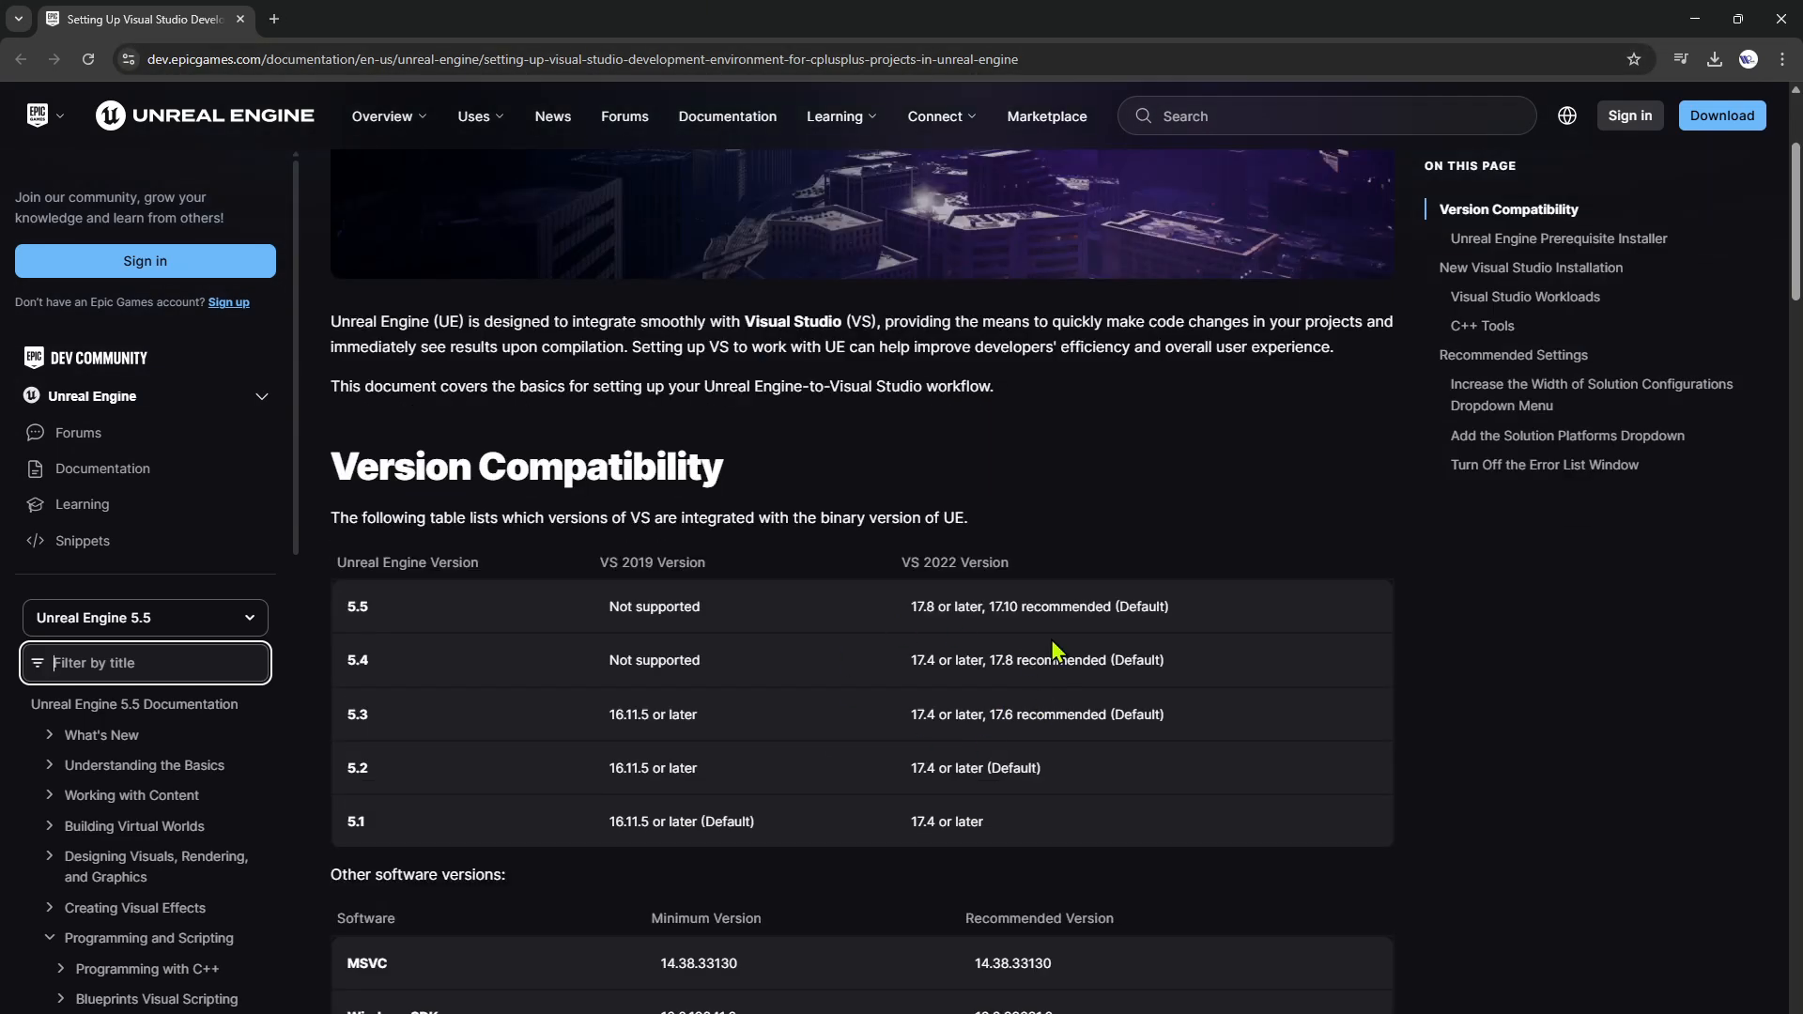
mouse_move(1044, 665)
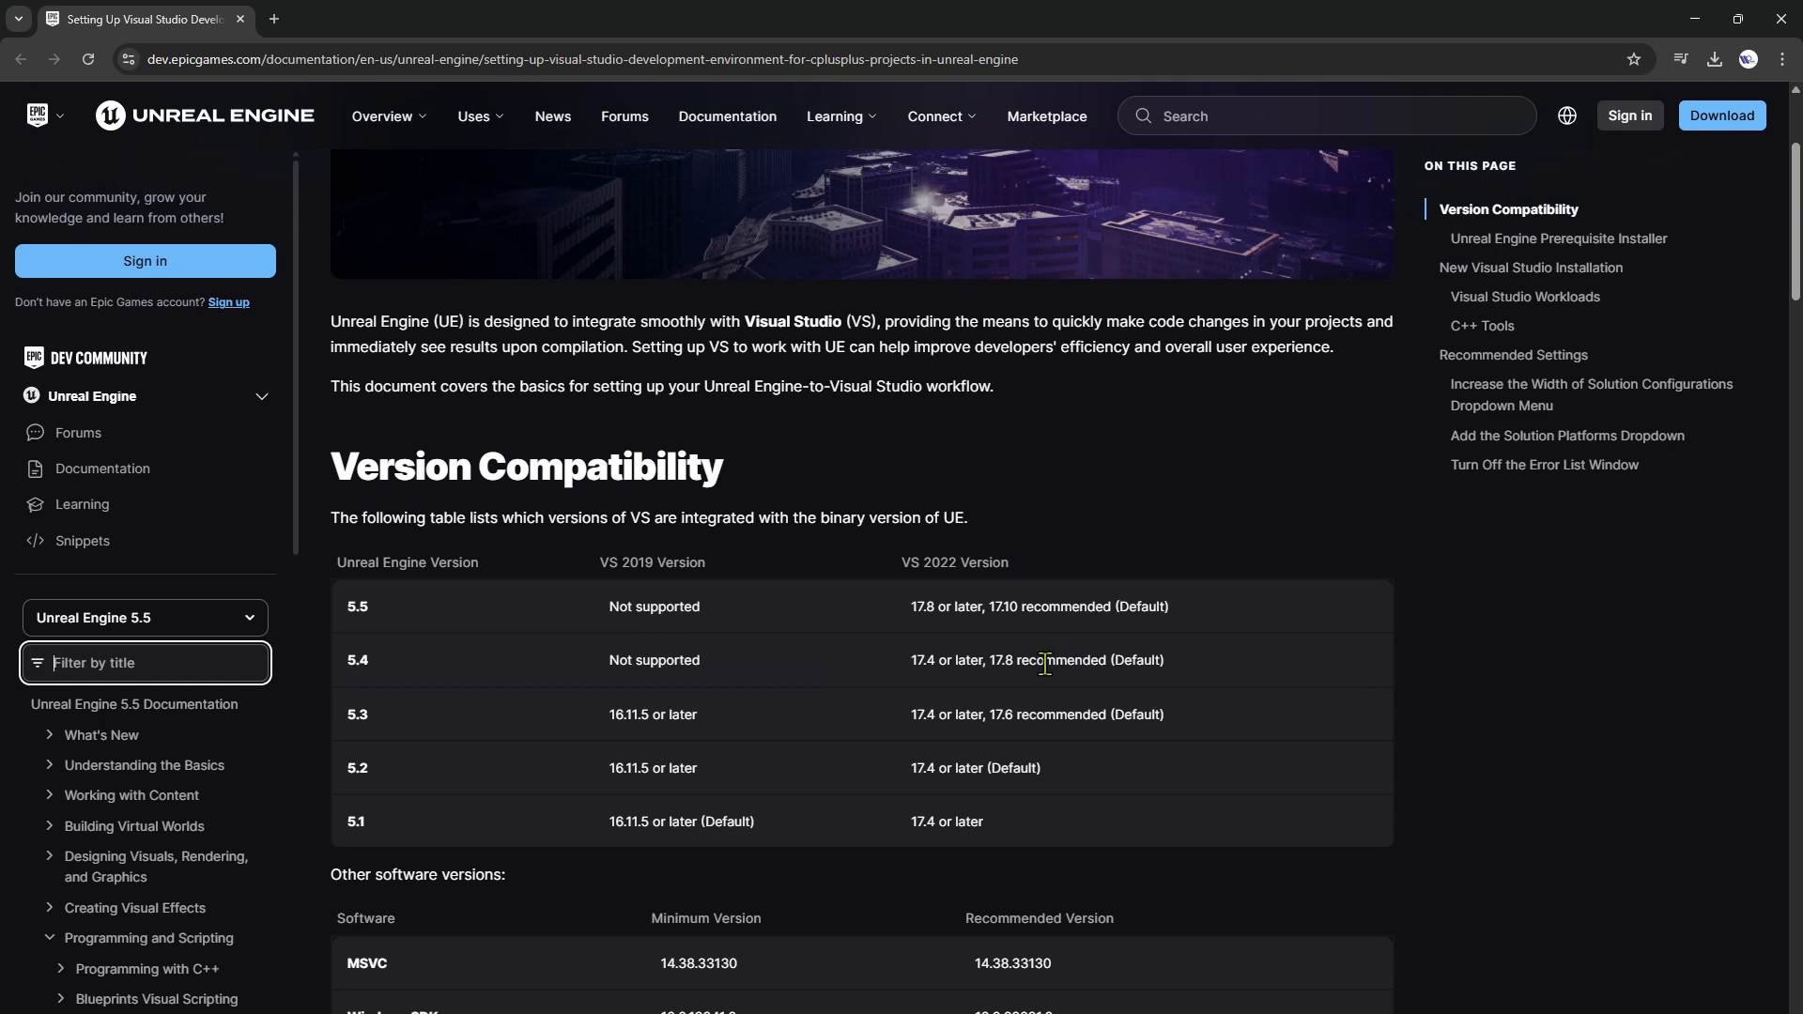
mouse_move(993, 608)
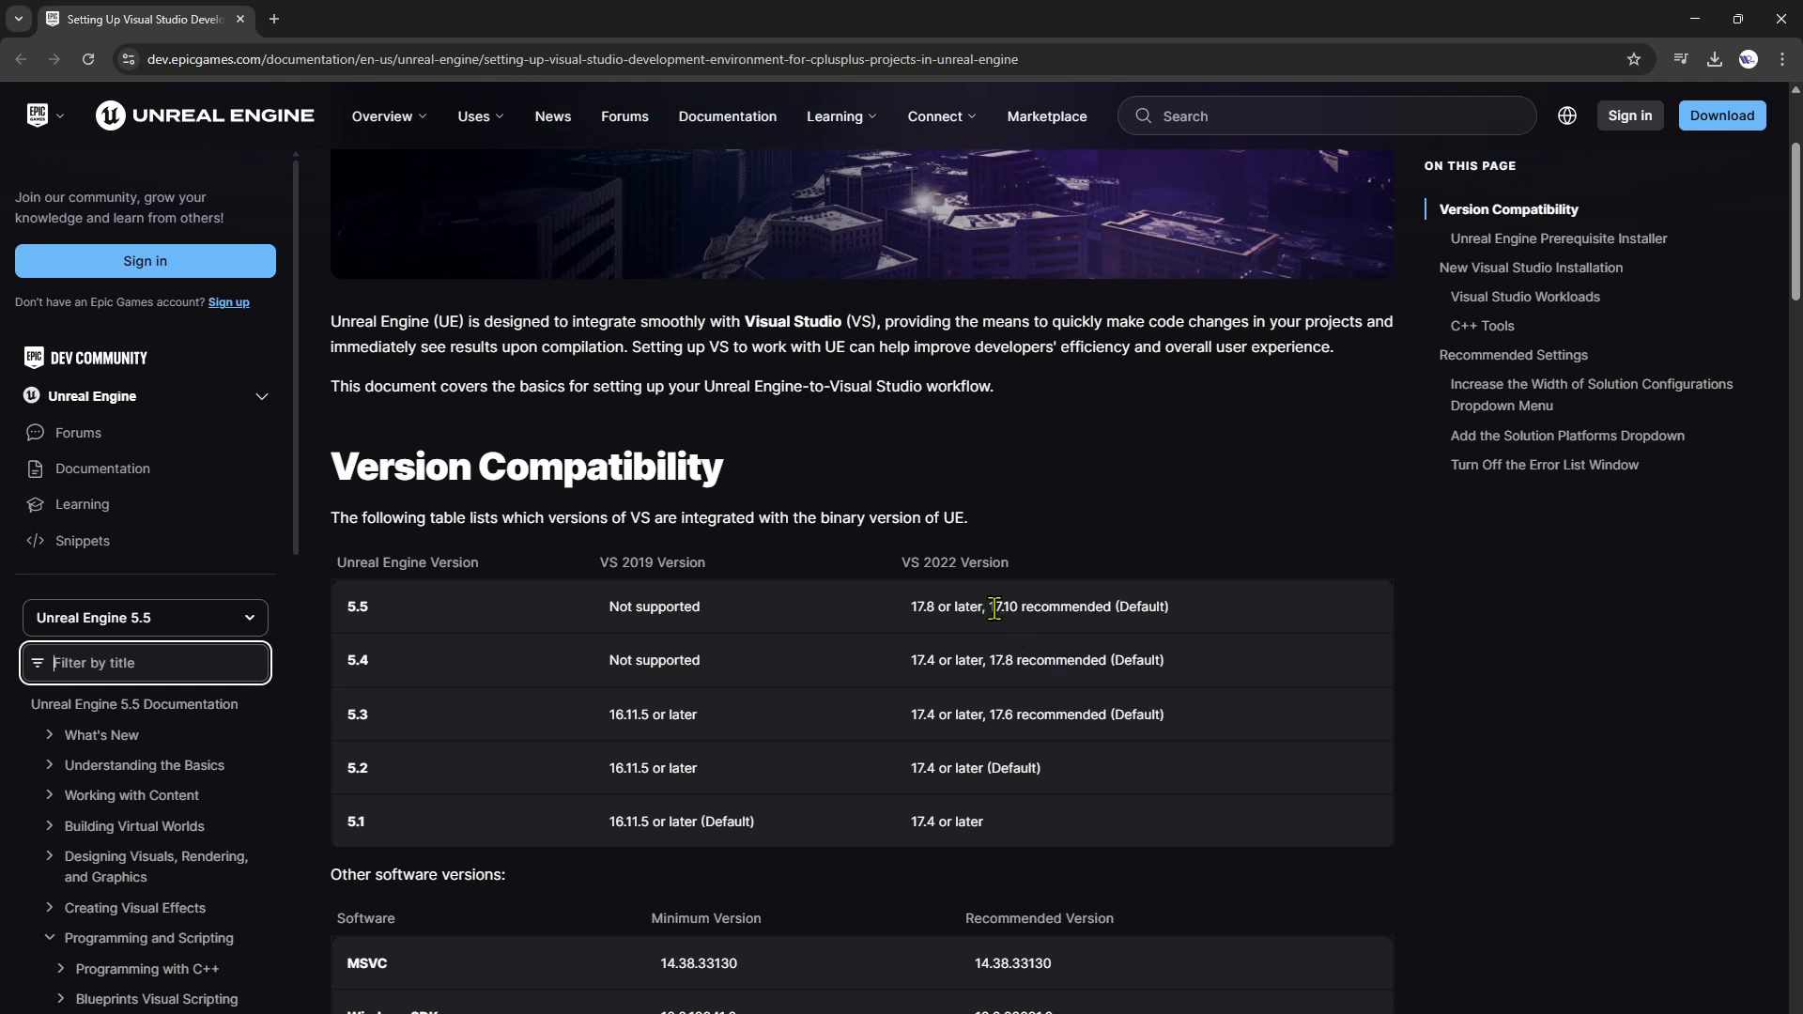
double_click(1005, 606)
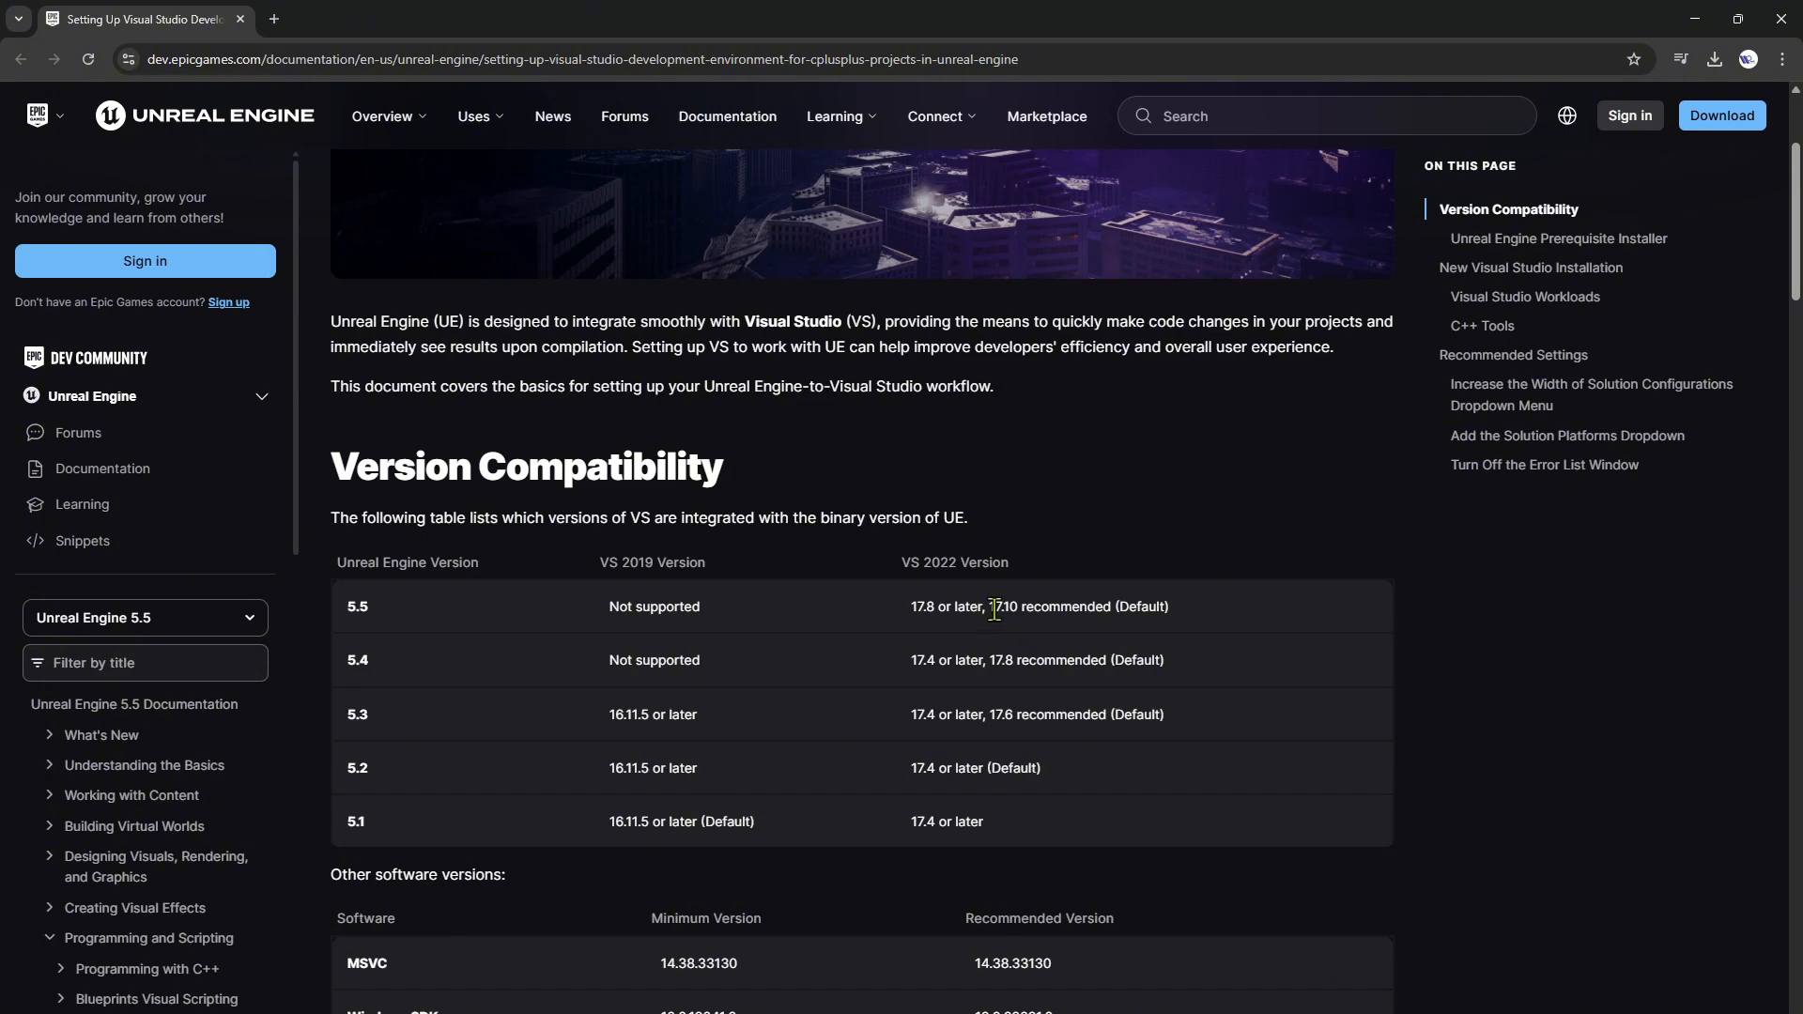
mouse_move(1016, 609)
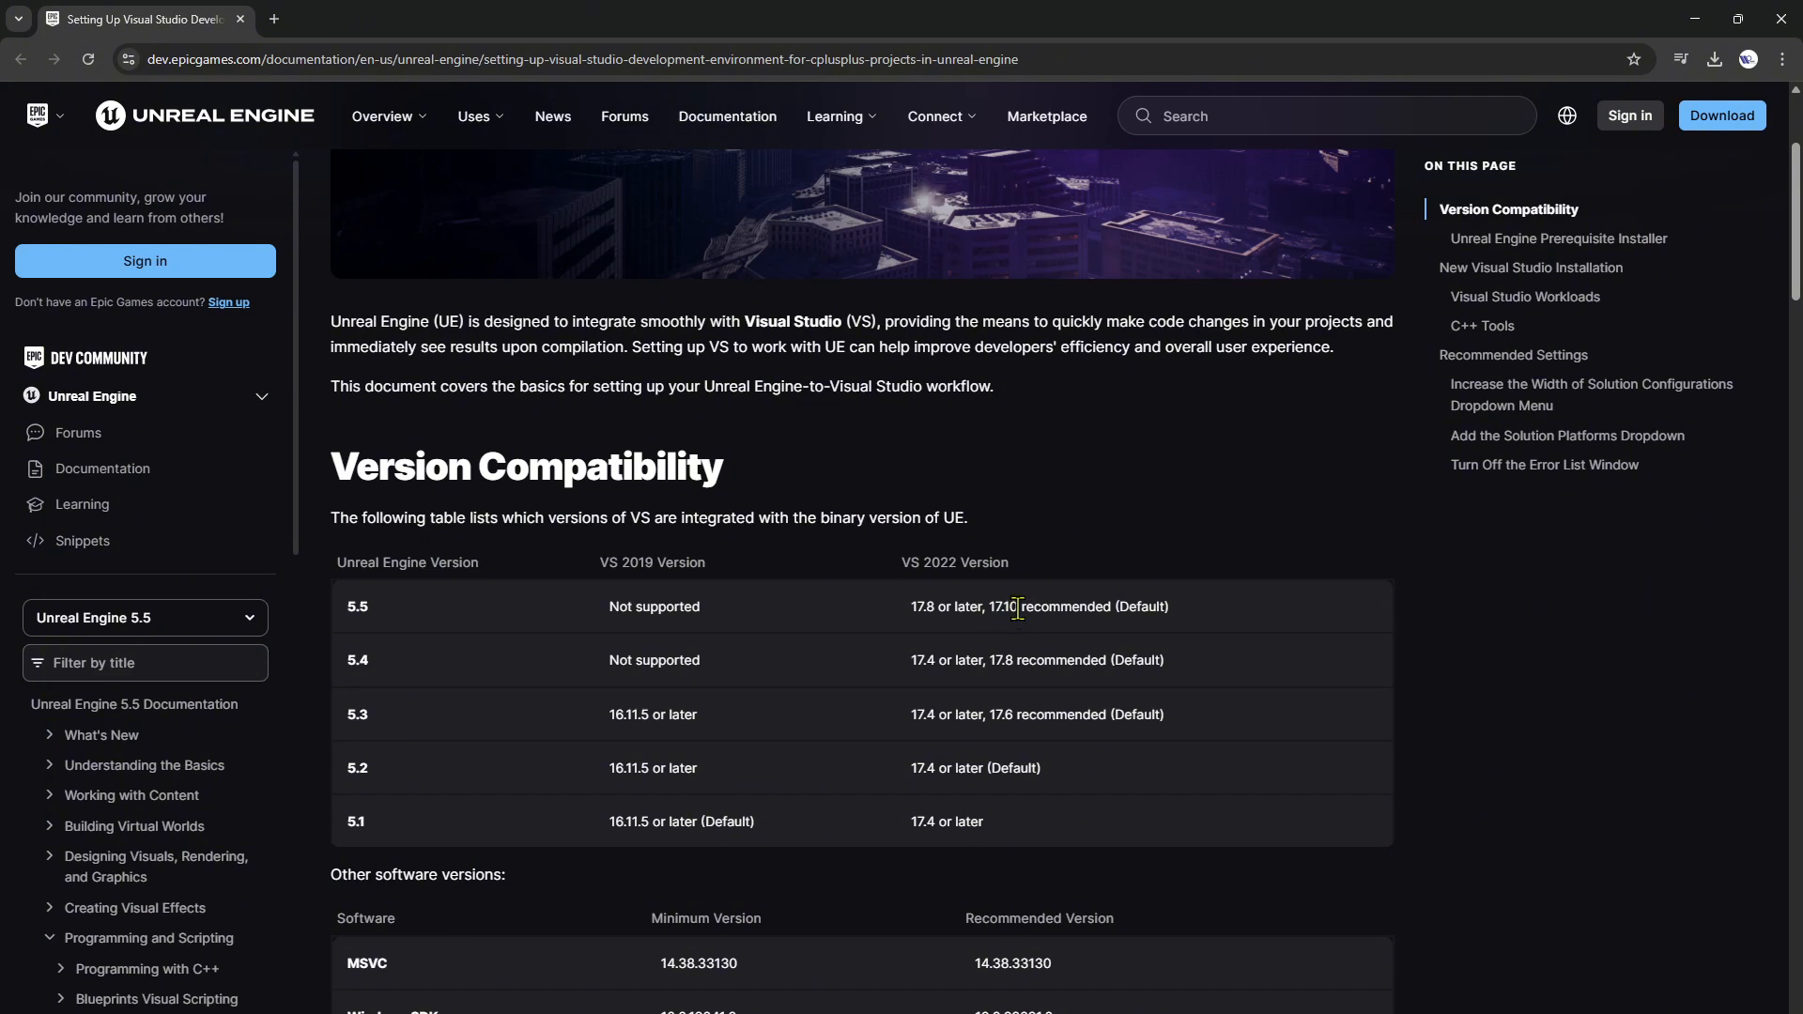
mouse_move(1158, 660)
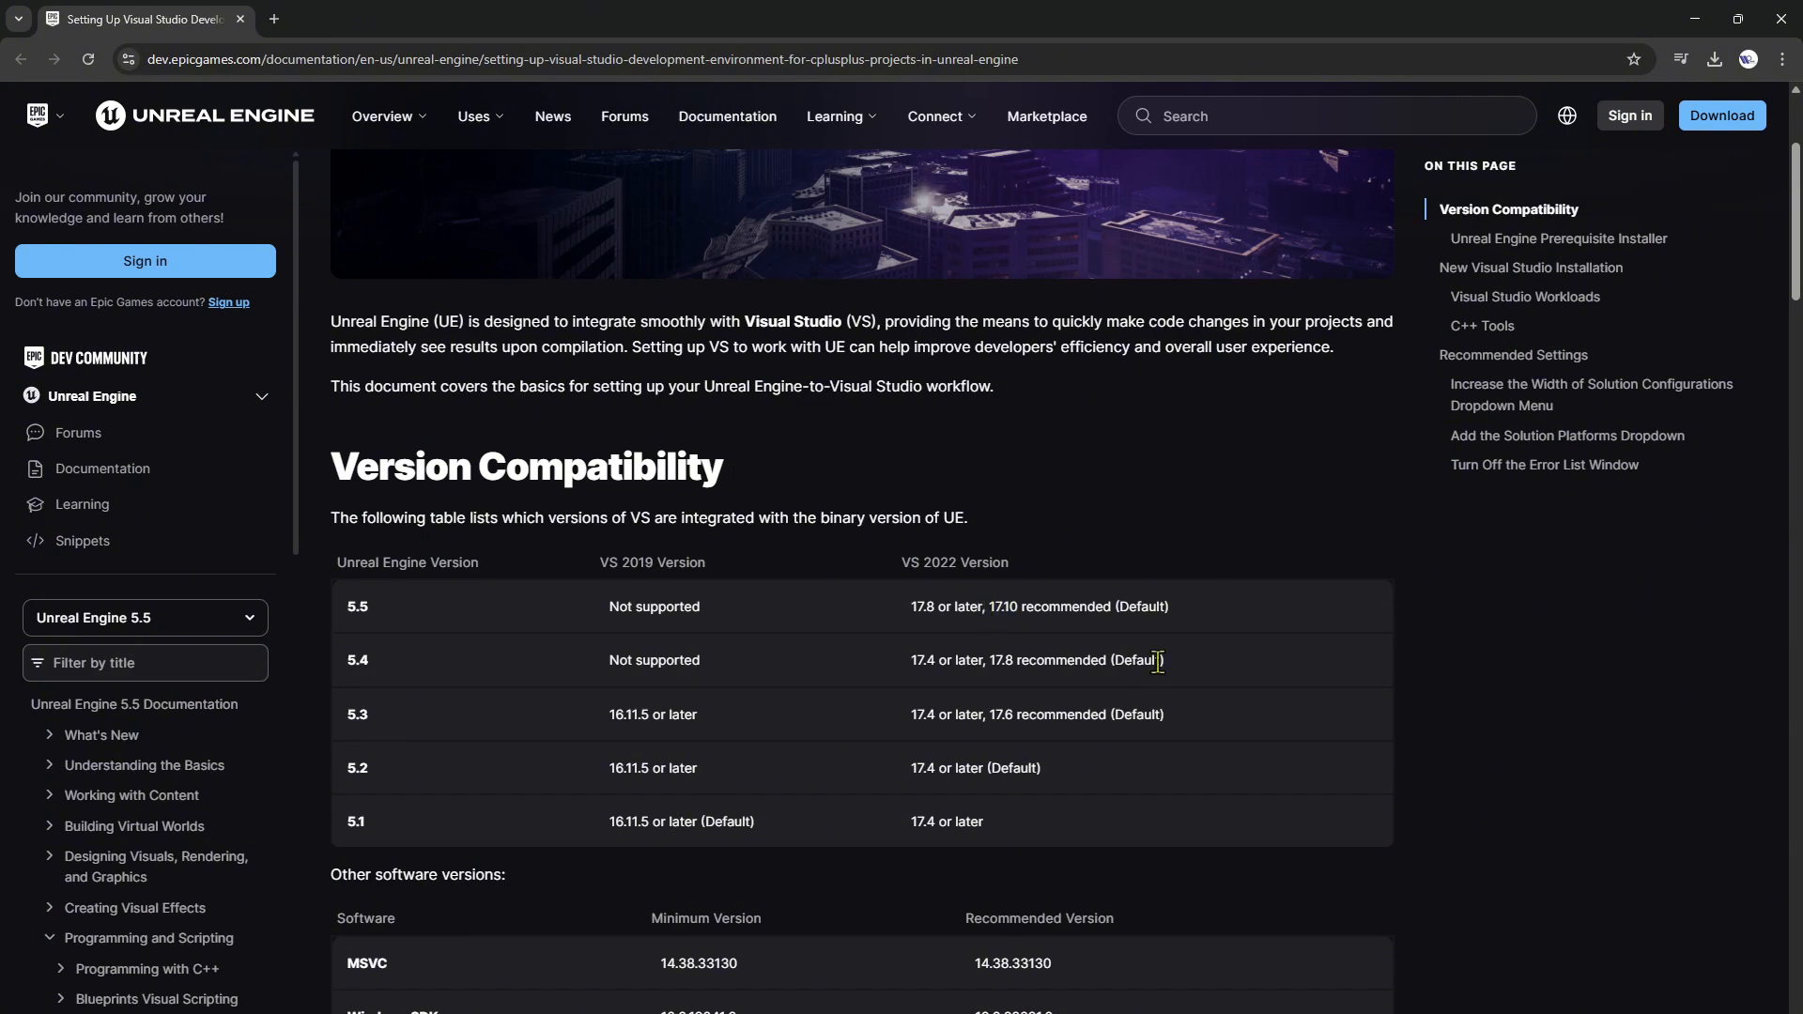
mouse_move(901, 624)
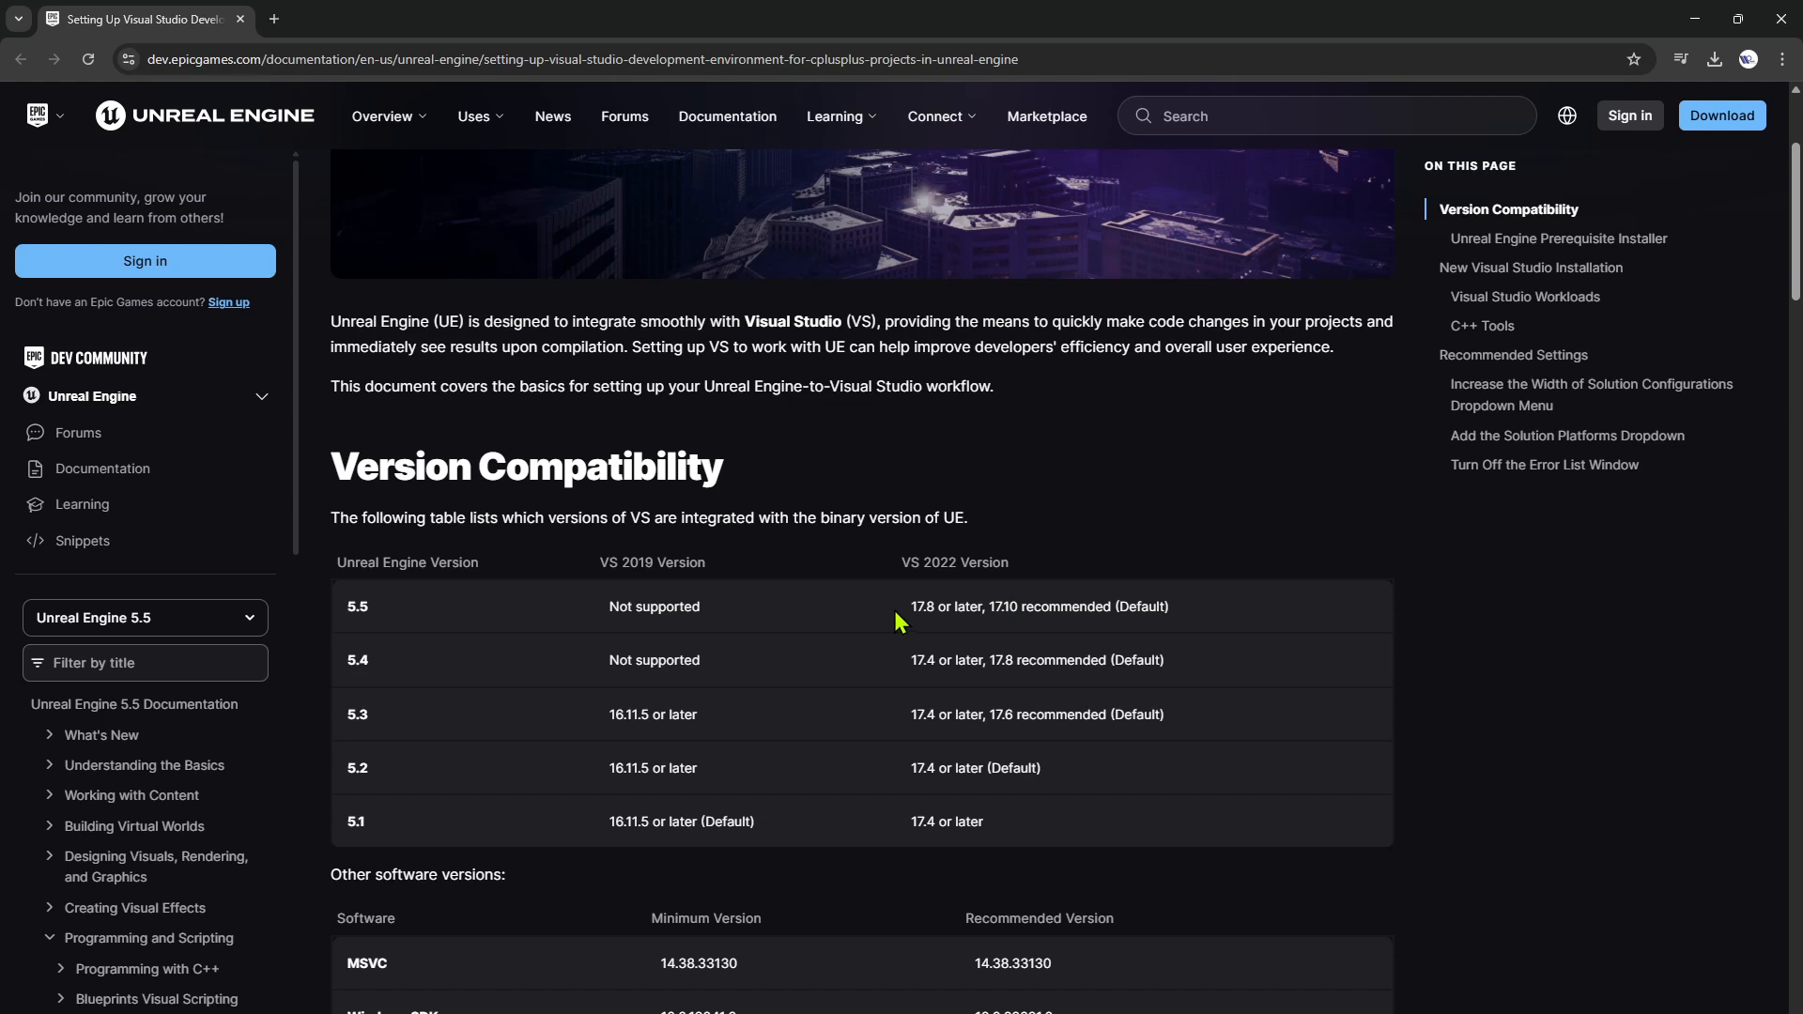
mouse_move(914, 608)
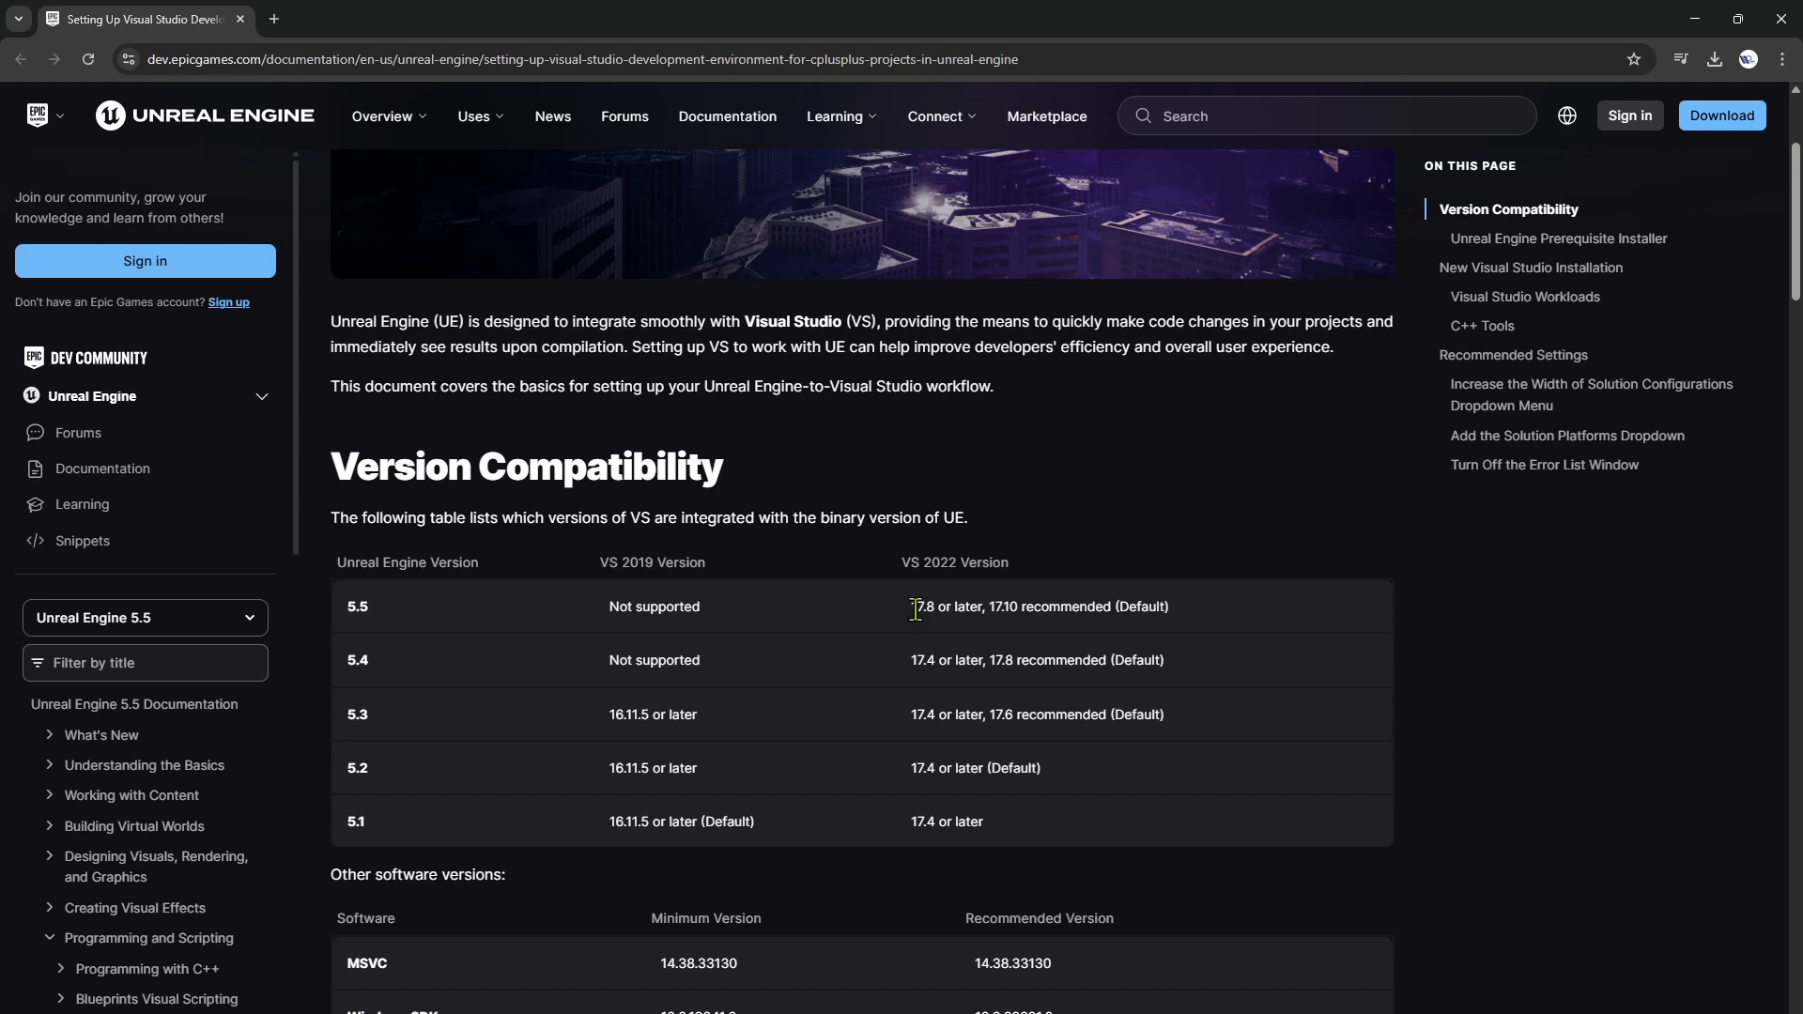
mouse_move(1009, 627)
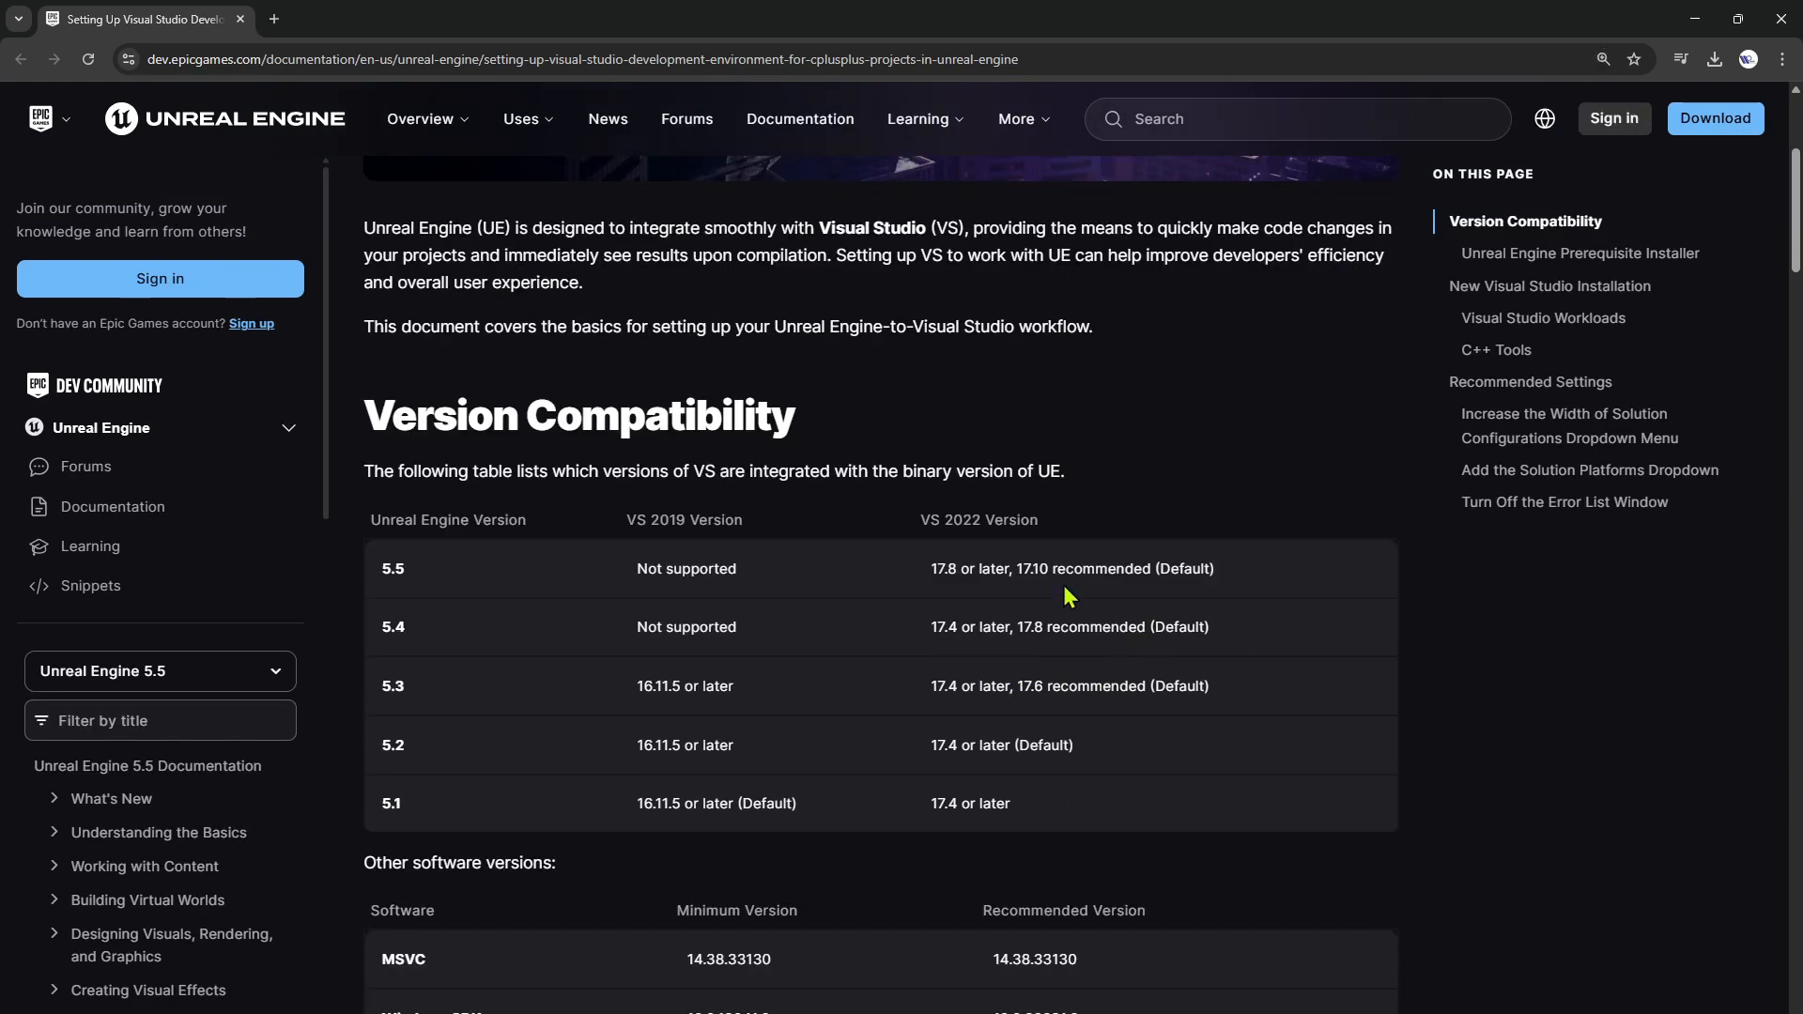
double_click(1035, 568)
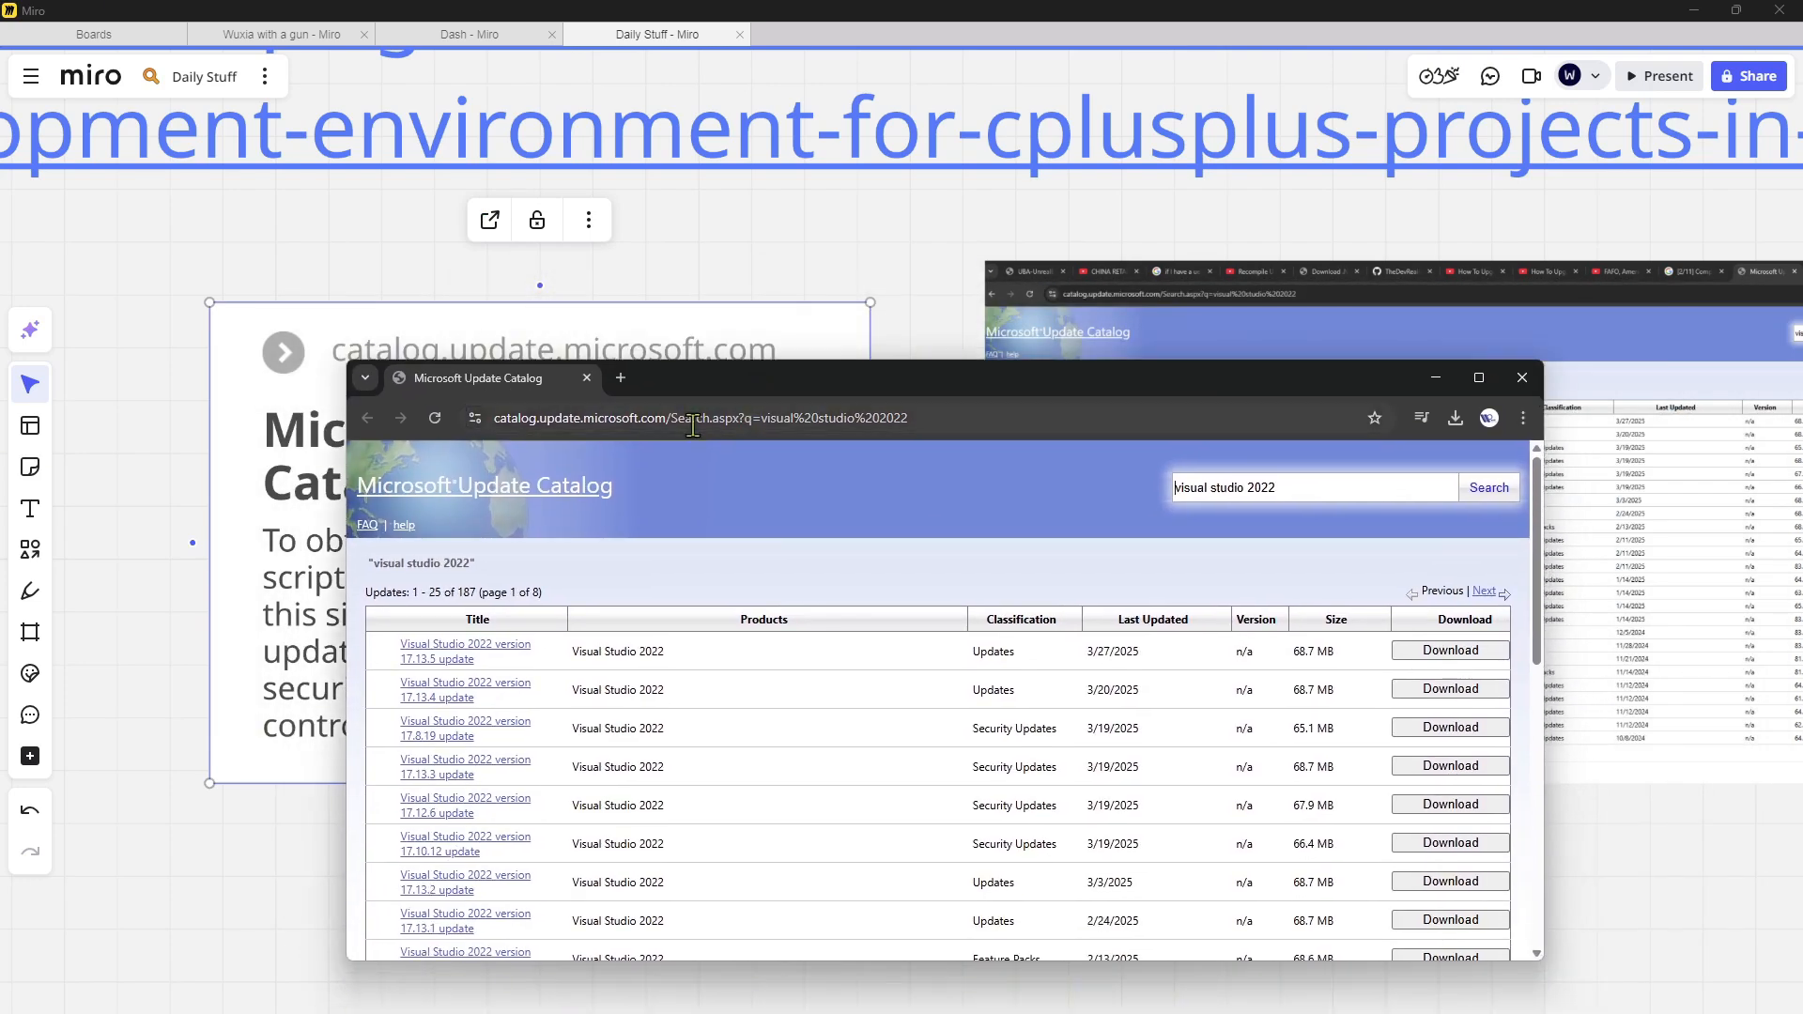
Open the Microsoft Update Catalog results for 'visual studio 2022' and find the 17.10.12 update.
left_click(1479, 377)
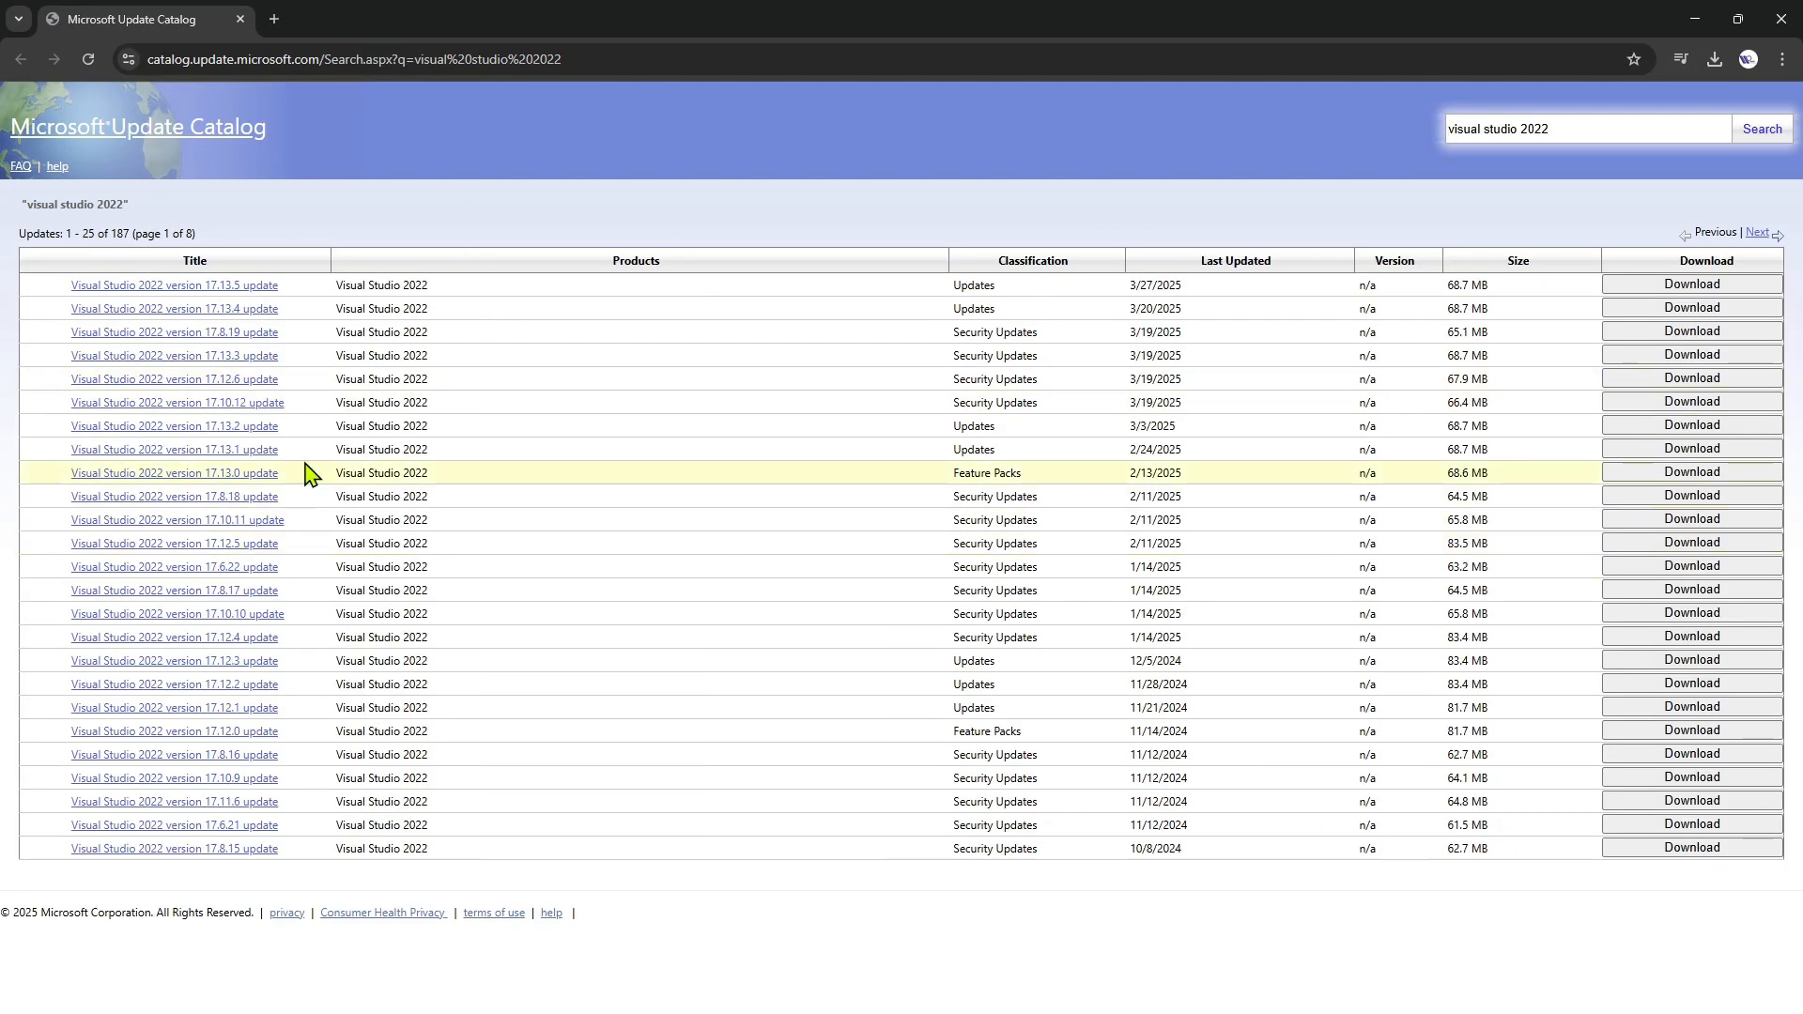
mouse_move(444, 423)
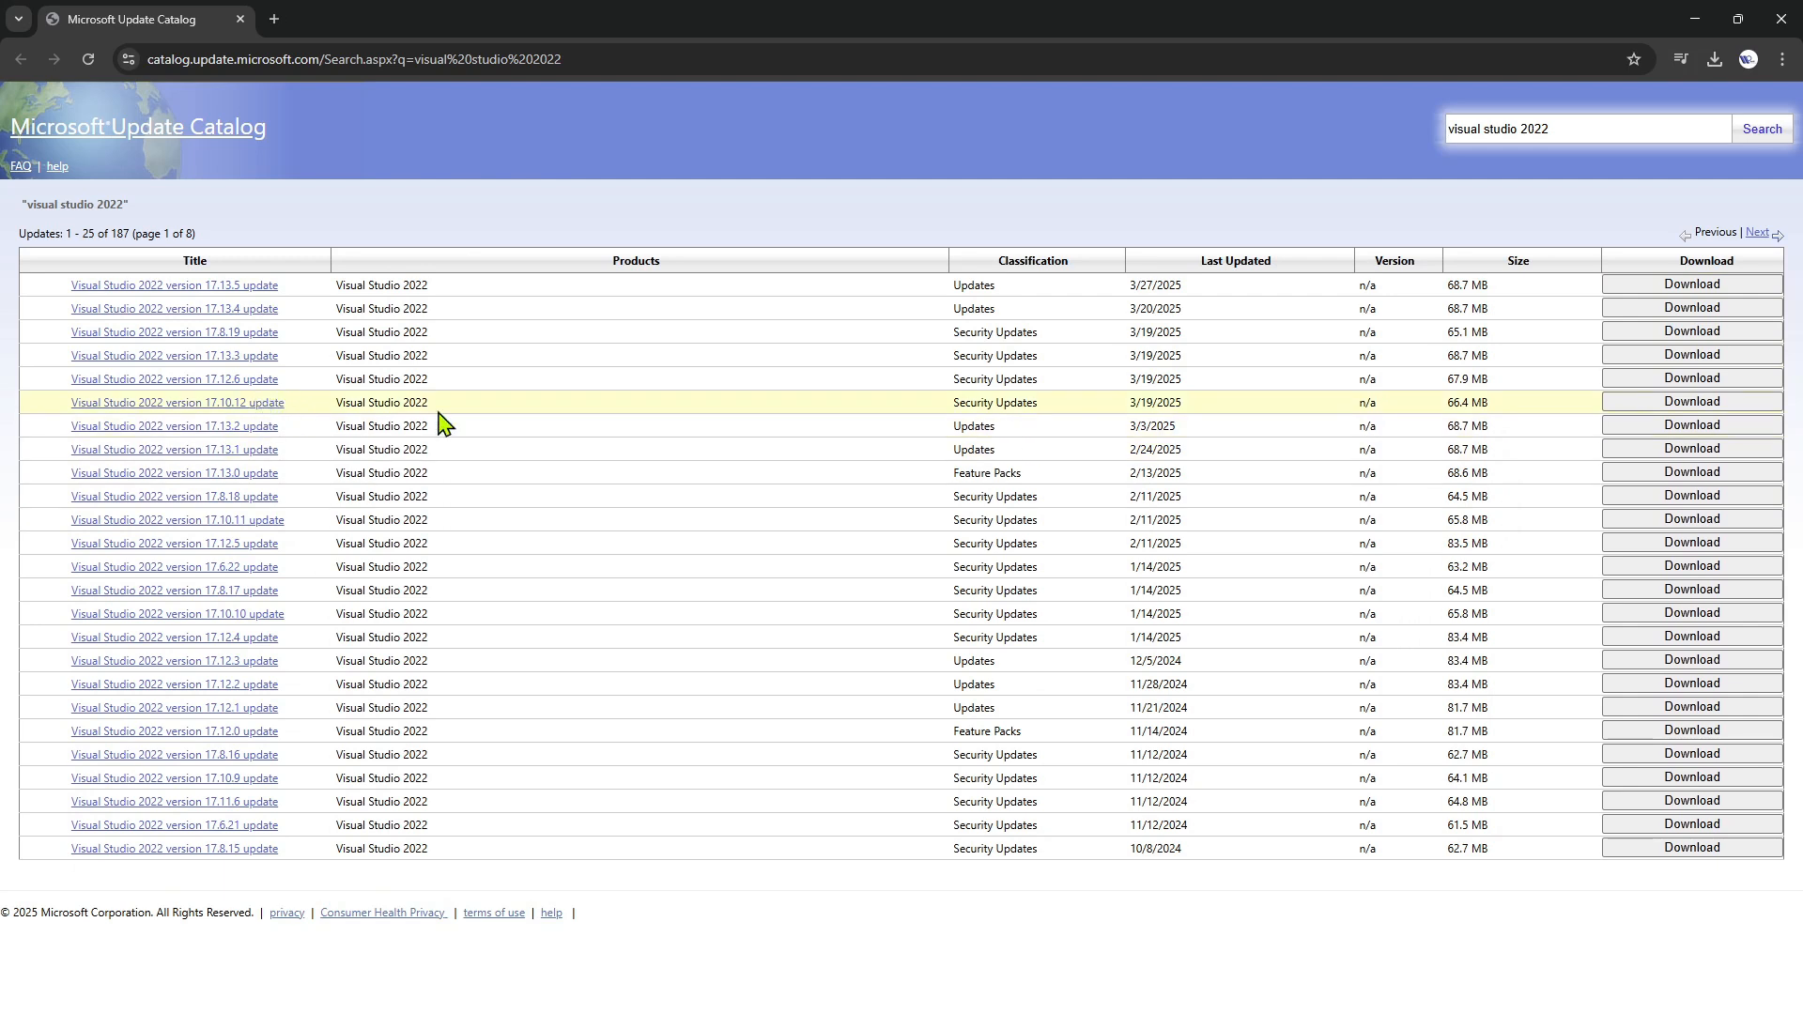
mouse_move(242, 414)
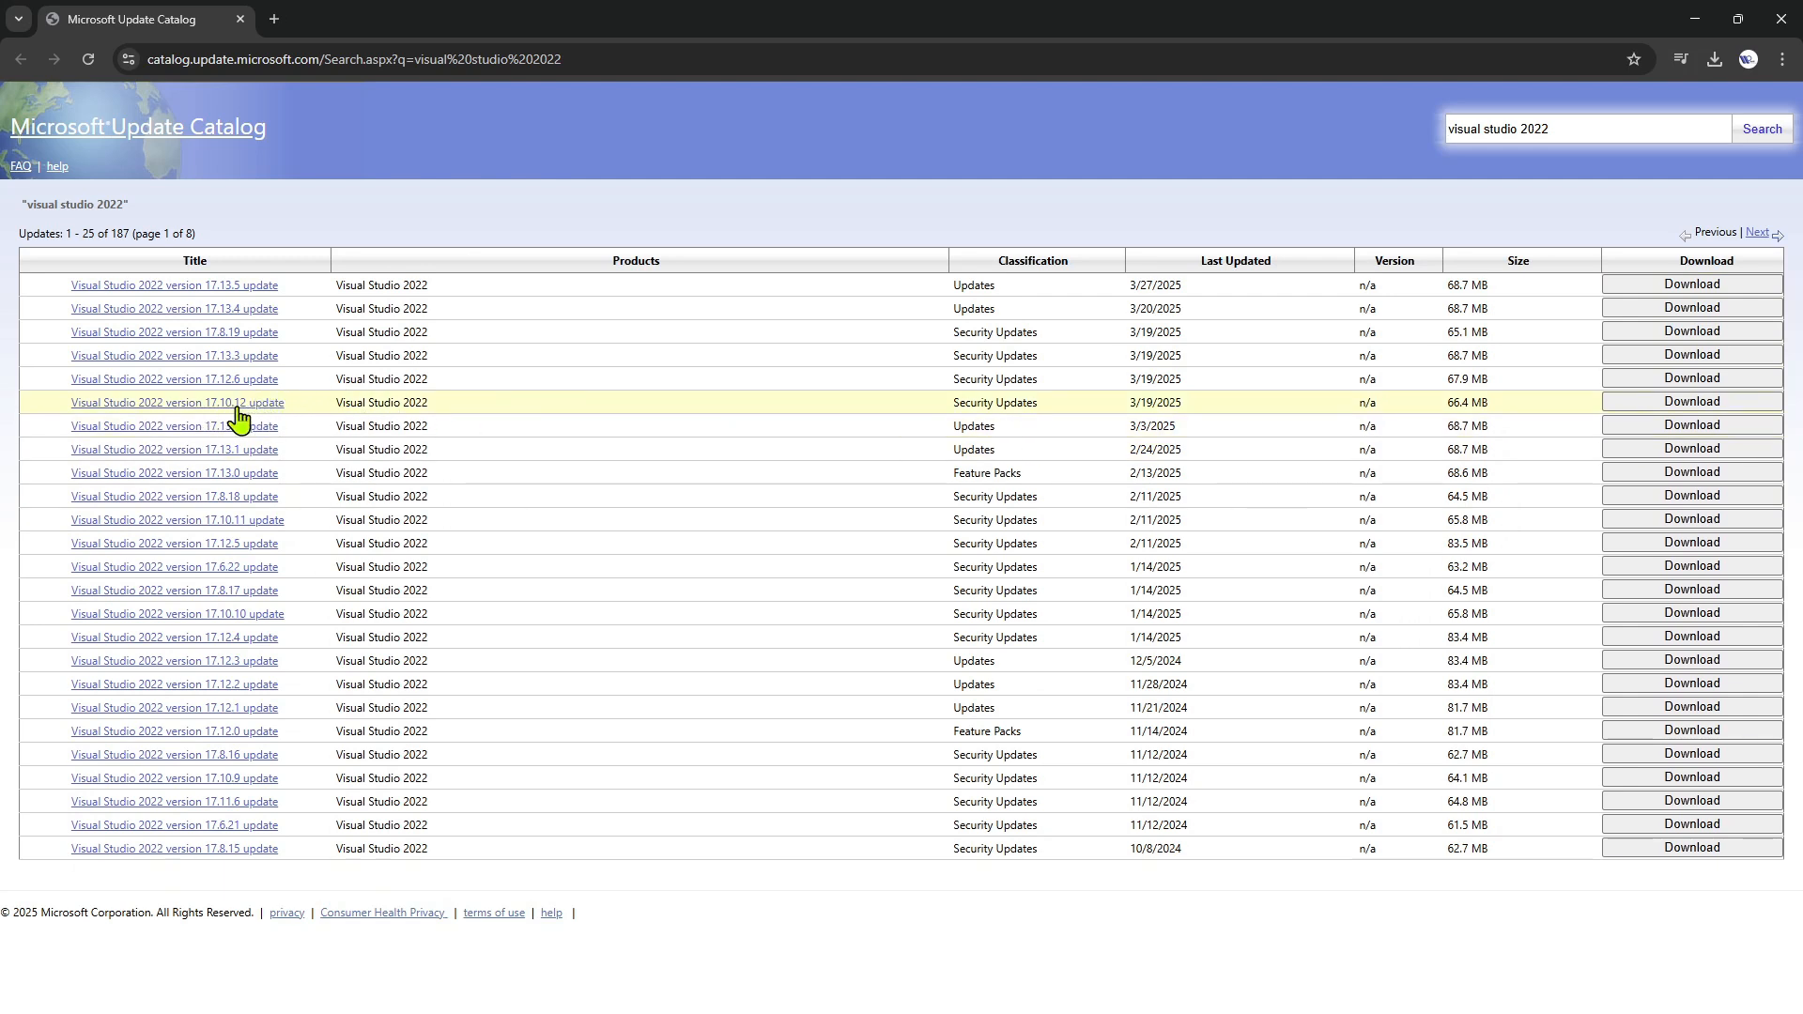
mouse_move(256, 438)
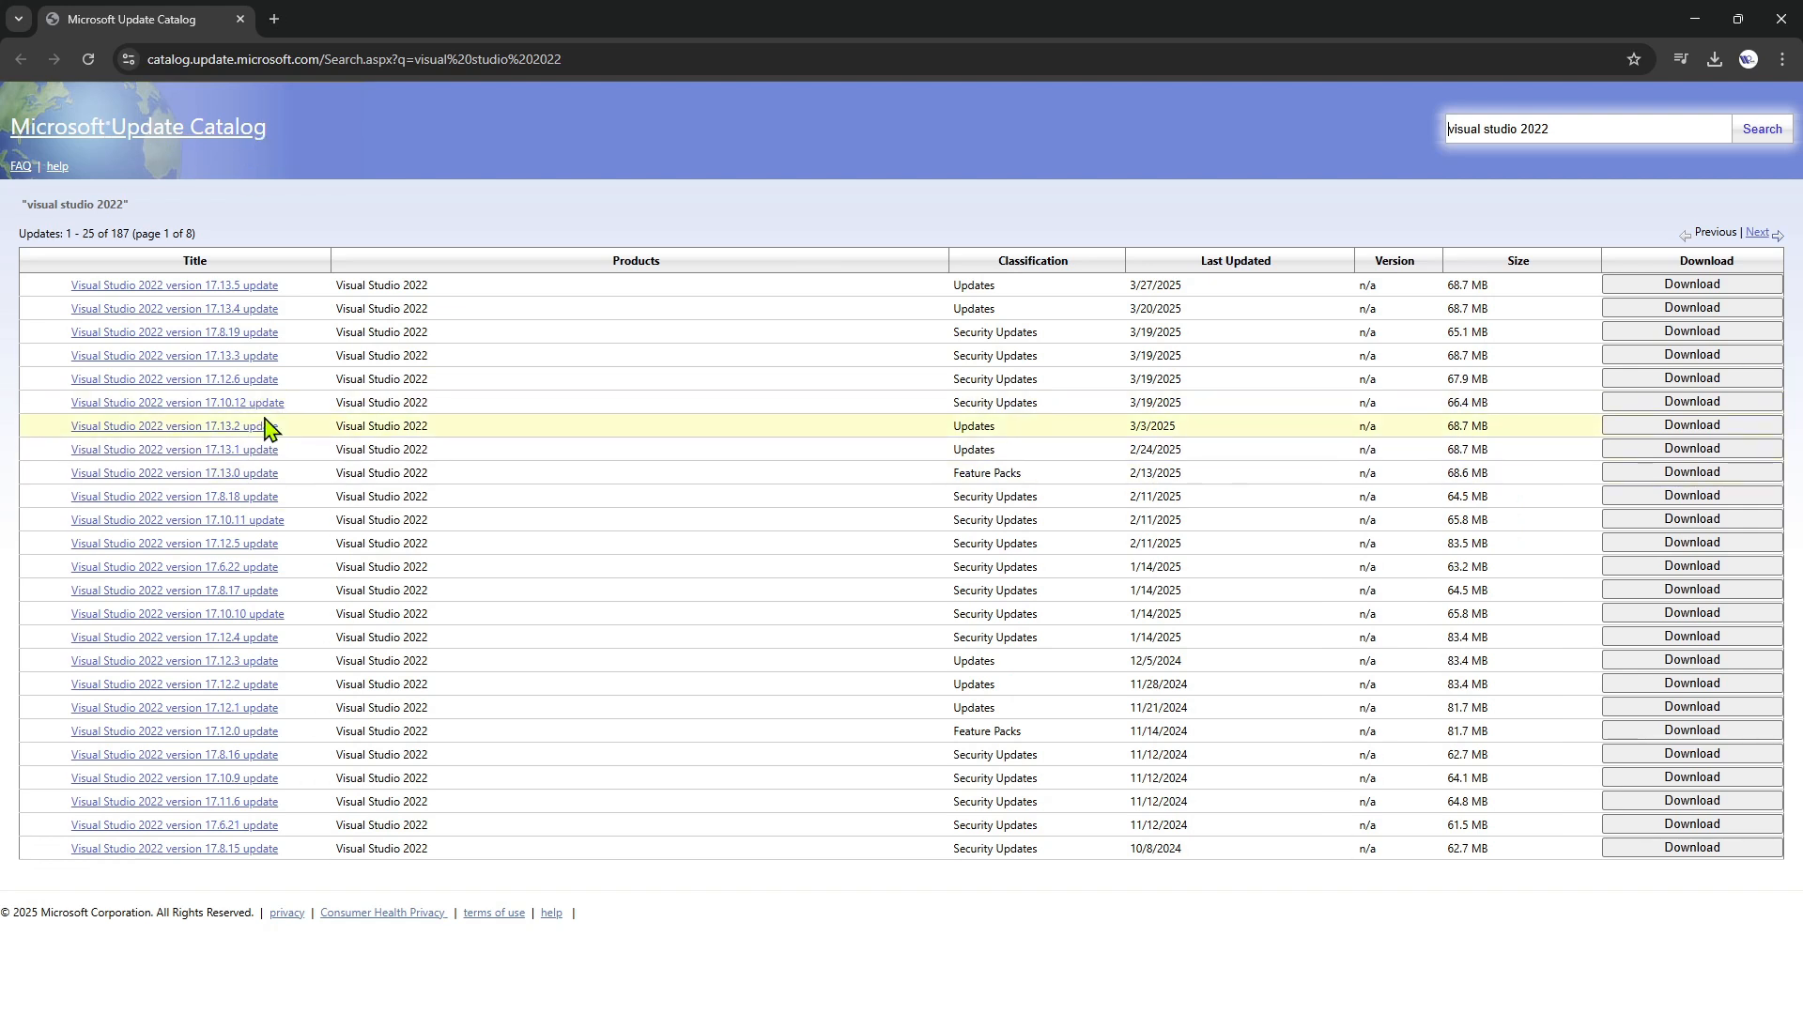
mouse_move(743, 414)
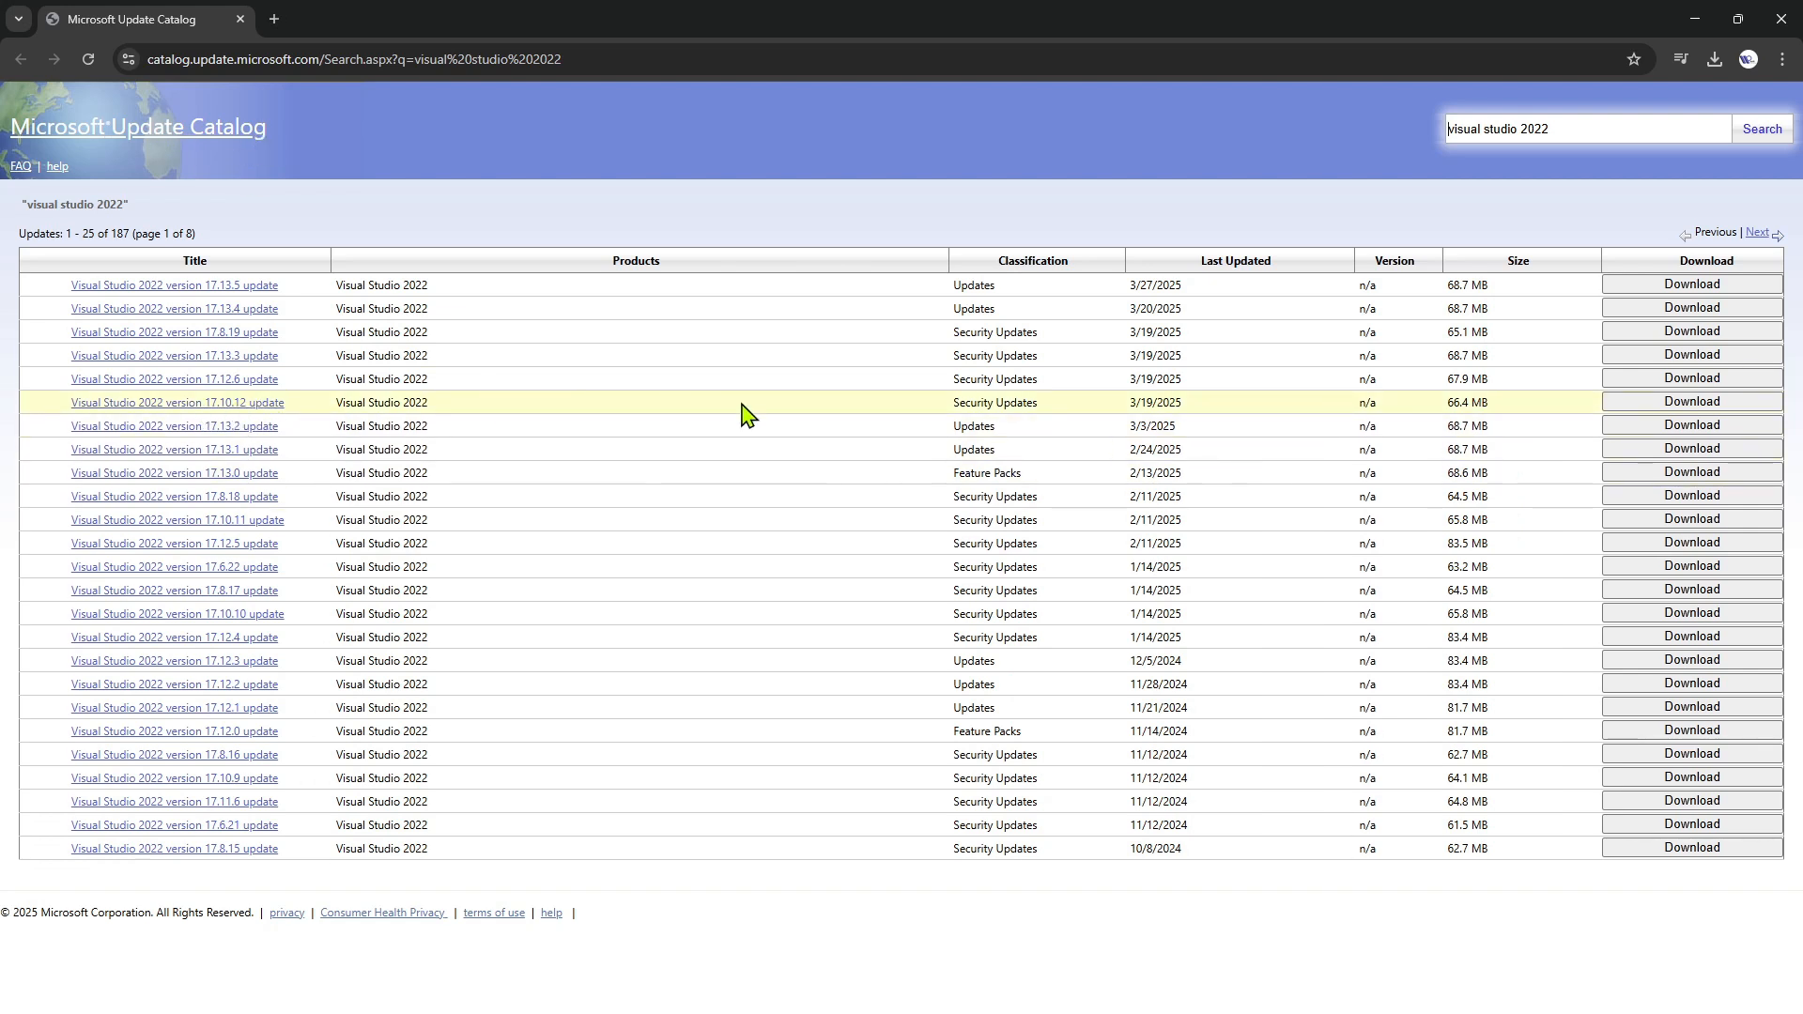
double_click(1154, 401)
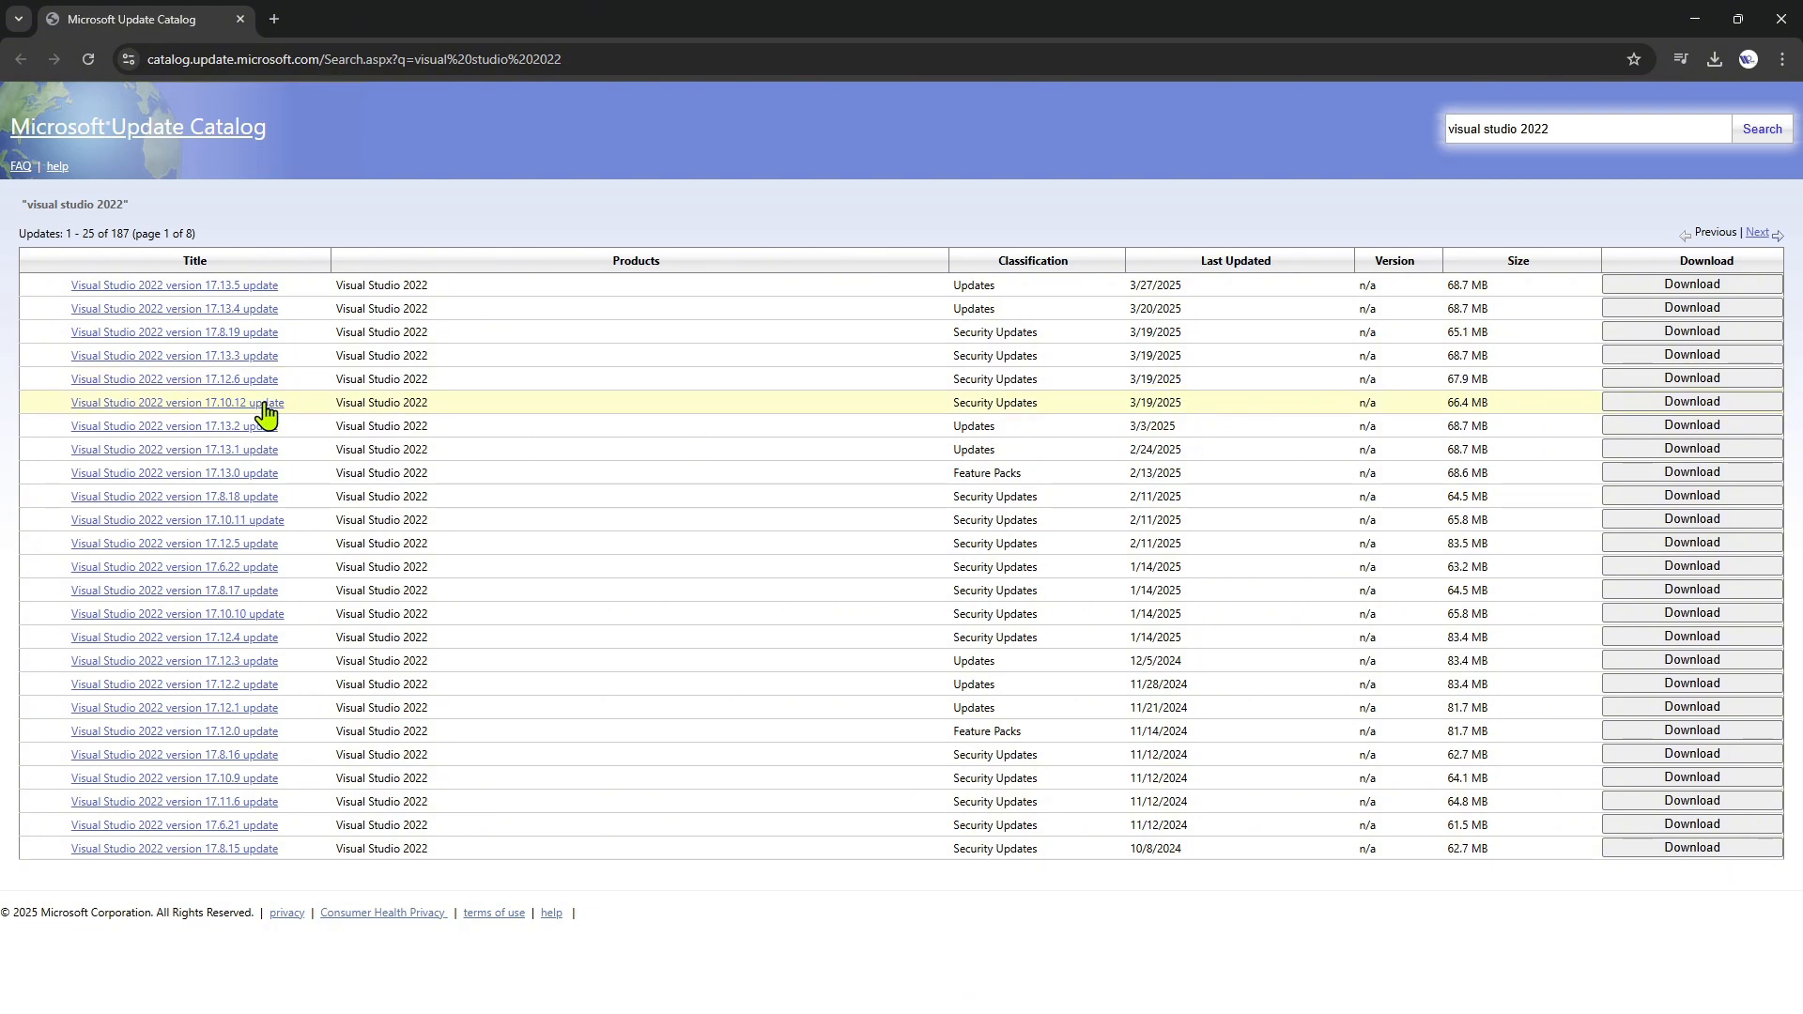
mouse_move(1083, 414)
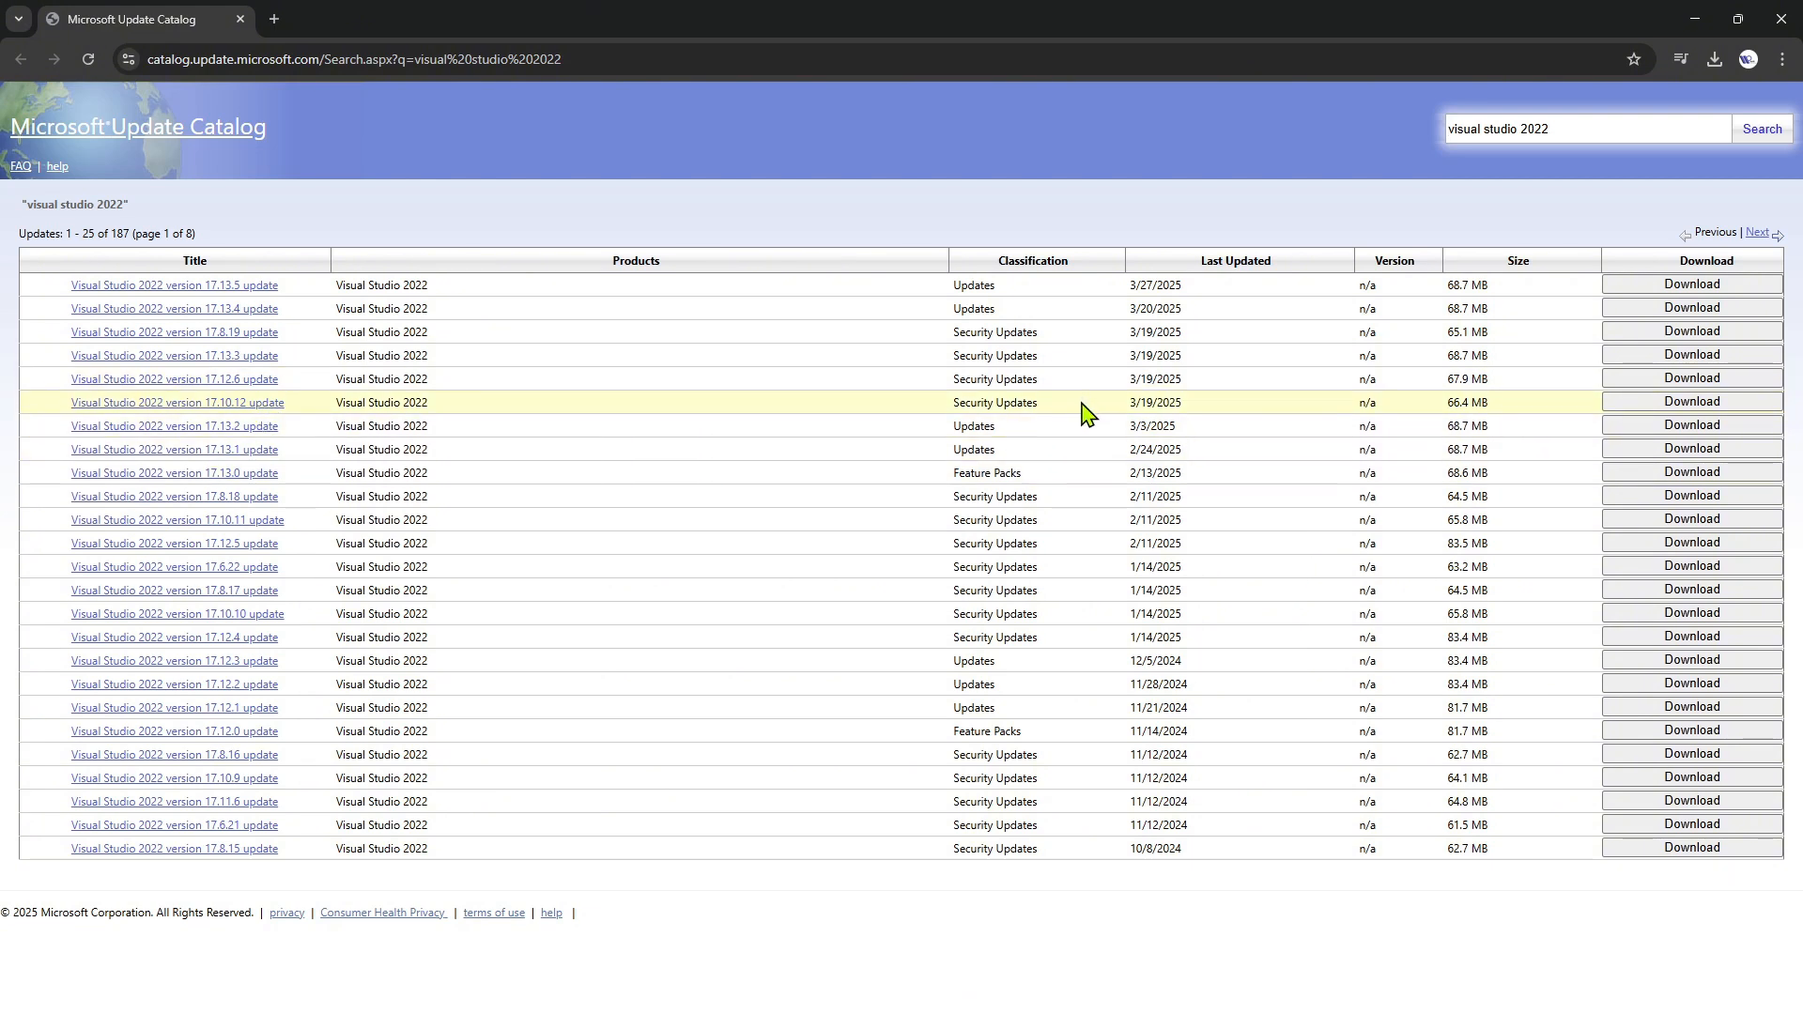
mouse_move(1105, 472)
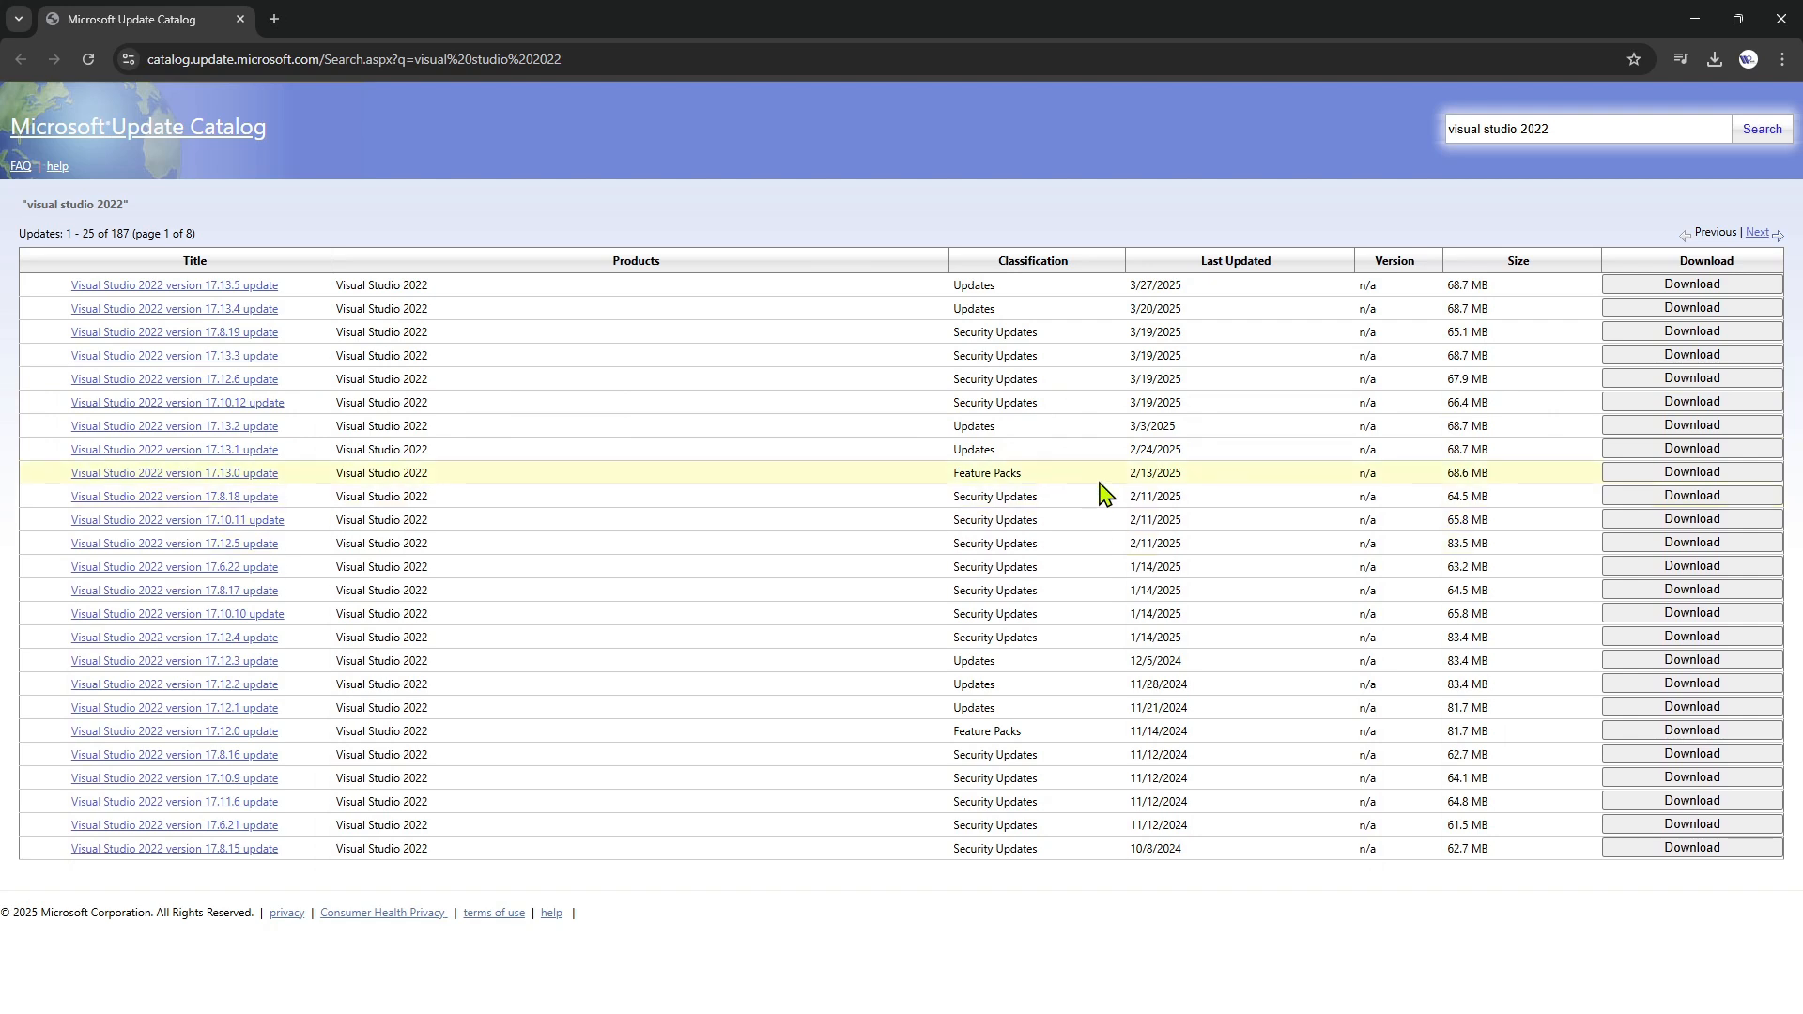
mouse_move(230, 519)
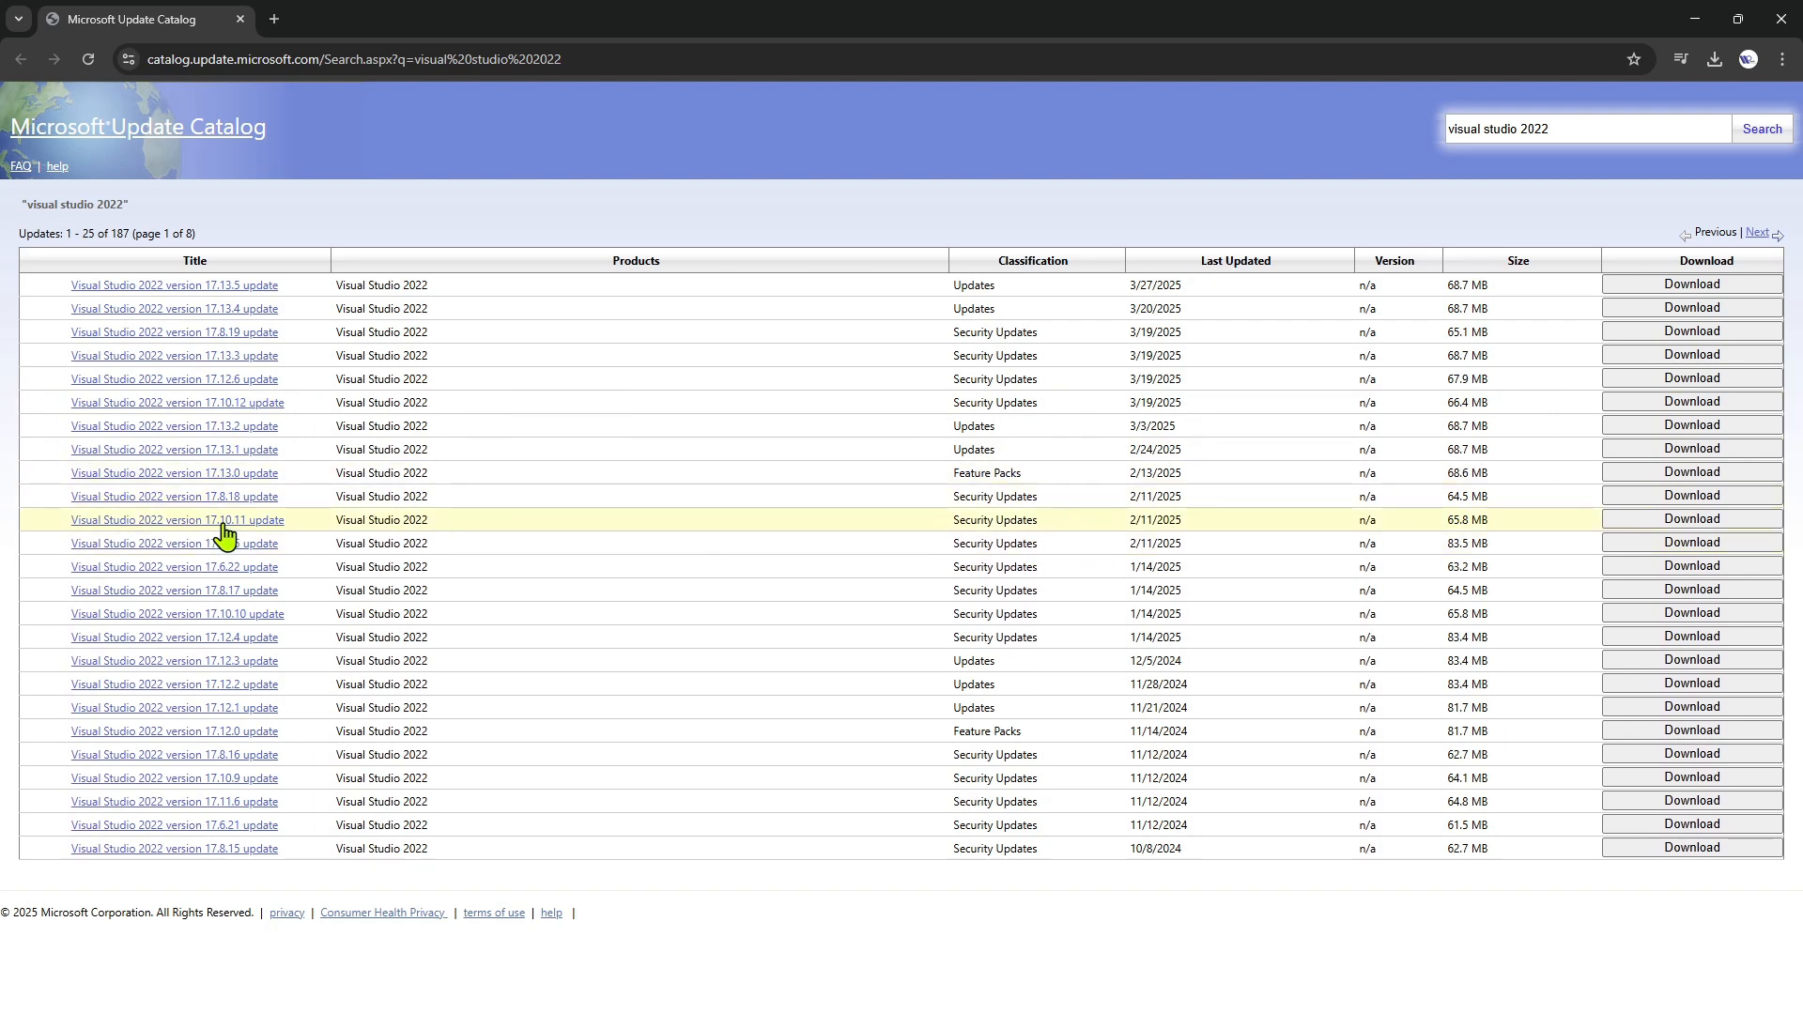
mouse_move(938, 416)
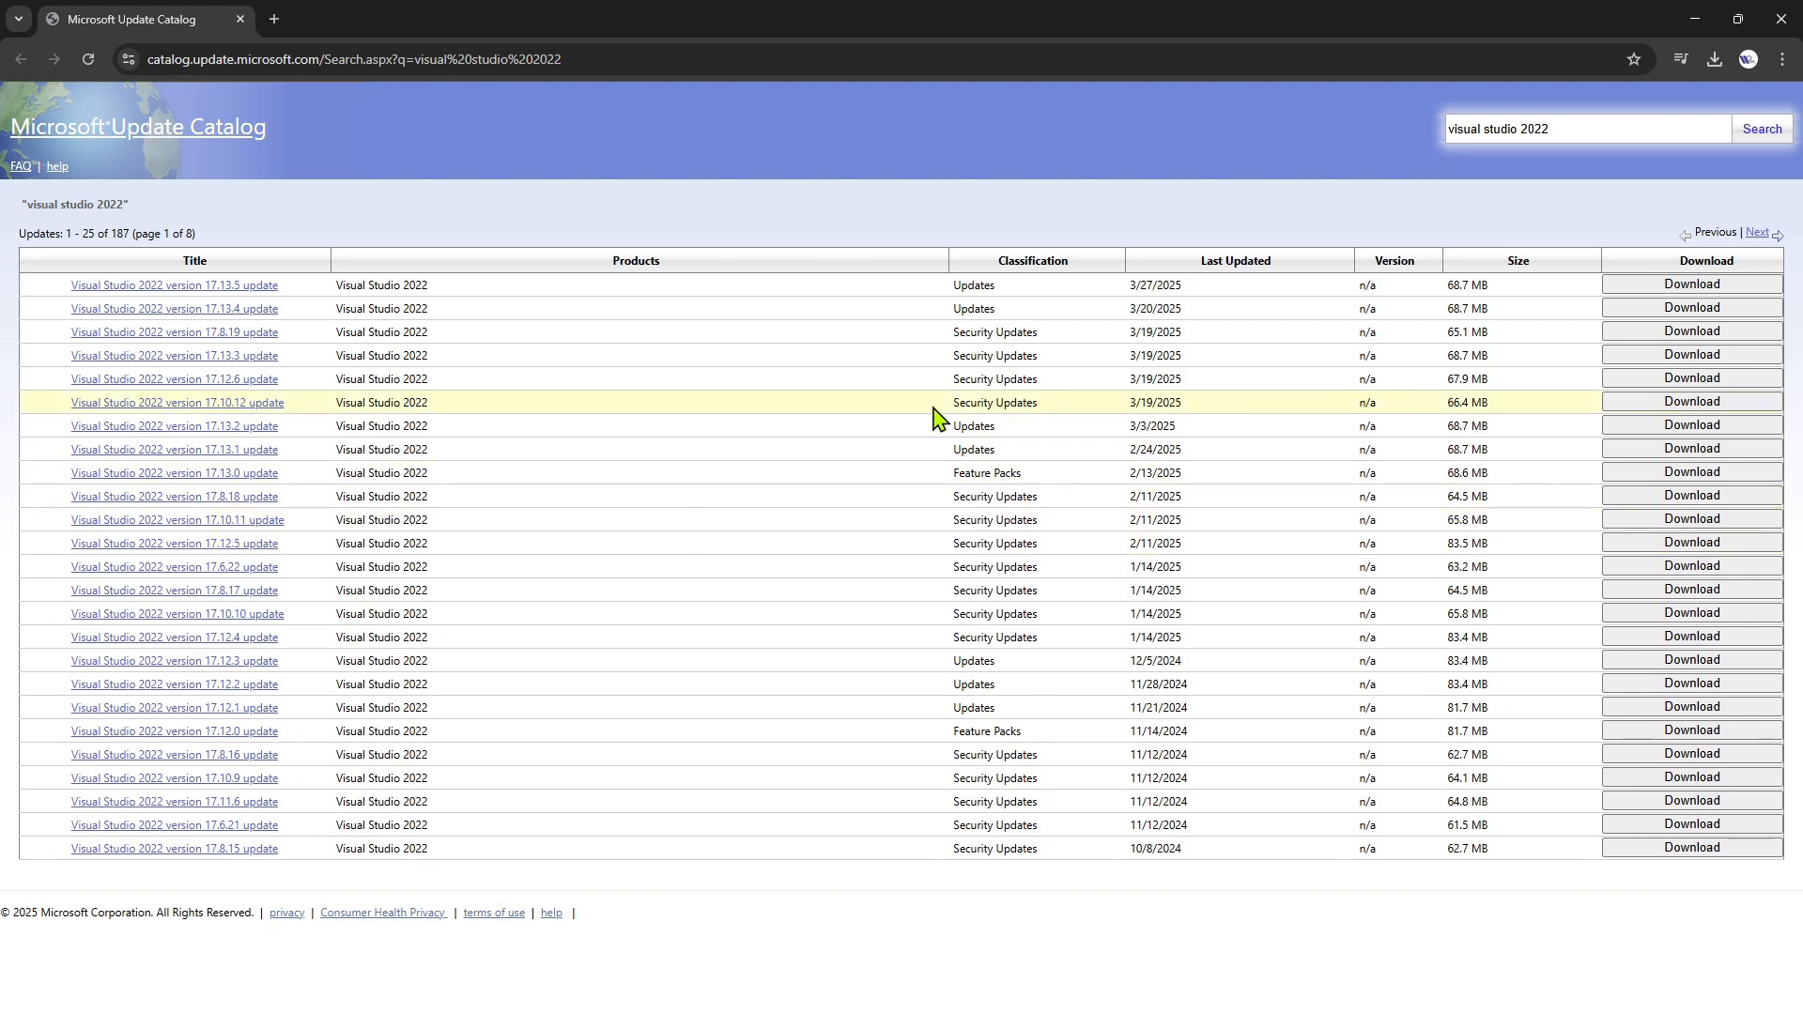
mouse_move(1031, 403)
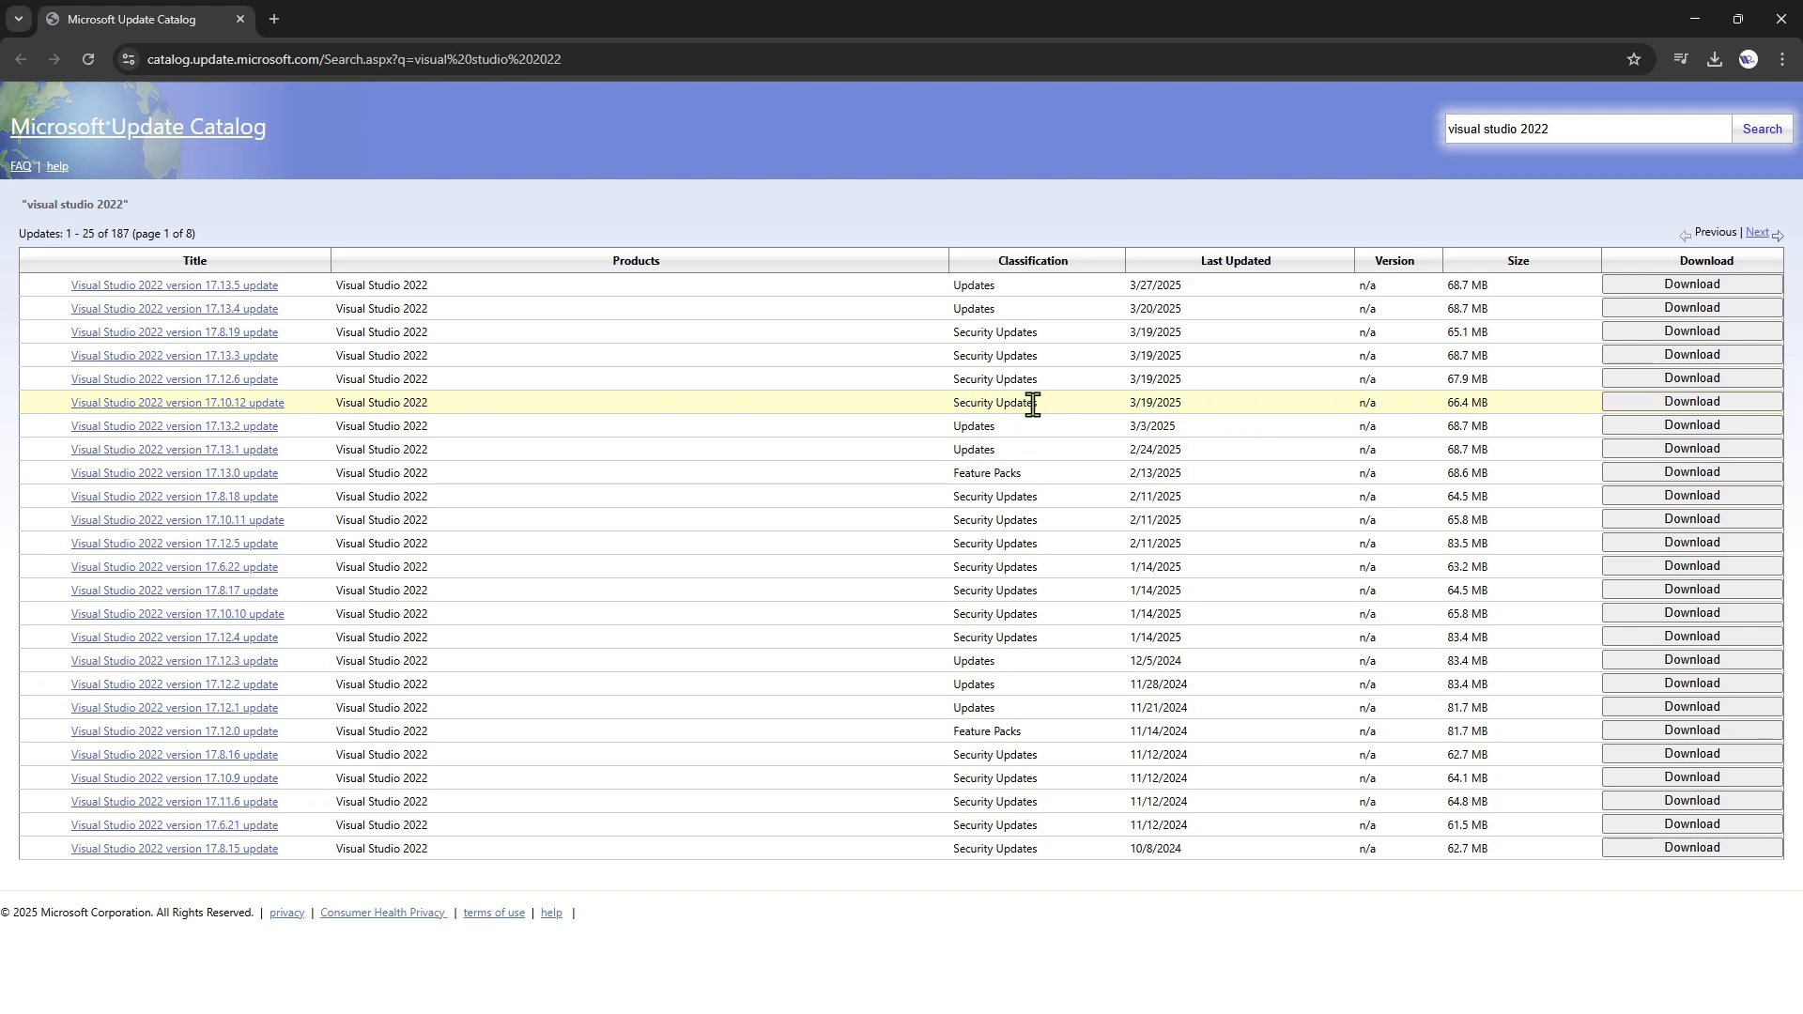
mouse_move(1012, 496)
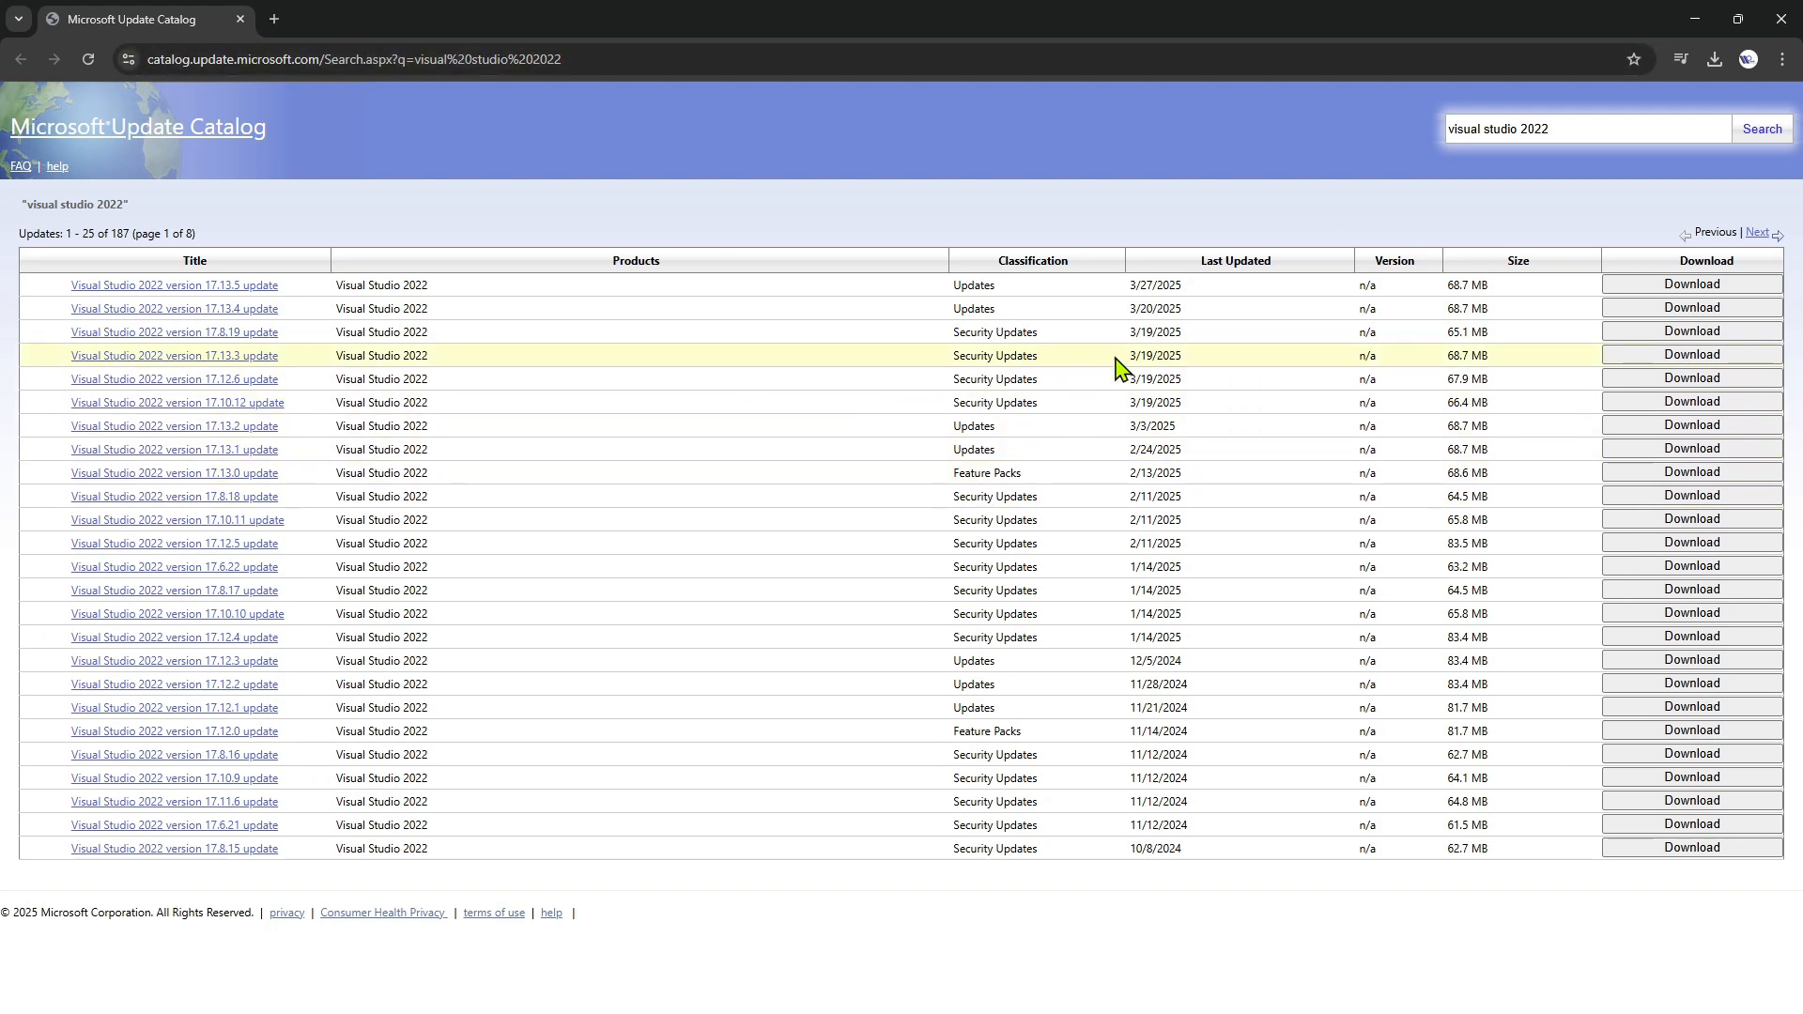
mouse_move(1651, 420)
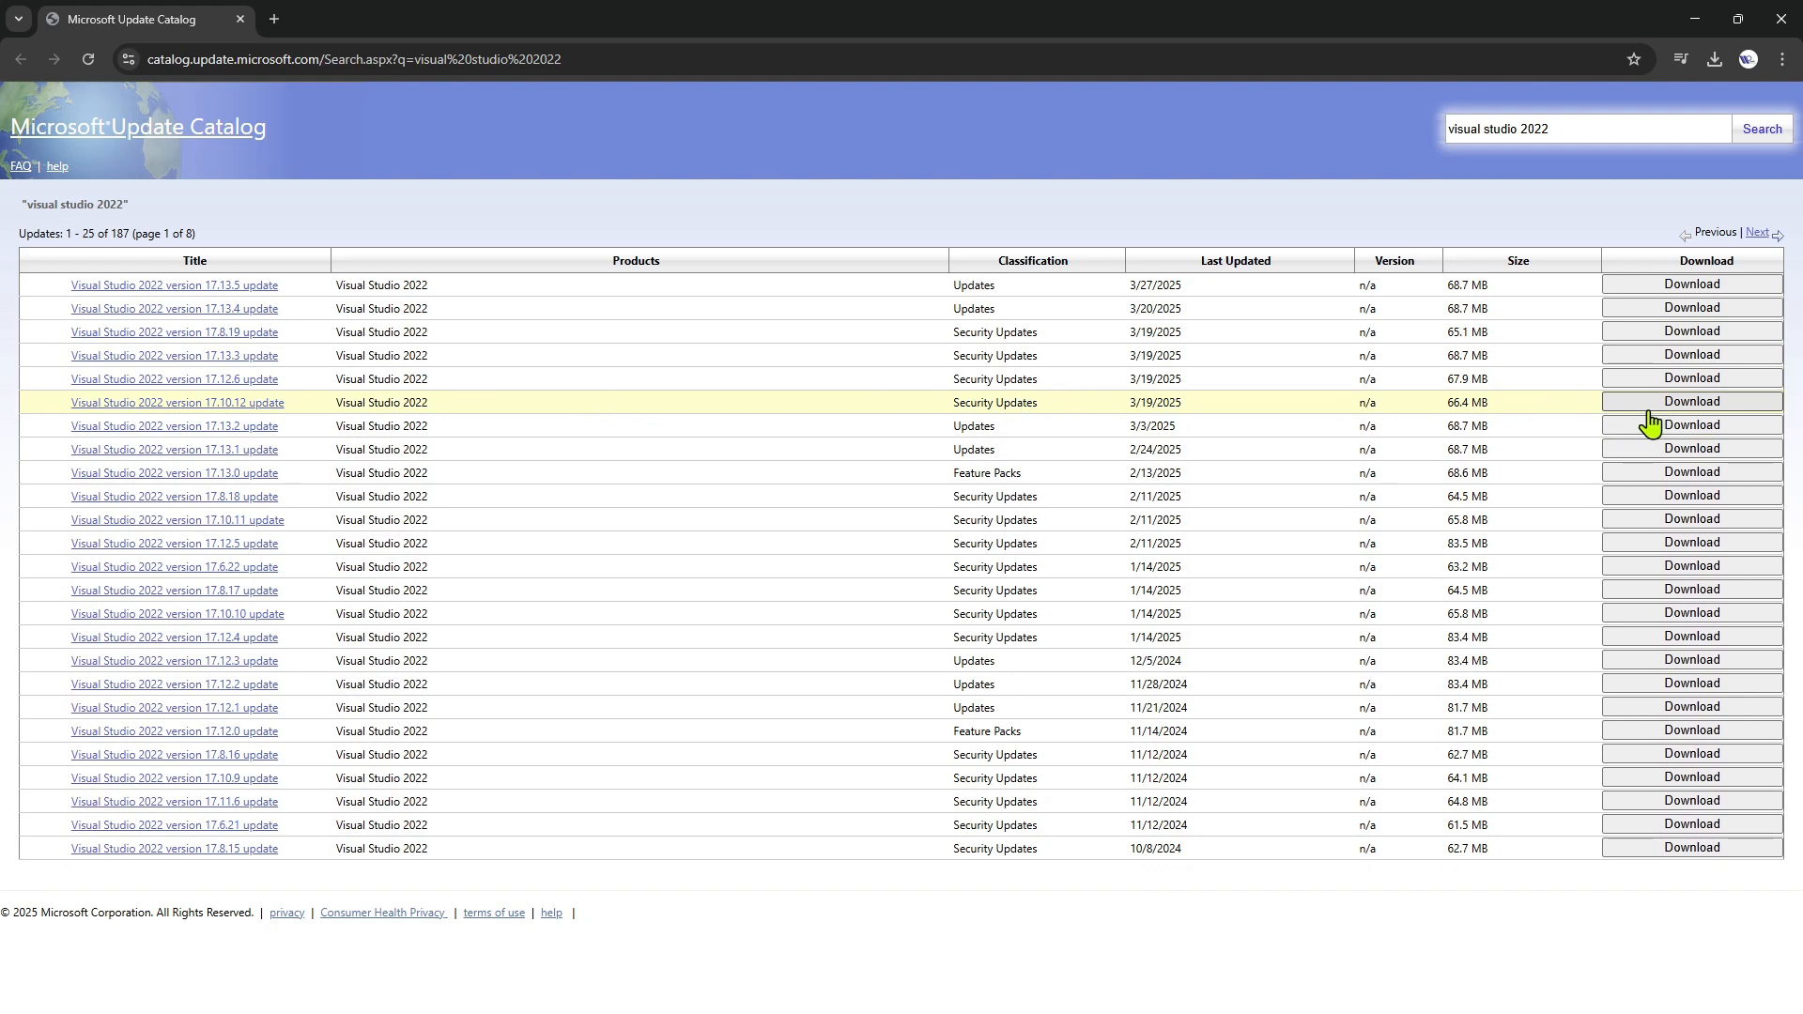
mouse_move(1718, 97)
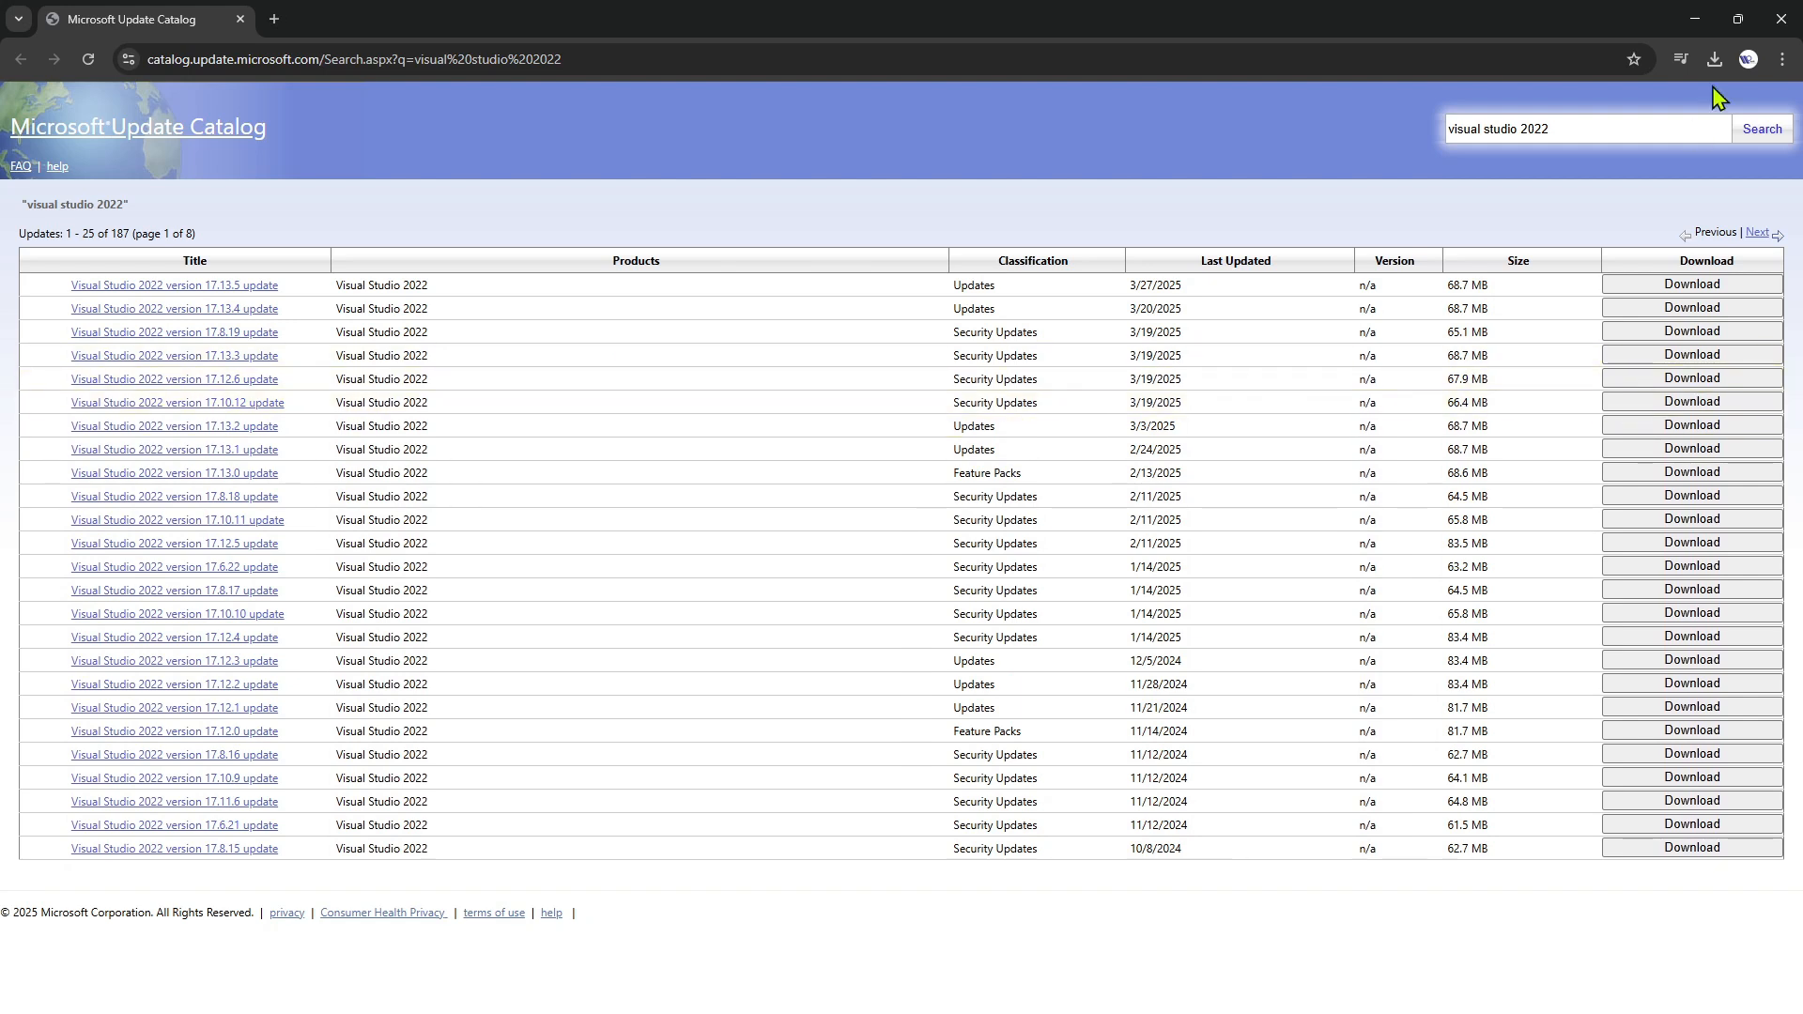
Show the downloaded visualstudioupdate 17.10.12 file in Downloads and bring up its WinRAR extract options.
left_click(1714, 58)
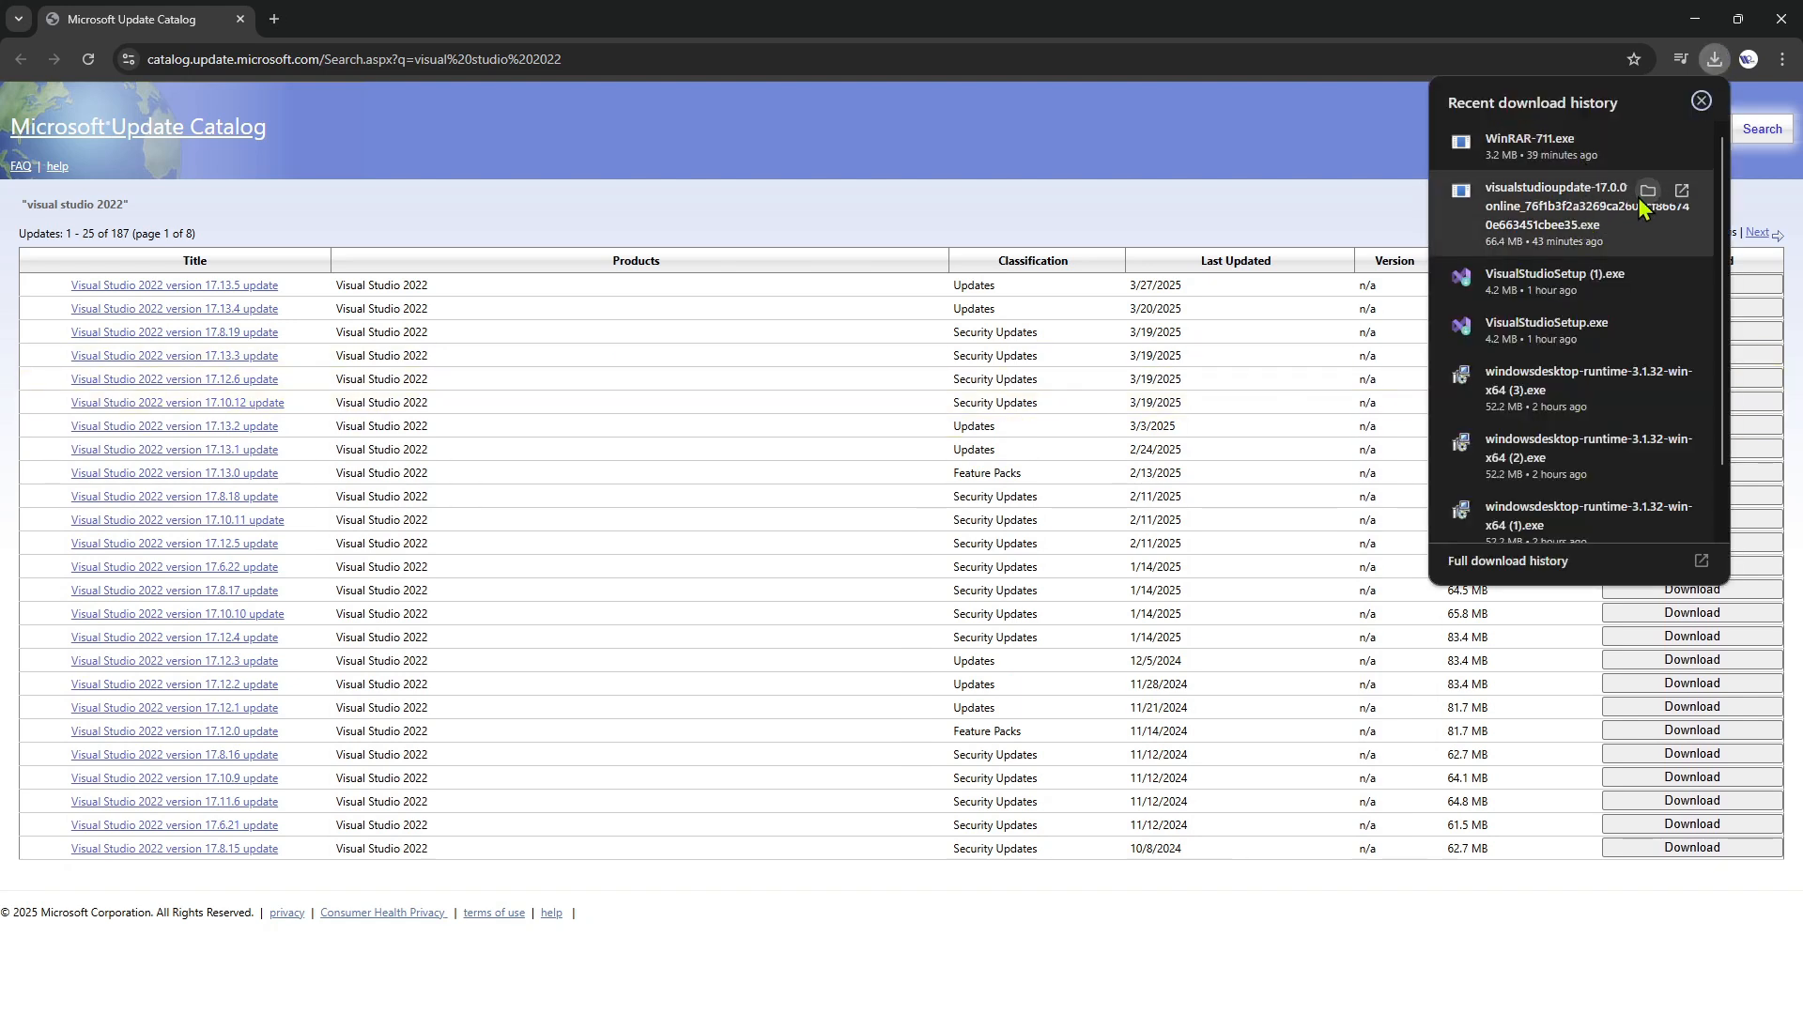
left_click(1647, 190)
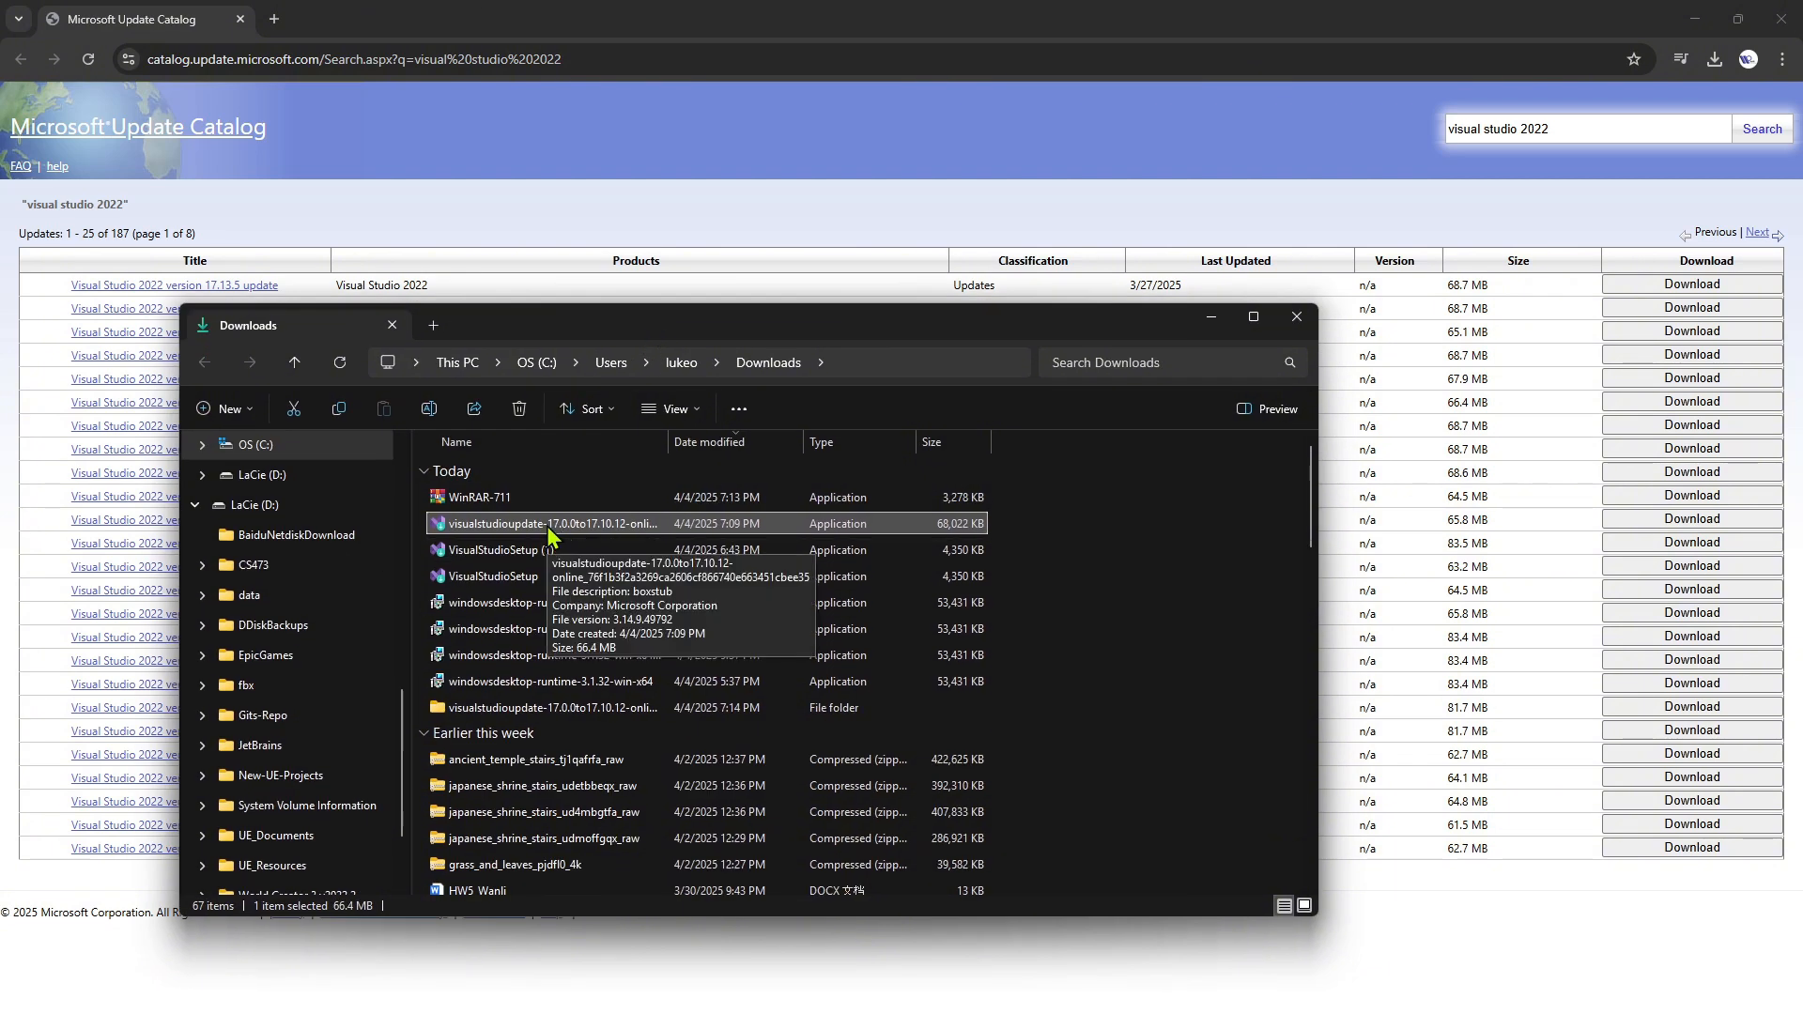
right_click(547, 523)
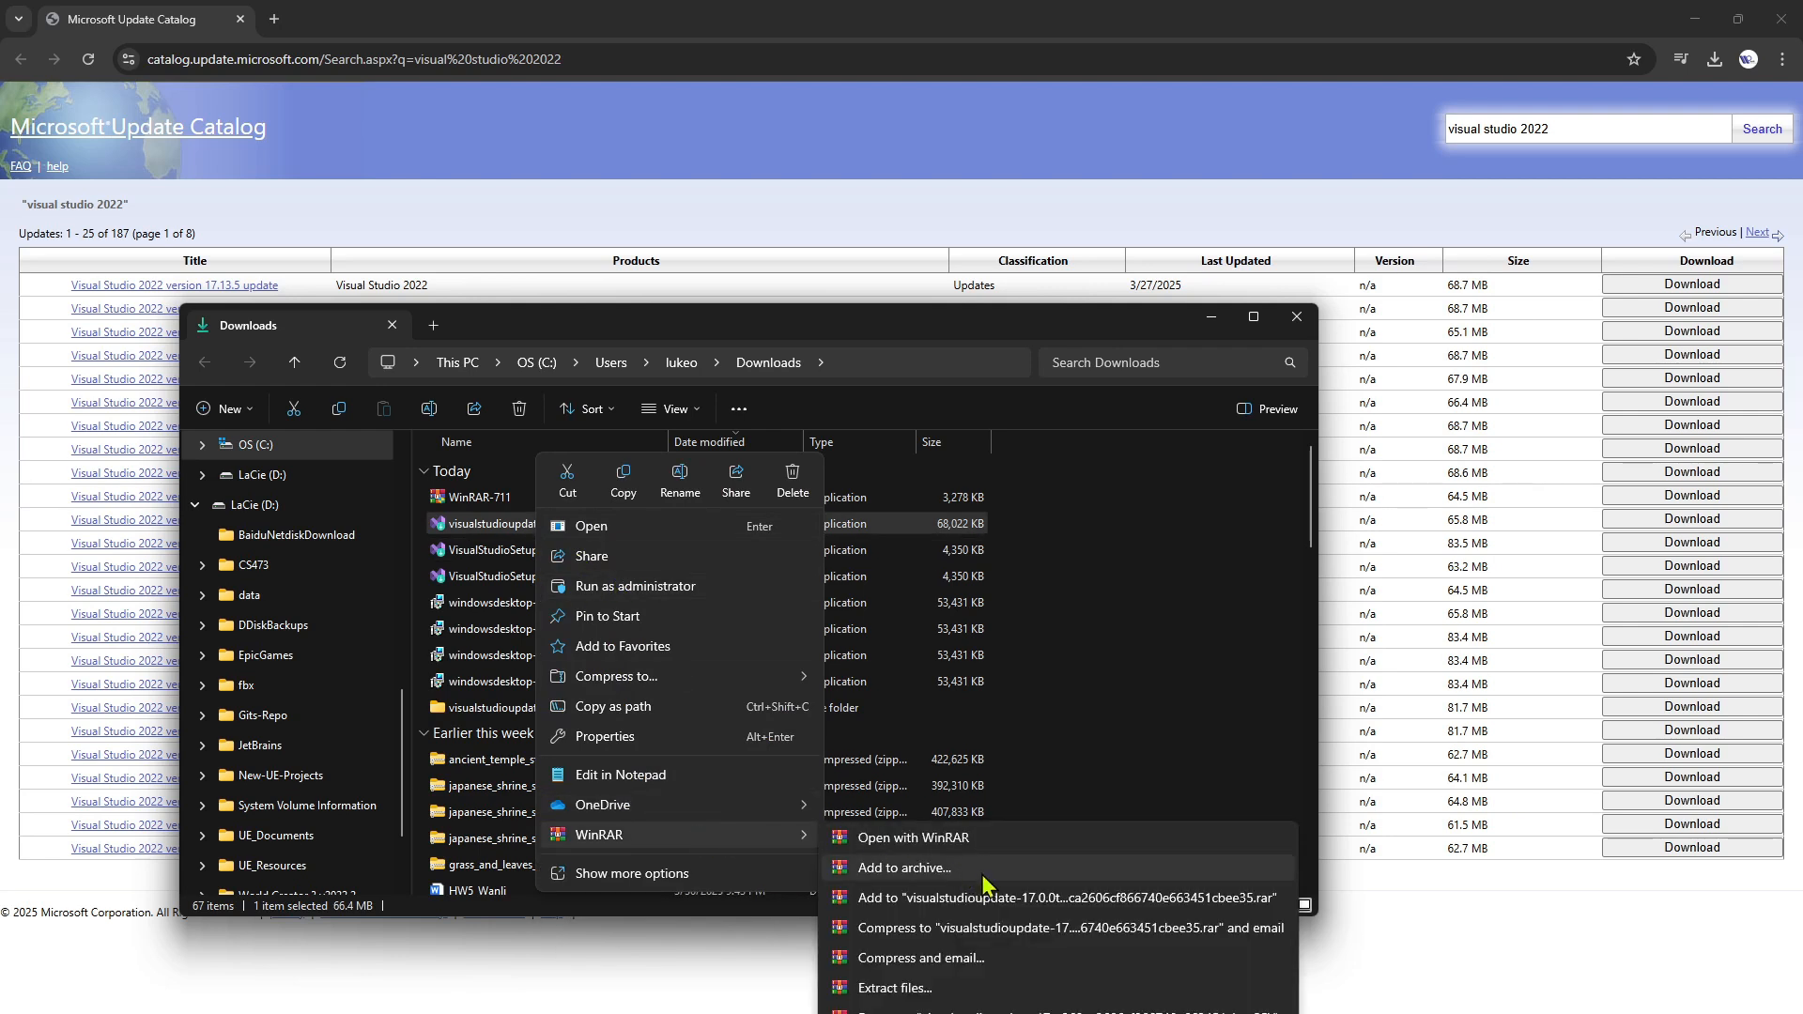
mouse_move(703, 847)
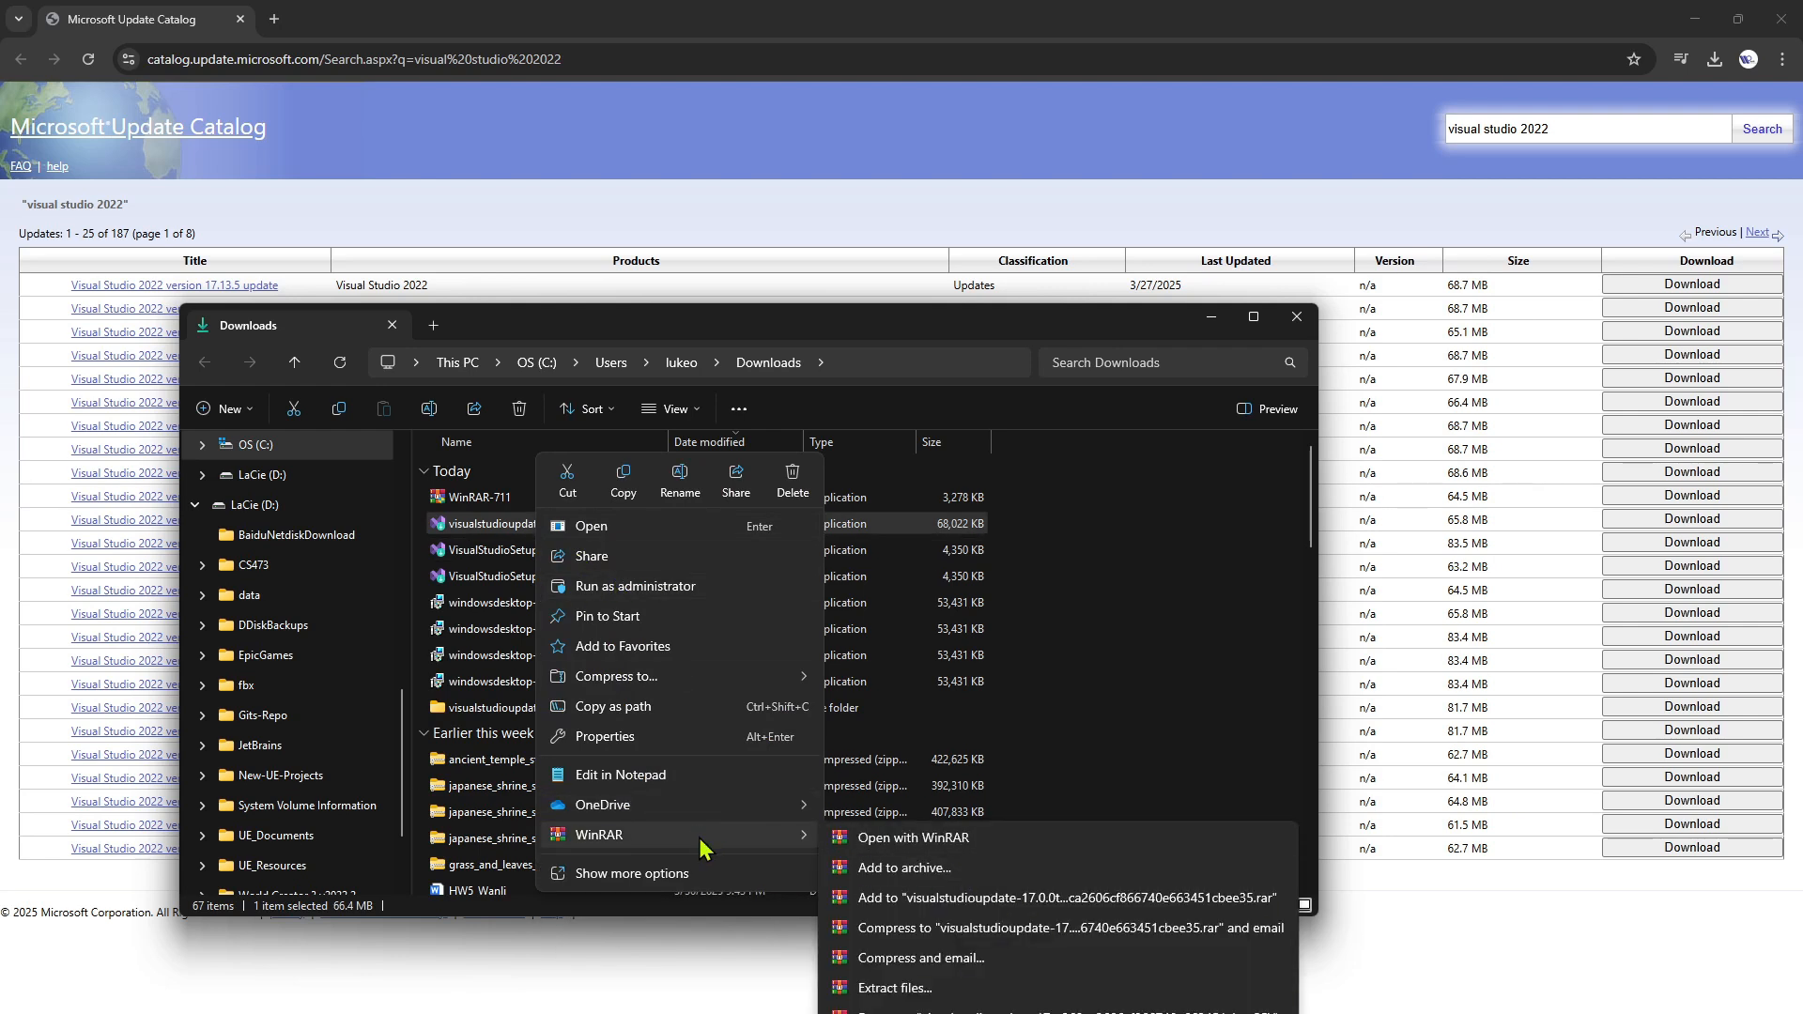
mouse_move(1004, 867)
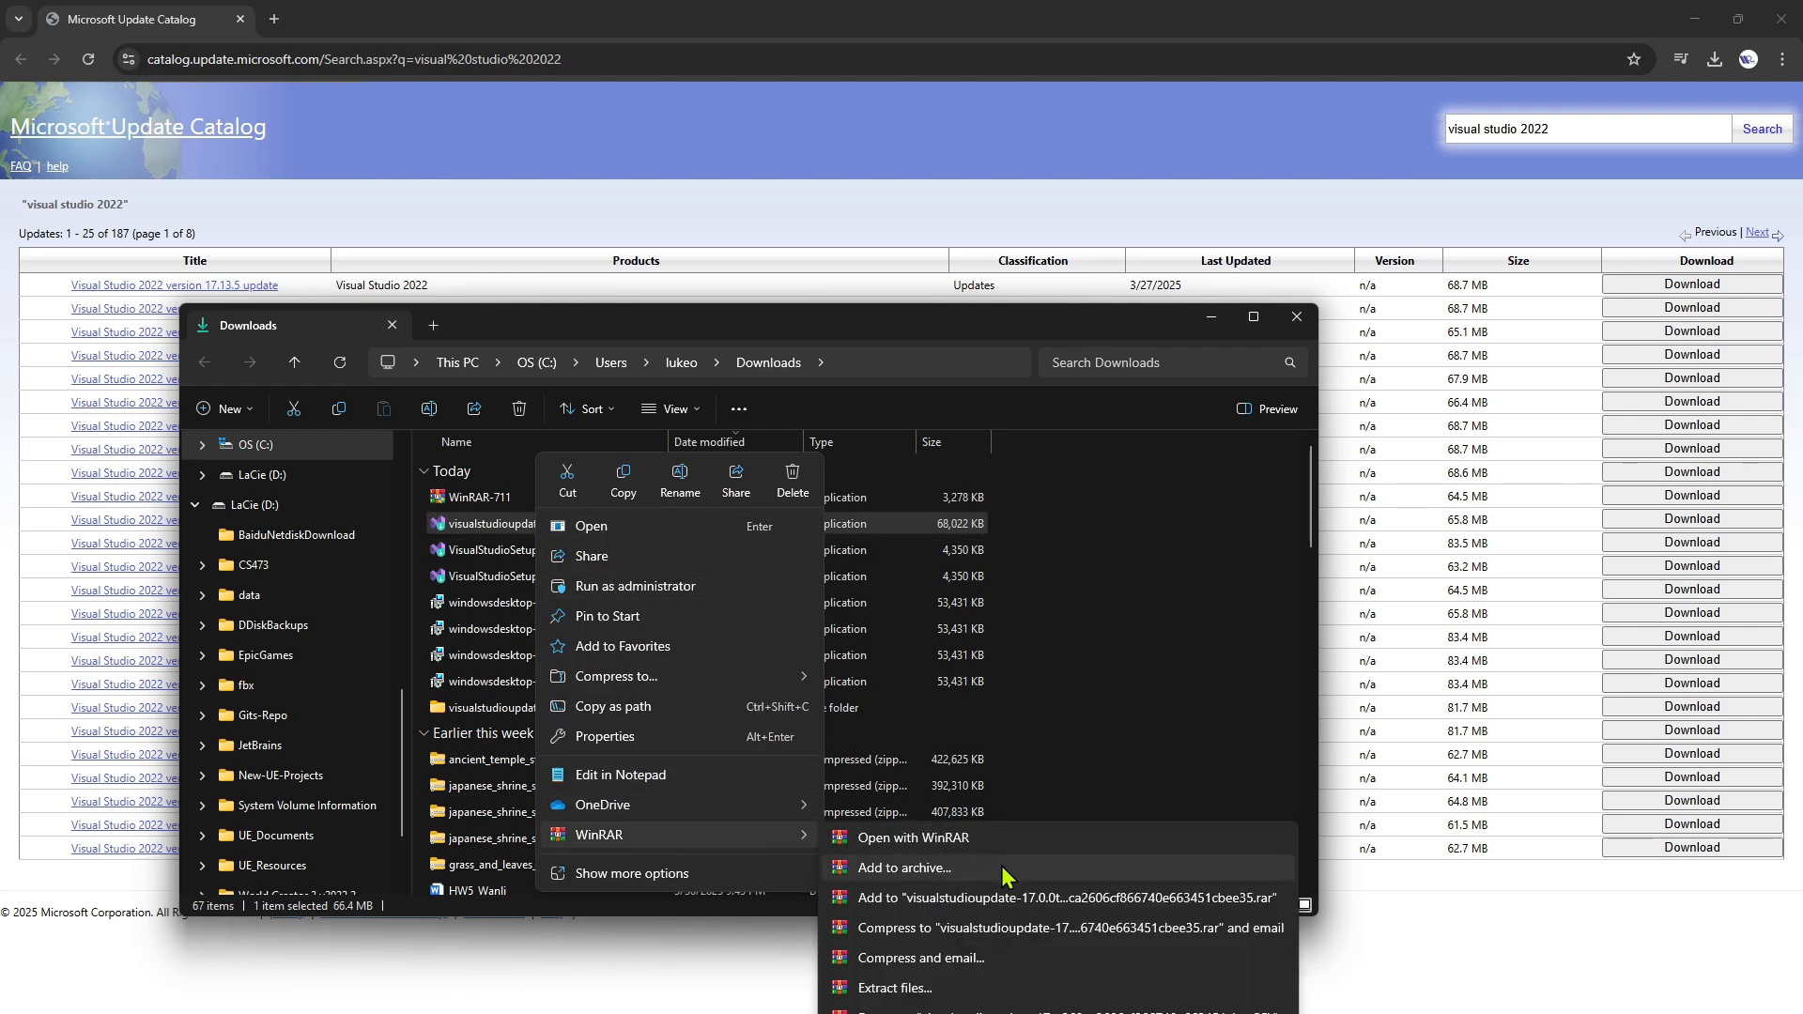
mouse_move(1027, 929)
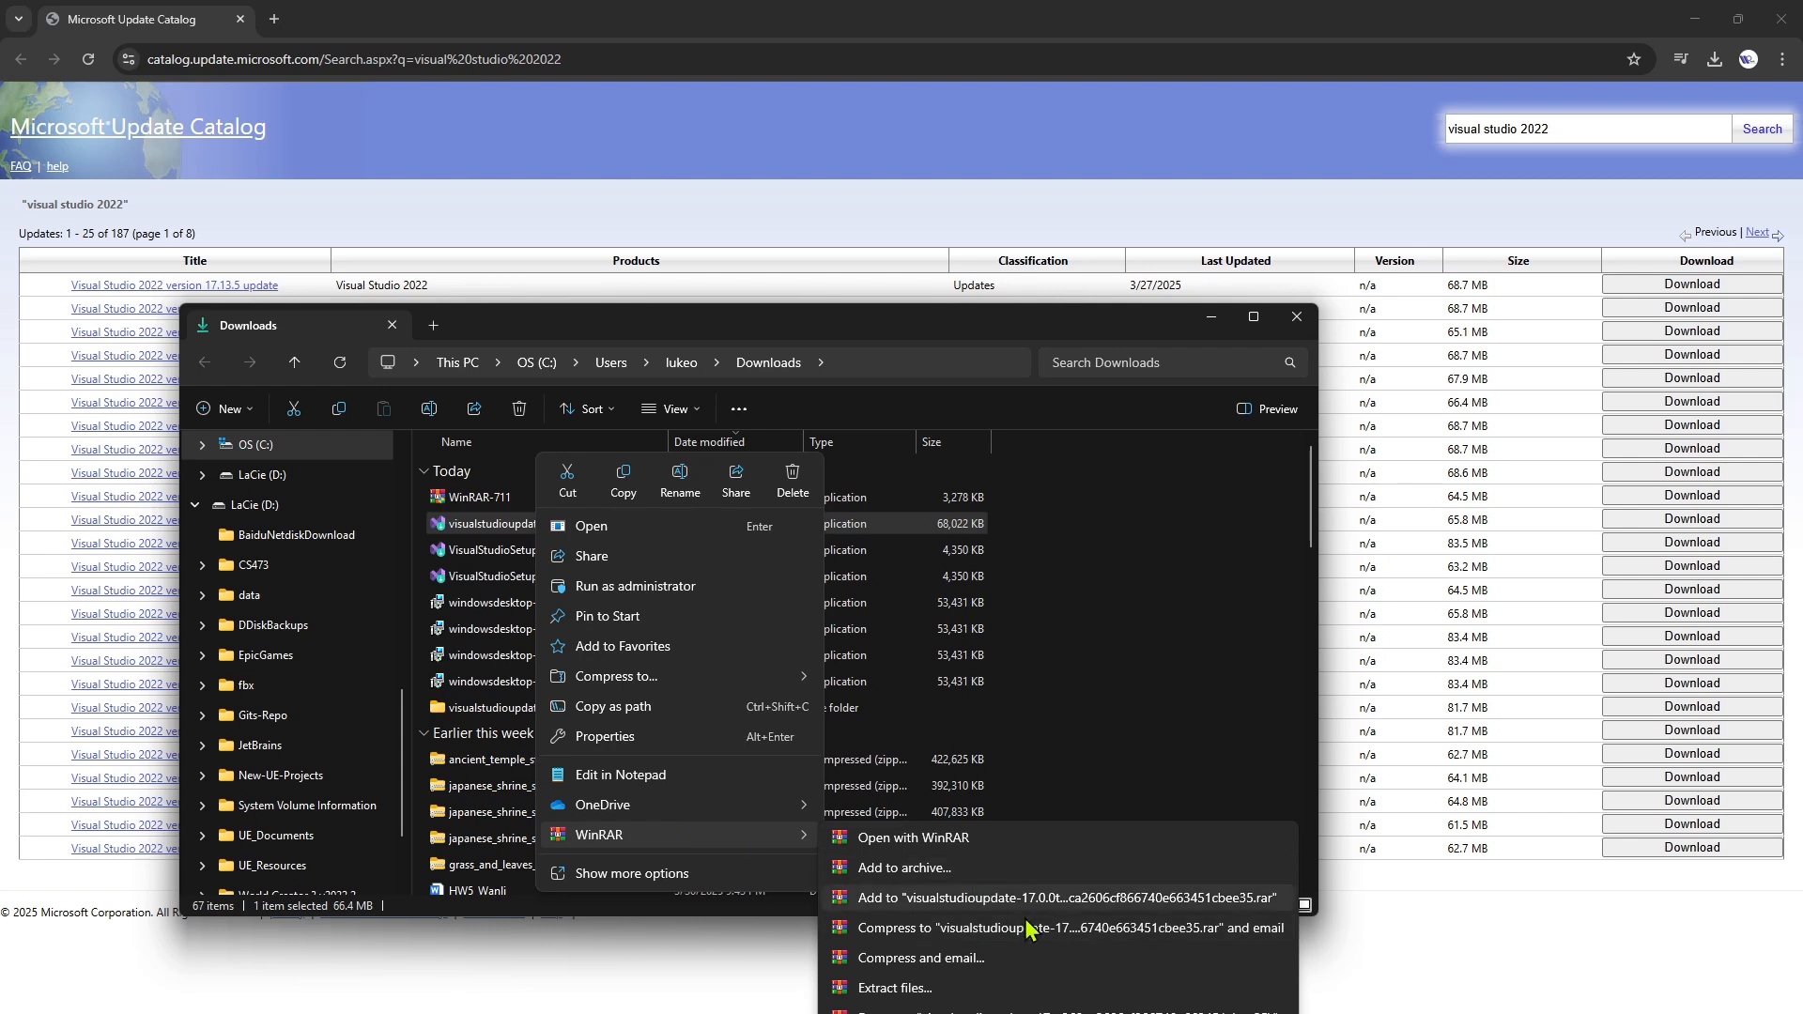
mouse_move(755, 849)
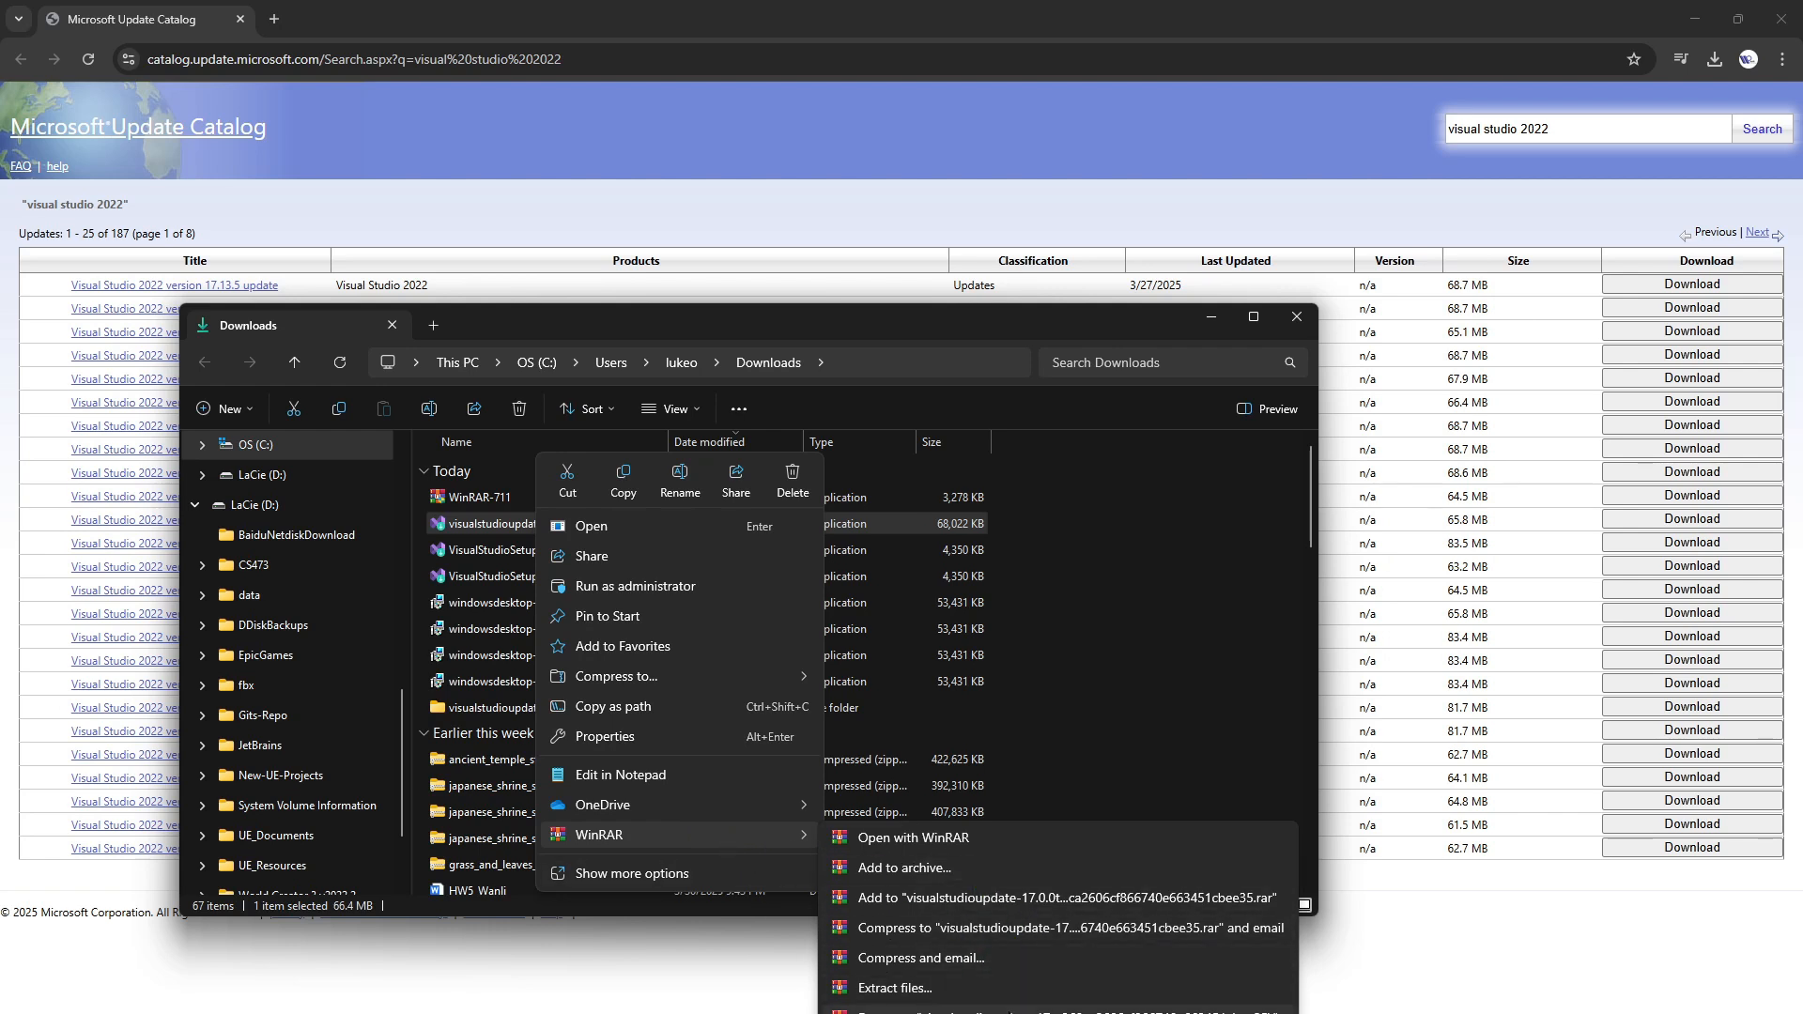
mouse_move(900, 962)
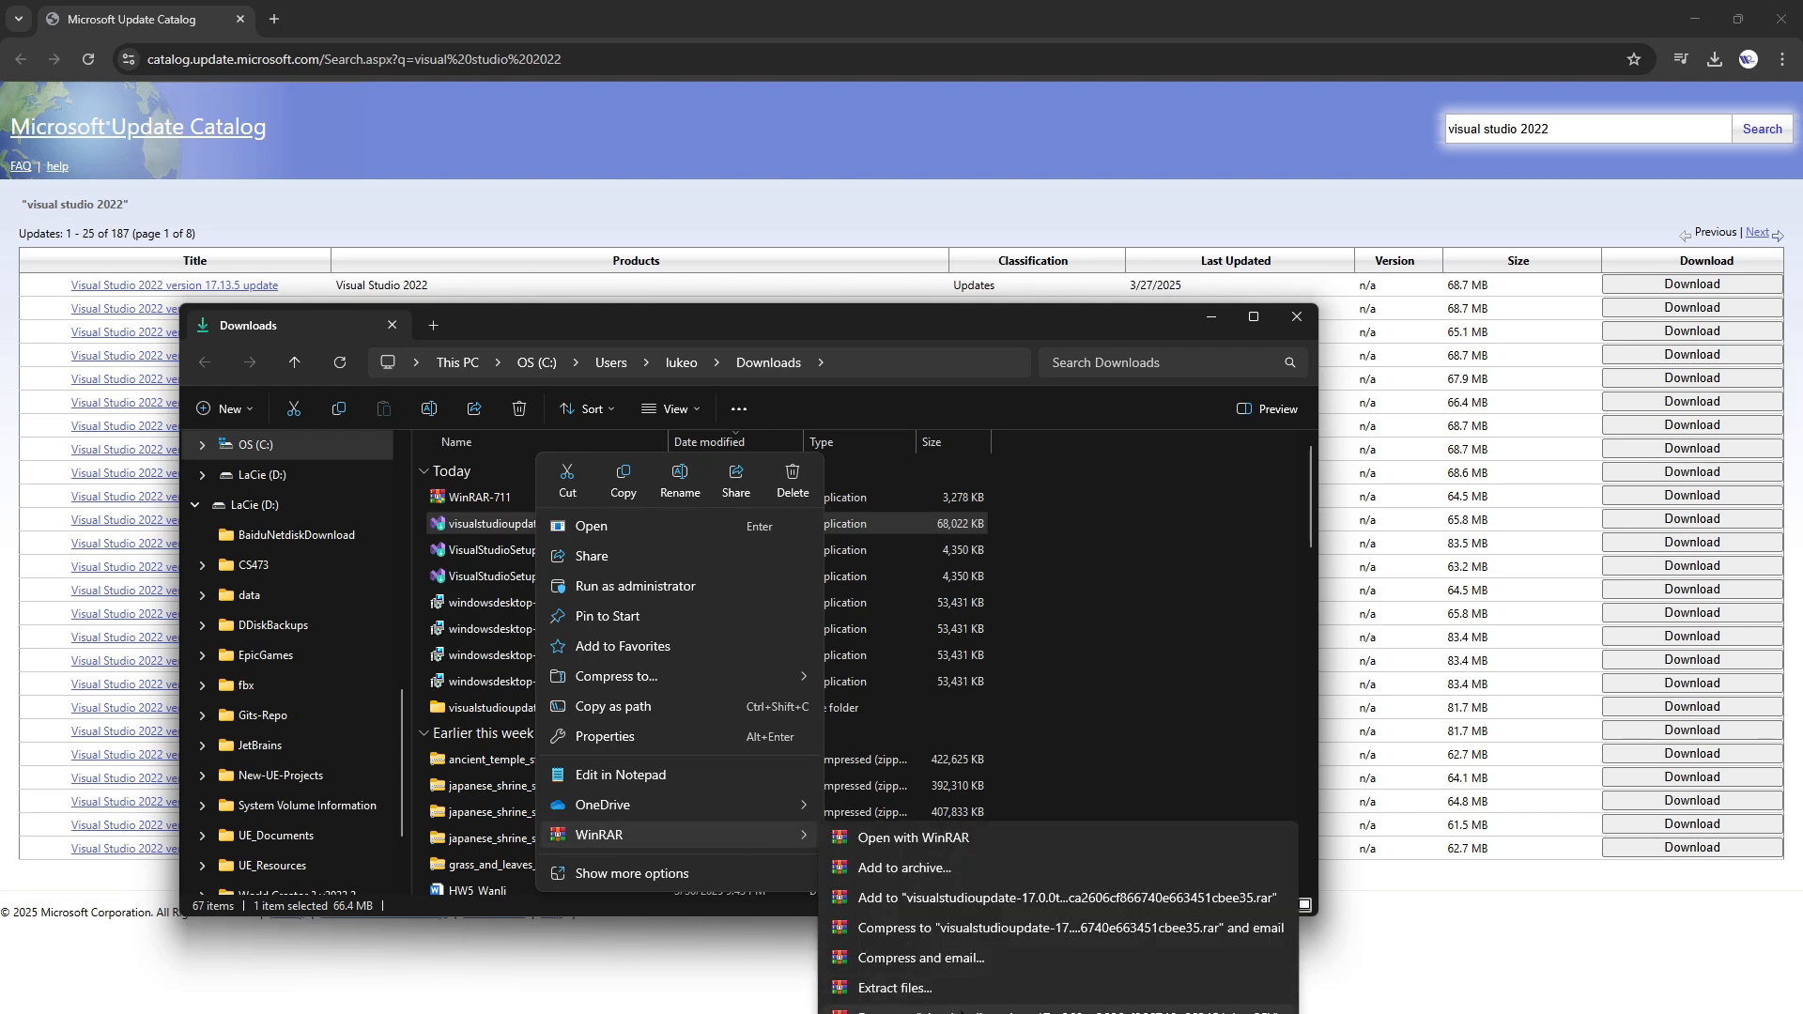
mouse_move(1161, 643)
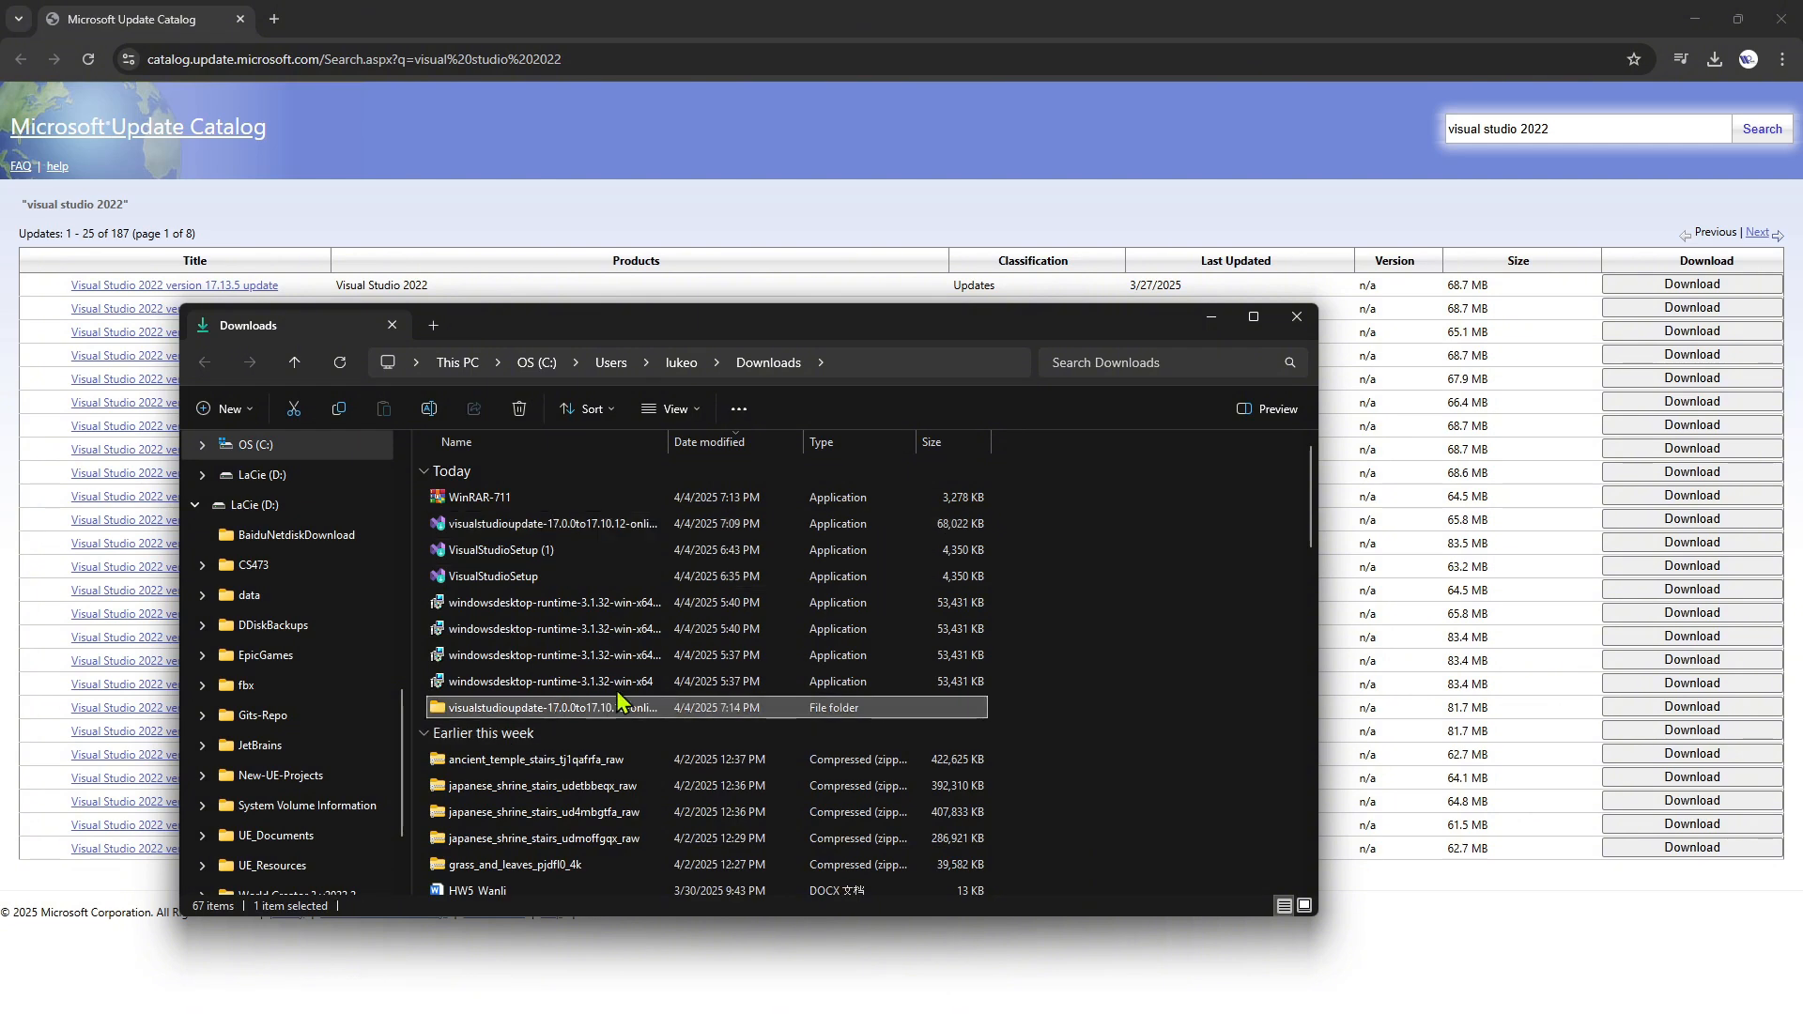
Open the extracted VisualStudioUpdate-17.0.0To17.10.12-Online folder and select ChannelManifest.json.
double_click(547, 707)
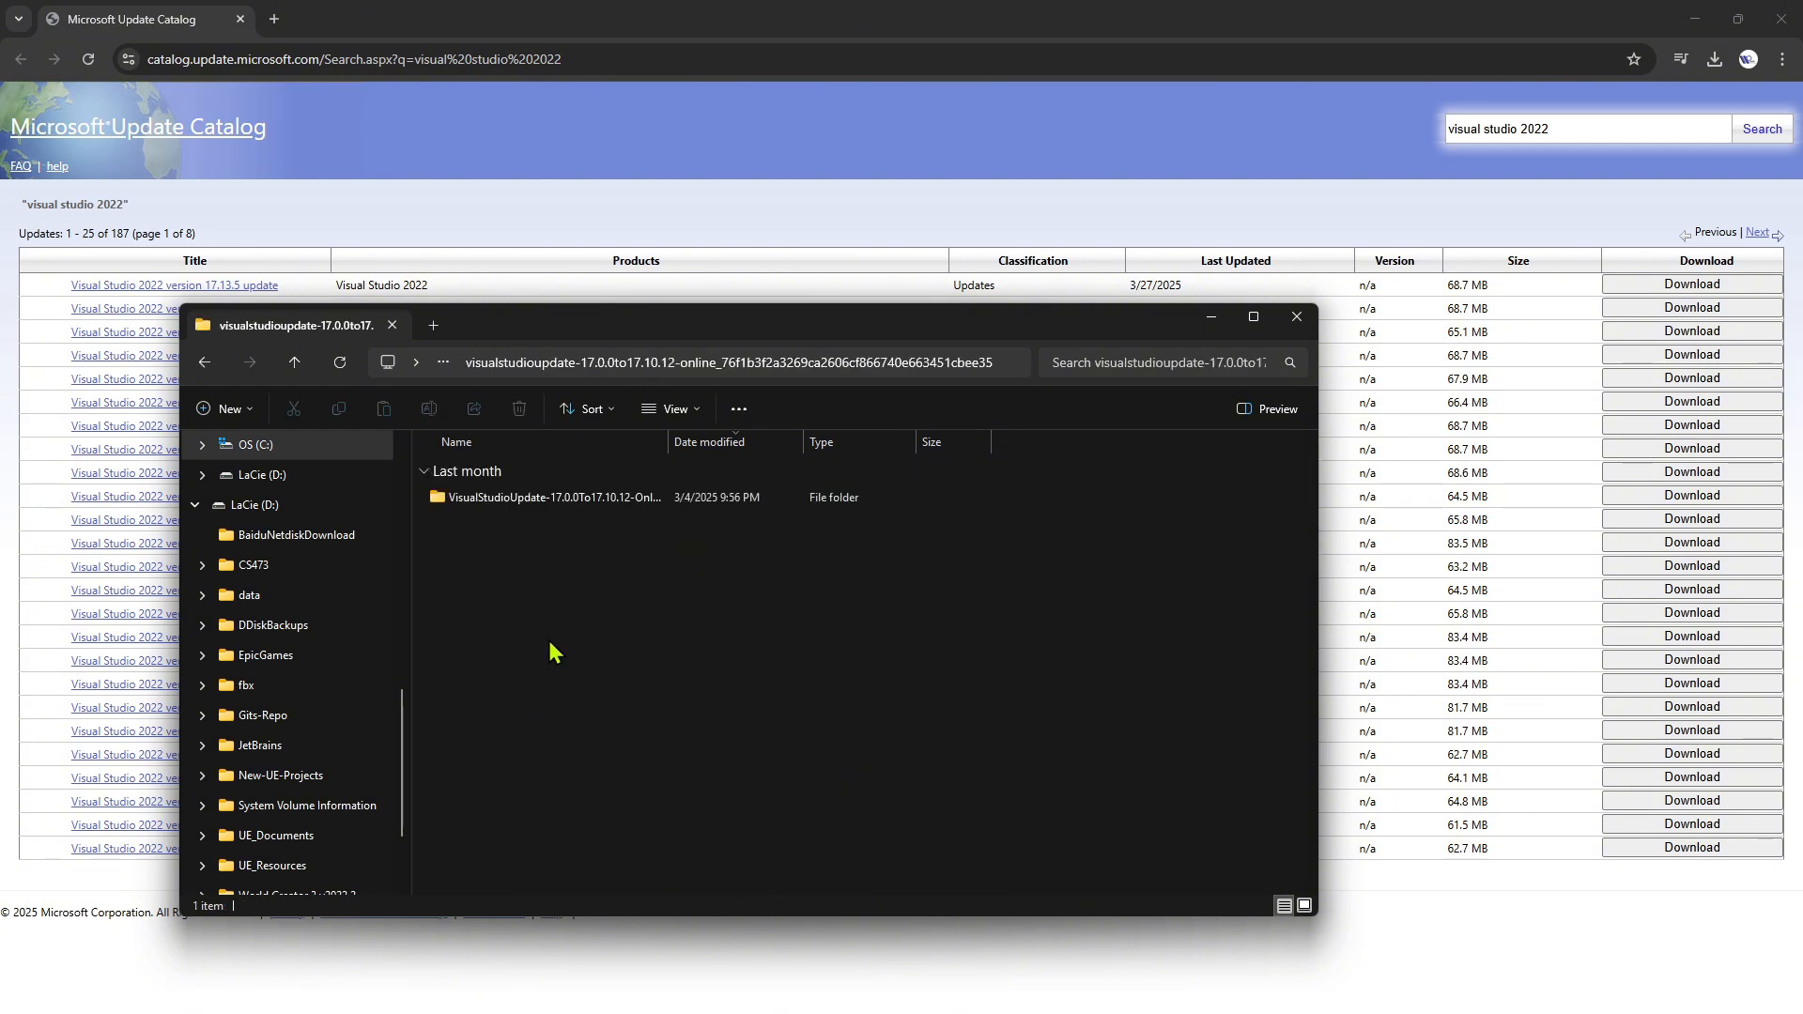
double_click(555, 497)
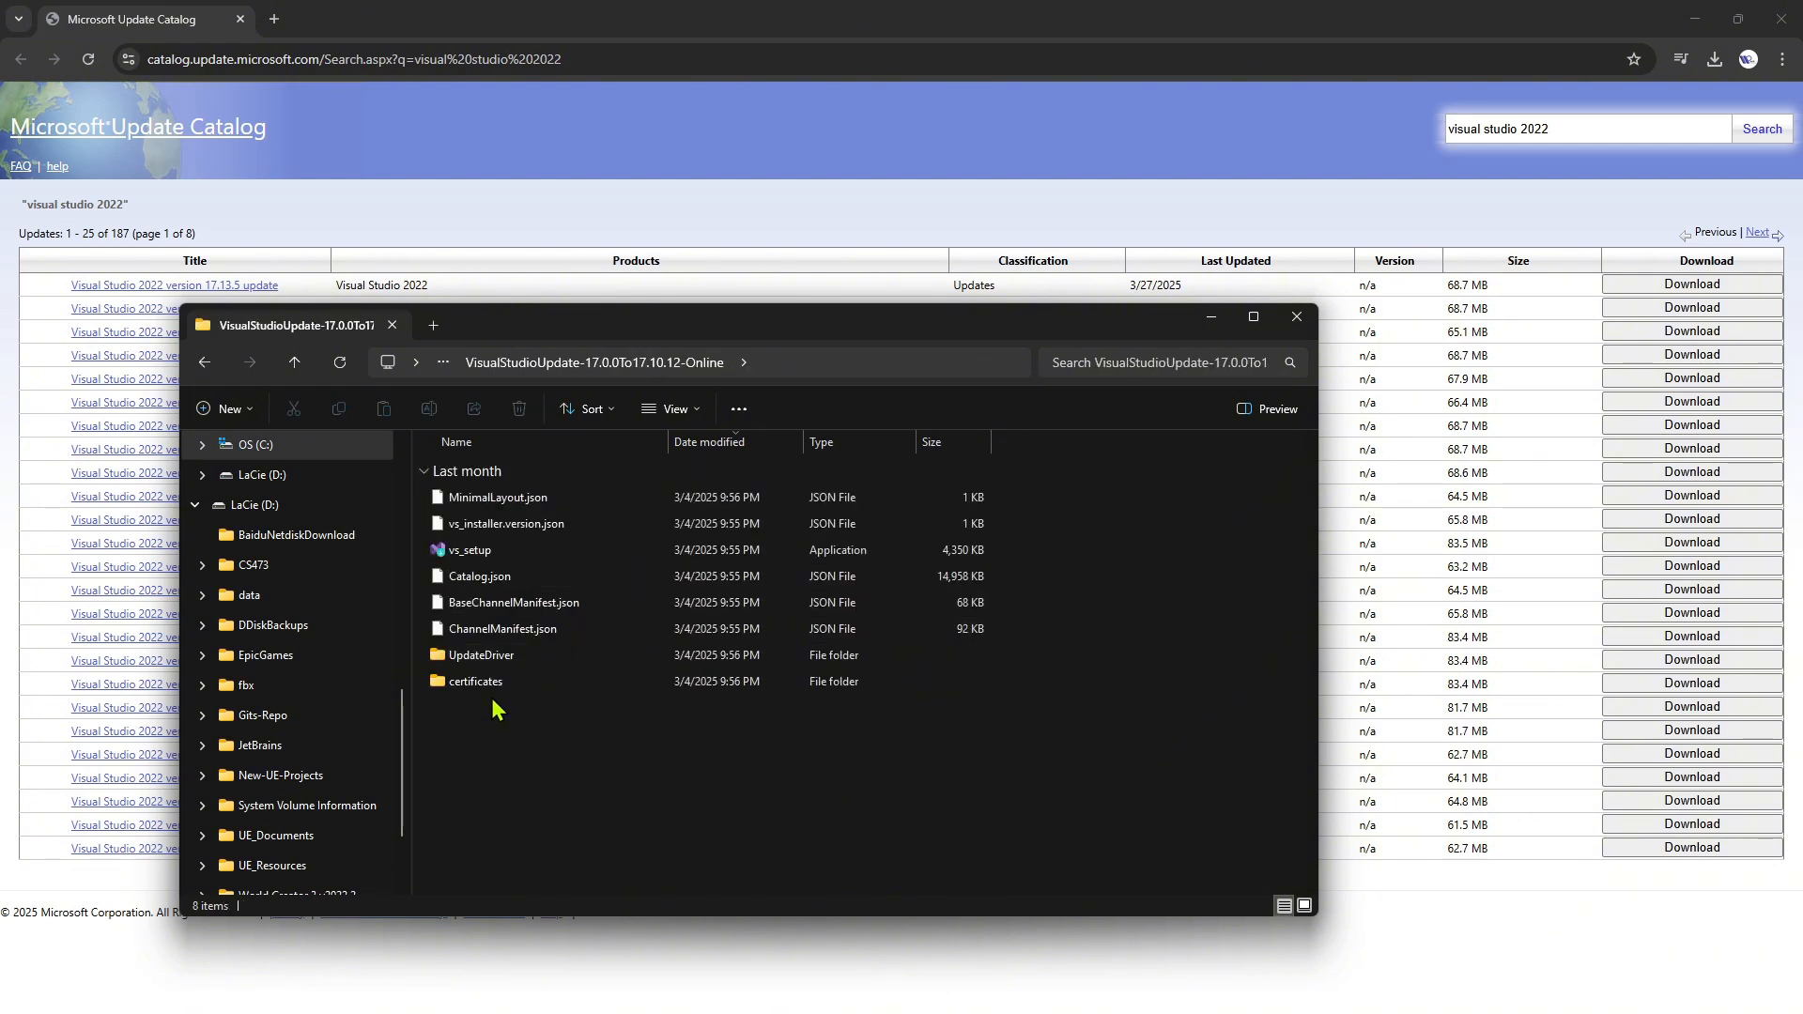
left_click(503, 628)
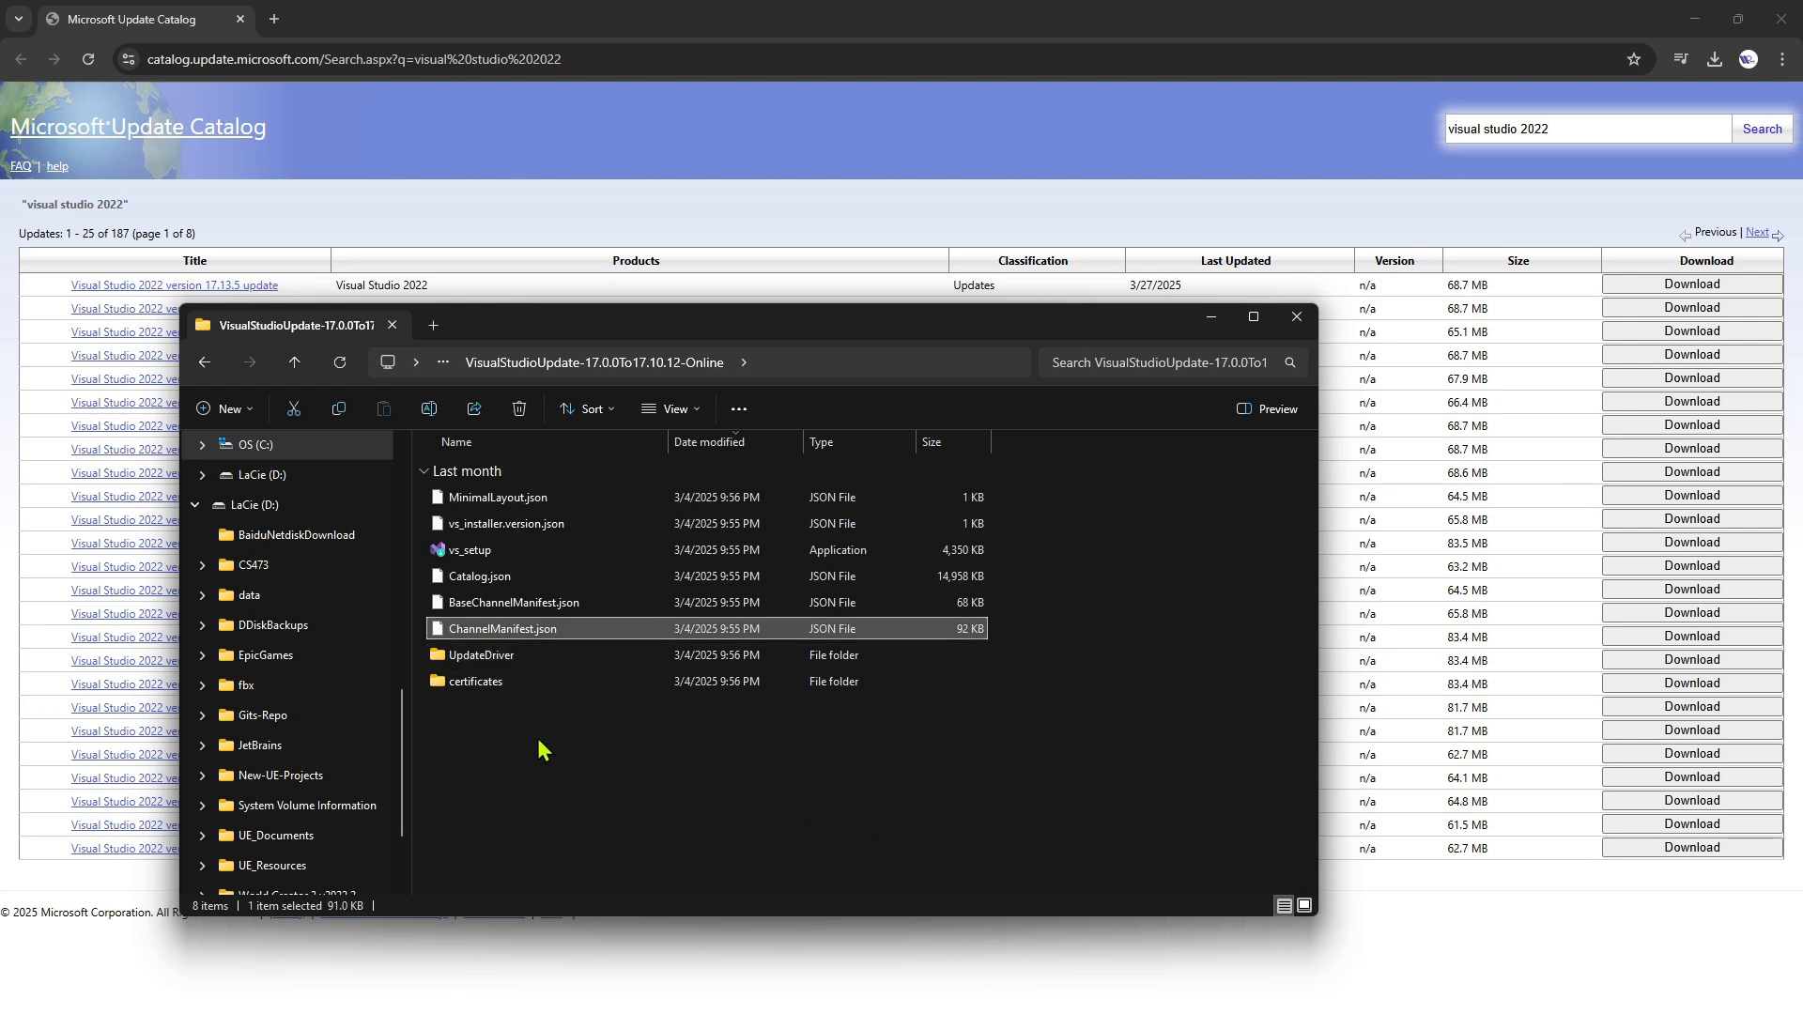
mouse_move(555, 641)
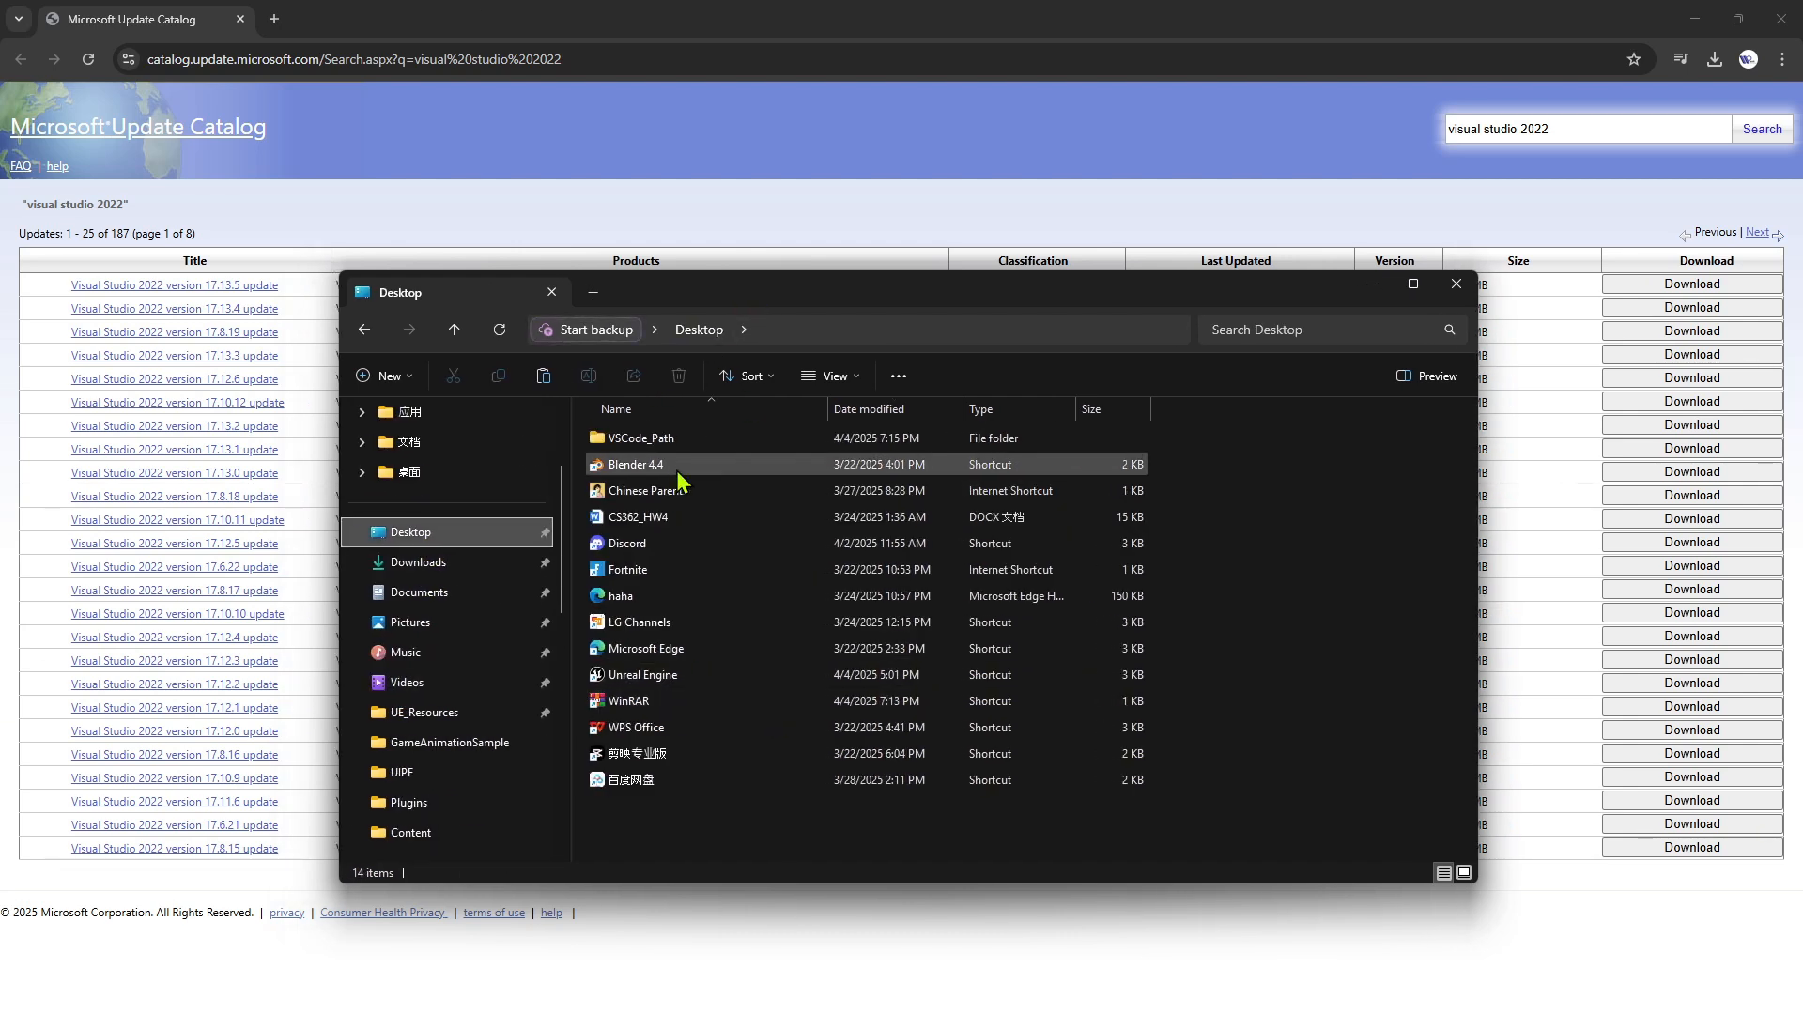
Copy ChannelManifest.json from the Desktop's VSCode_Path folder.
double_click(645, 439)
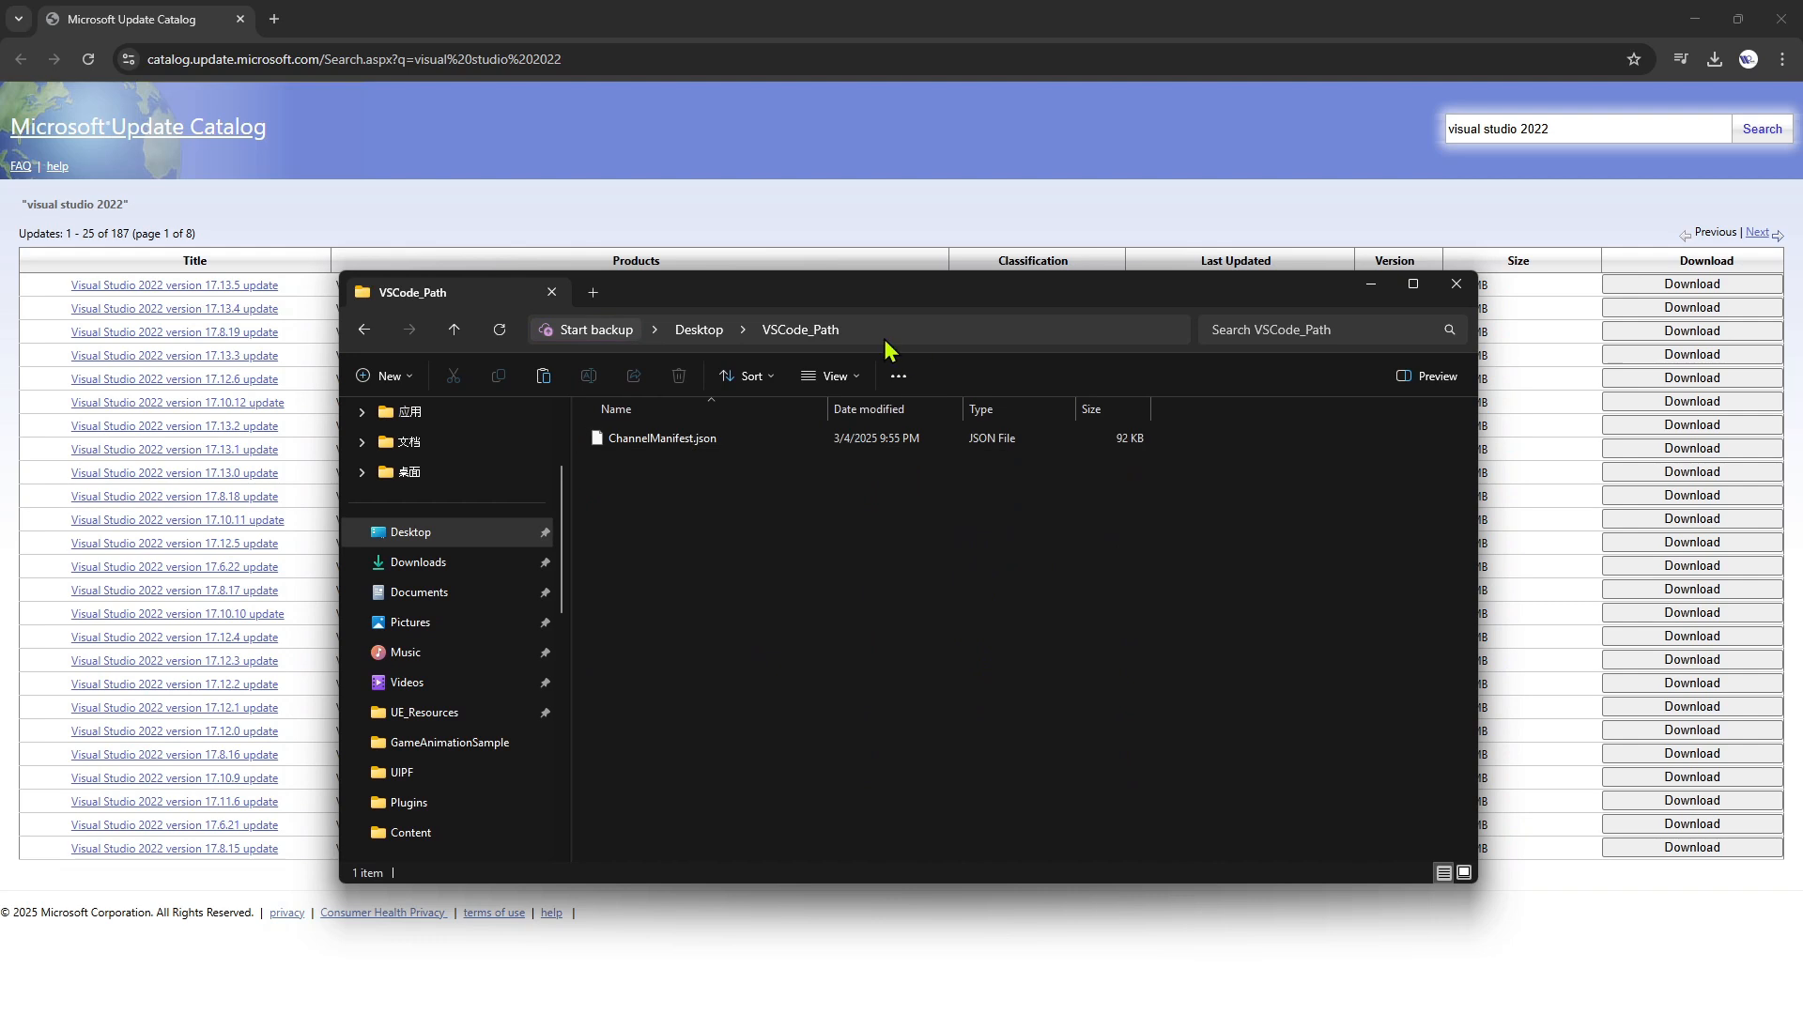
mouse_move(772, 344)
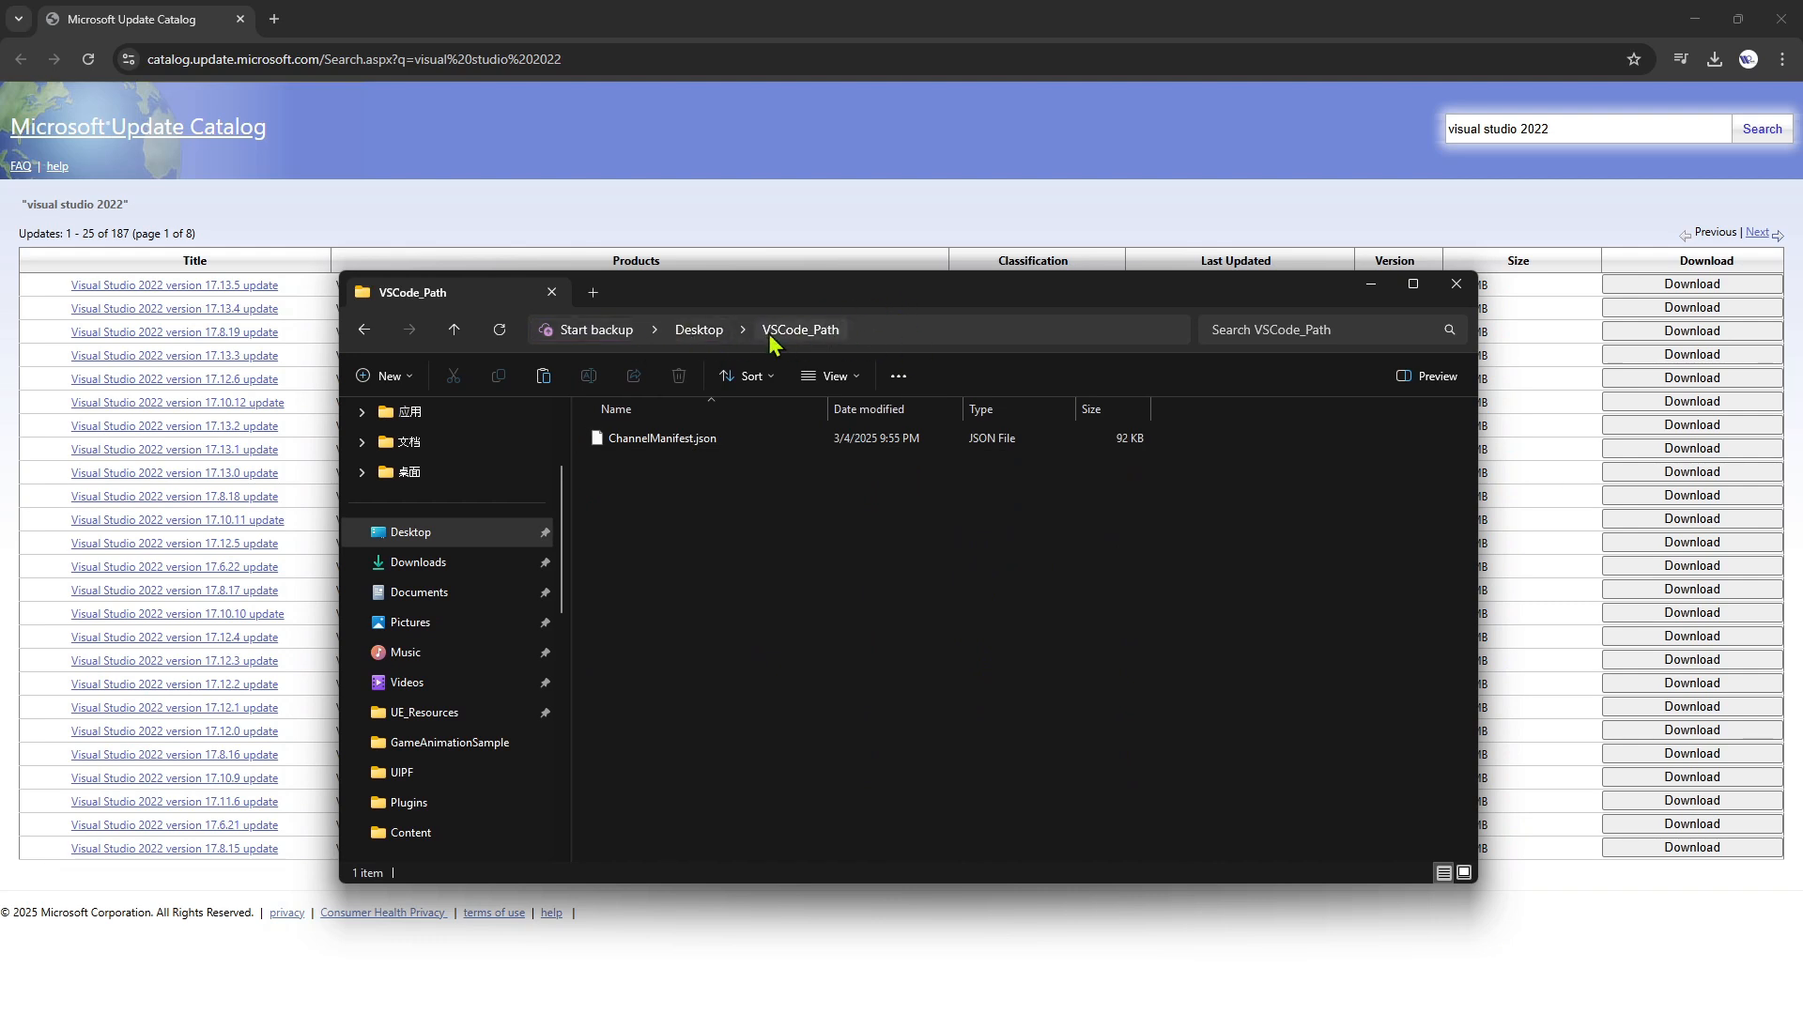
left_click(661, 438)
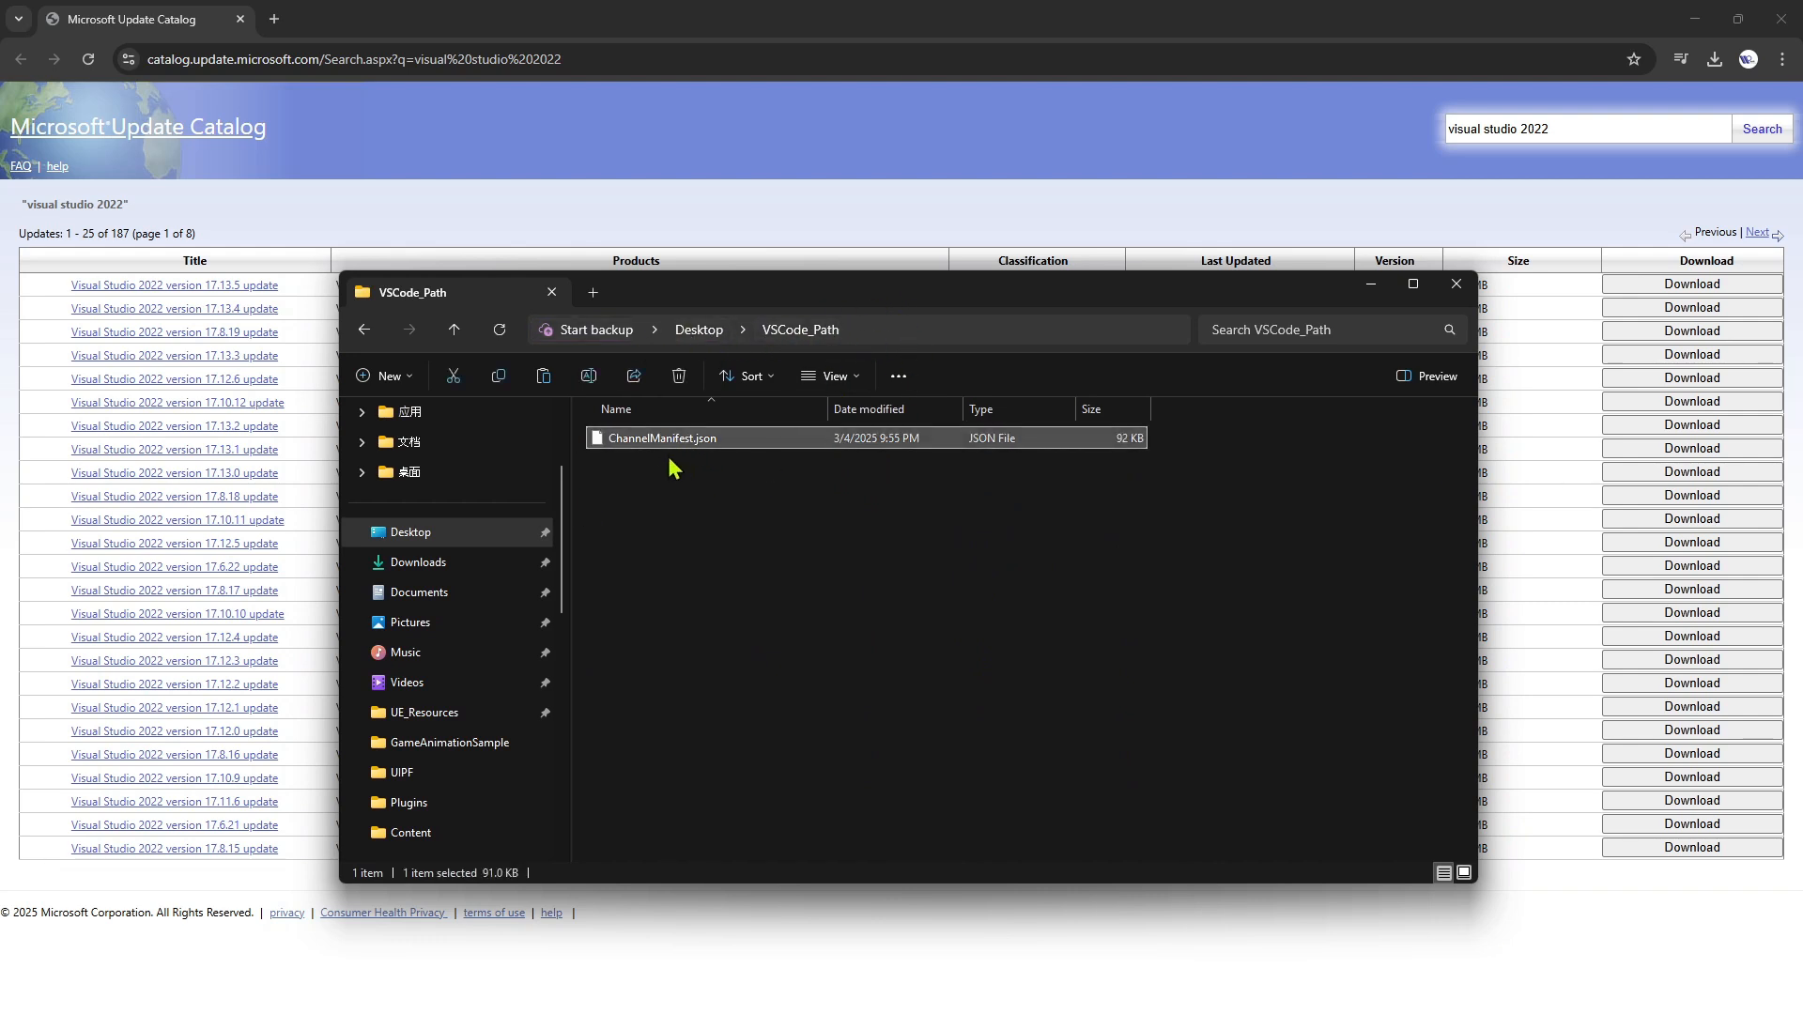
right_click(659, 439)
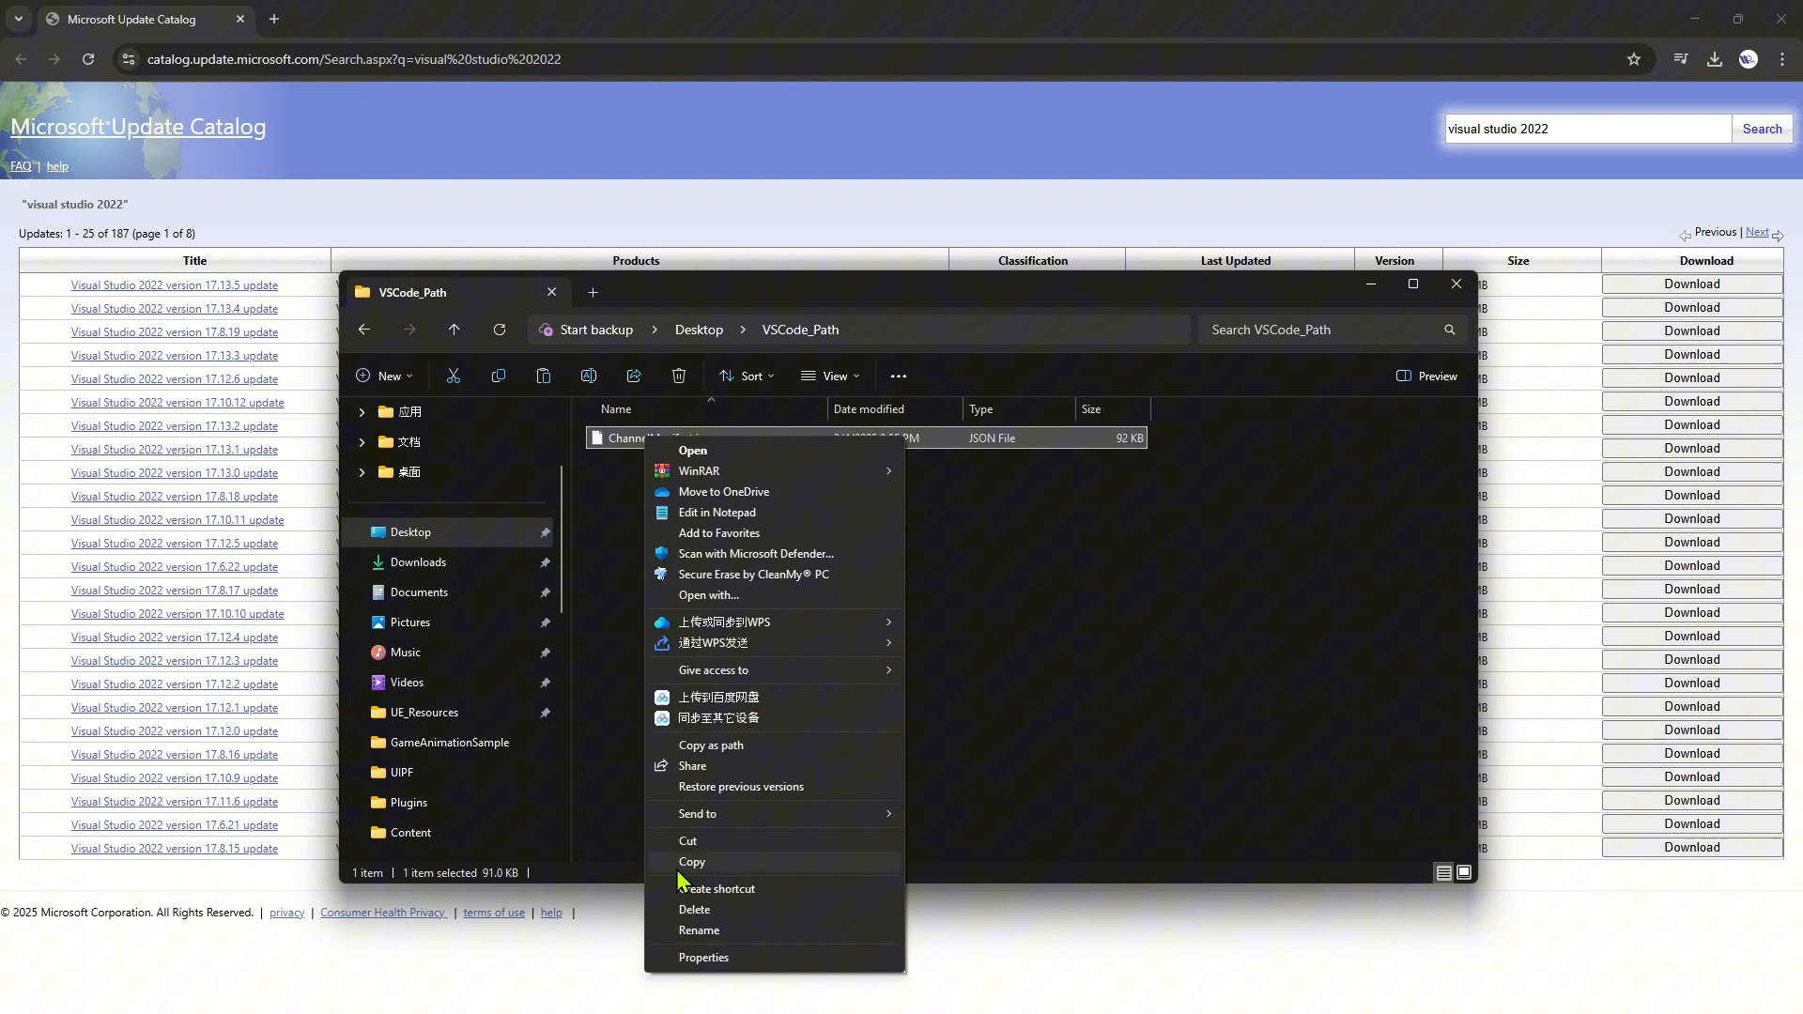
left_click(816, 611)
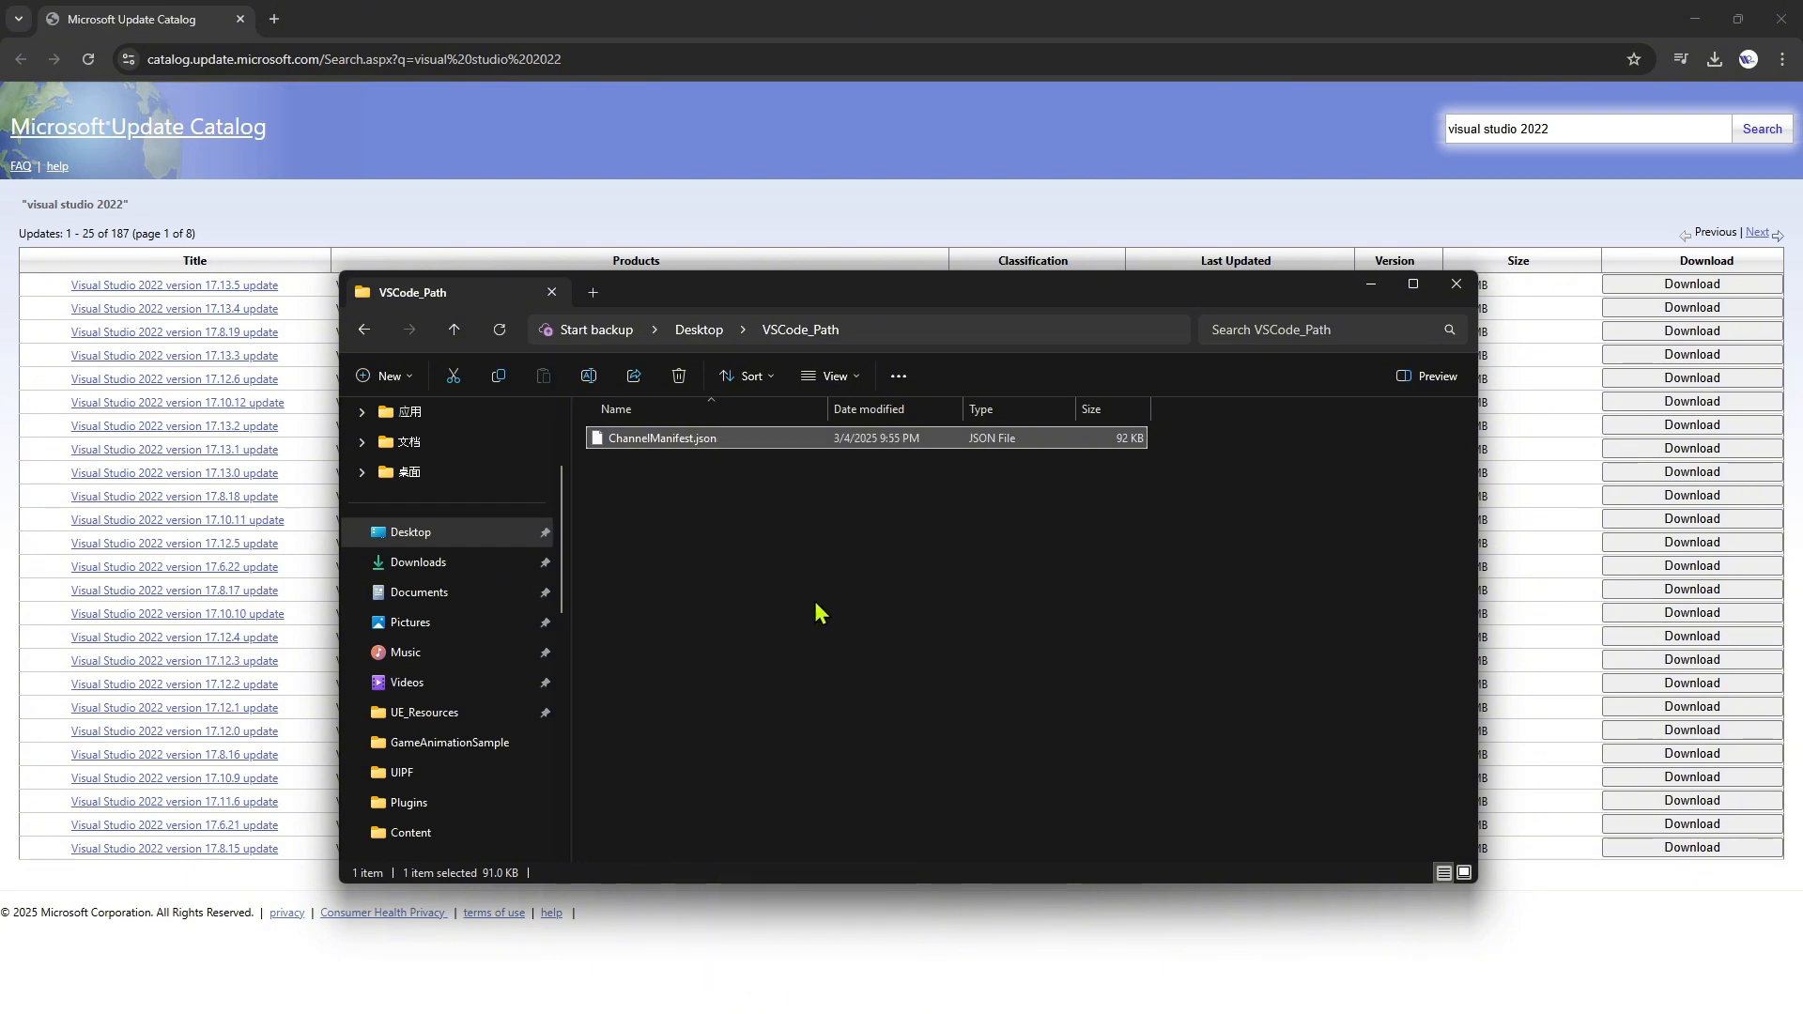
left_click(857, 754)
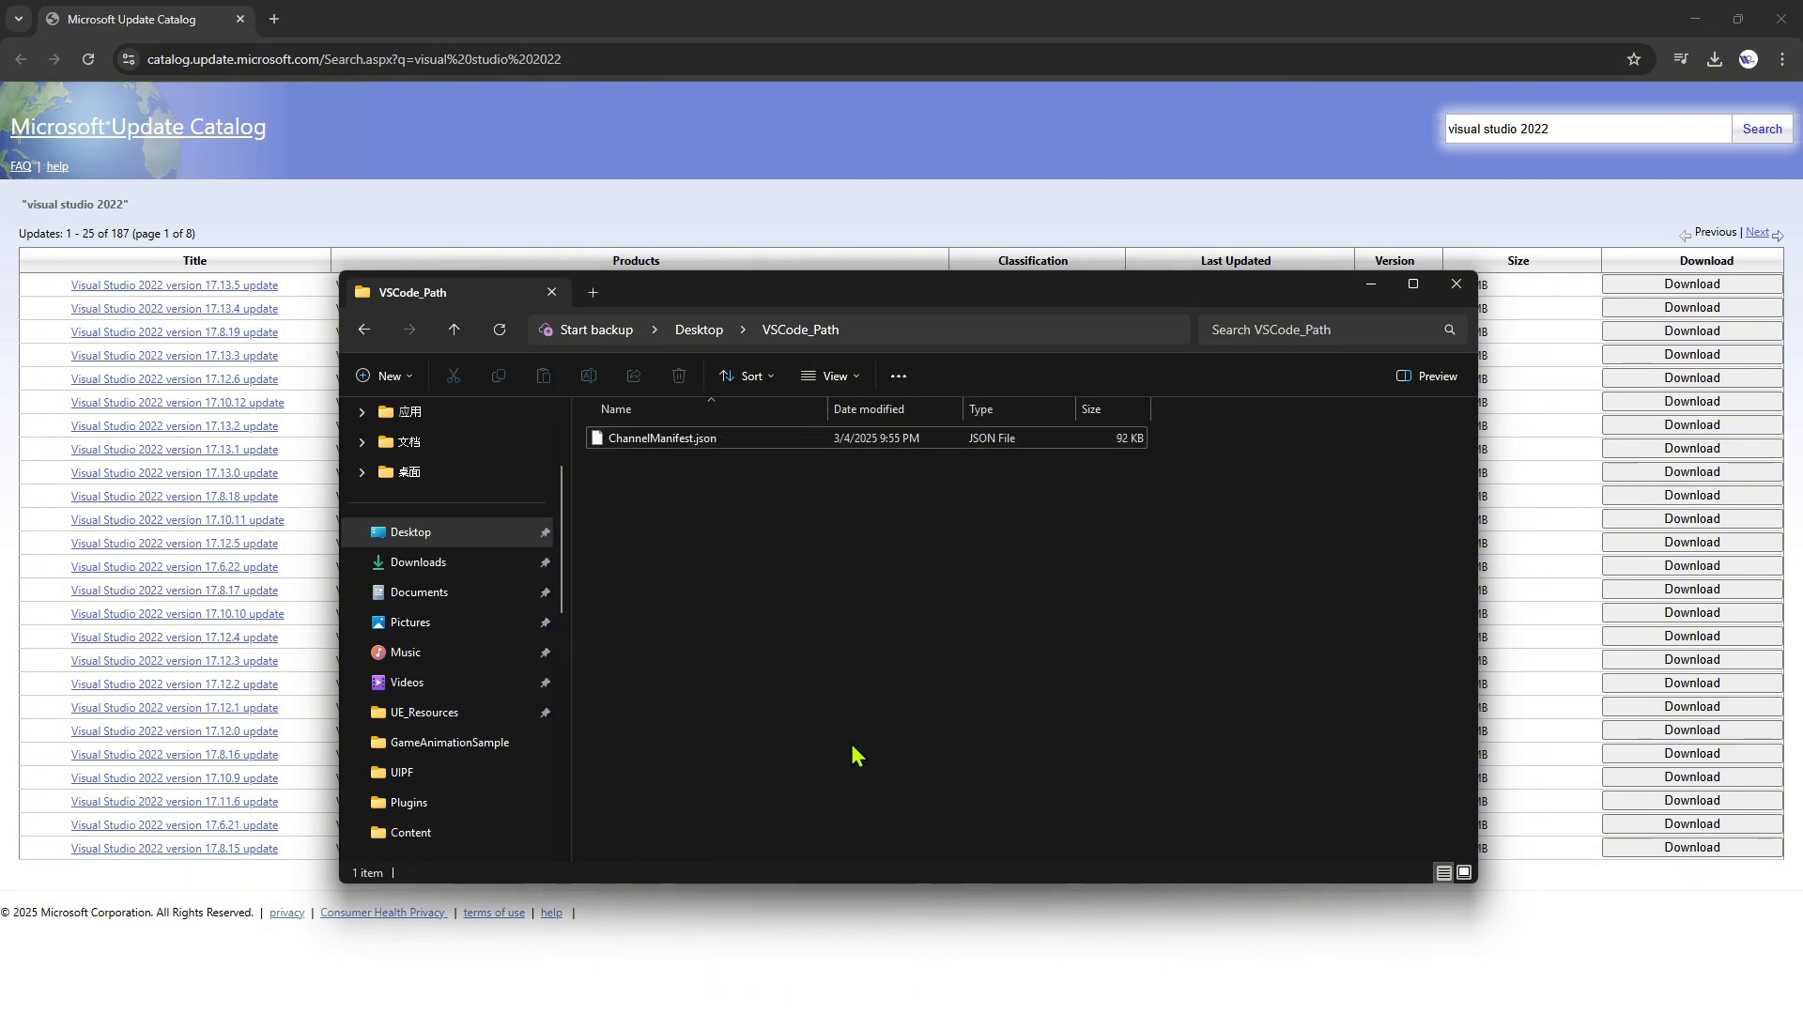
mouse_move(1258, 191)
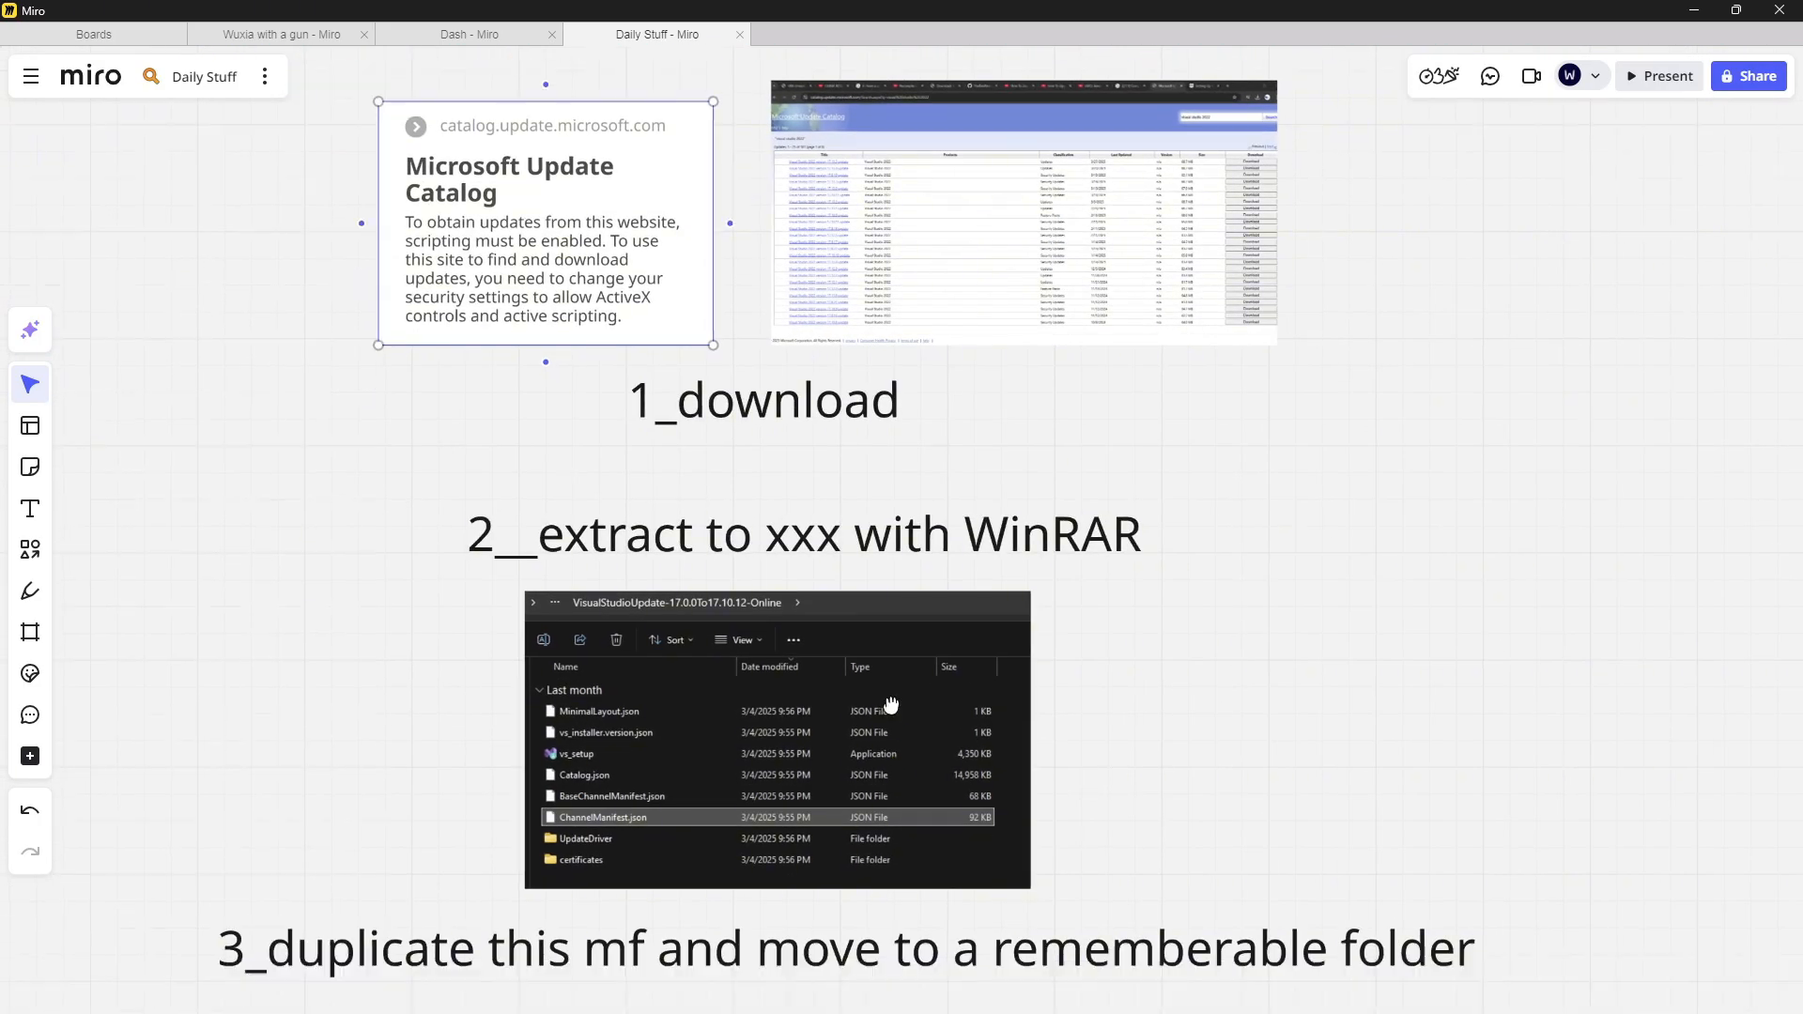
scroll("down", 3)
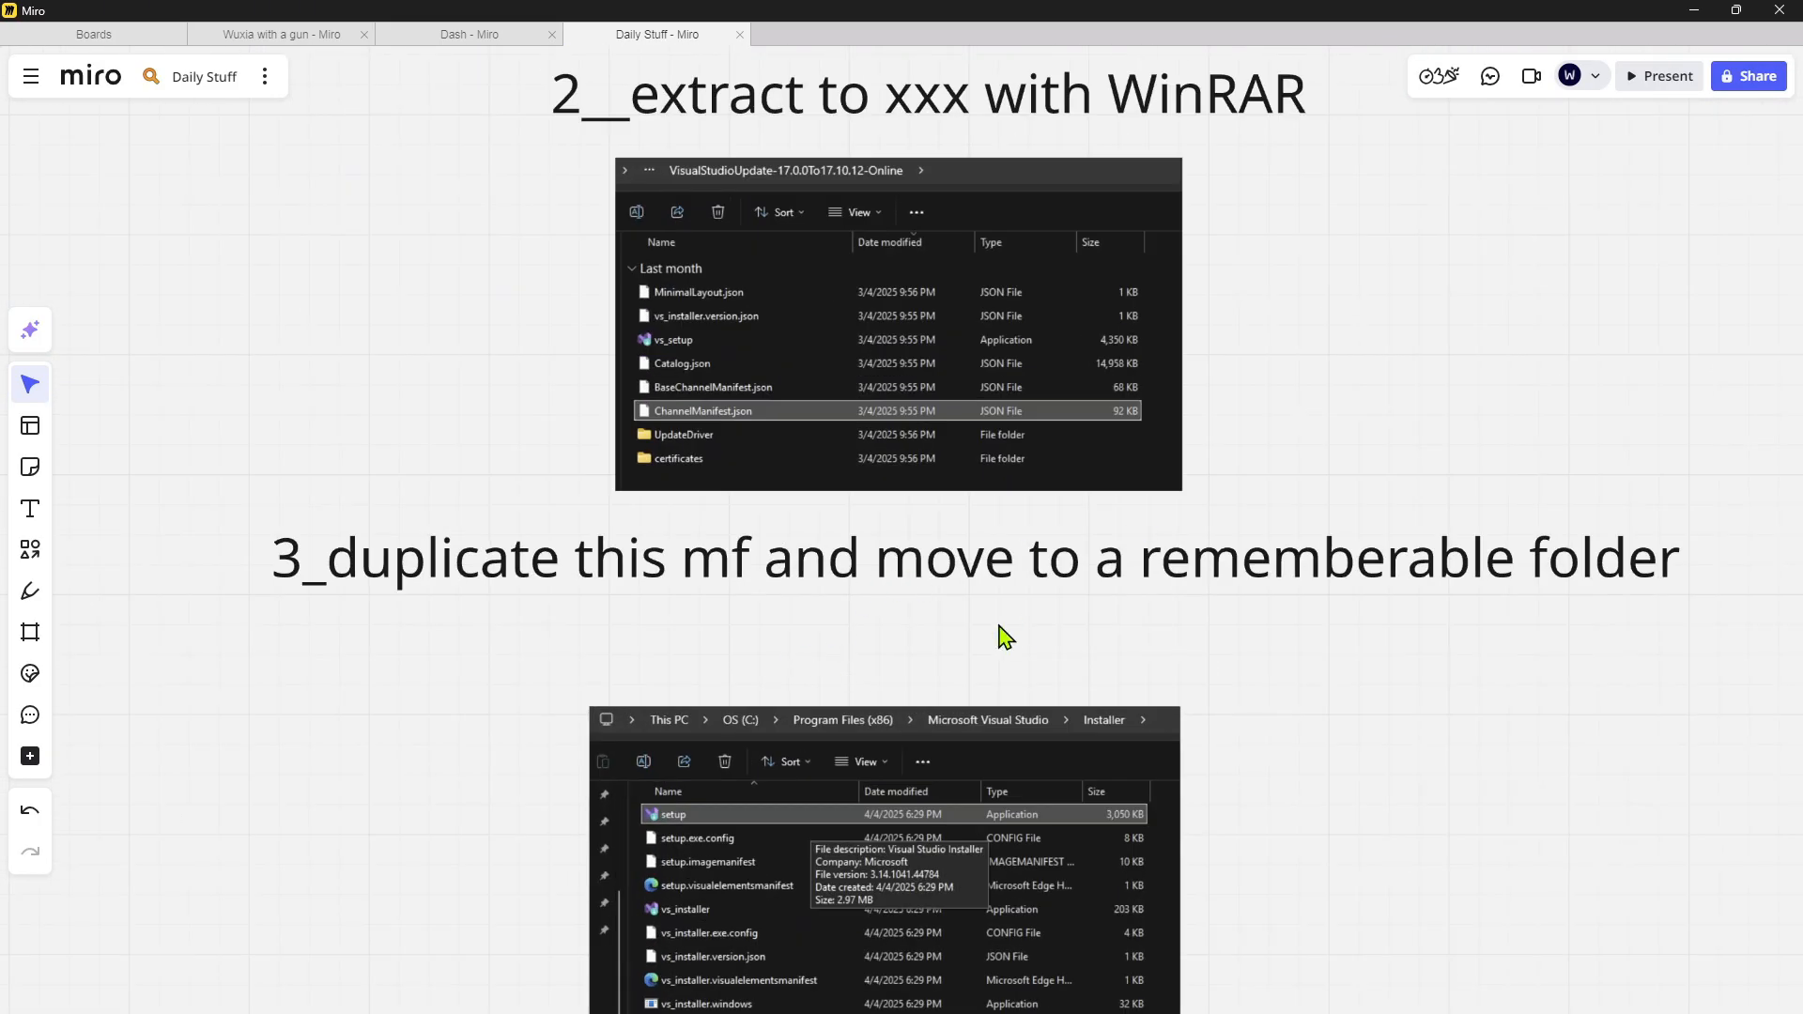
scroll("down", 3)
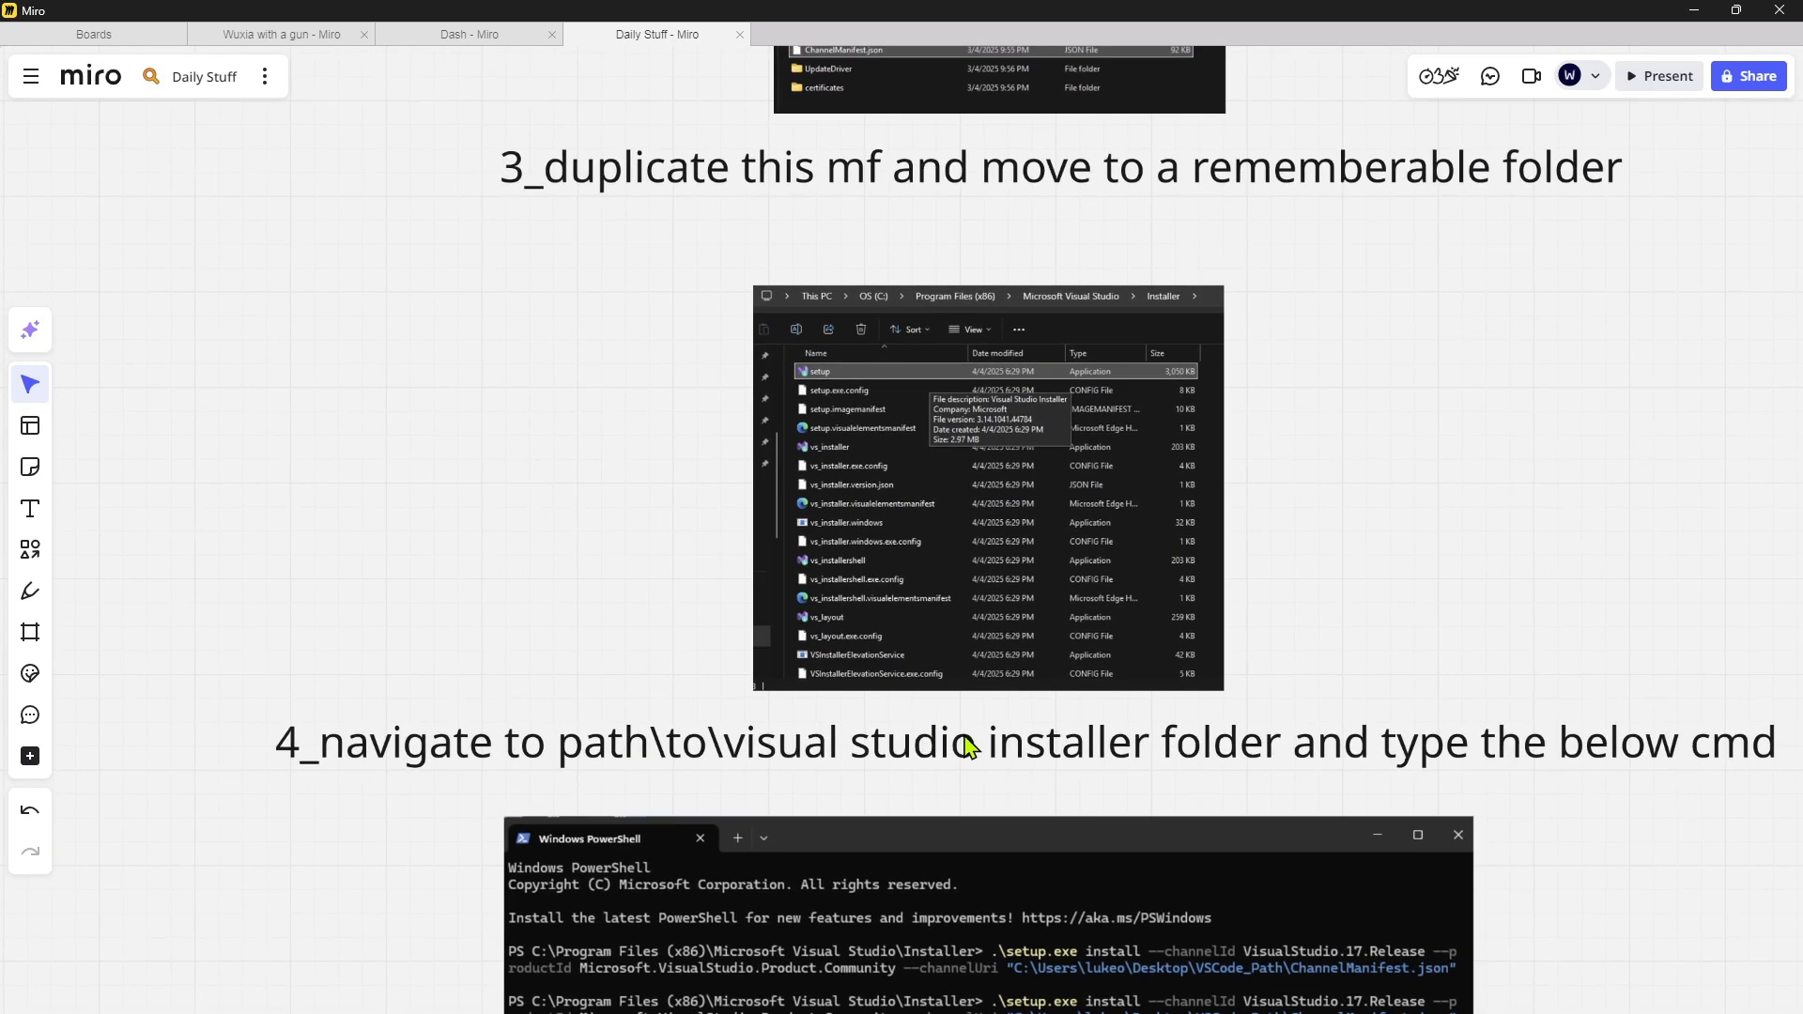
scroll("down", 3)
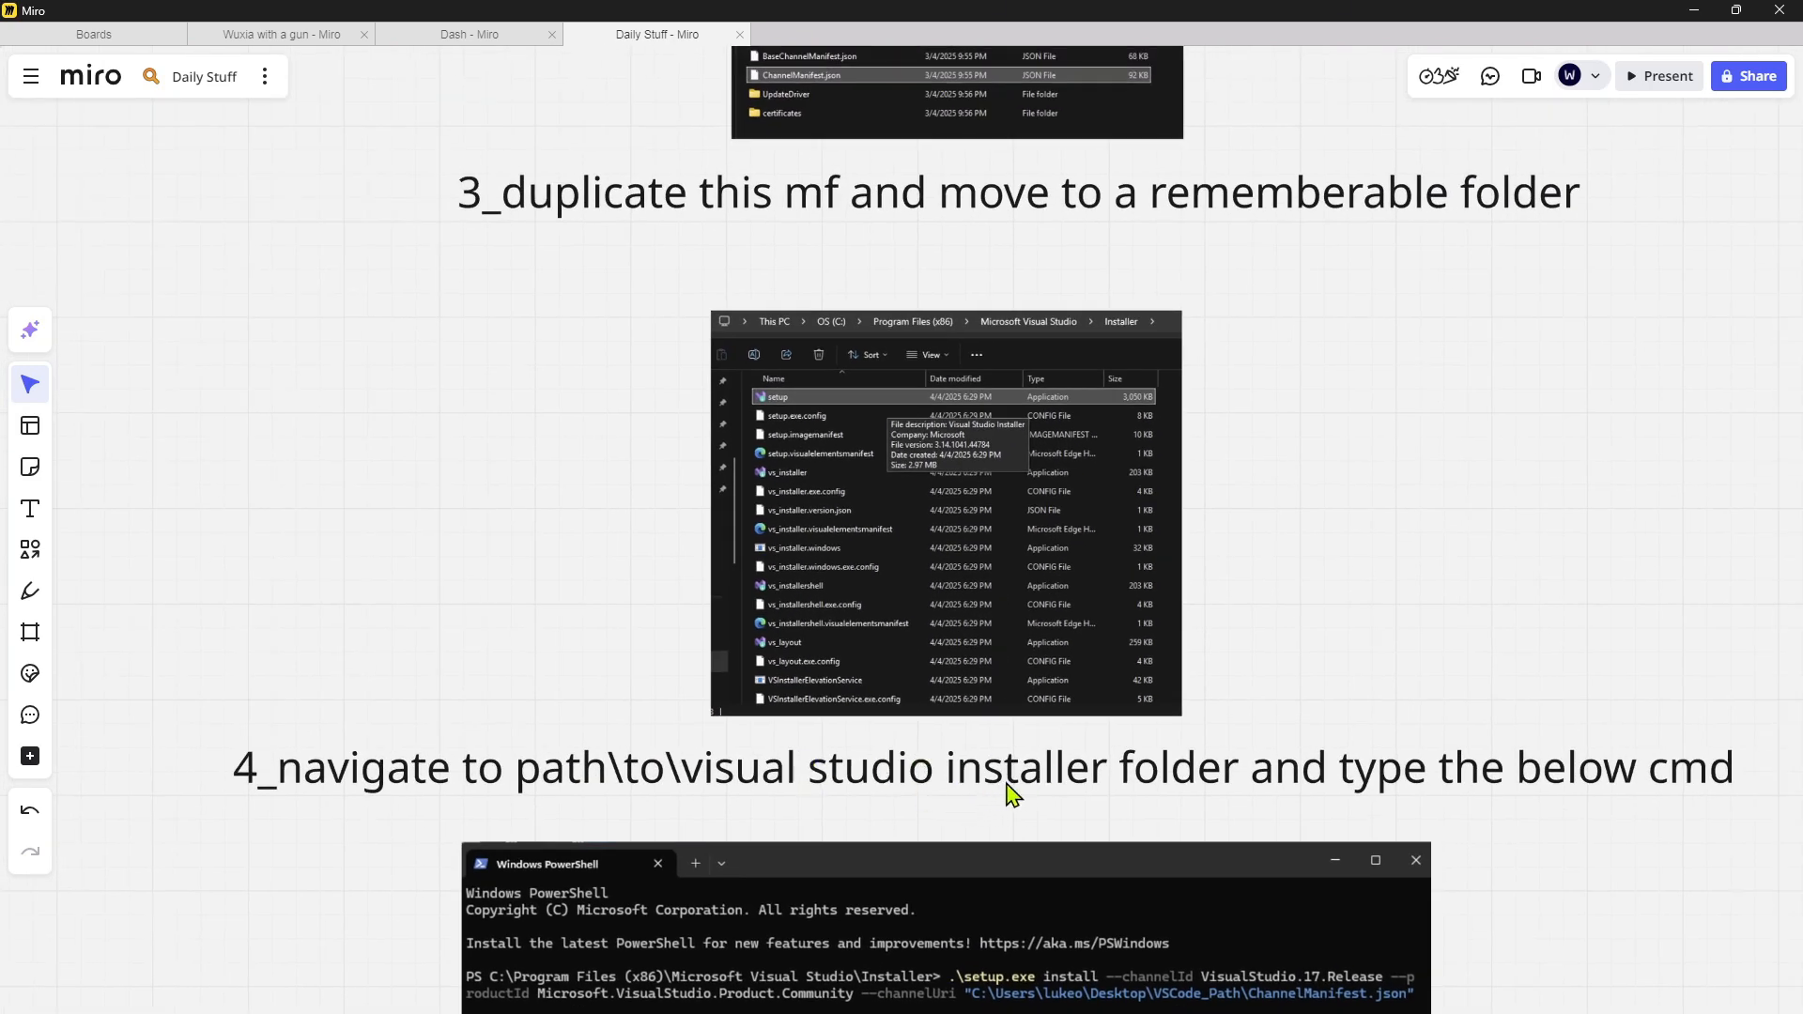
scroll("down", 3)
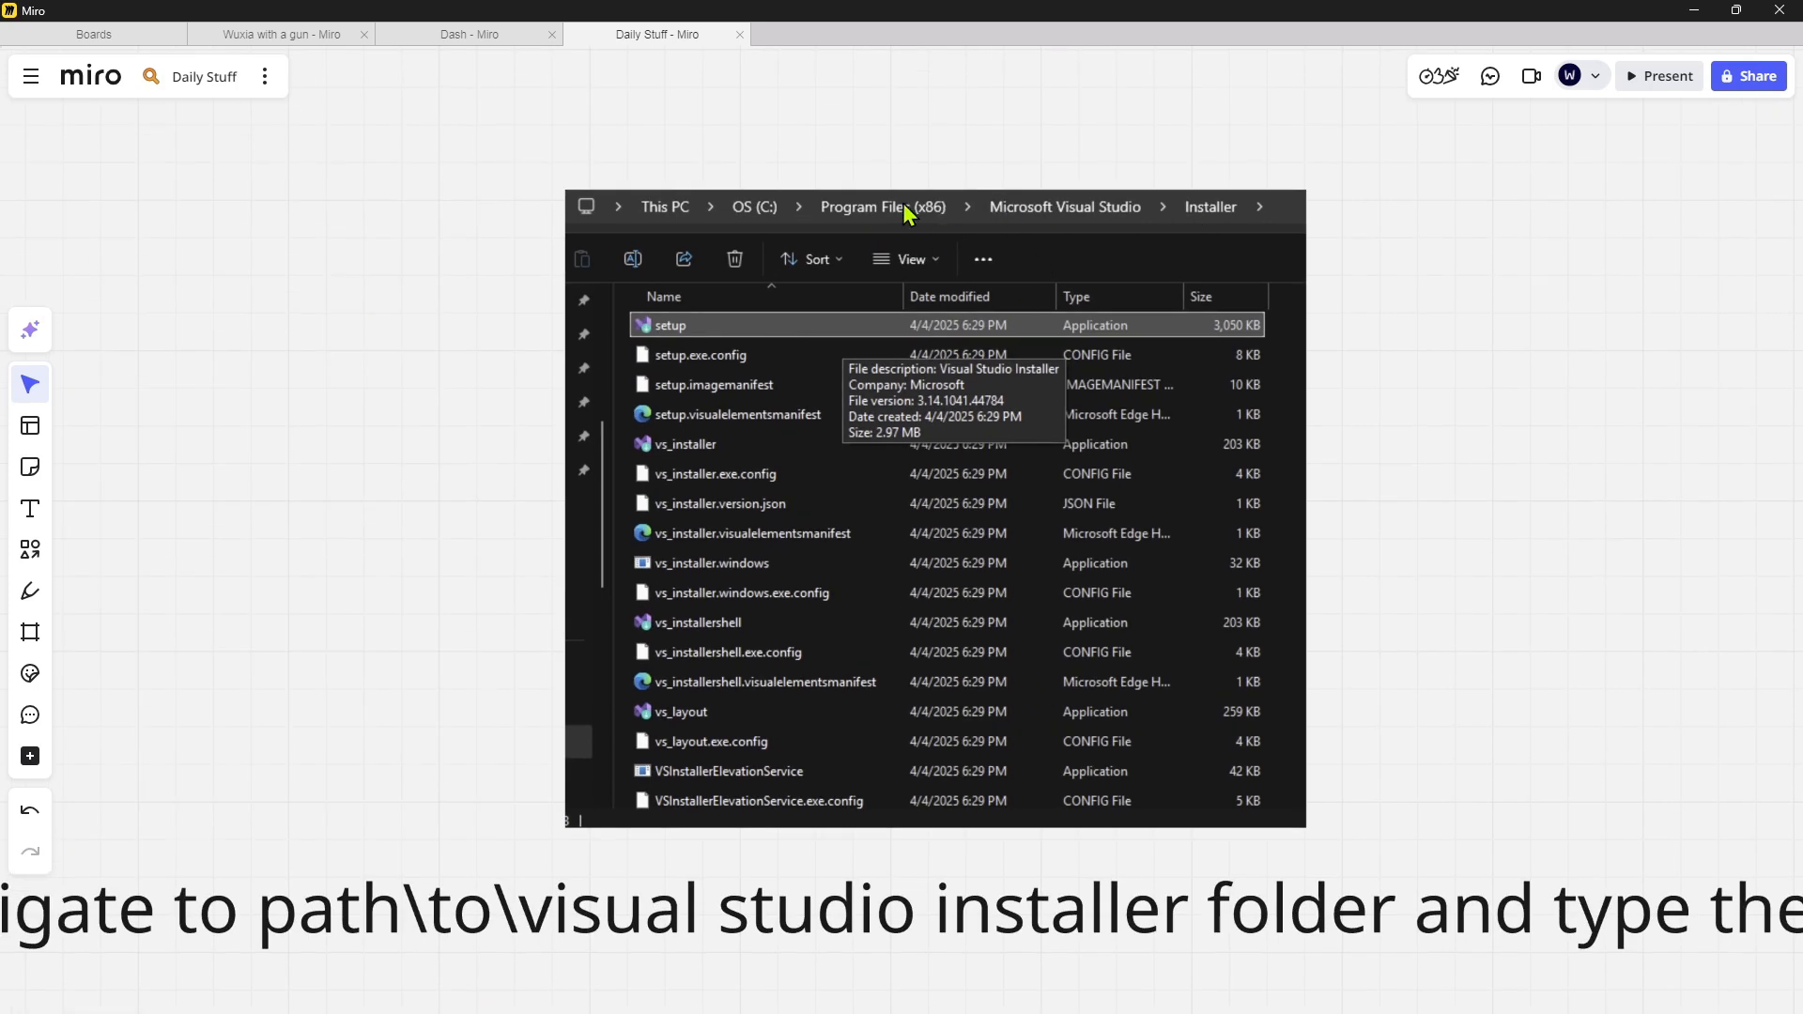
mouse_move(1111, 217)
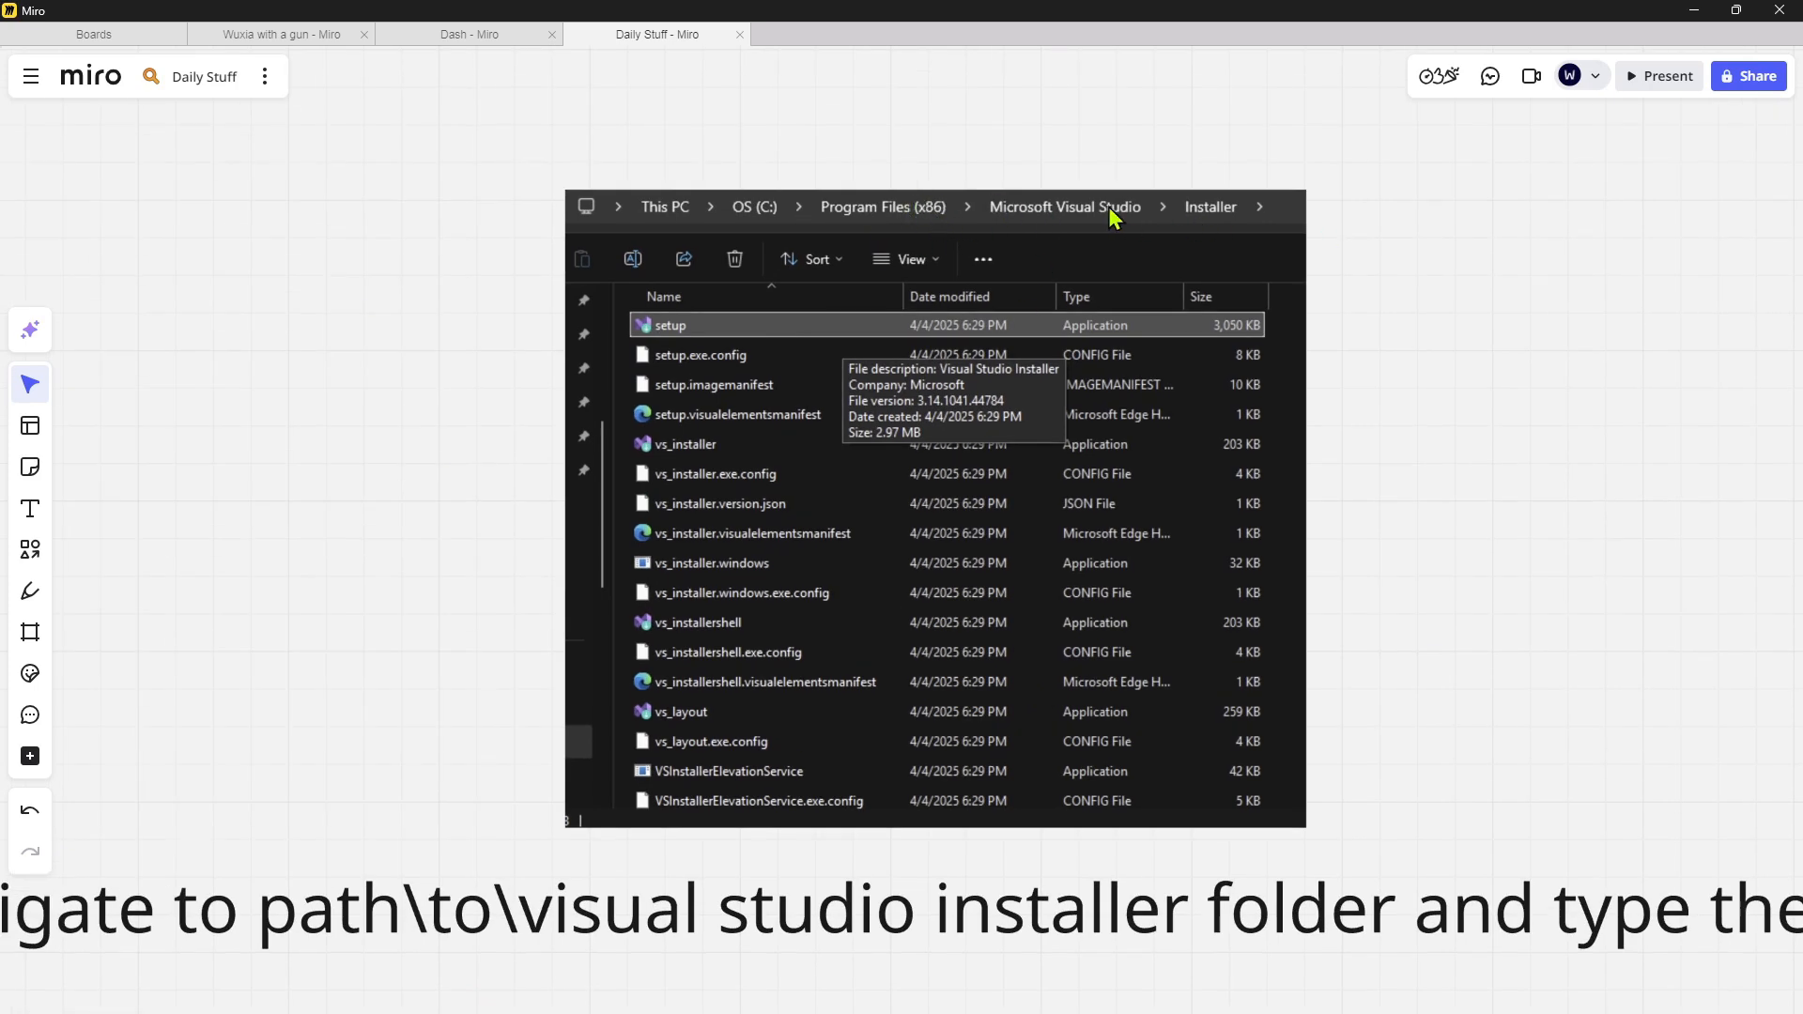
mouse_move(1236, 215)
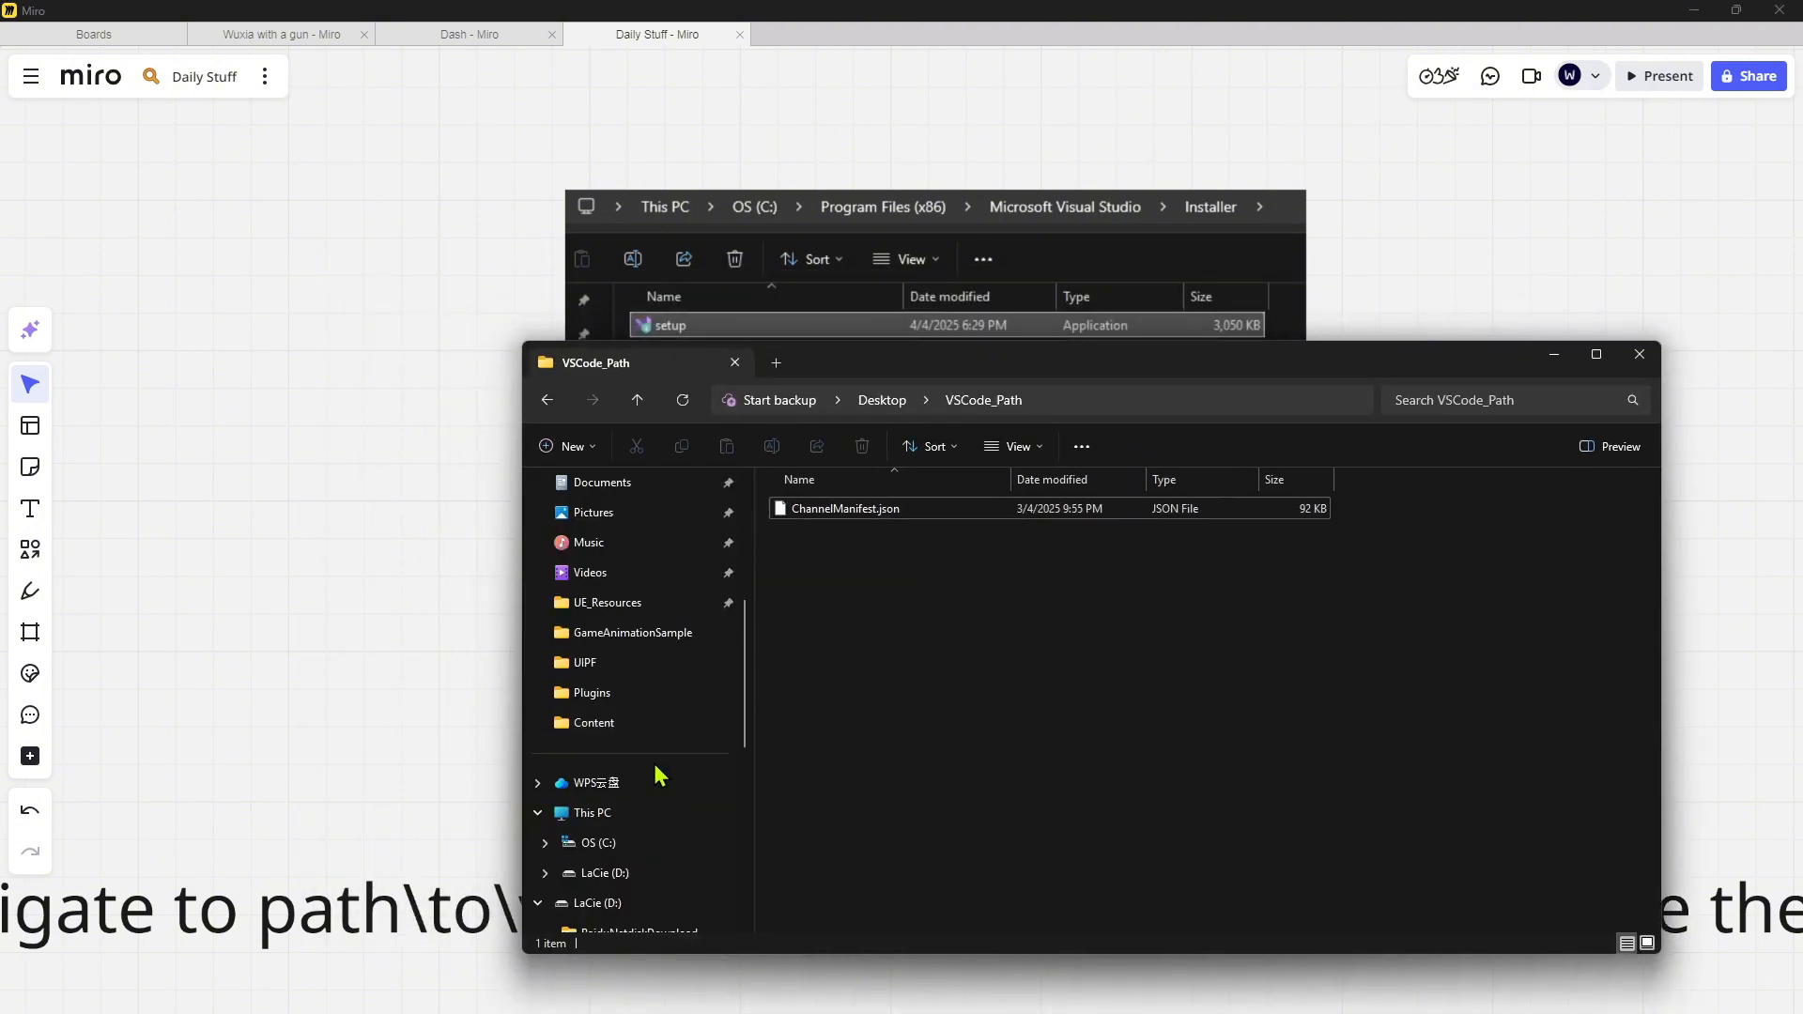
Open a terminal in C:\Program Files (x86)\Microsoft Visual Studio\Installer.
left_click(598, 842)
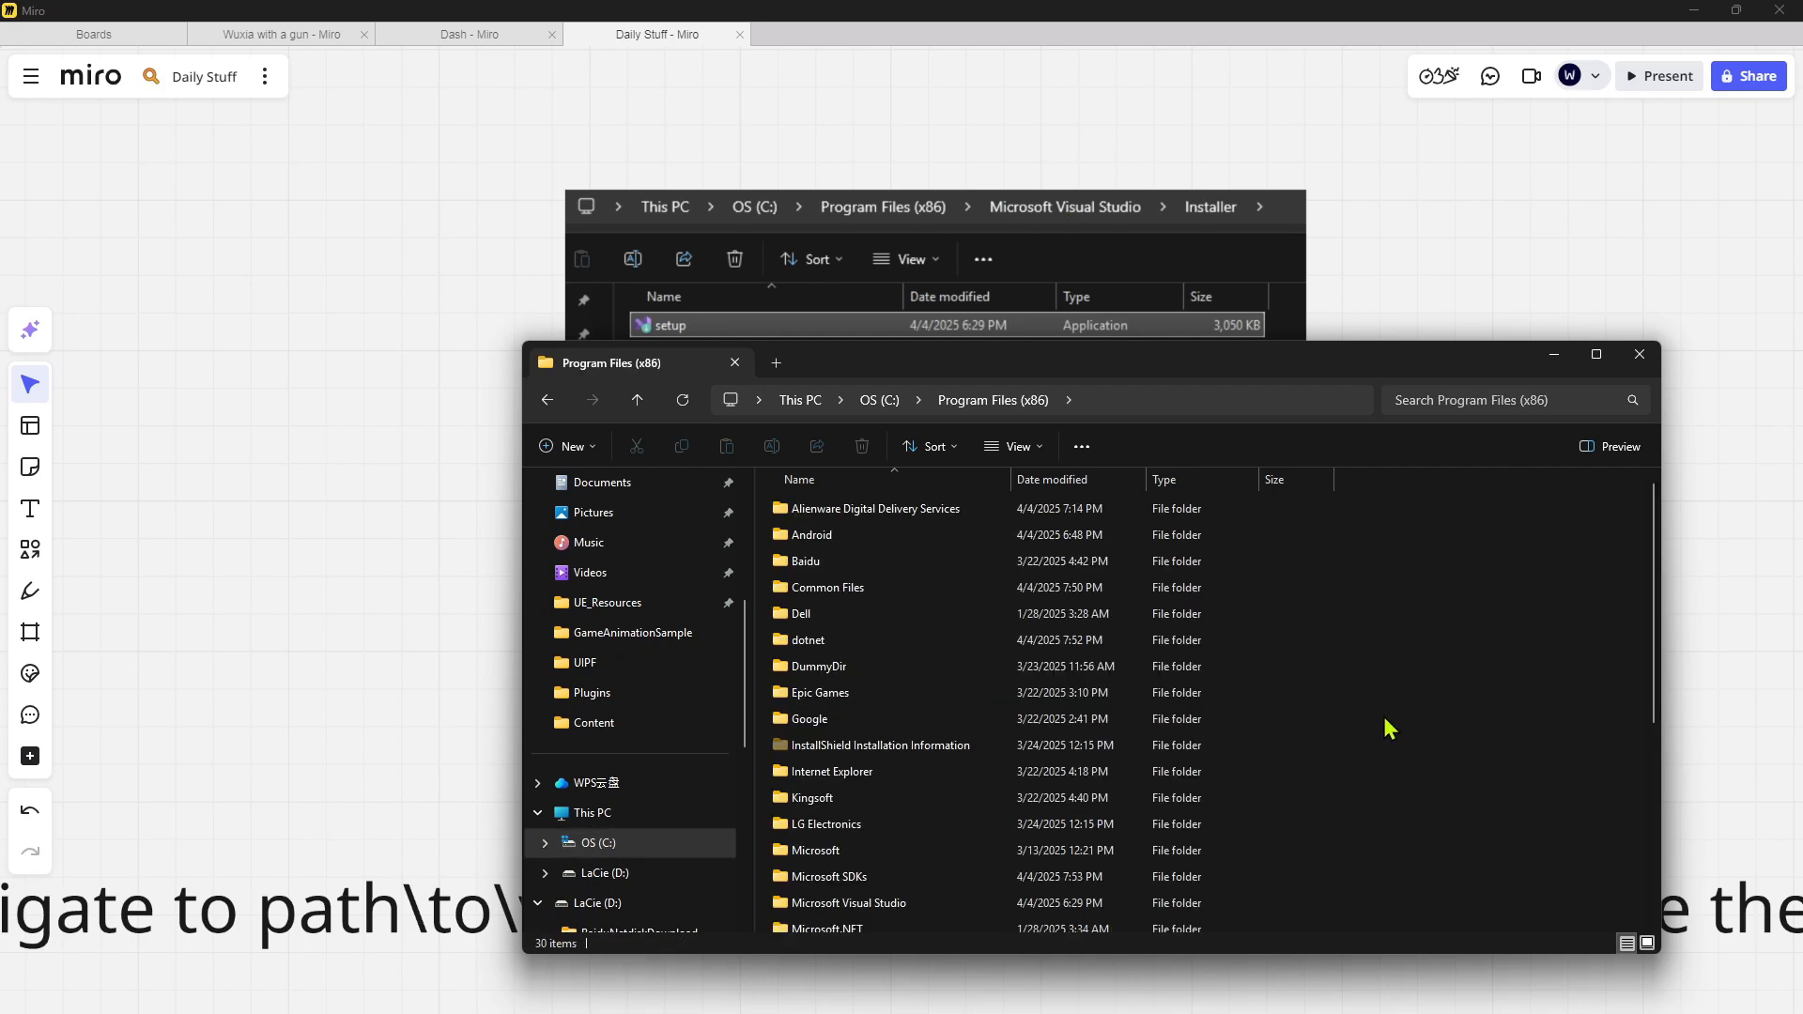
left_click(815, 850)
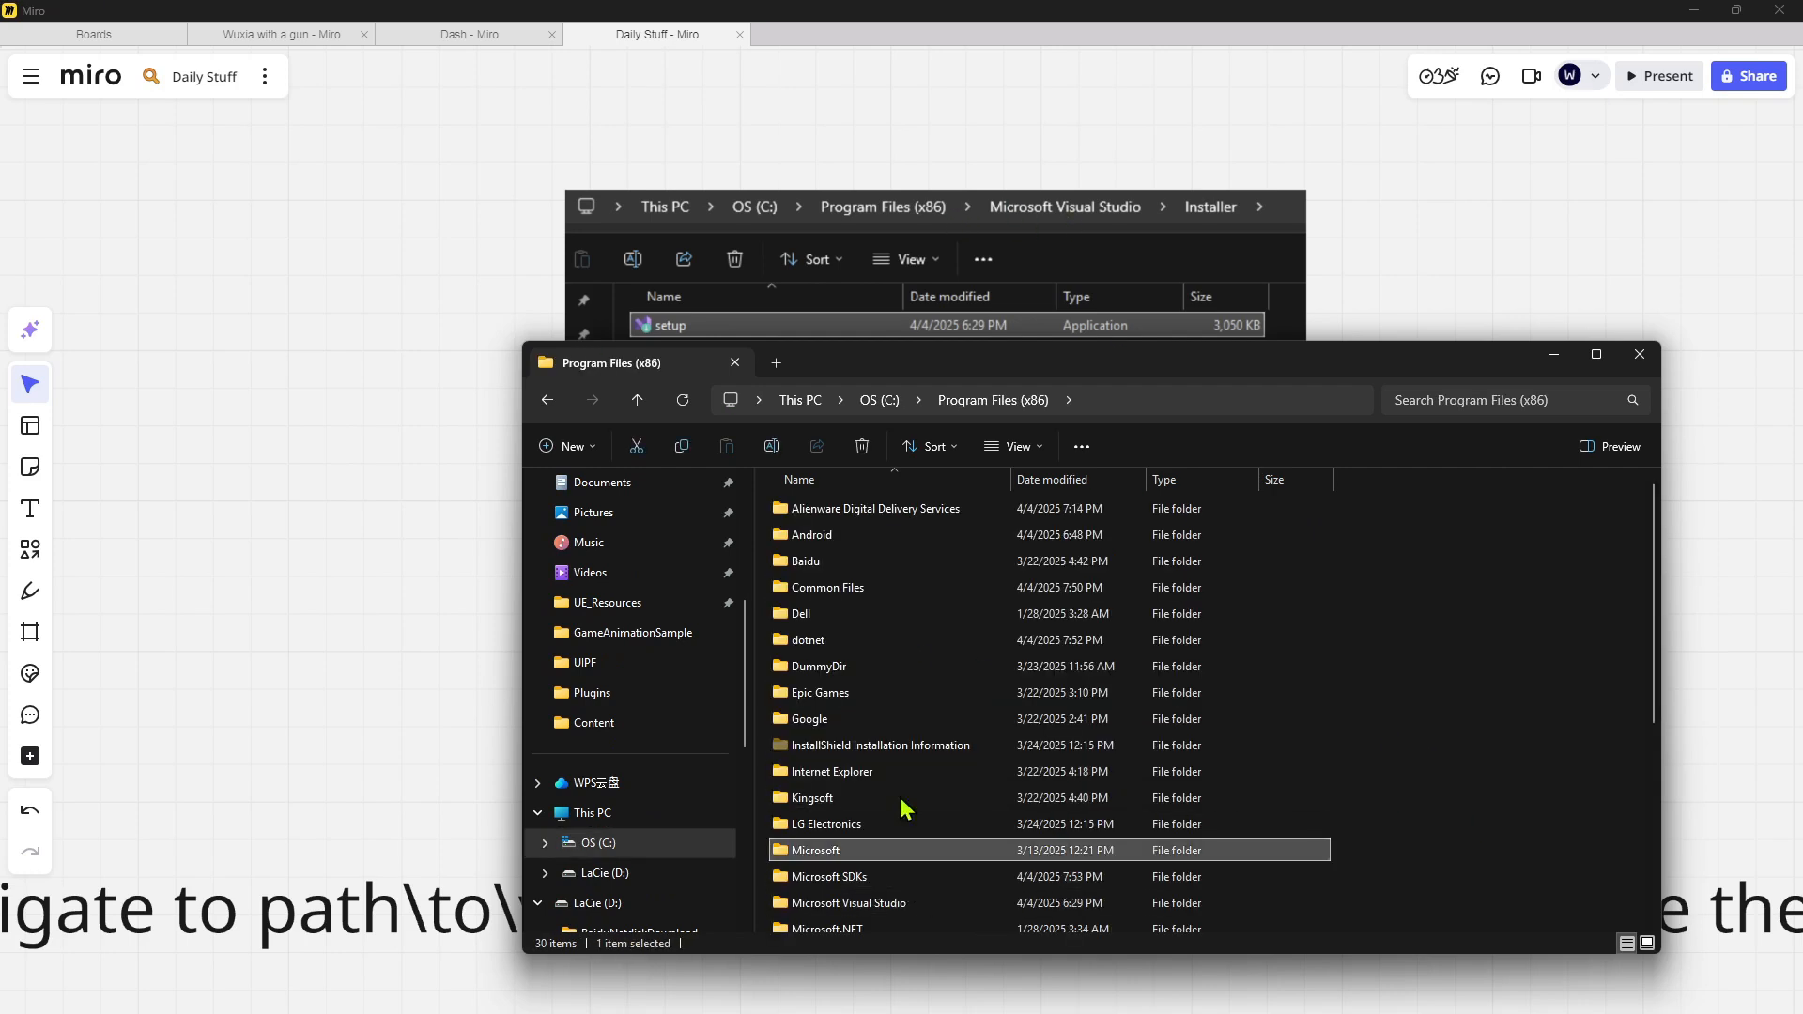
double_click(851, 903)
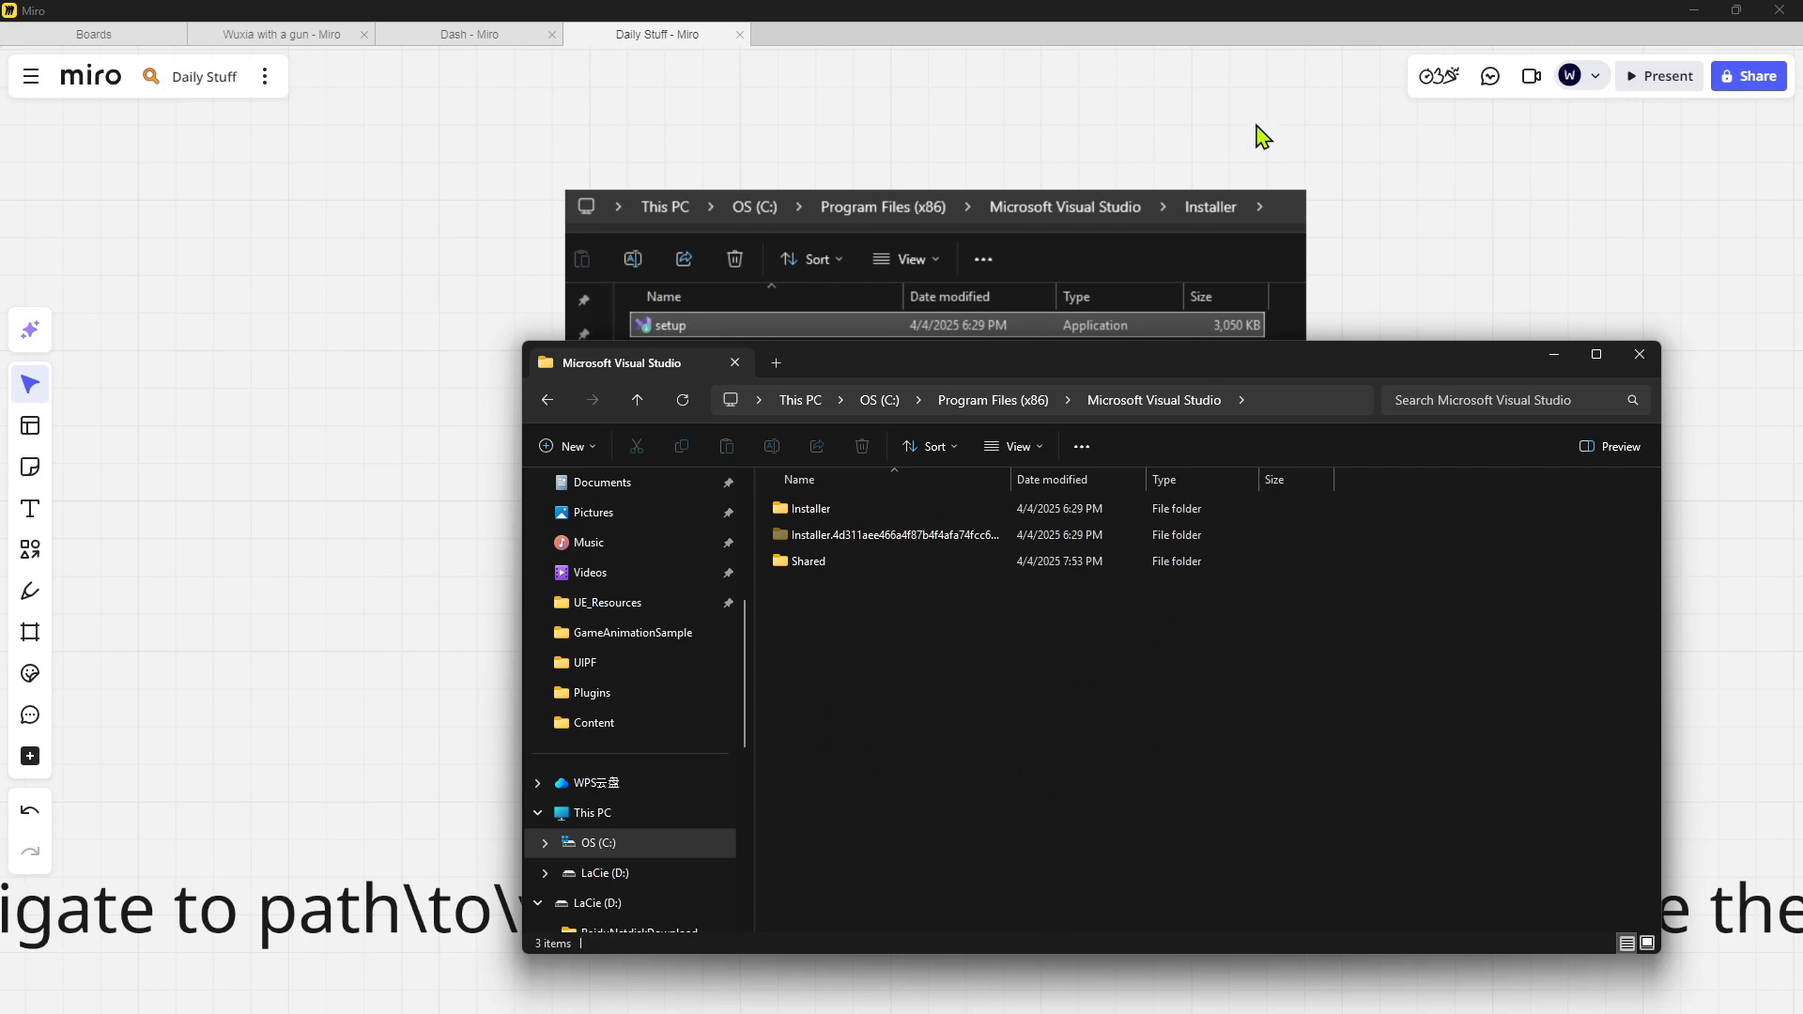
double_click(812, 508)
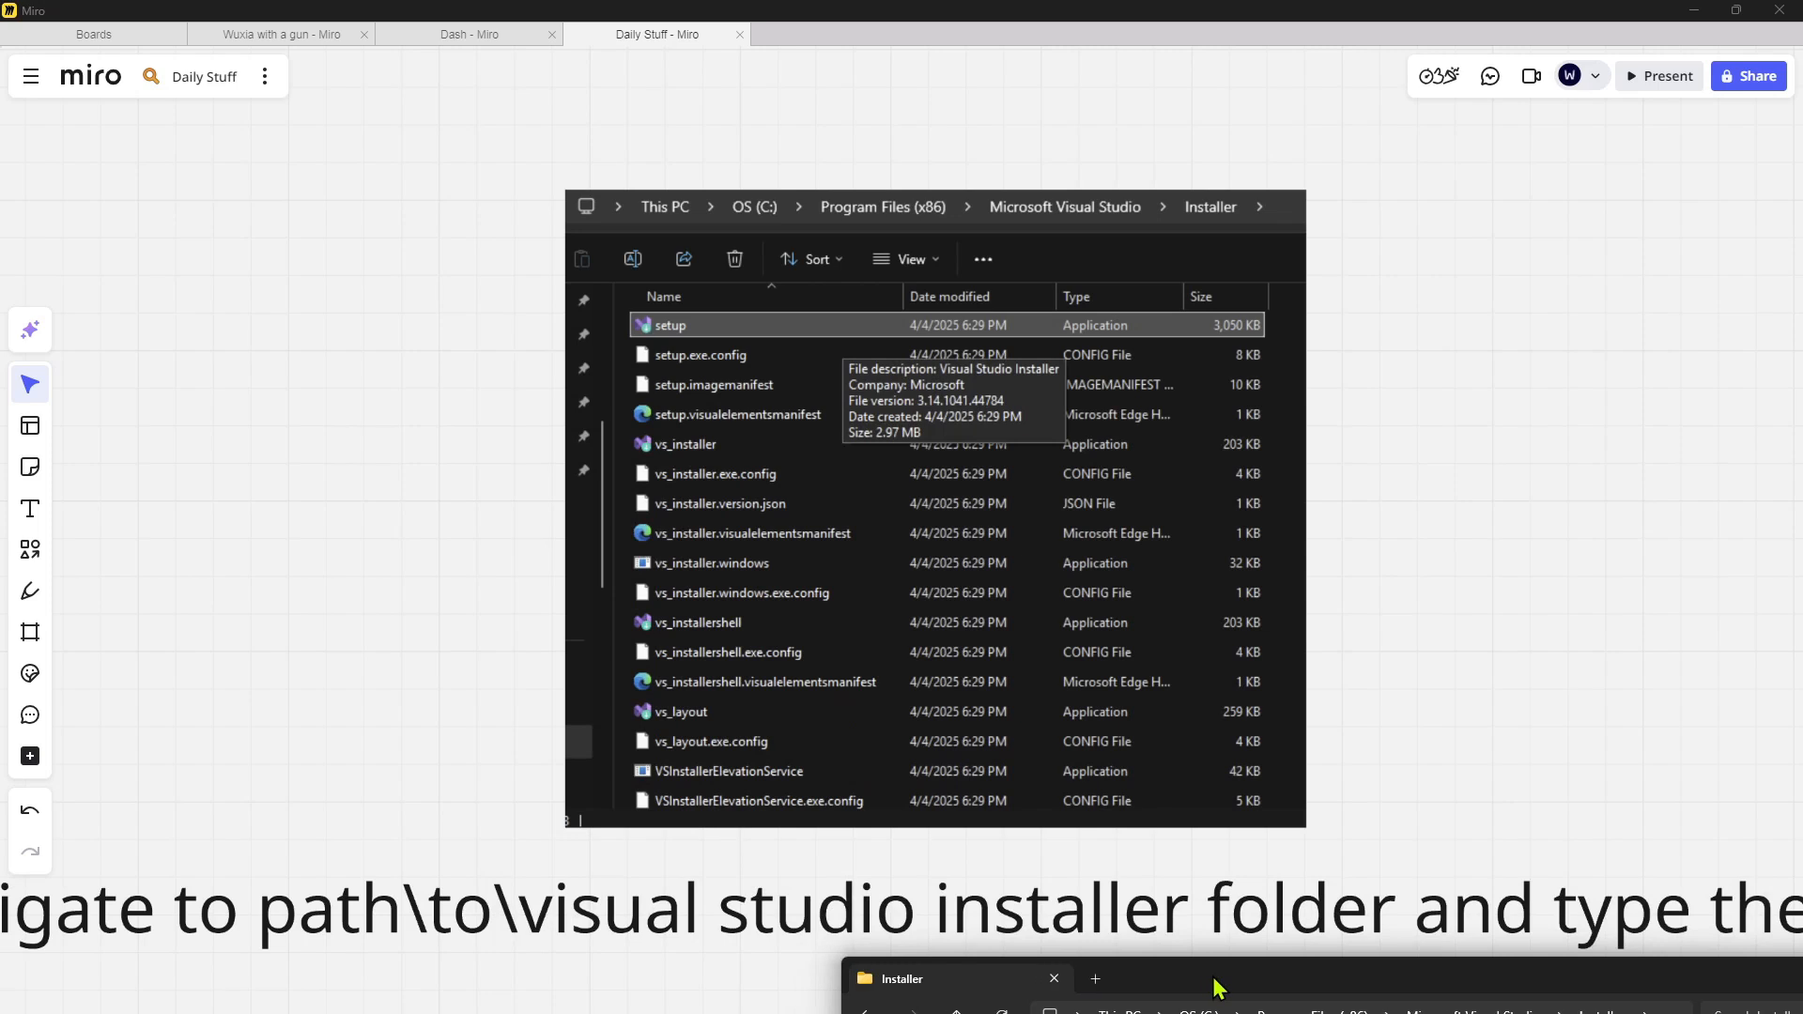
left_click(921, 979)
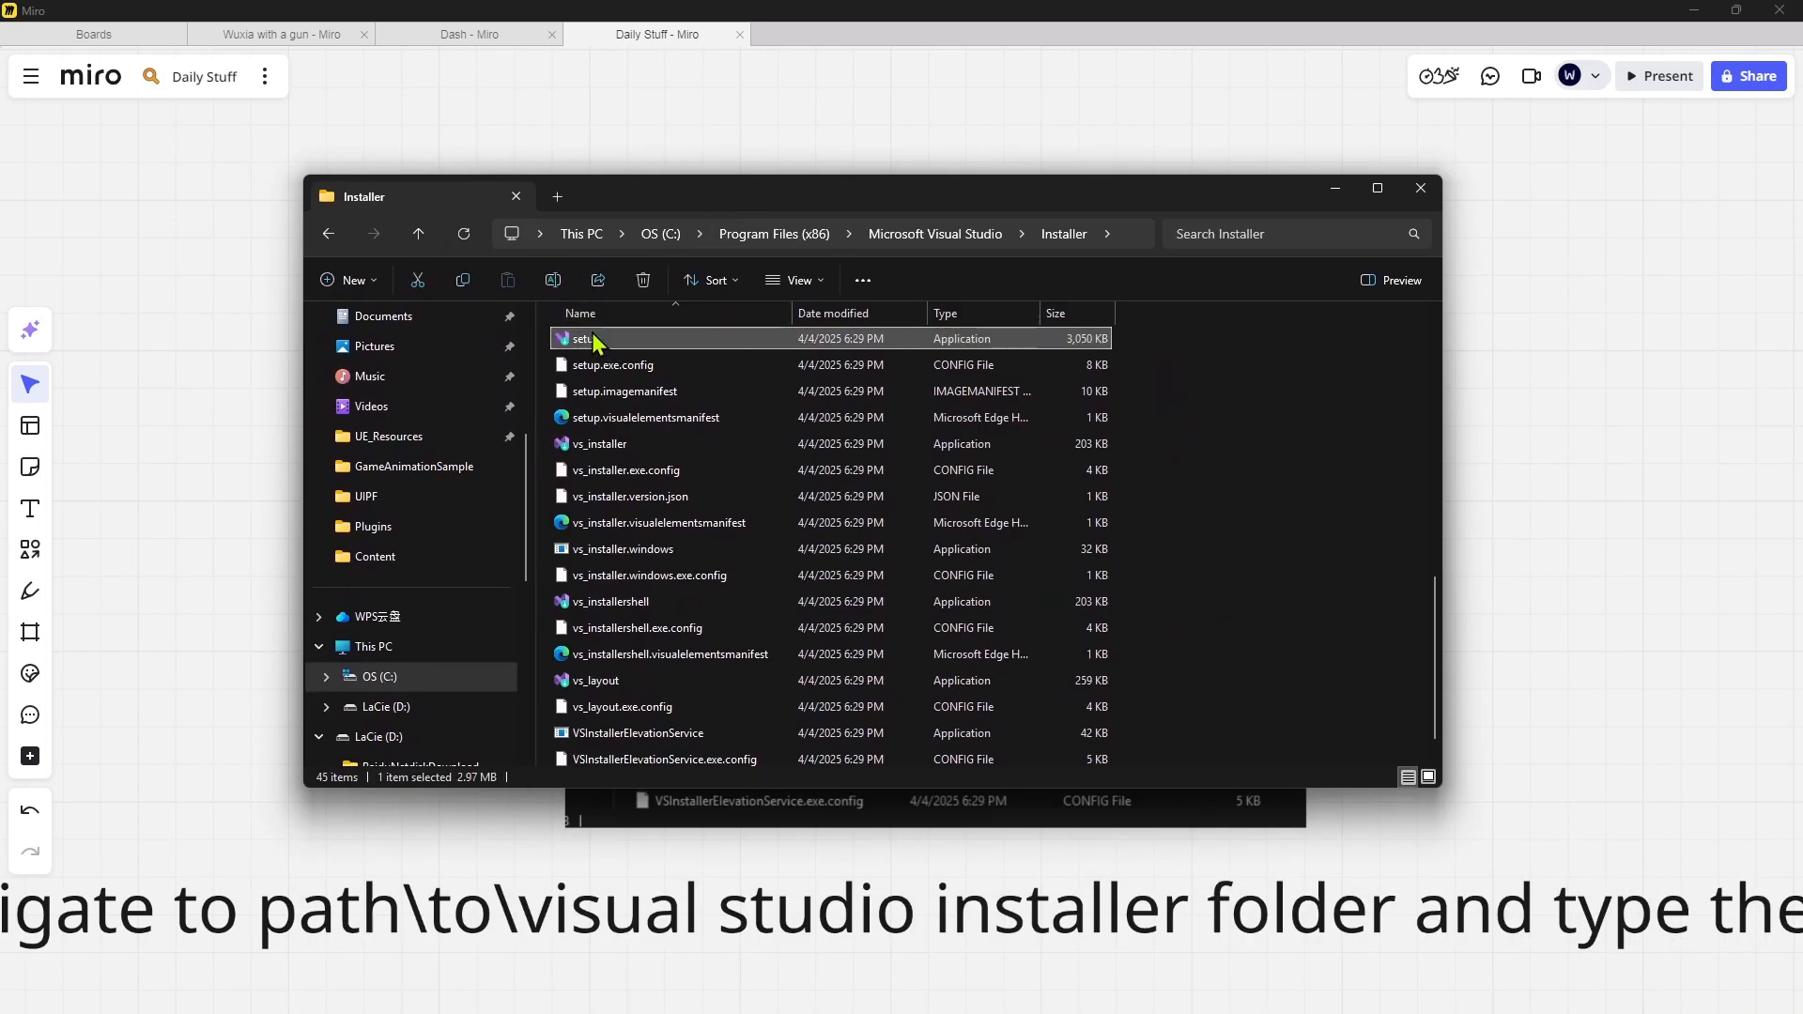
right_click(875, 517)
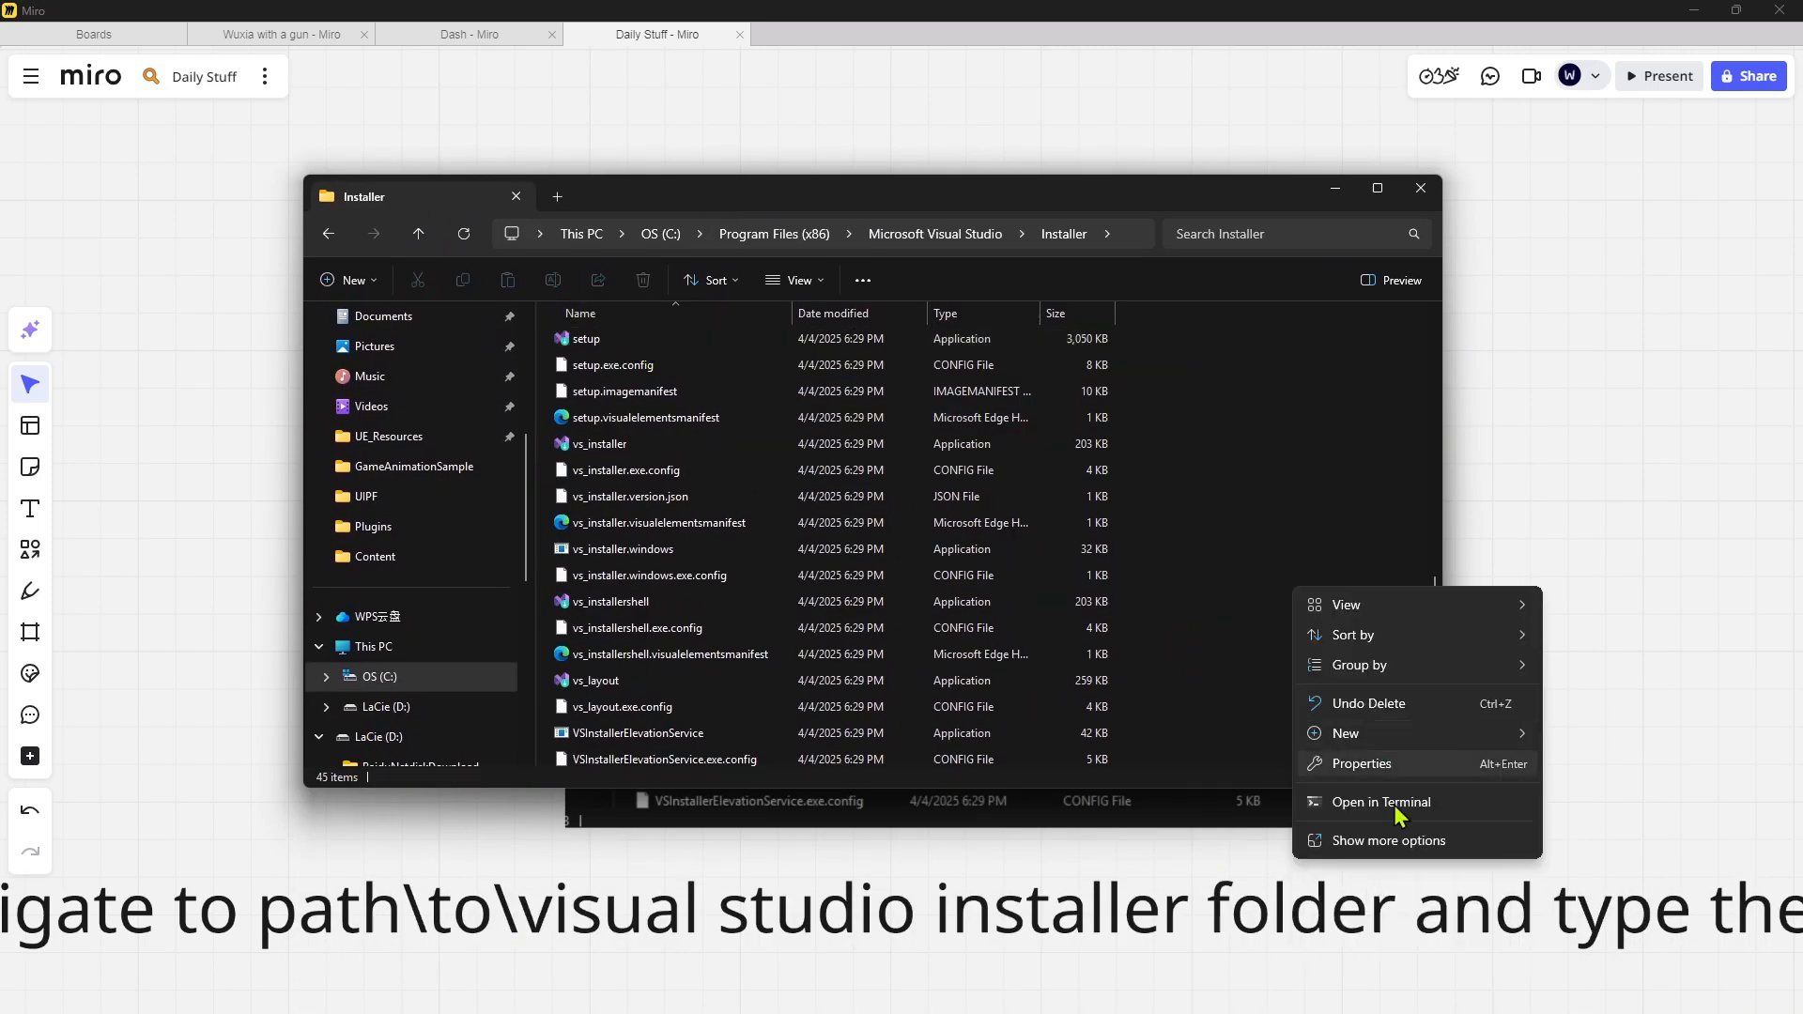
left_click(1382, 801)
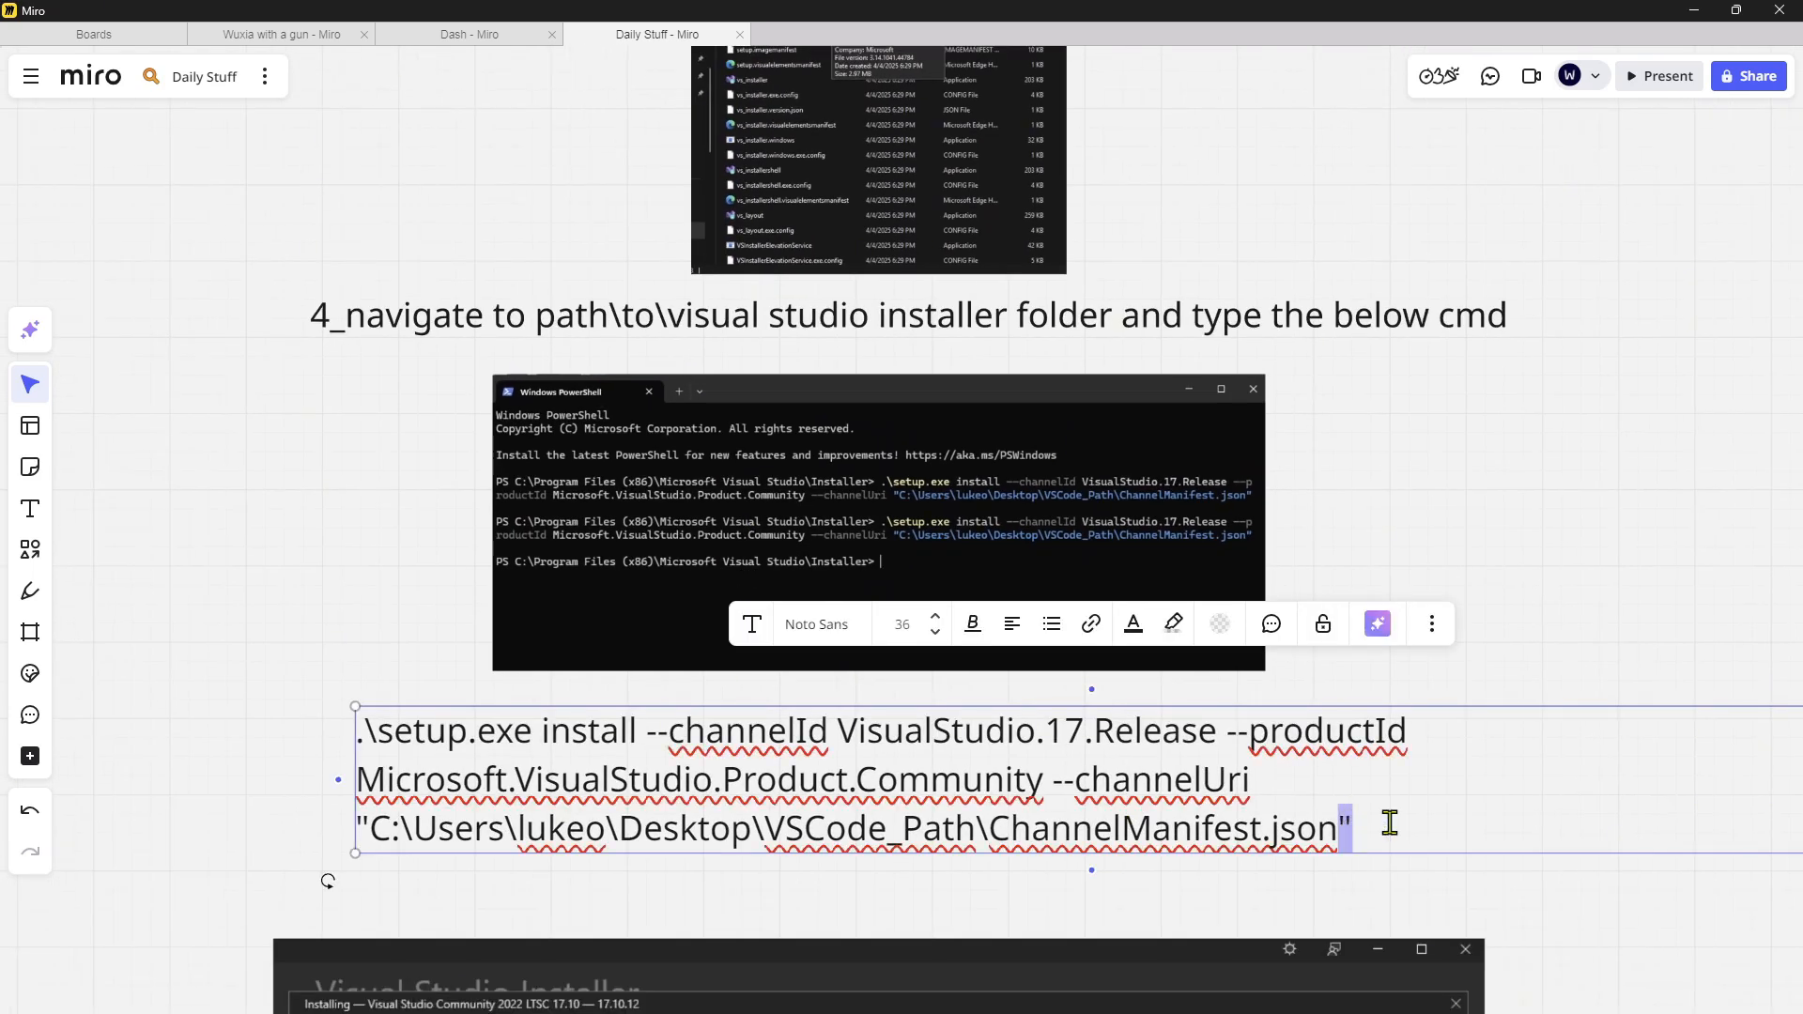
Run setup.exe install for channel VisualStudio.17.Release using the custom ChannelManifest.json.
left_click(447, 657)
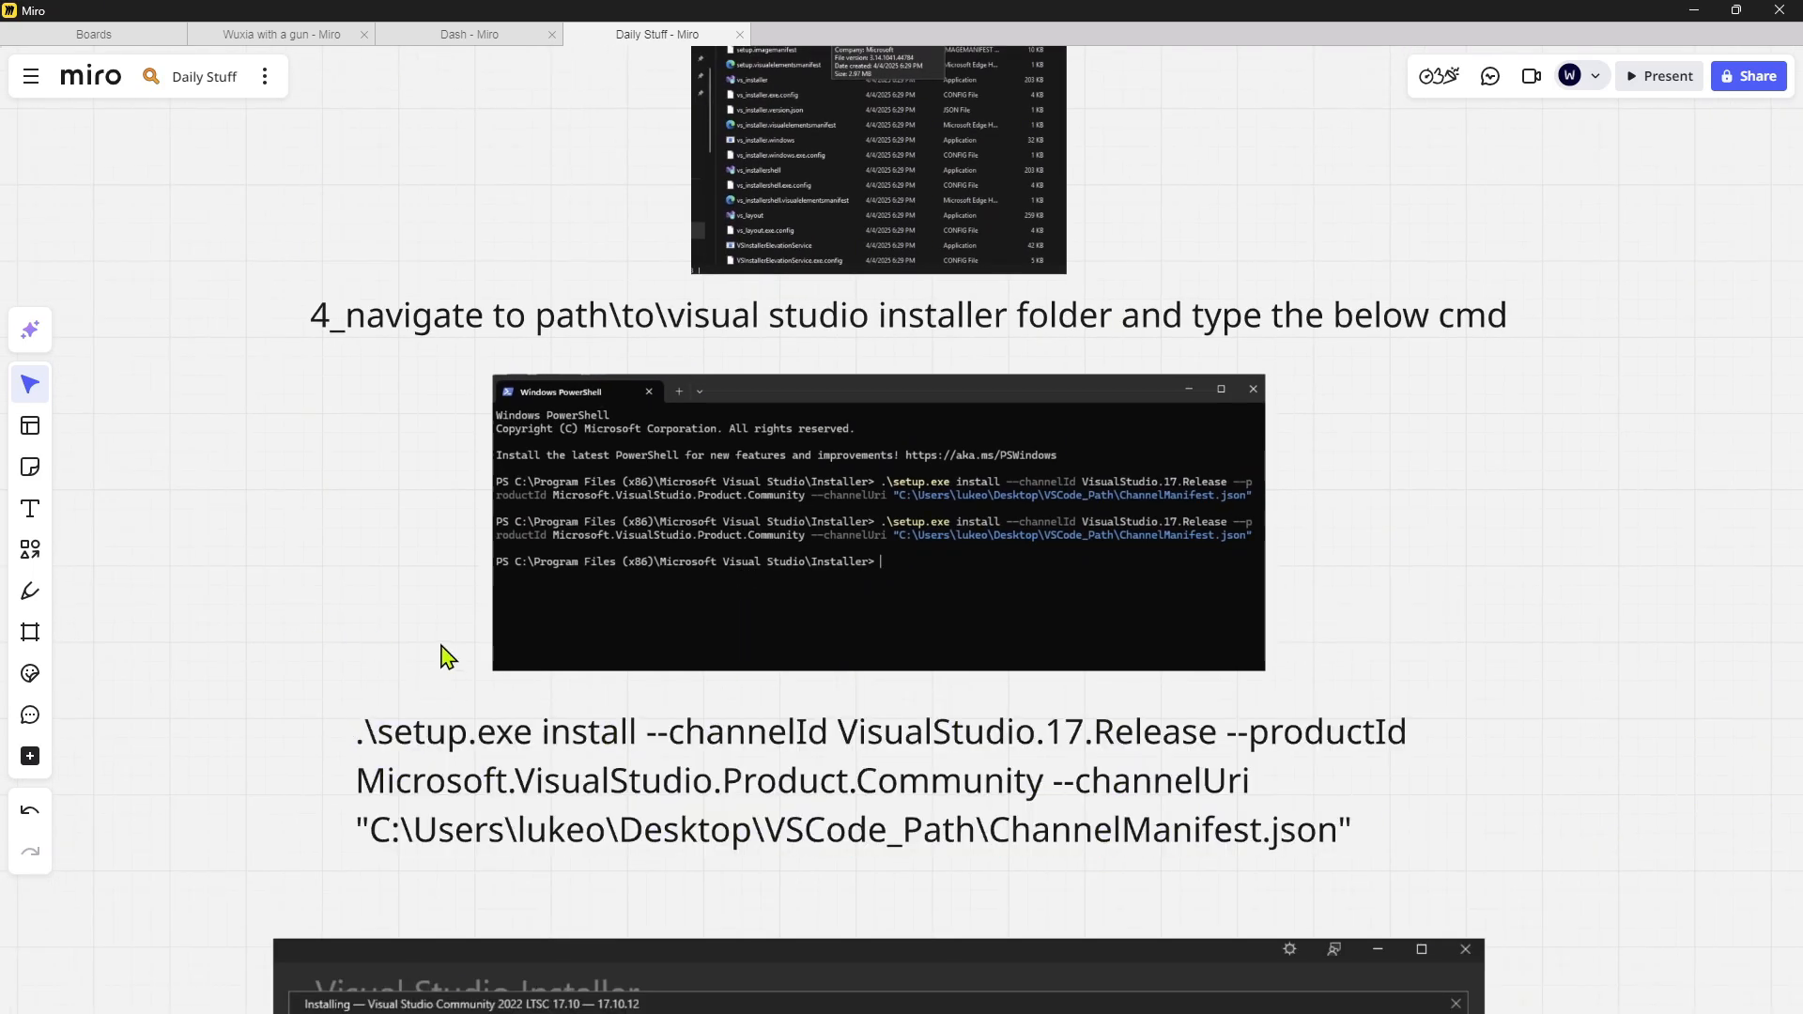
mouse_move(572, 748)
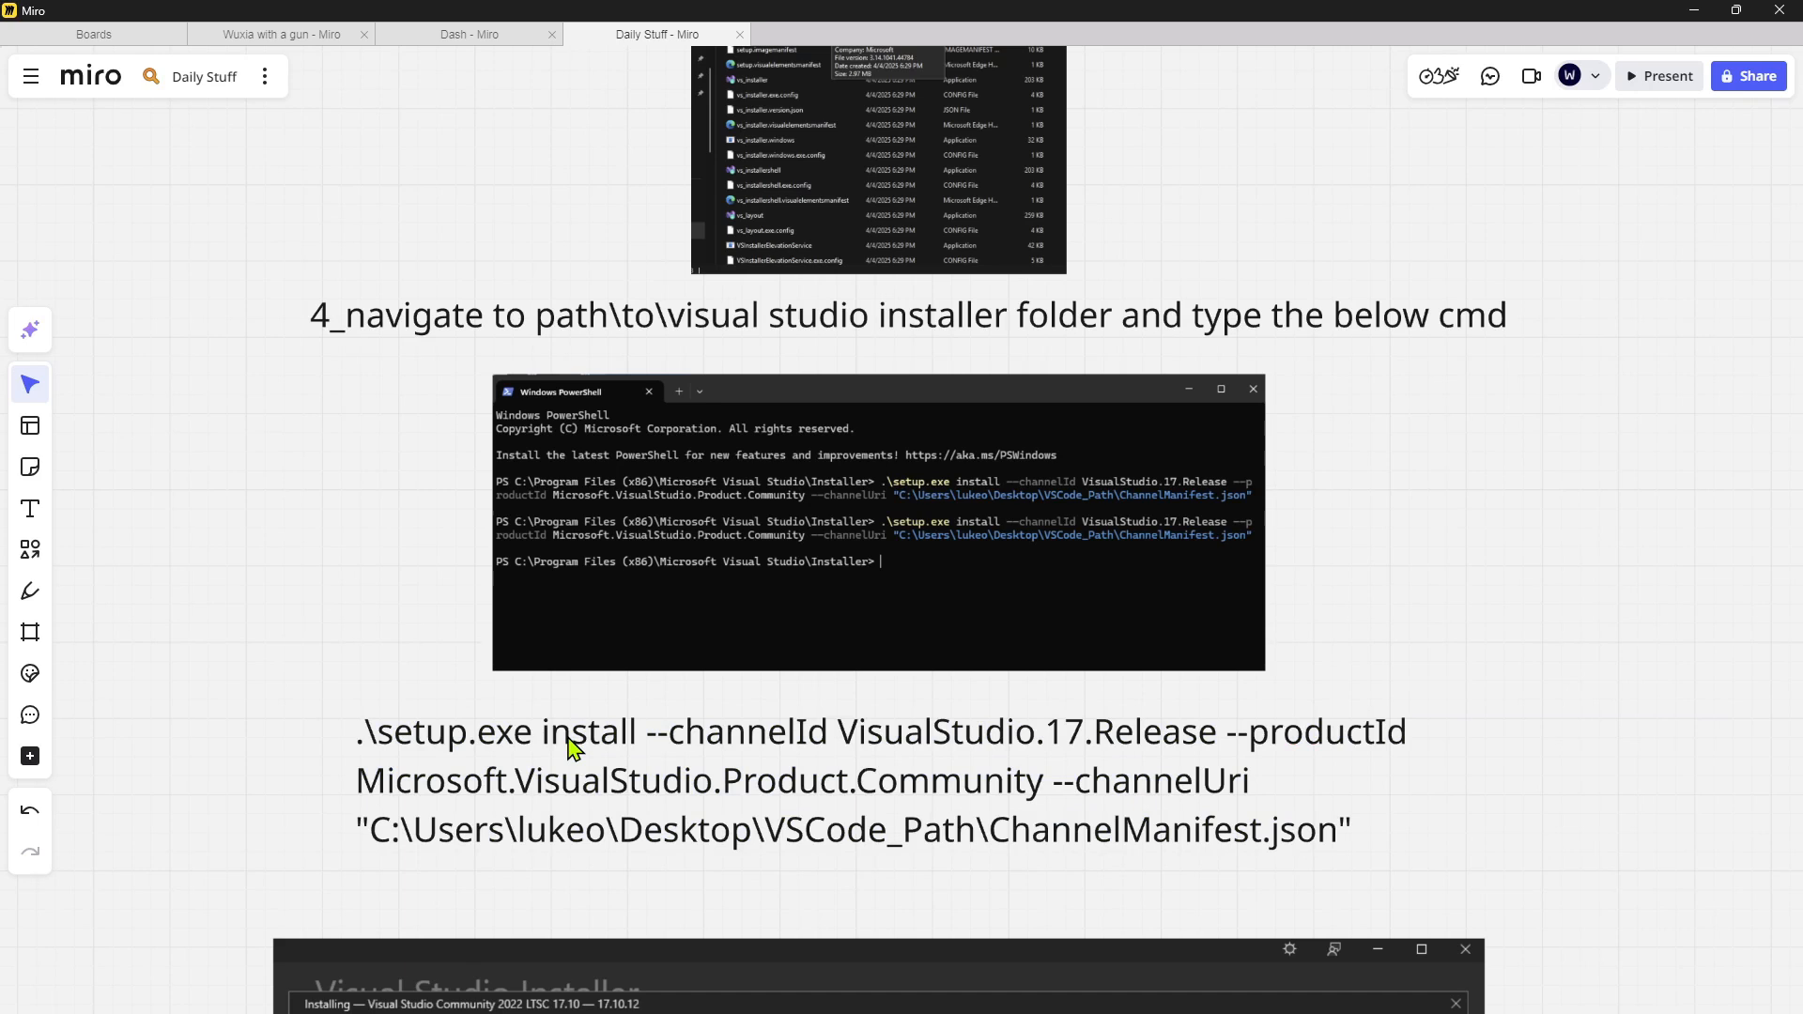
scroll("down", 3)
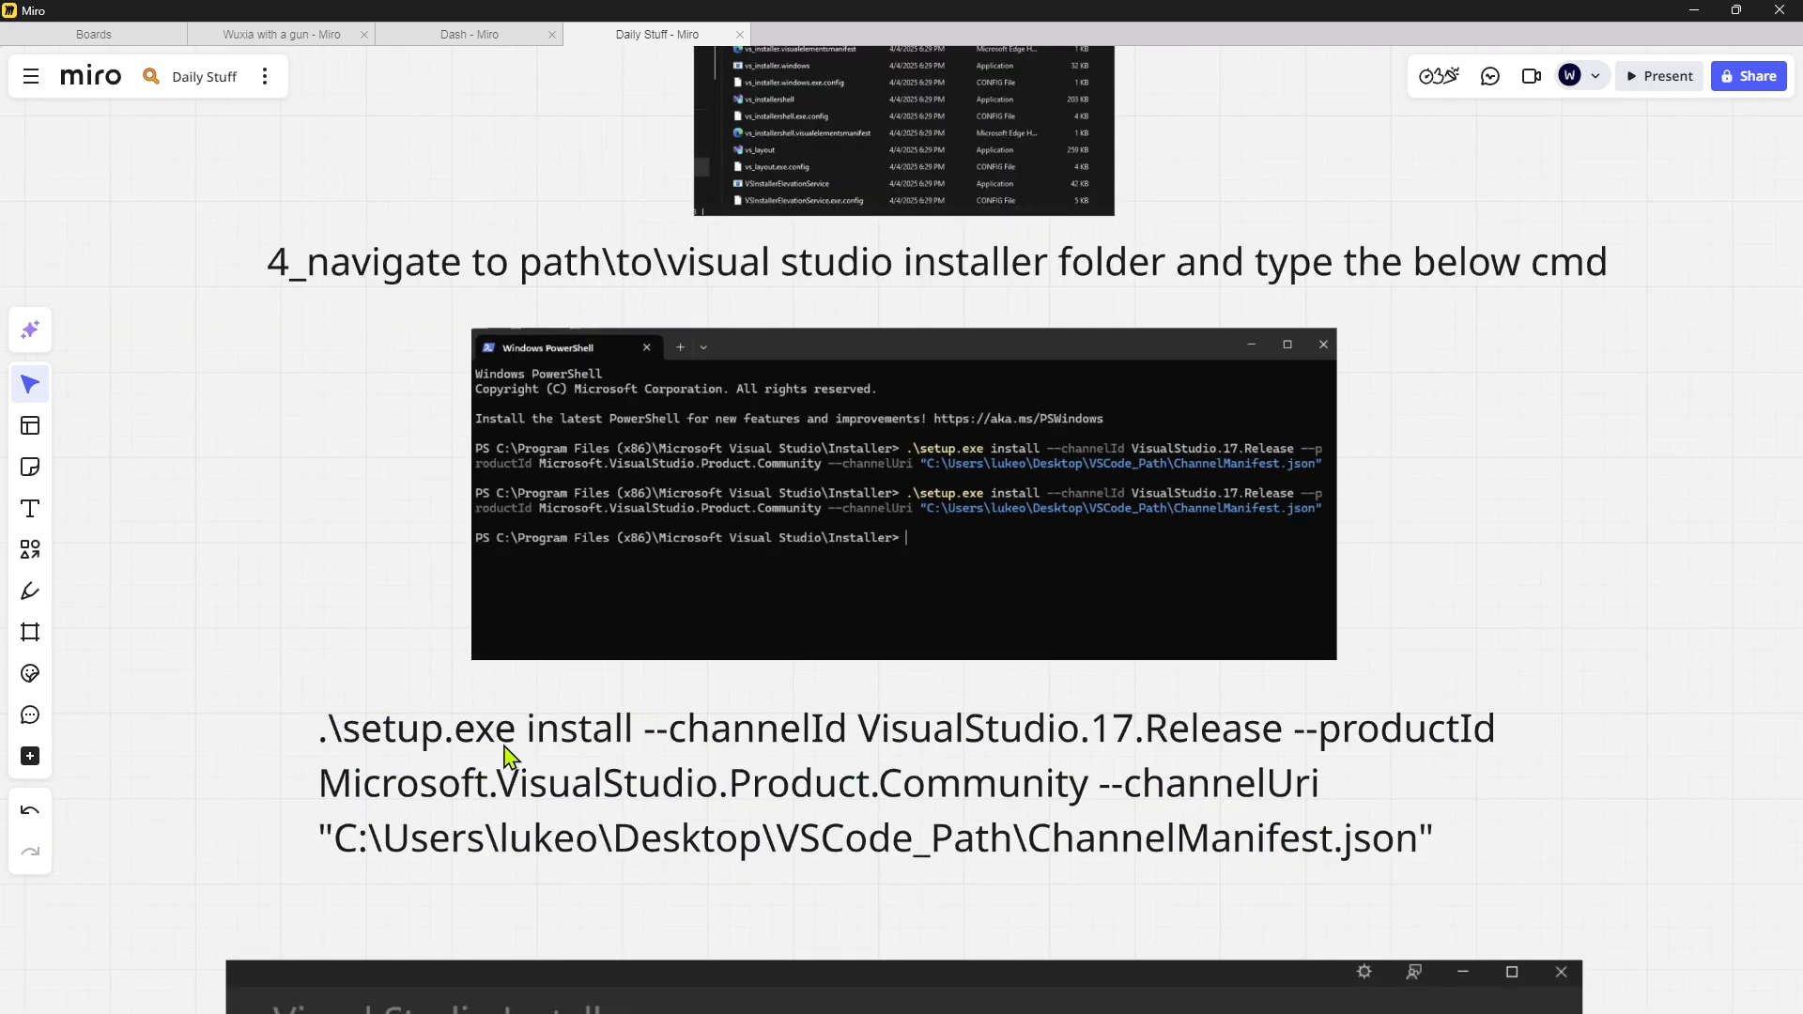
mouse_move(1464, 836)
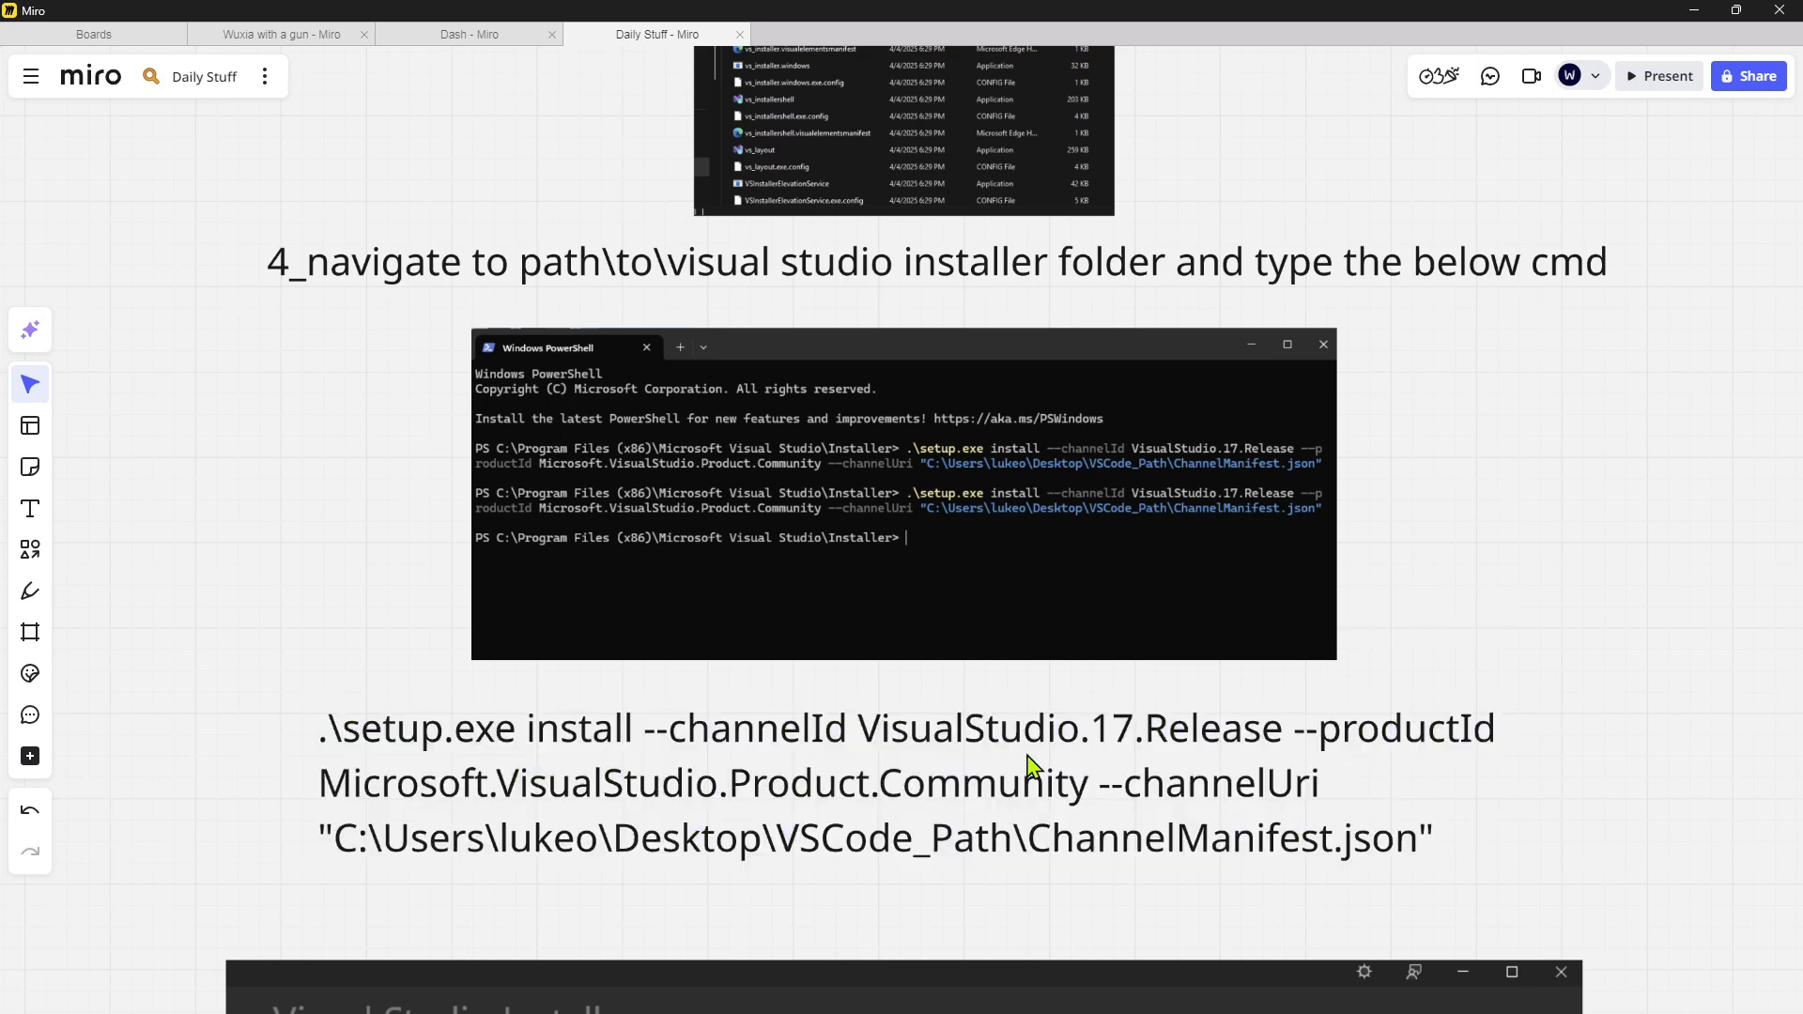
mouse_move(1029, 769)
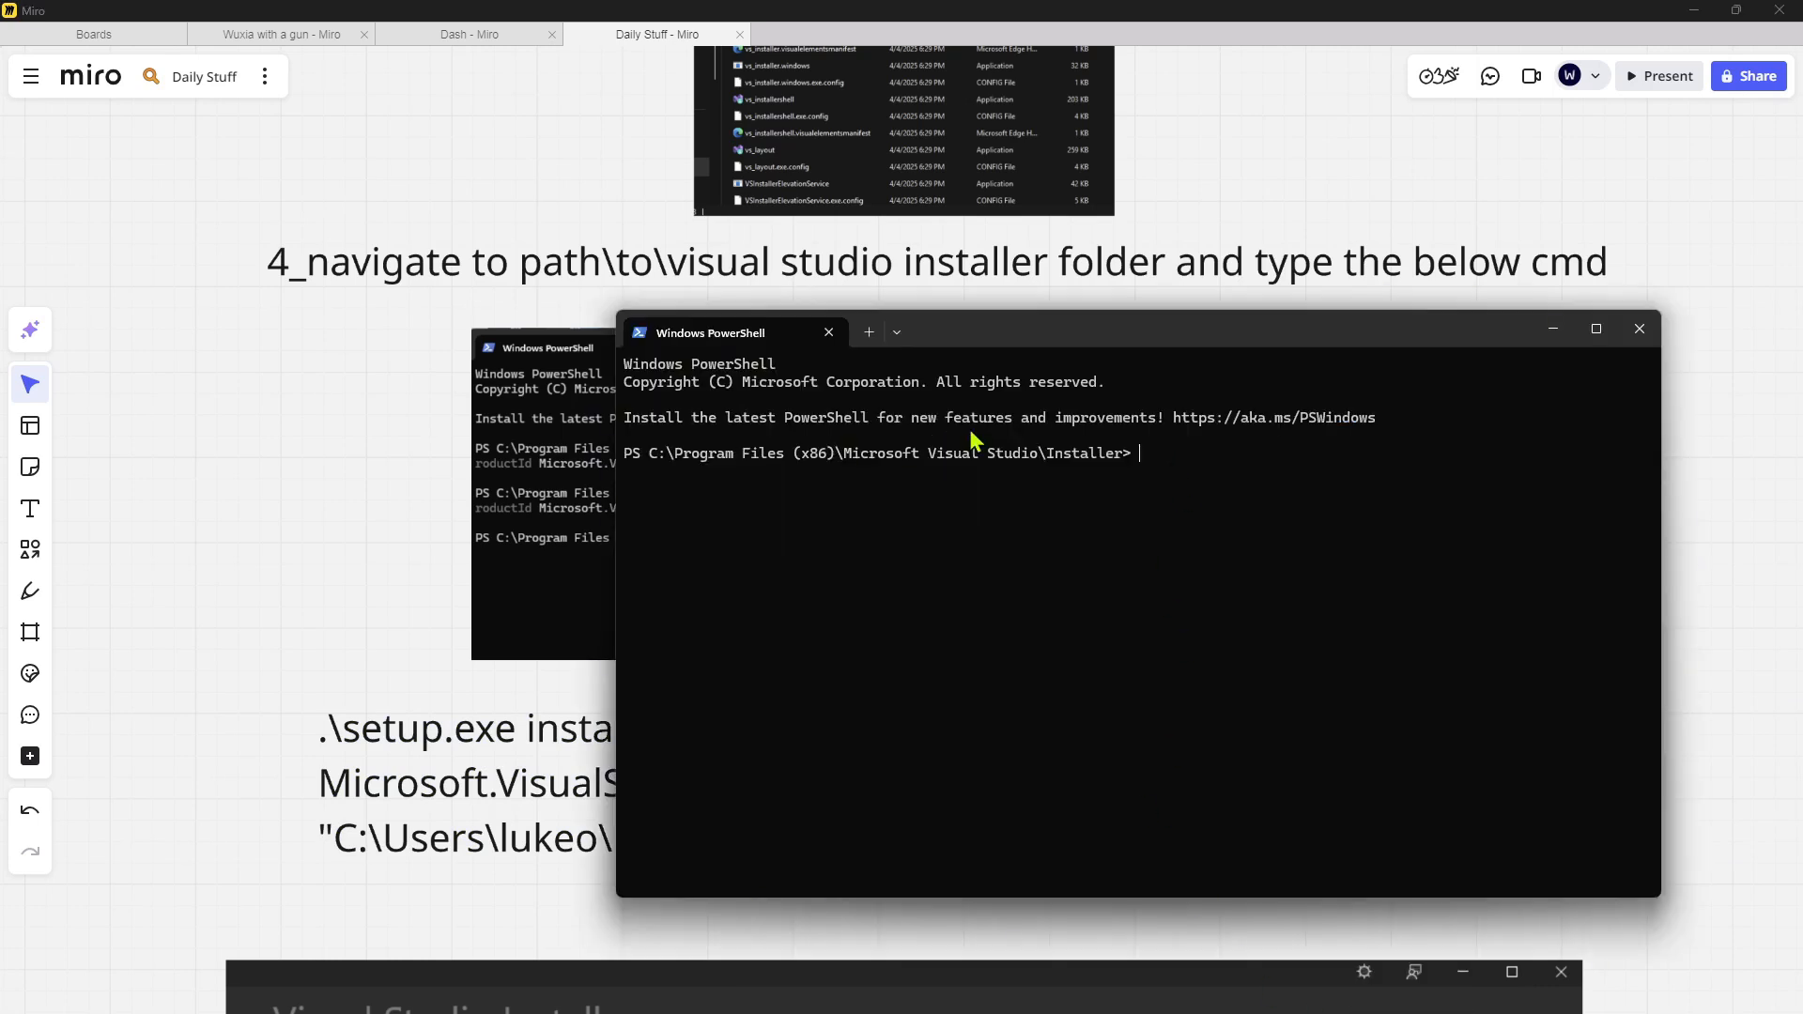
type(".\\setup.exe install --channelId VisualStudio.17.Release --productId Microsoft.VisualStudio.Product.Community --channelUri \"C:\\Users\\lukeo\\Desktop\\VSCode_Path\\ChannelManifest.json\"")
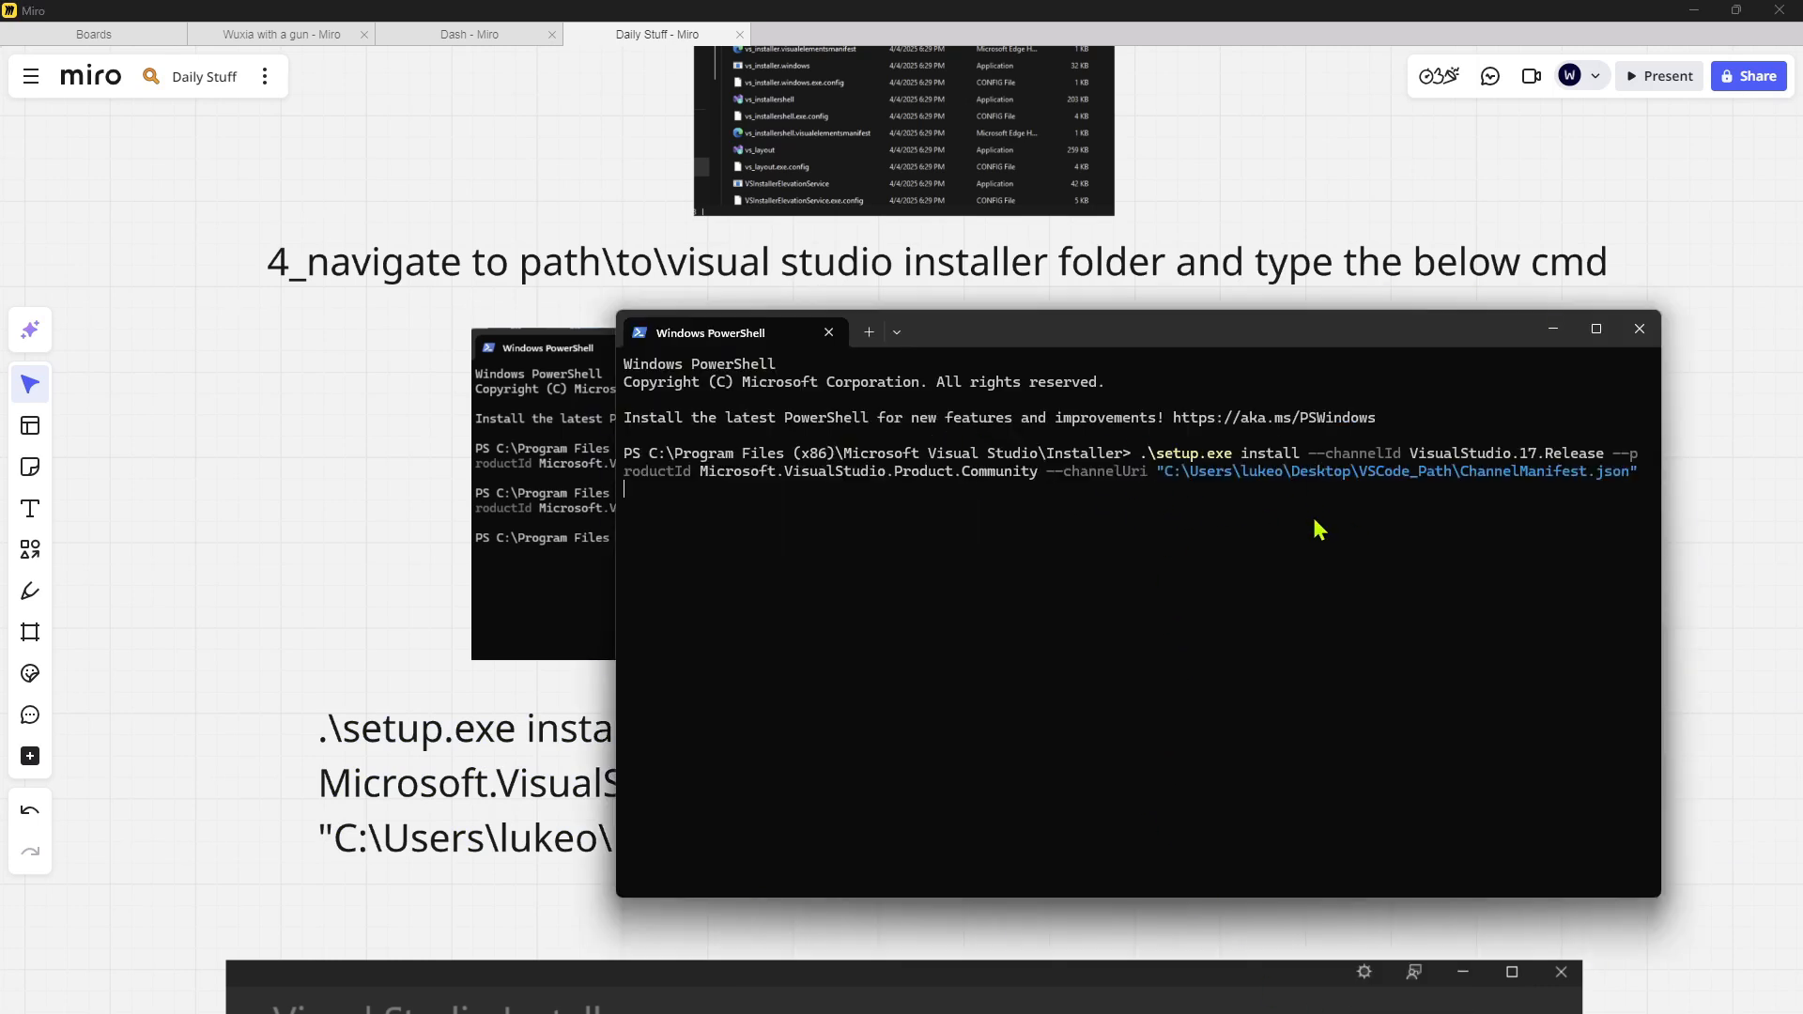
key("Return")
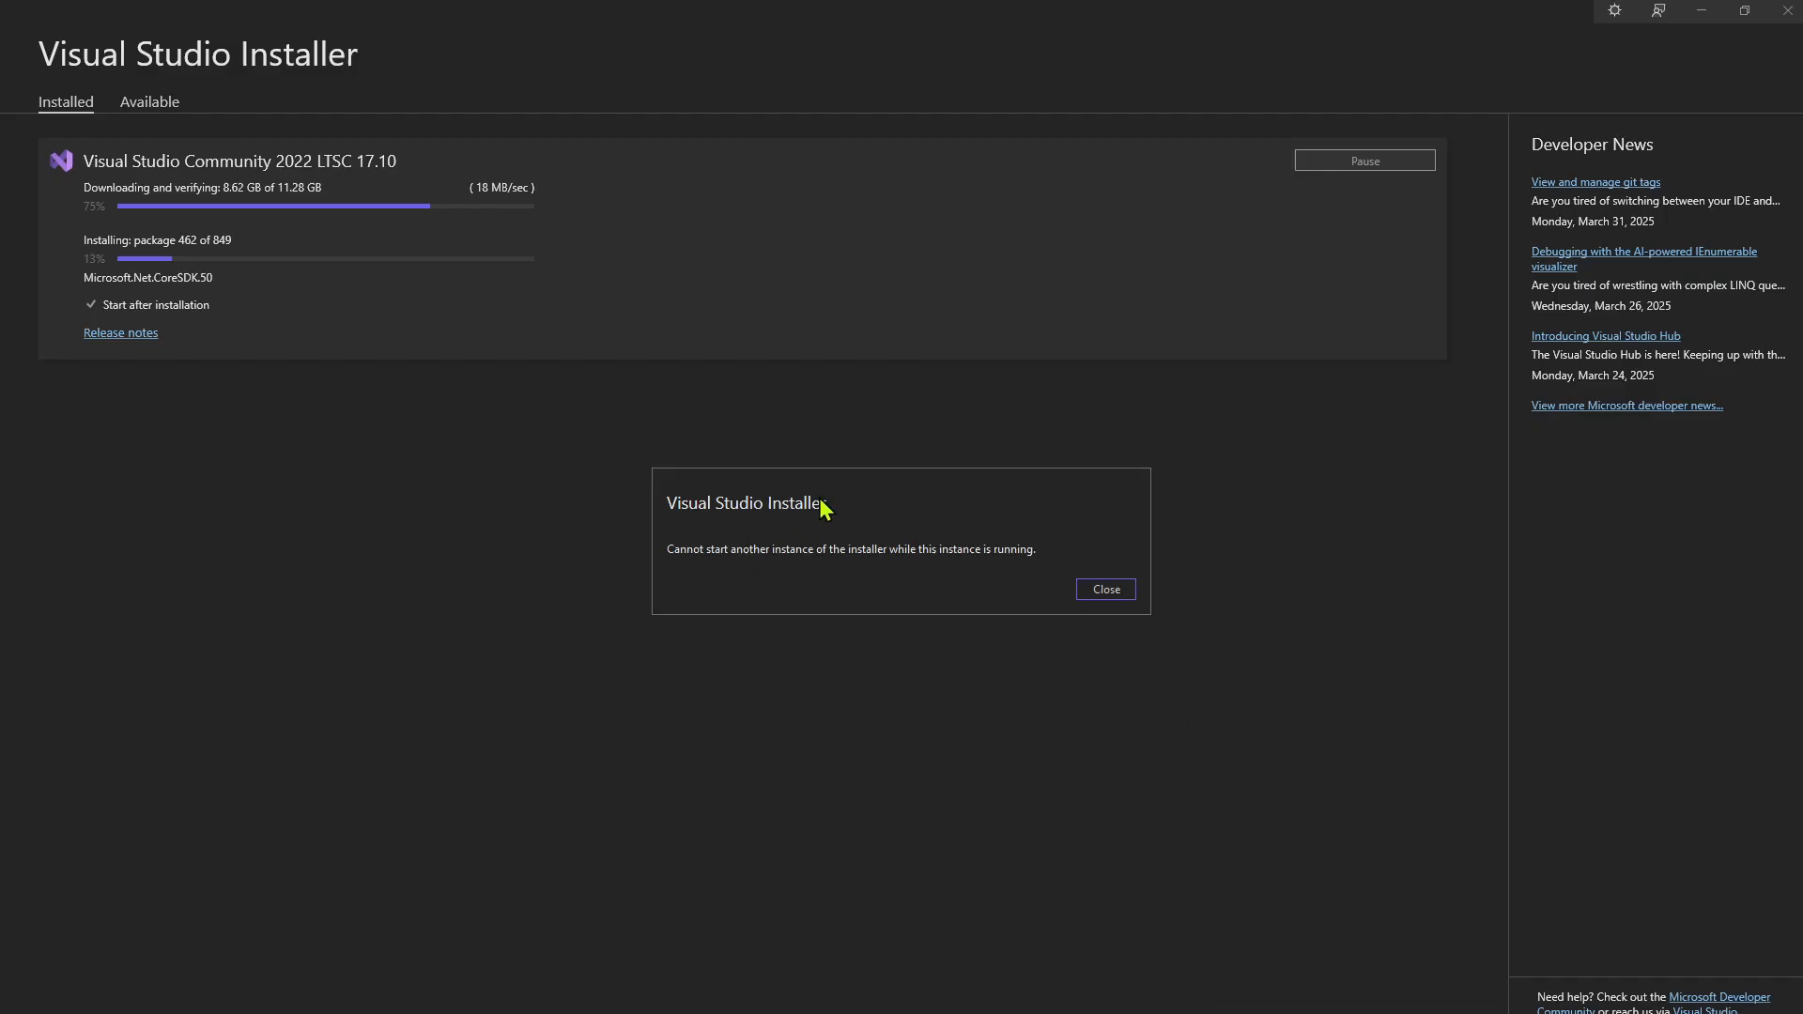
mouse_move(781, 579)
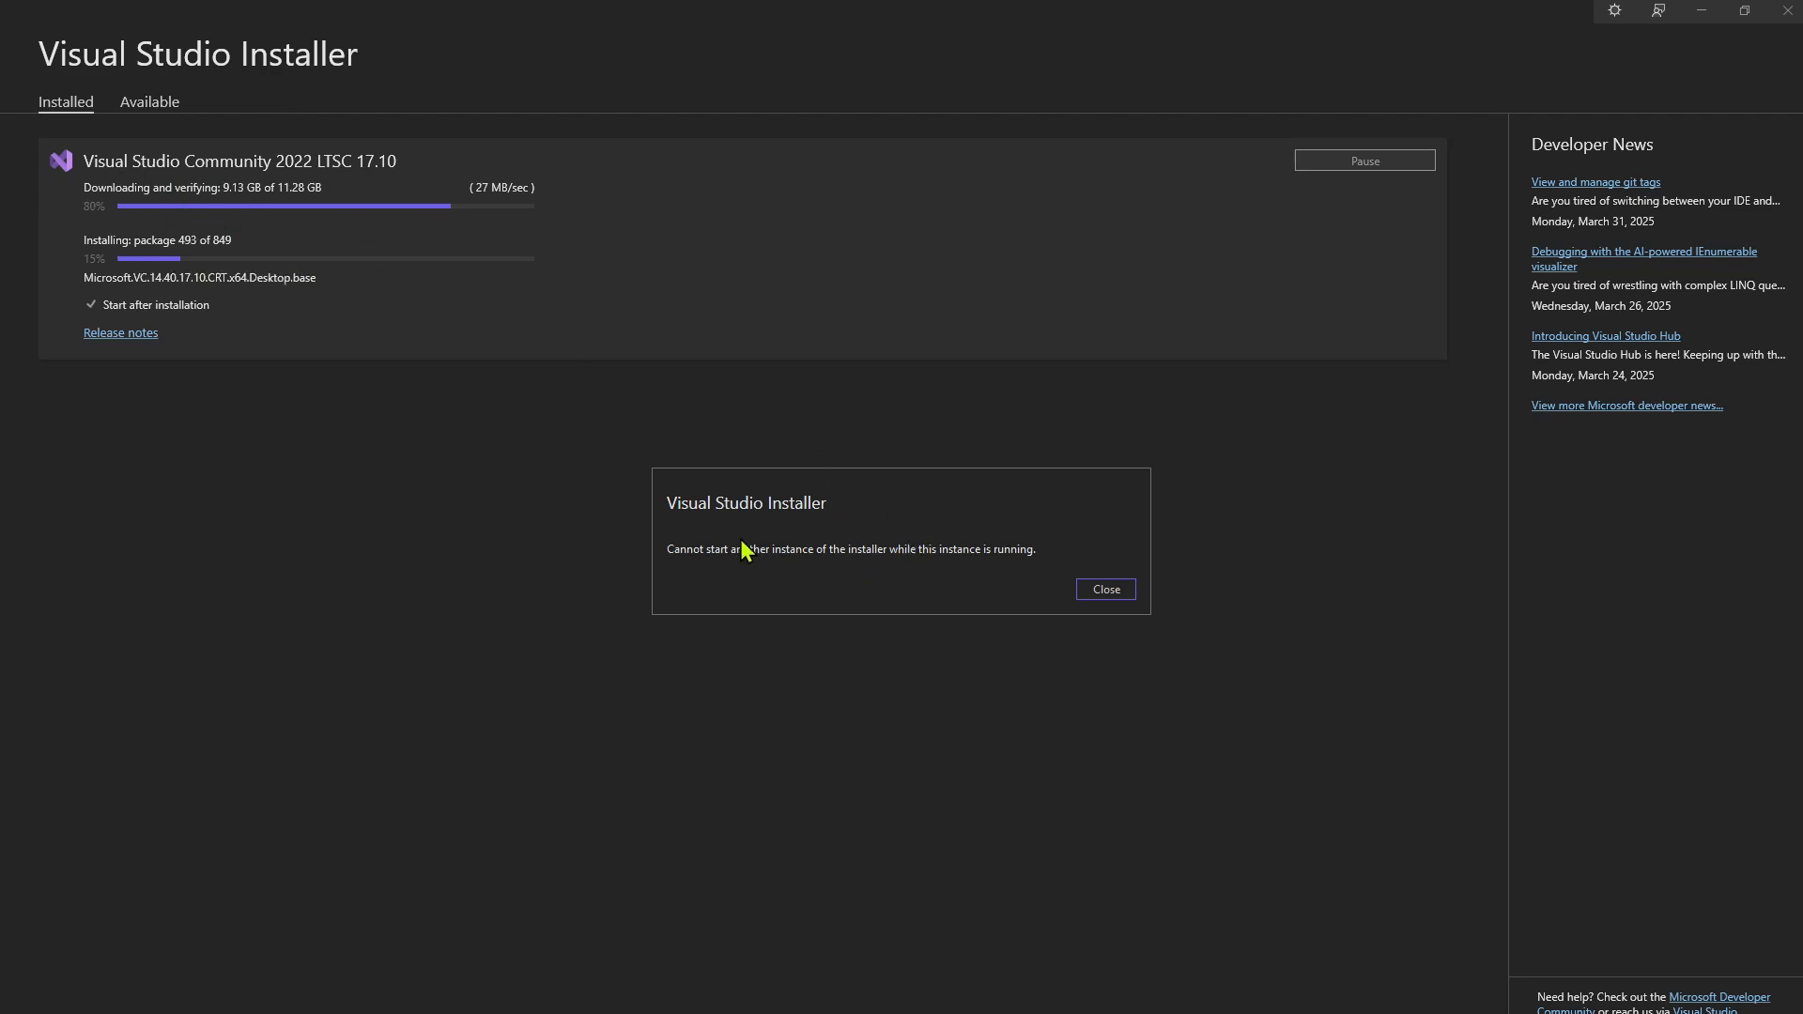
Close the 'Cannot start another instance of the installer' warning while 17.10 keeps installing.
left_click(1103, 588)
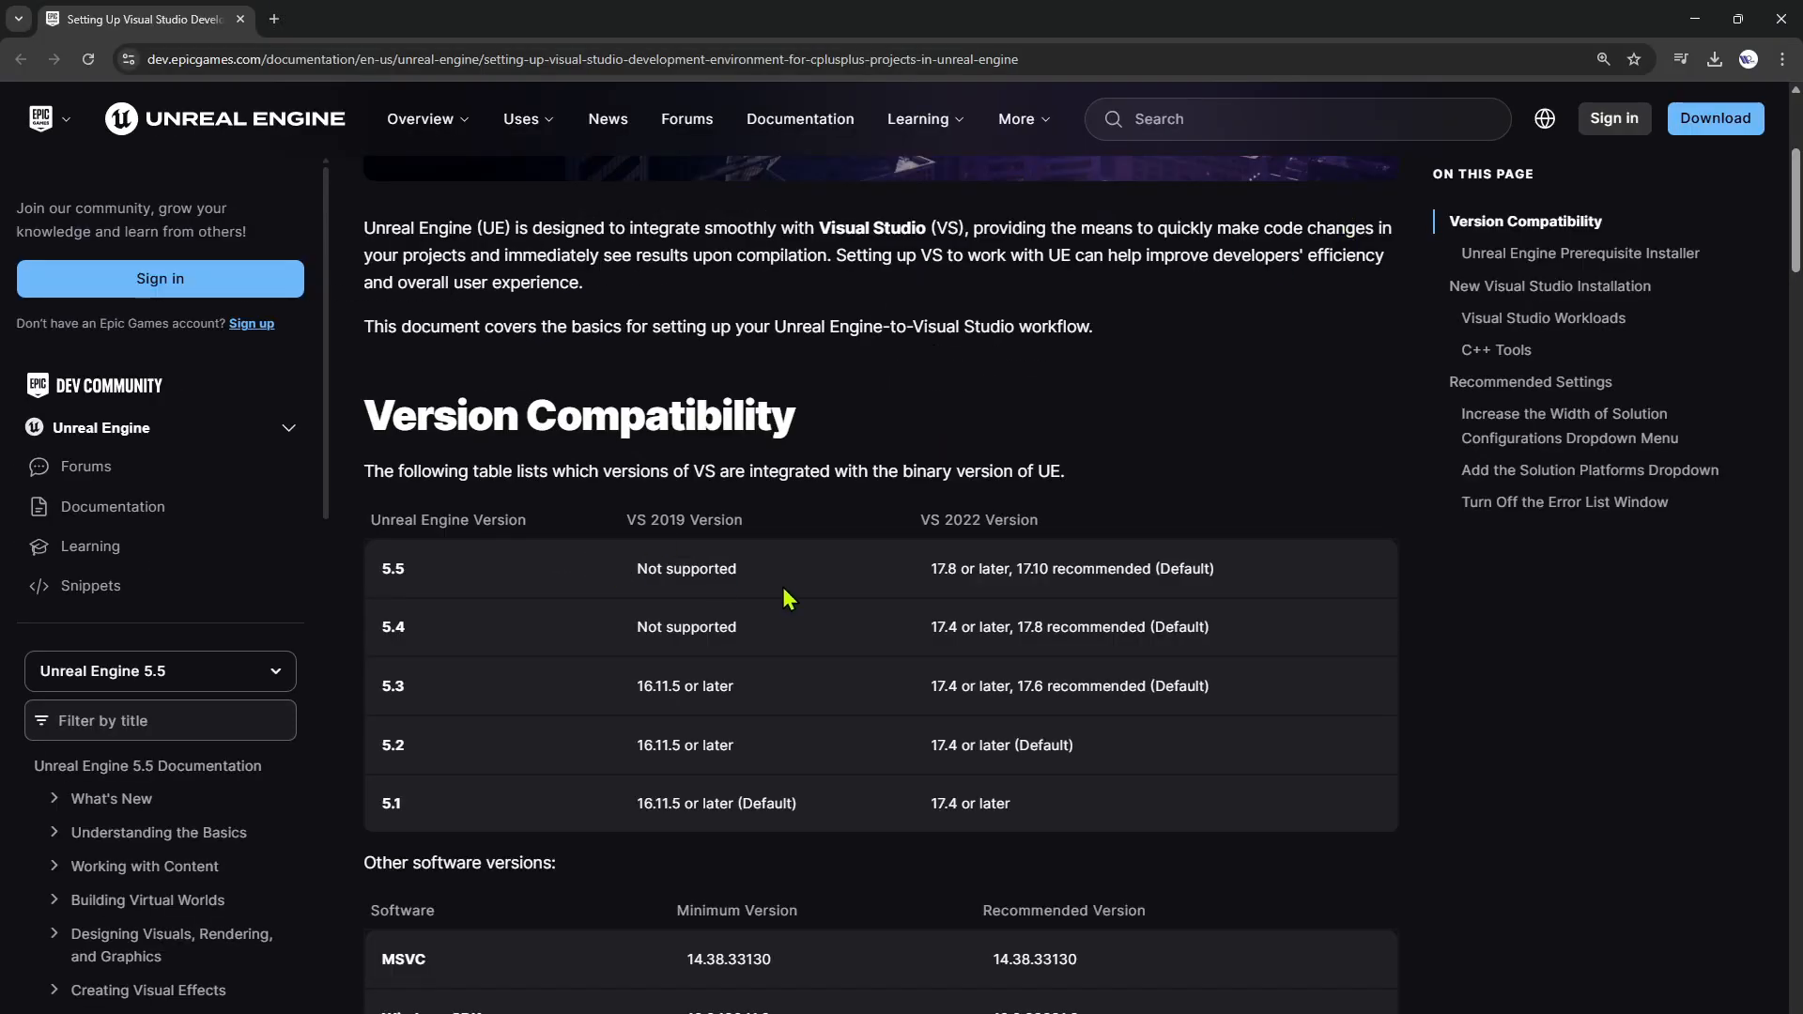
scroll("down", 3)
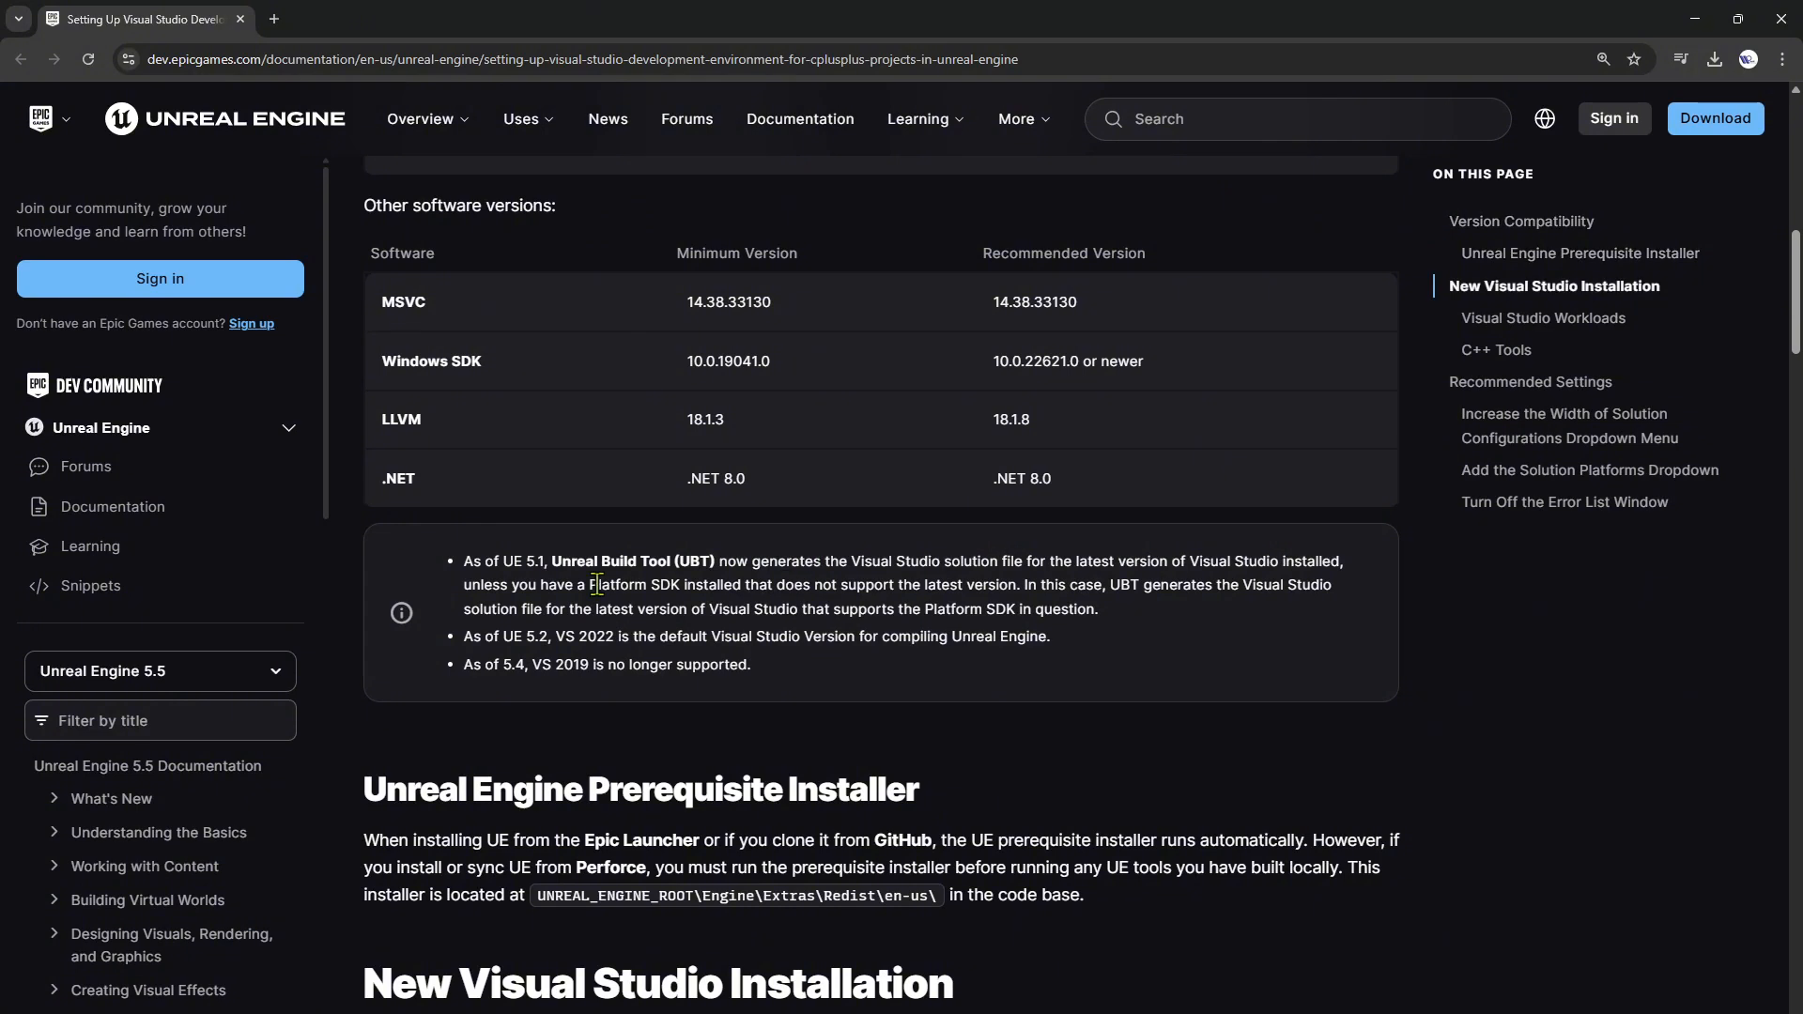
mouse_move(564, 396)
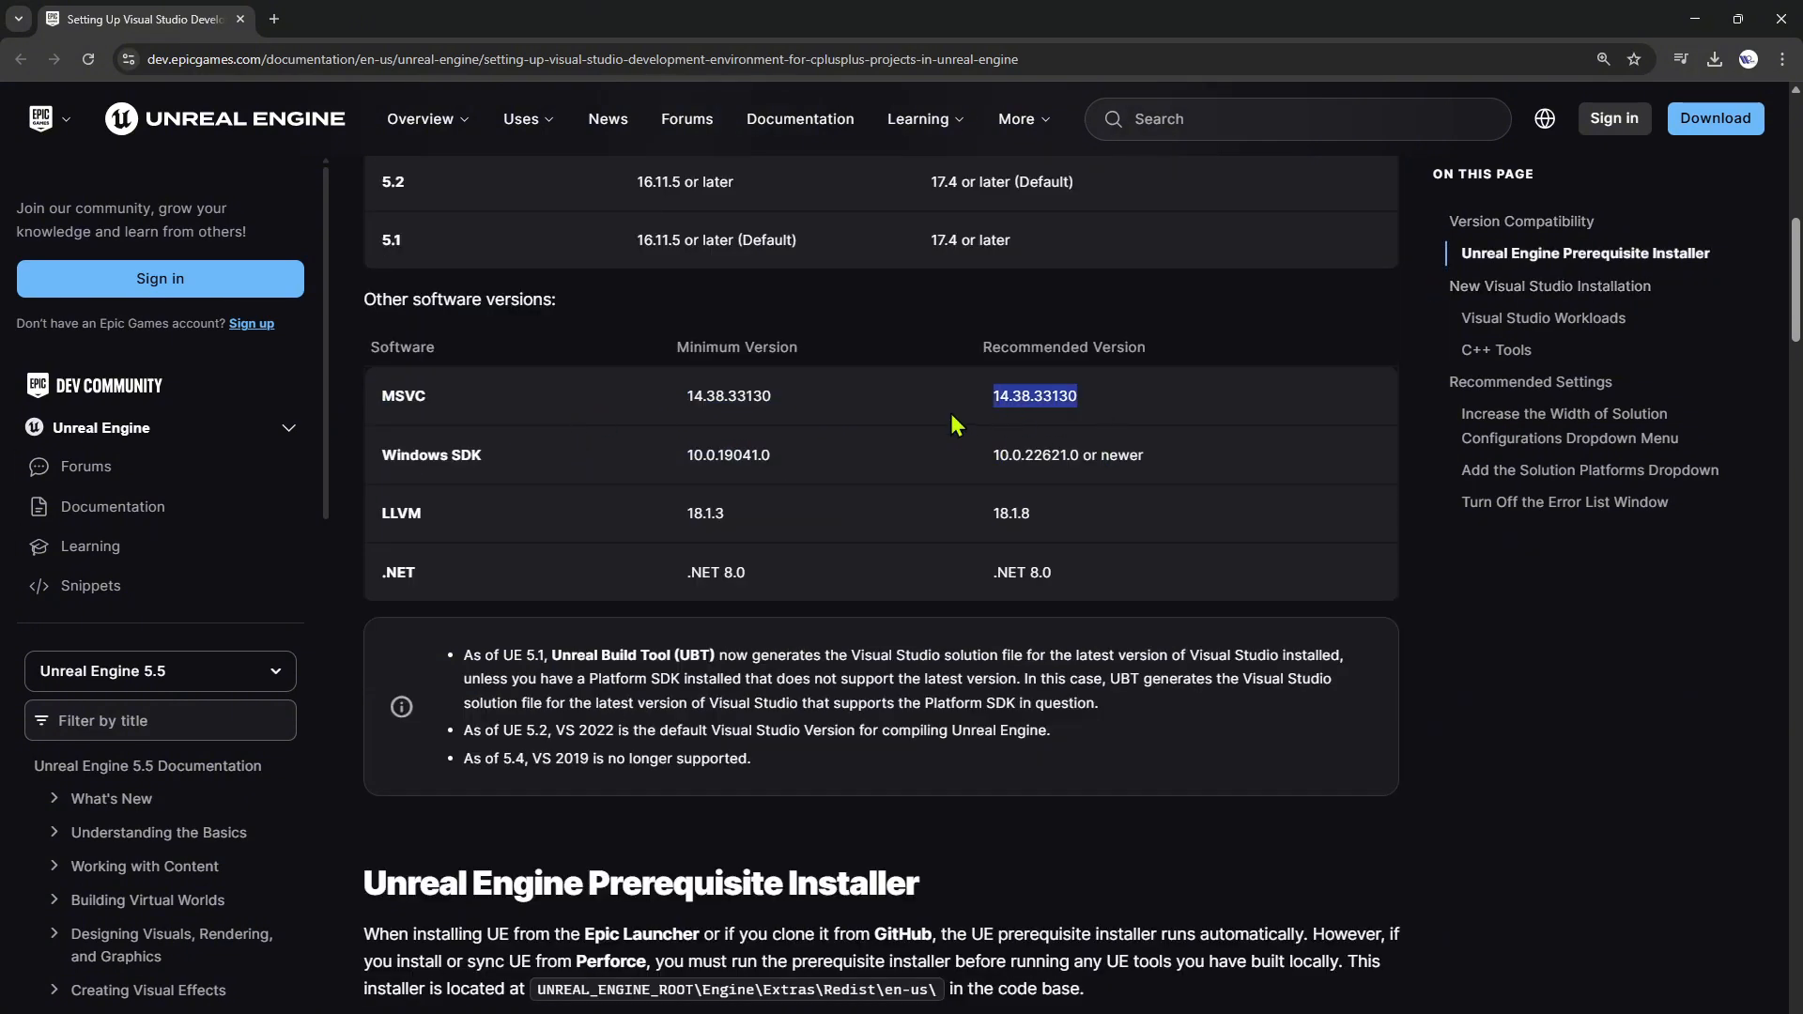
mouse_move(1119, 409)
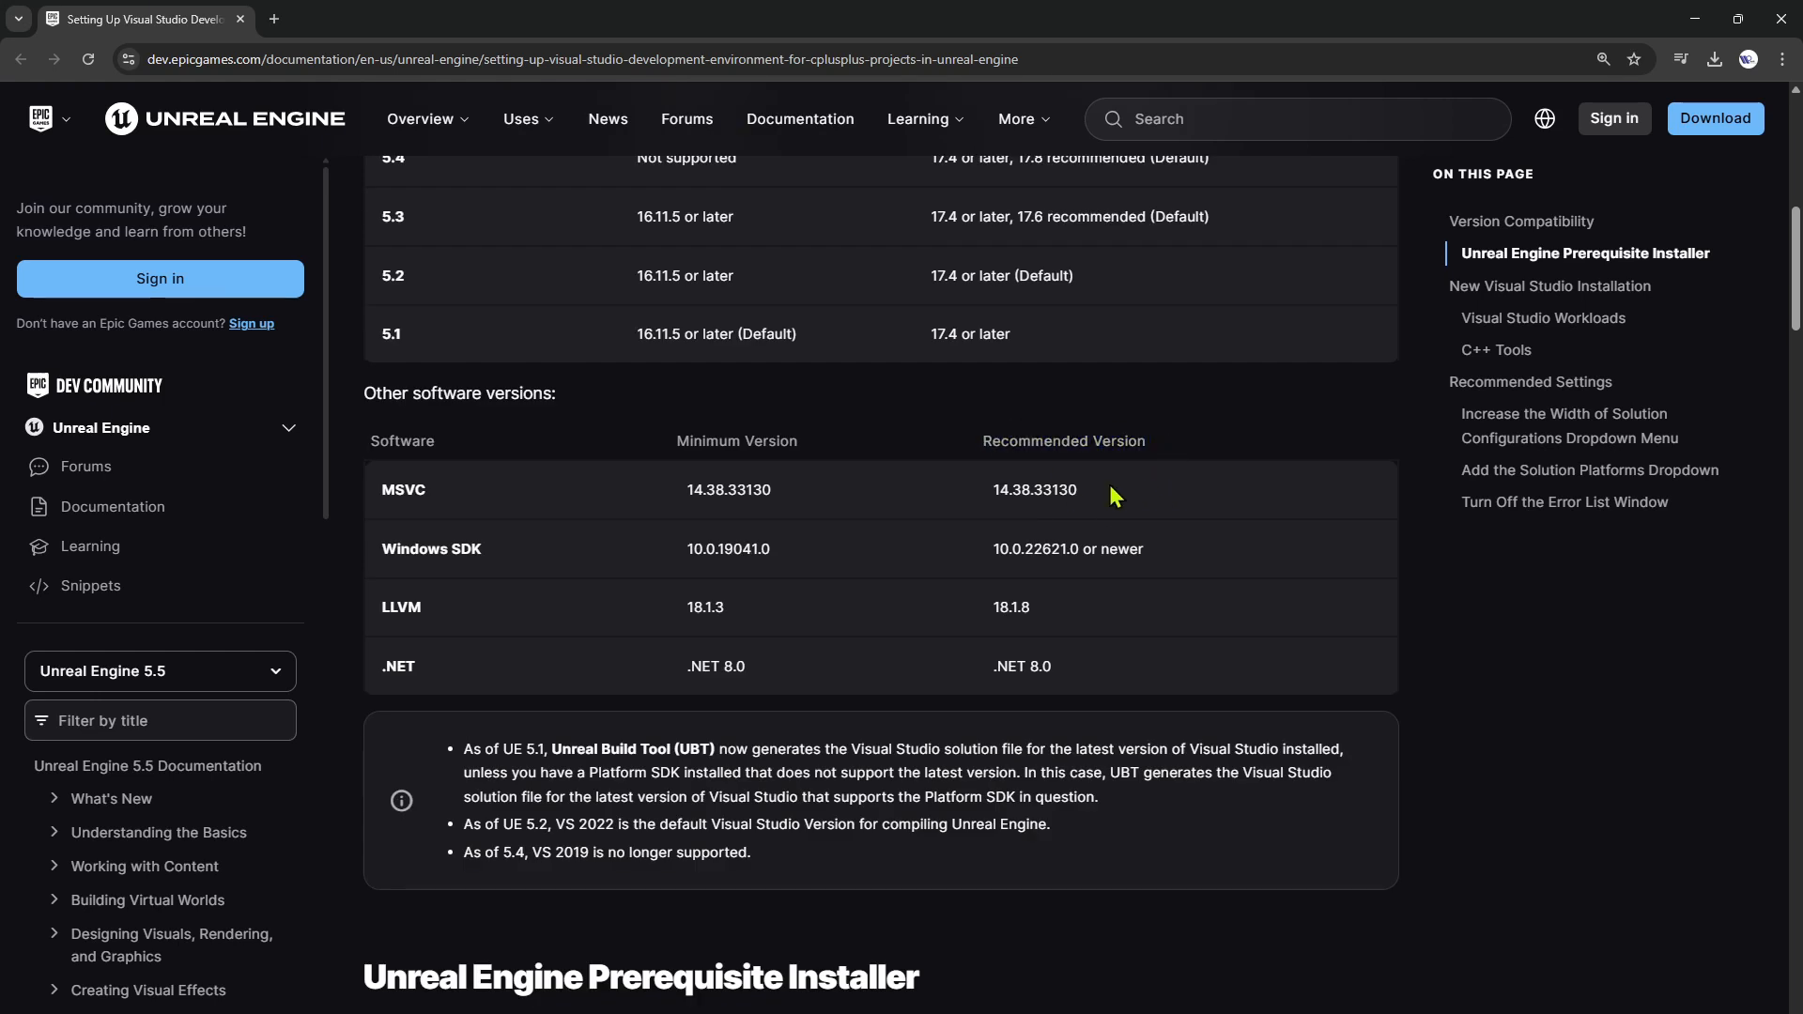
double_click(1033, 488)
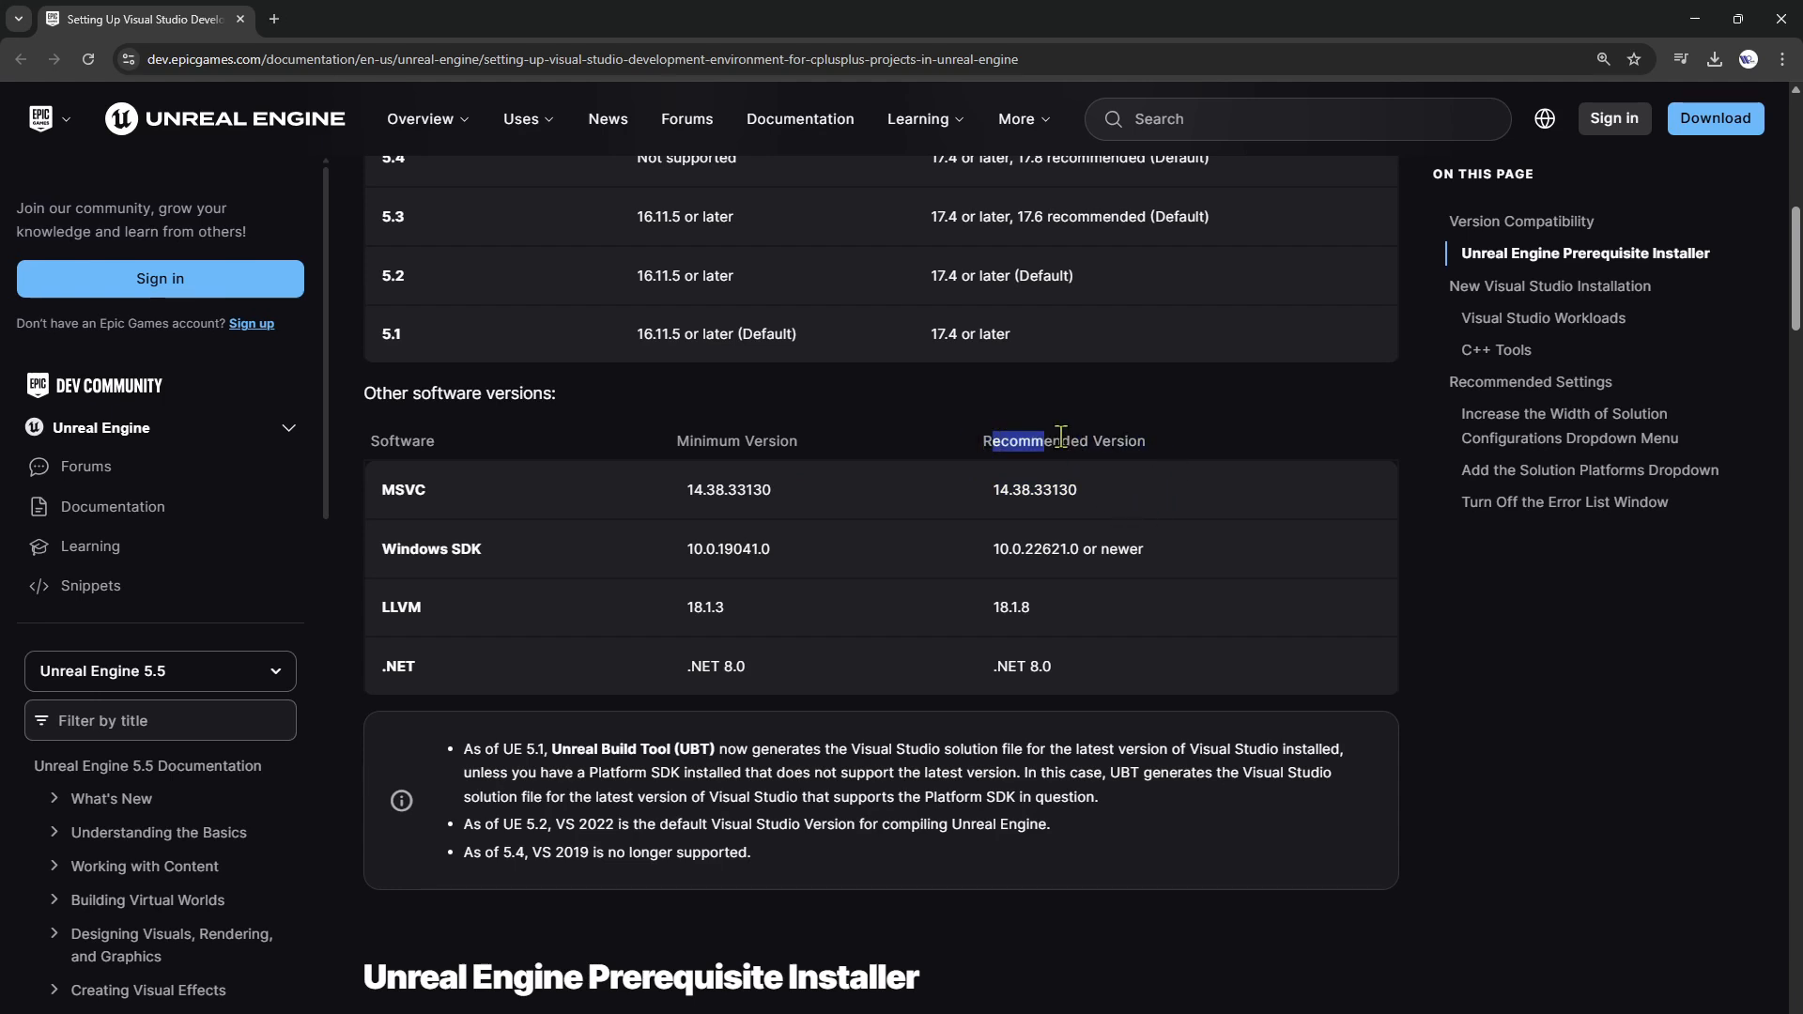
mouse_move(1202, 483)
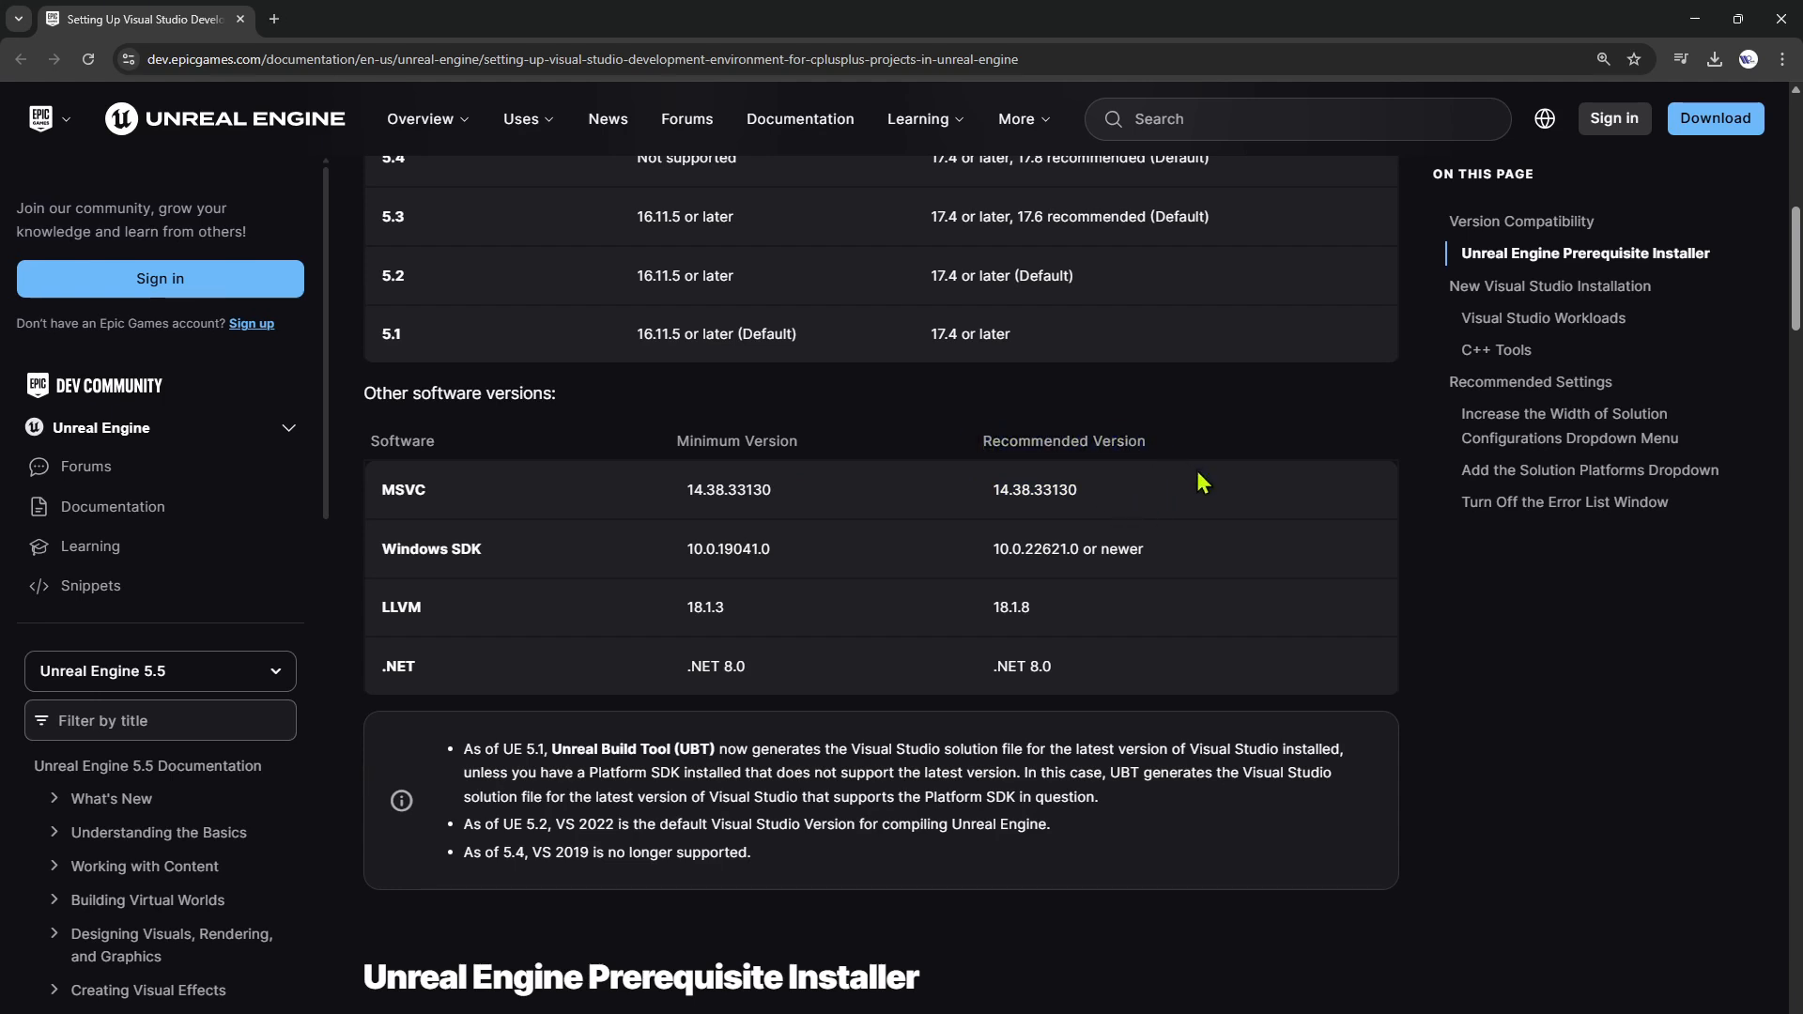
double_click(1034, 489)
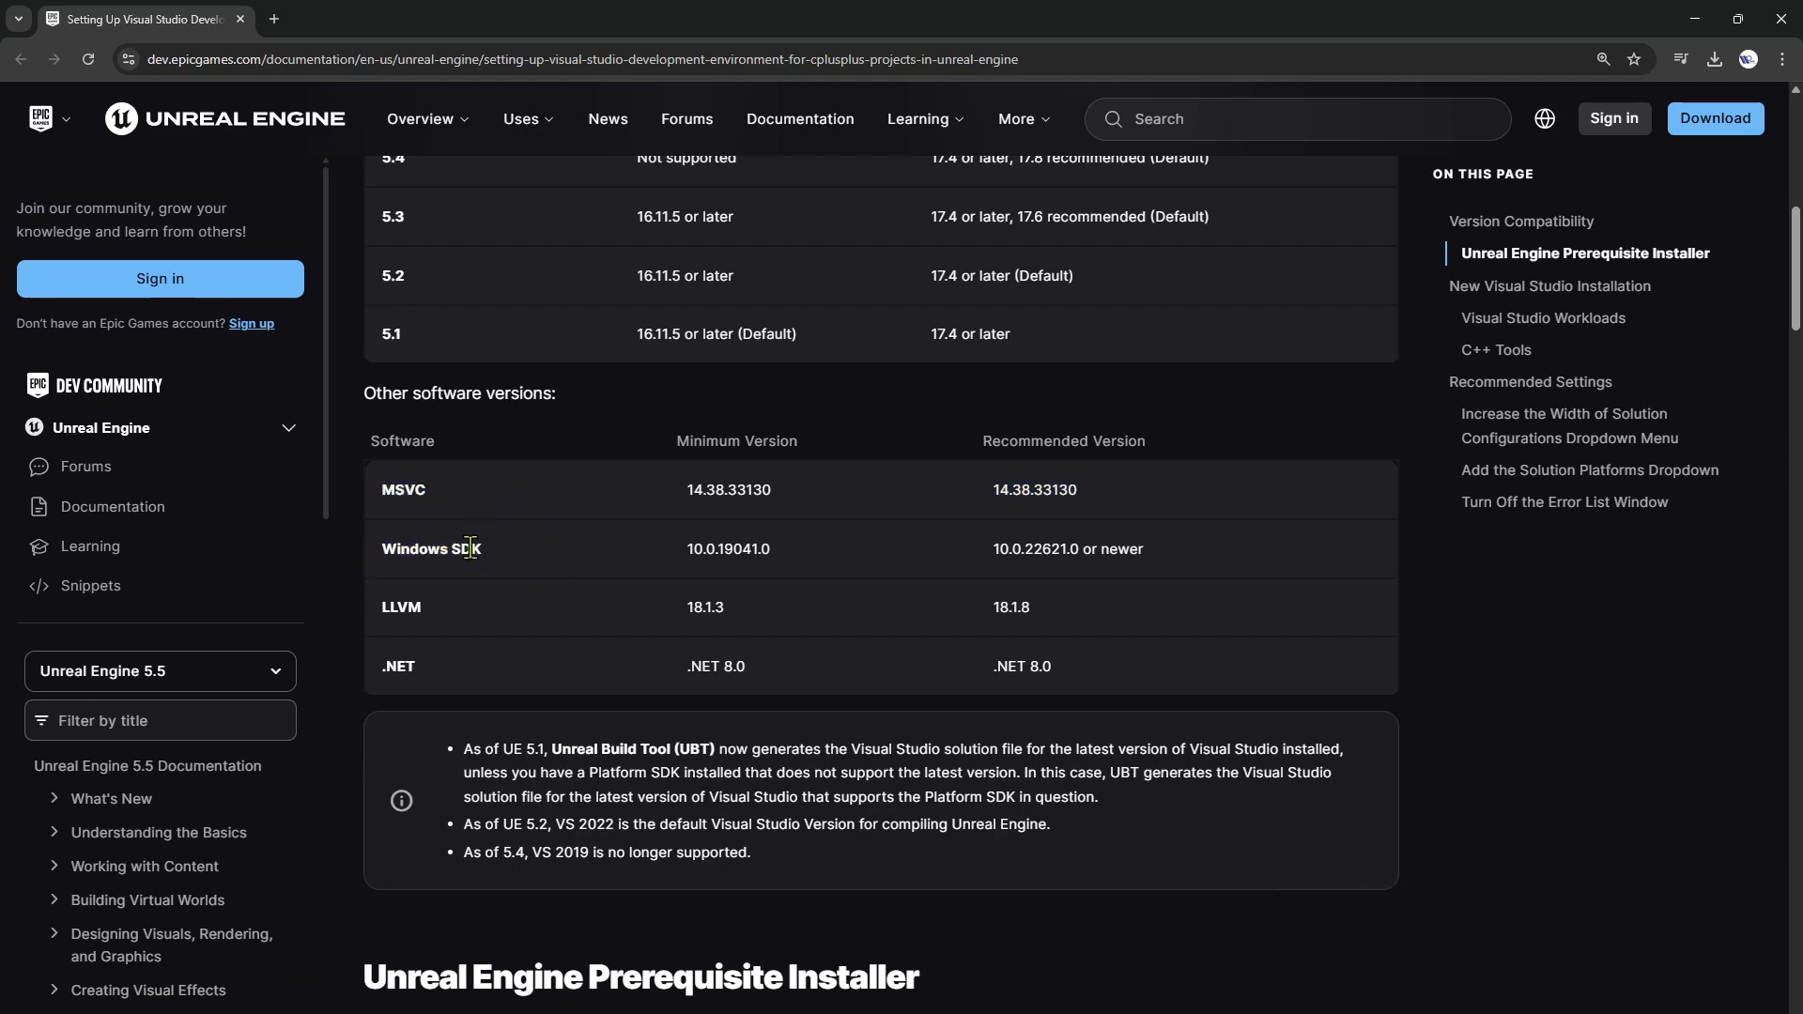
scroll("down", 3)
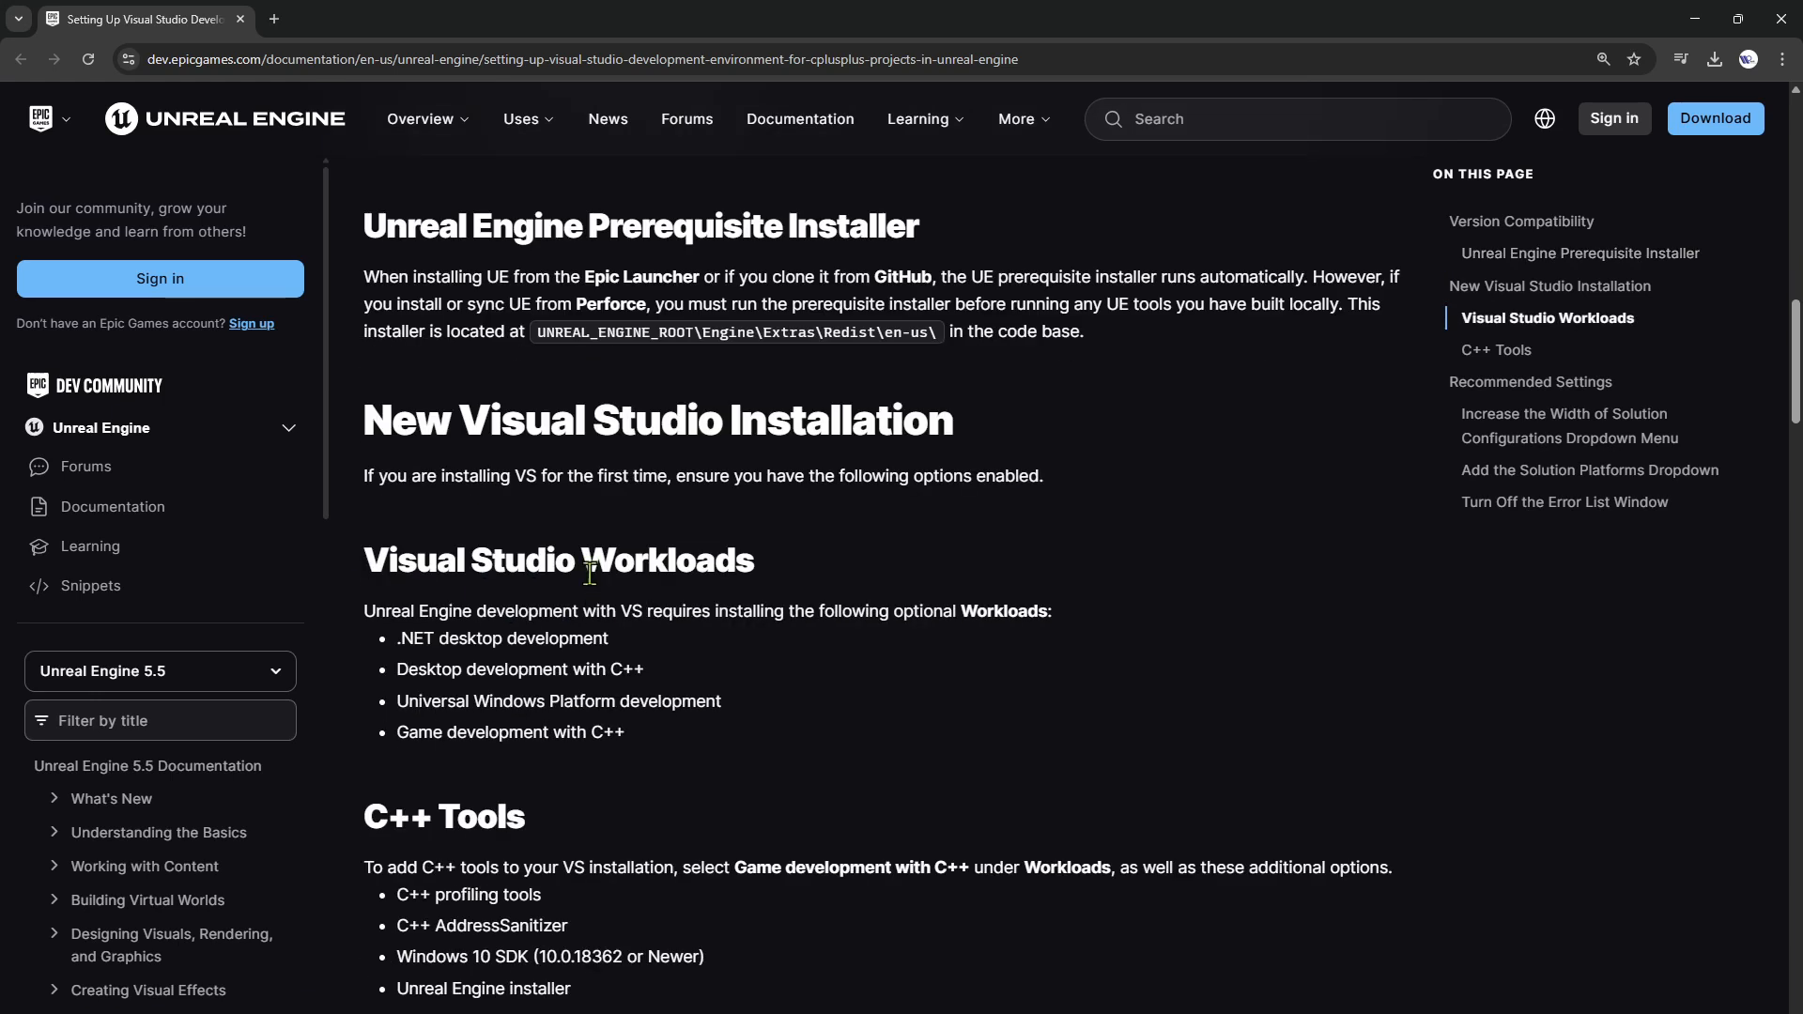
mouse_move(1055, 601)
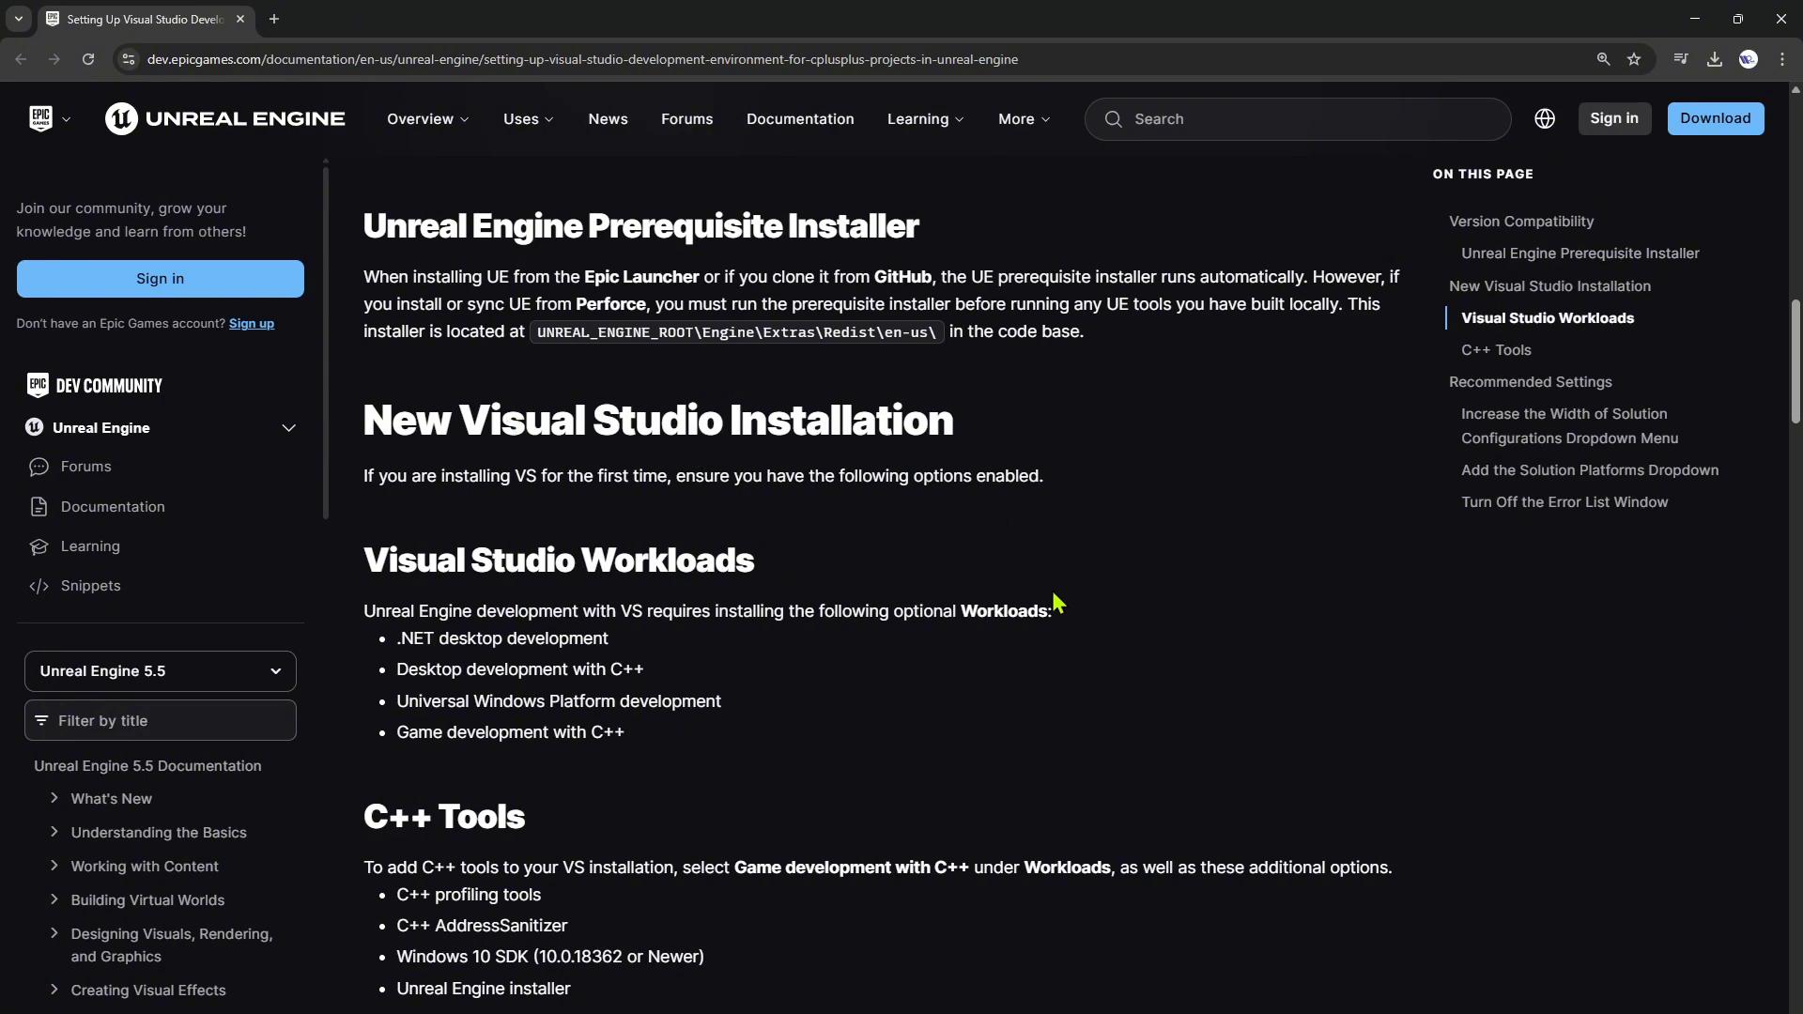
scroll("down", 3)
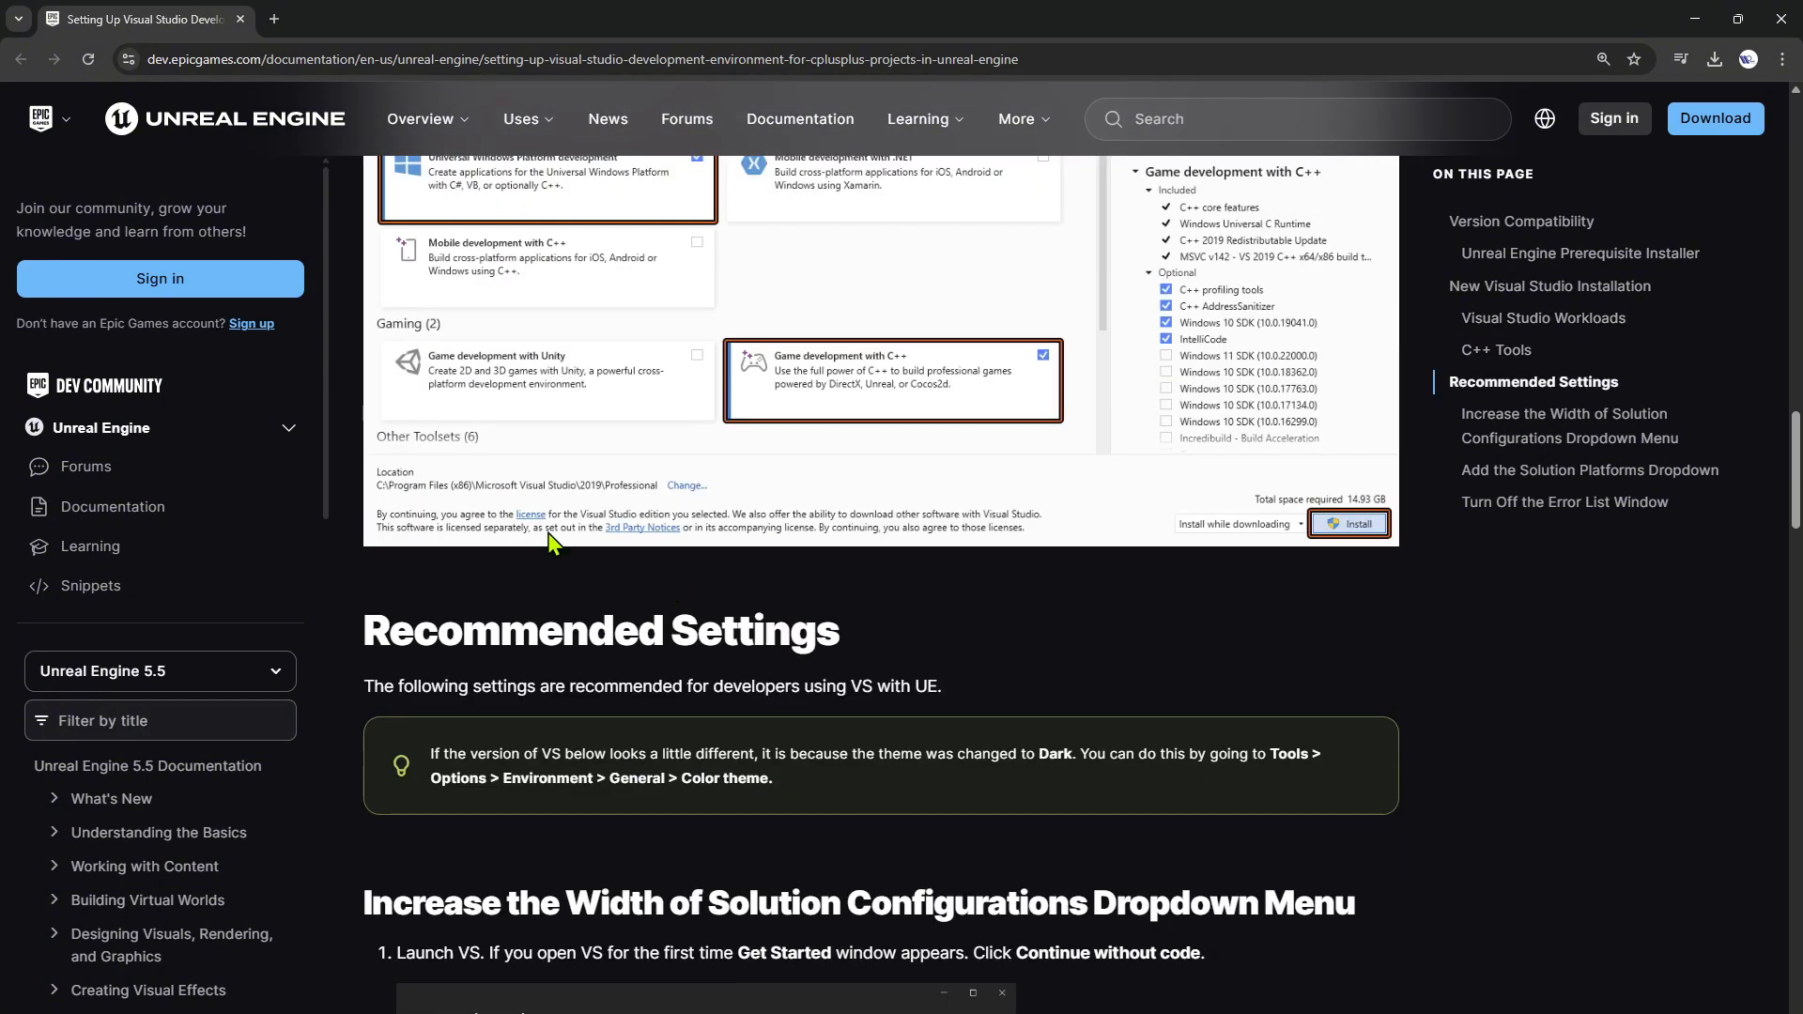
scroll("up", 3)
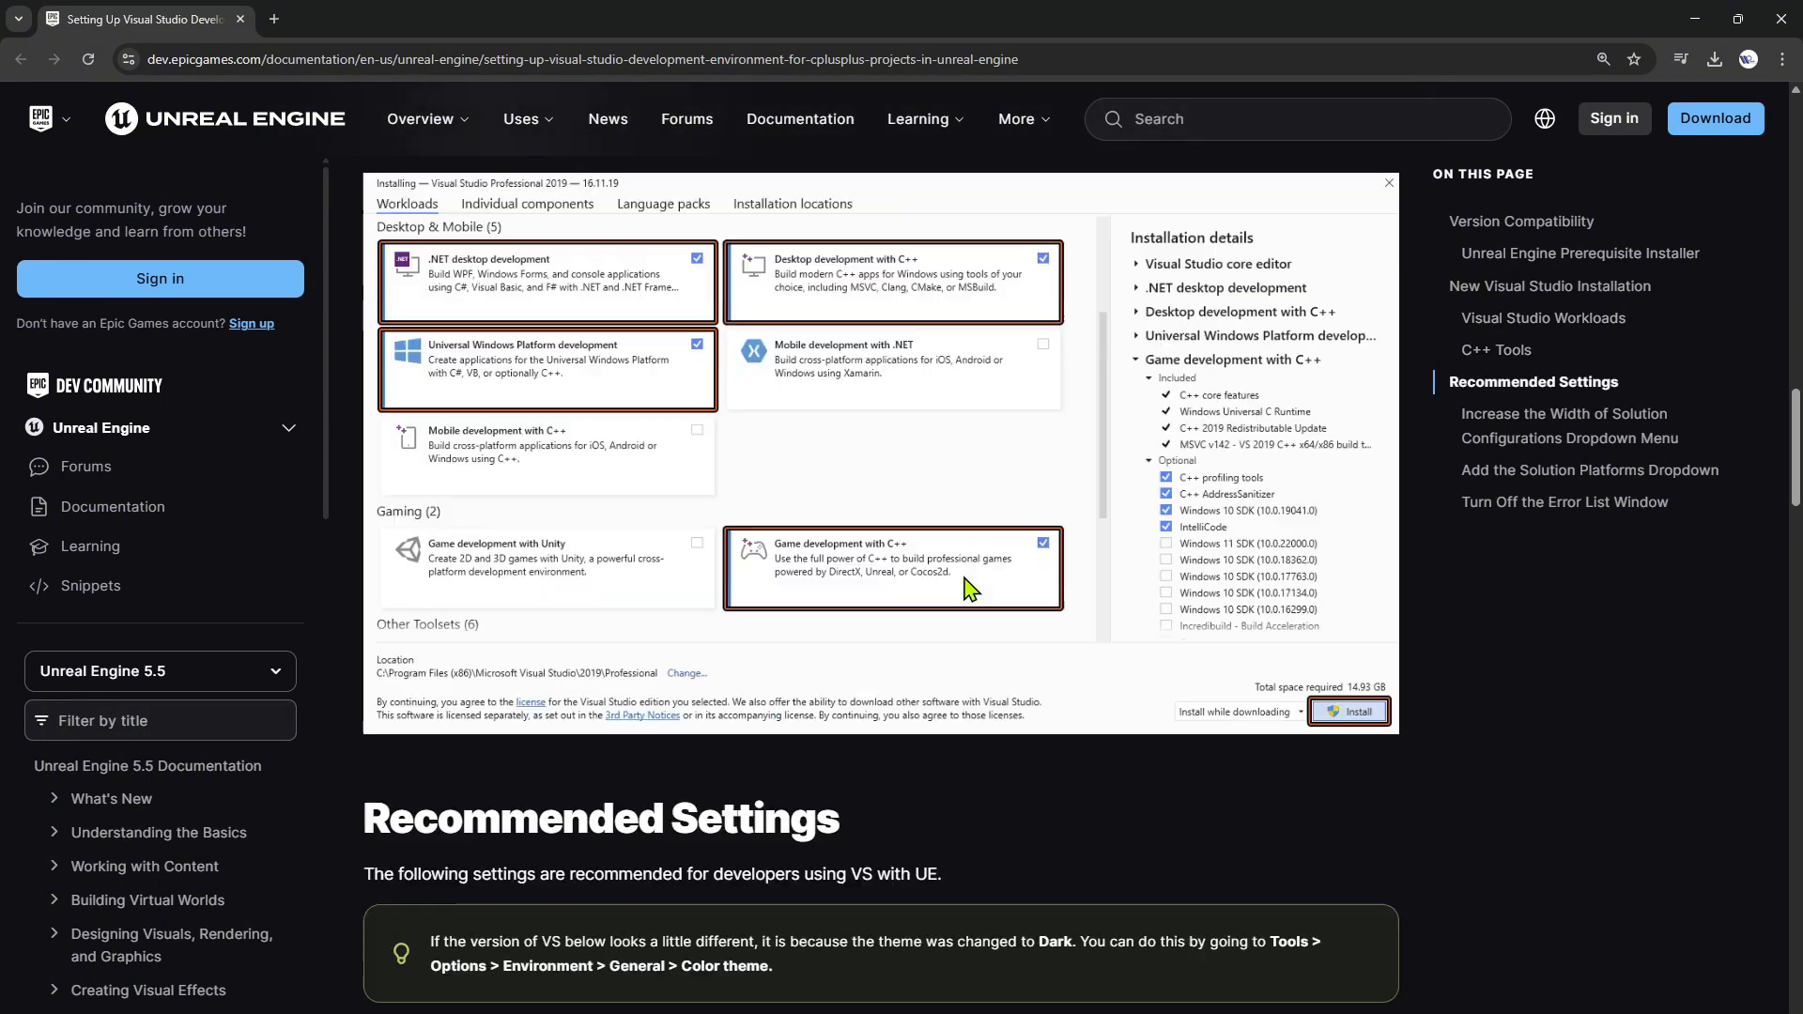
scroll("down", 3)
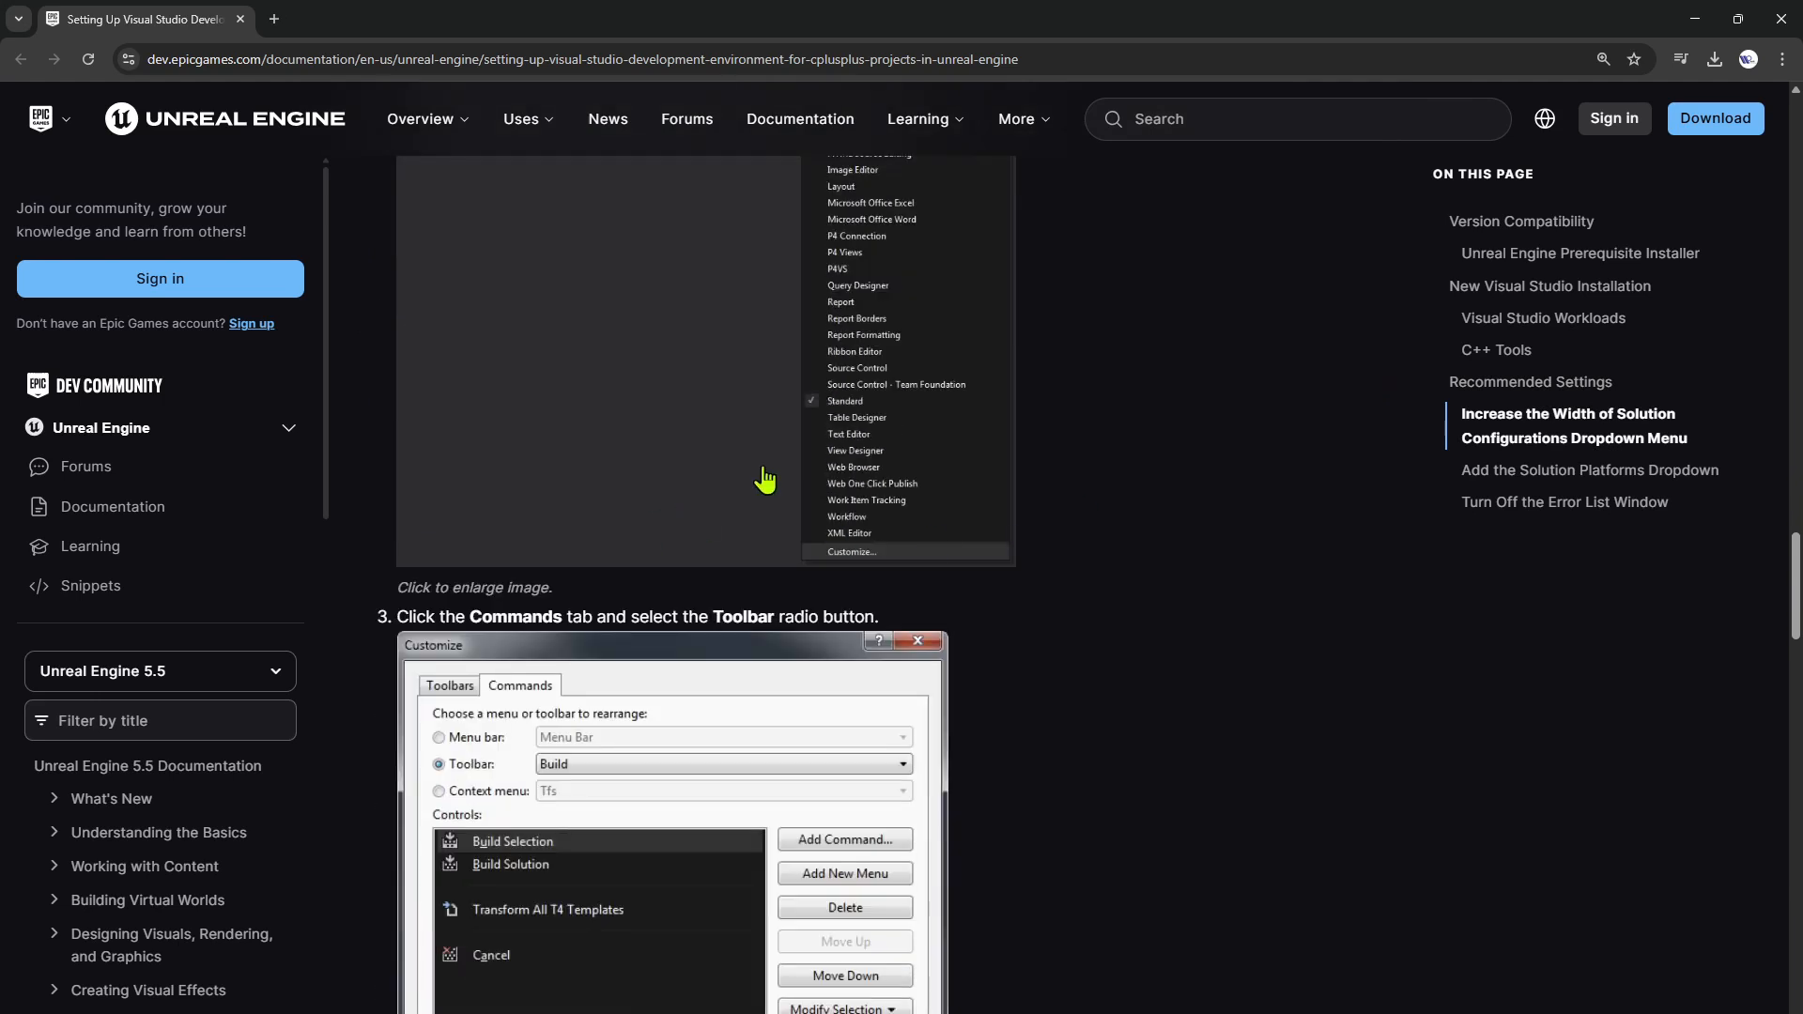
scroll("down", 3)
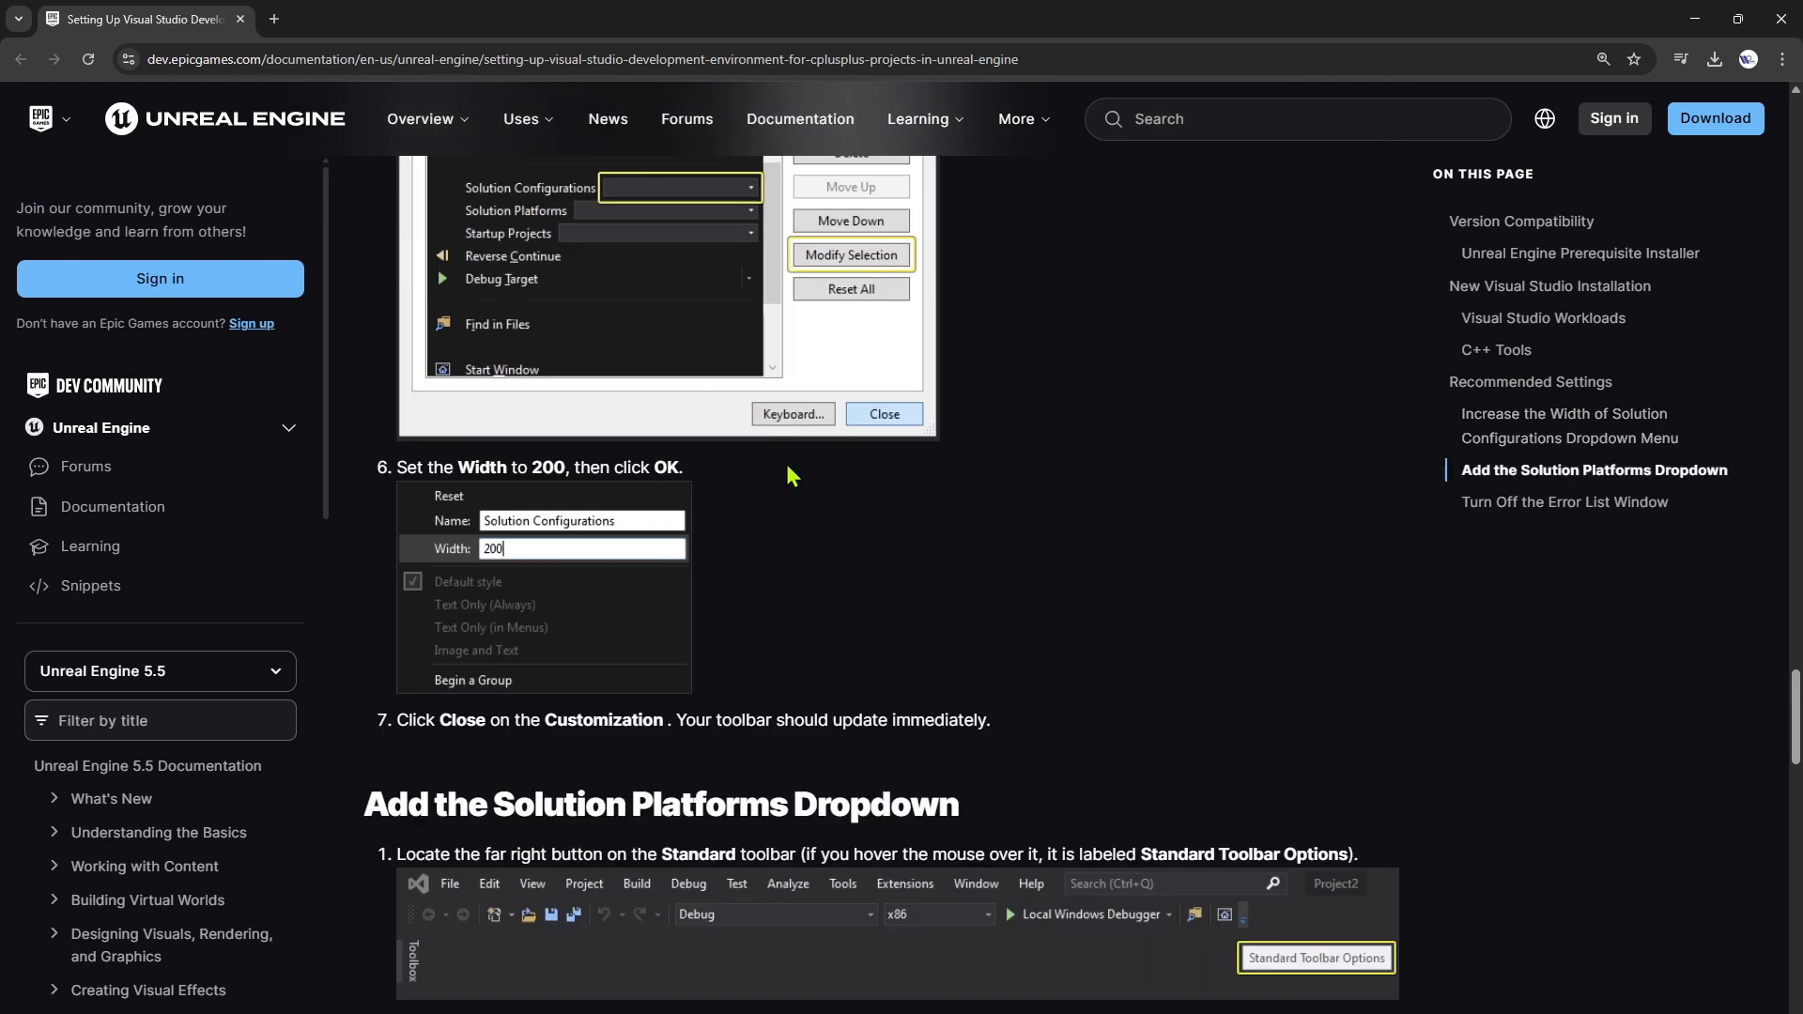
scroll("down", 3)
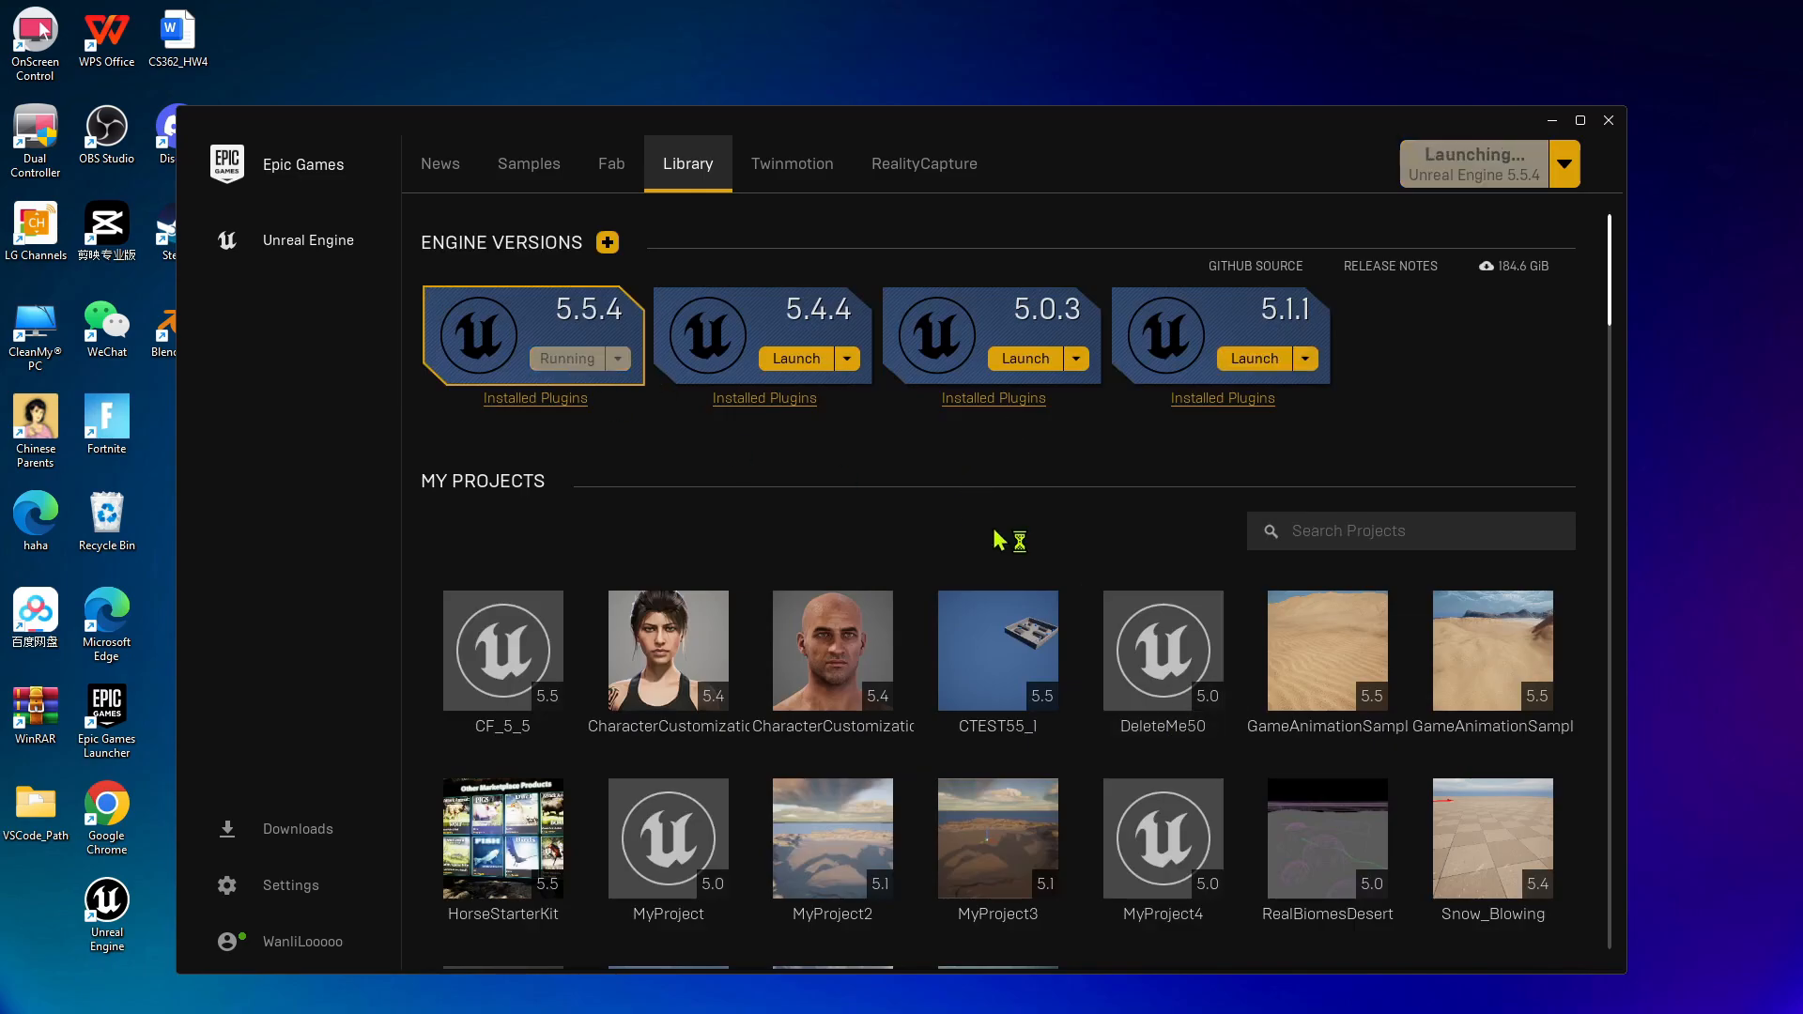
Launch Unreal Engine 5.5.4 from the Epic Games Launcher Library.
scroll("down", 3)
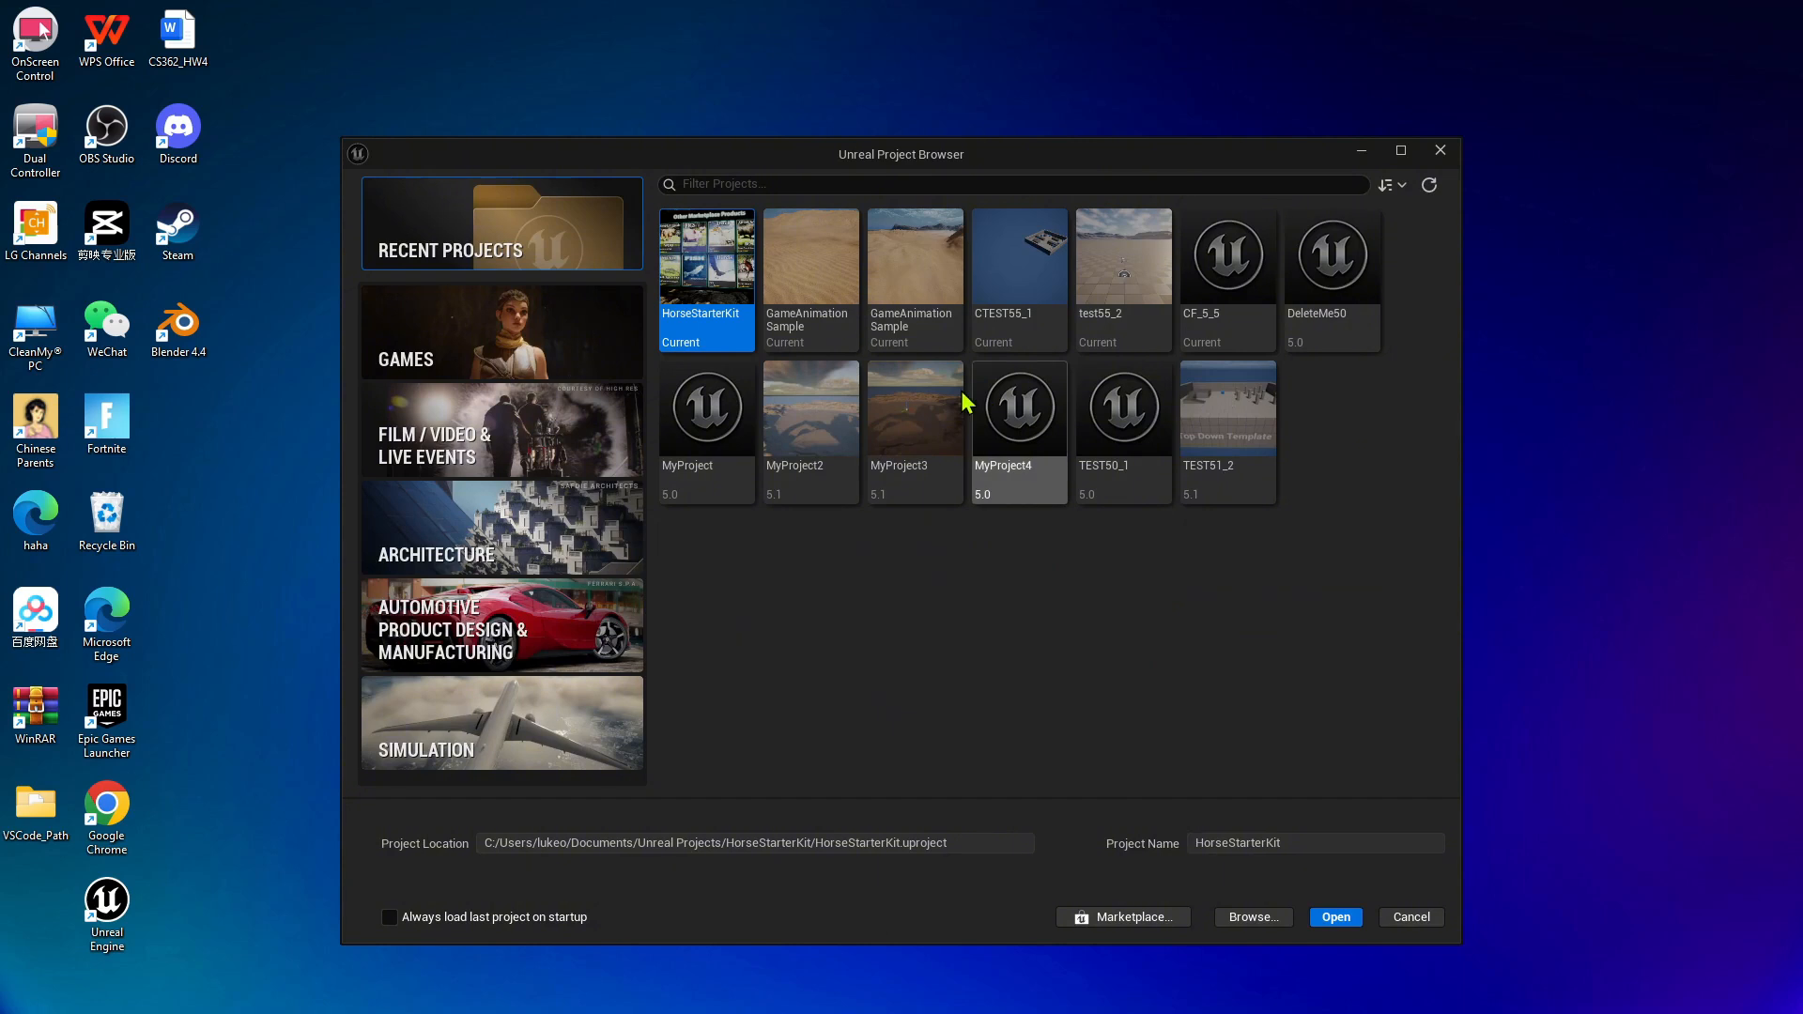
Create a blank C++ Games project named TEST55_3.
left_click(501, 332)
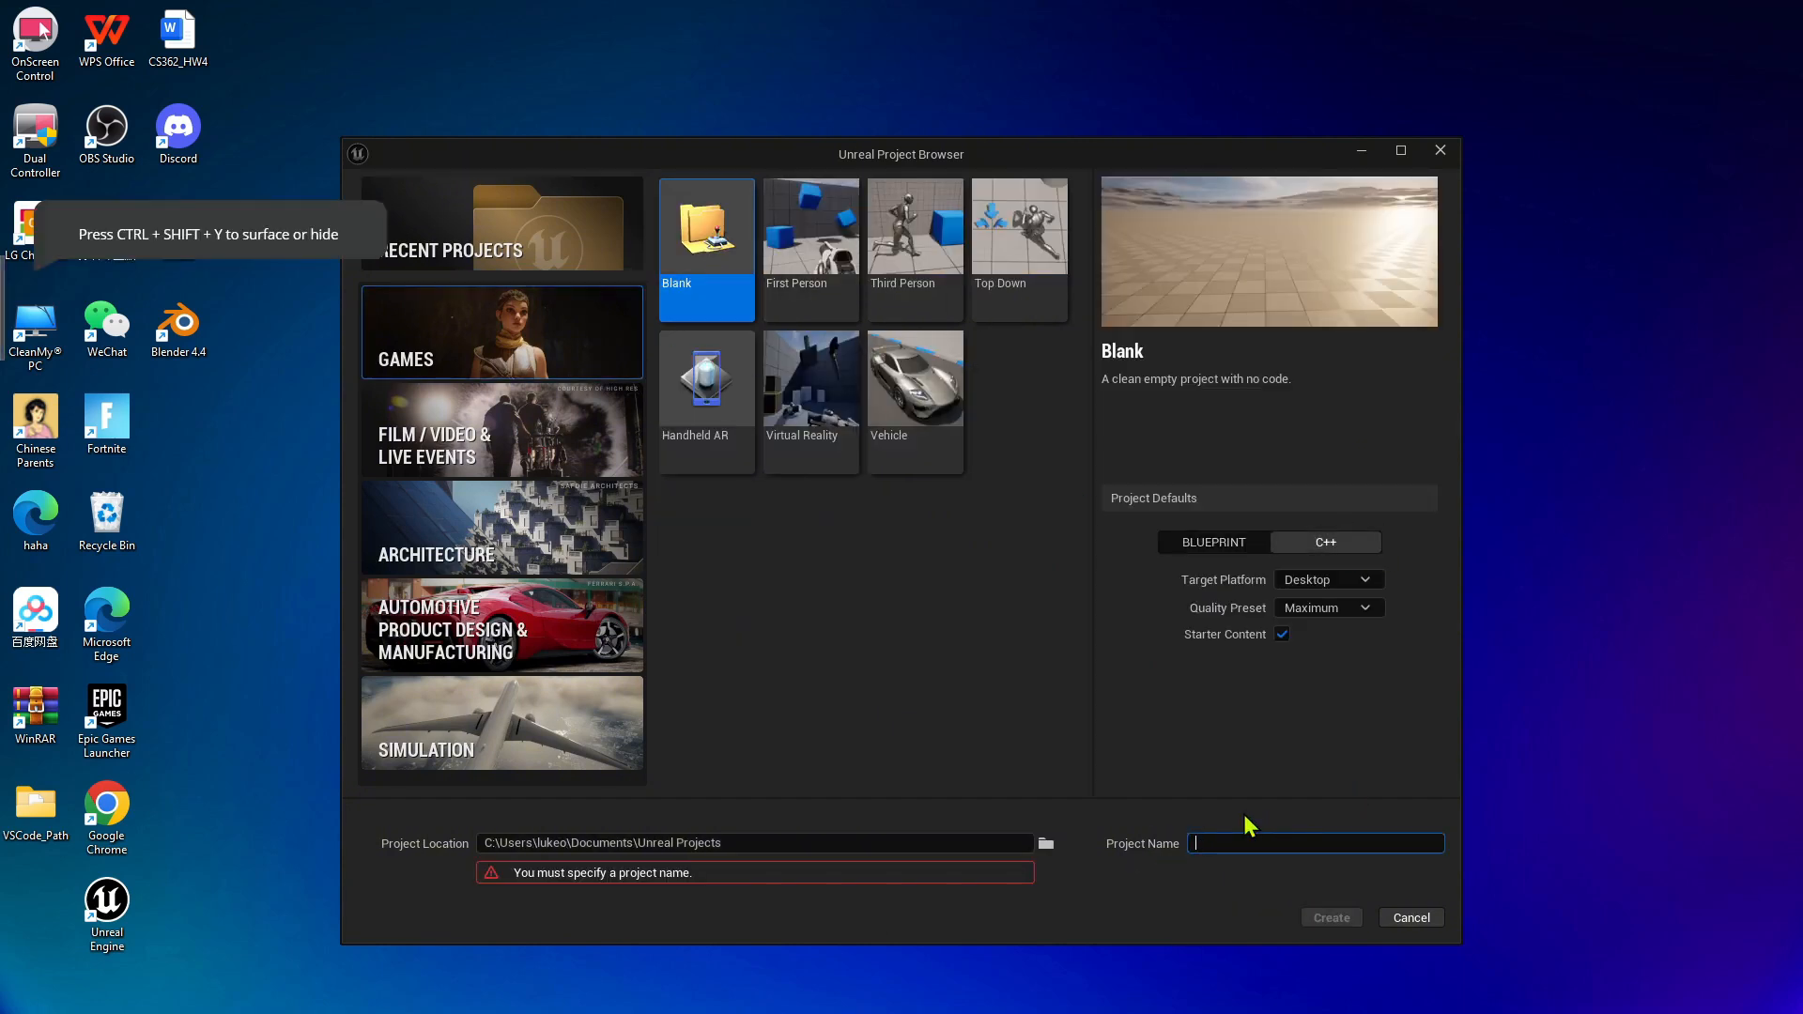
type("TEST55_3")
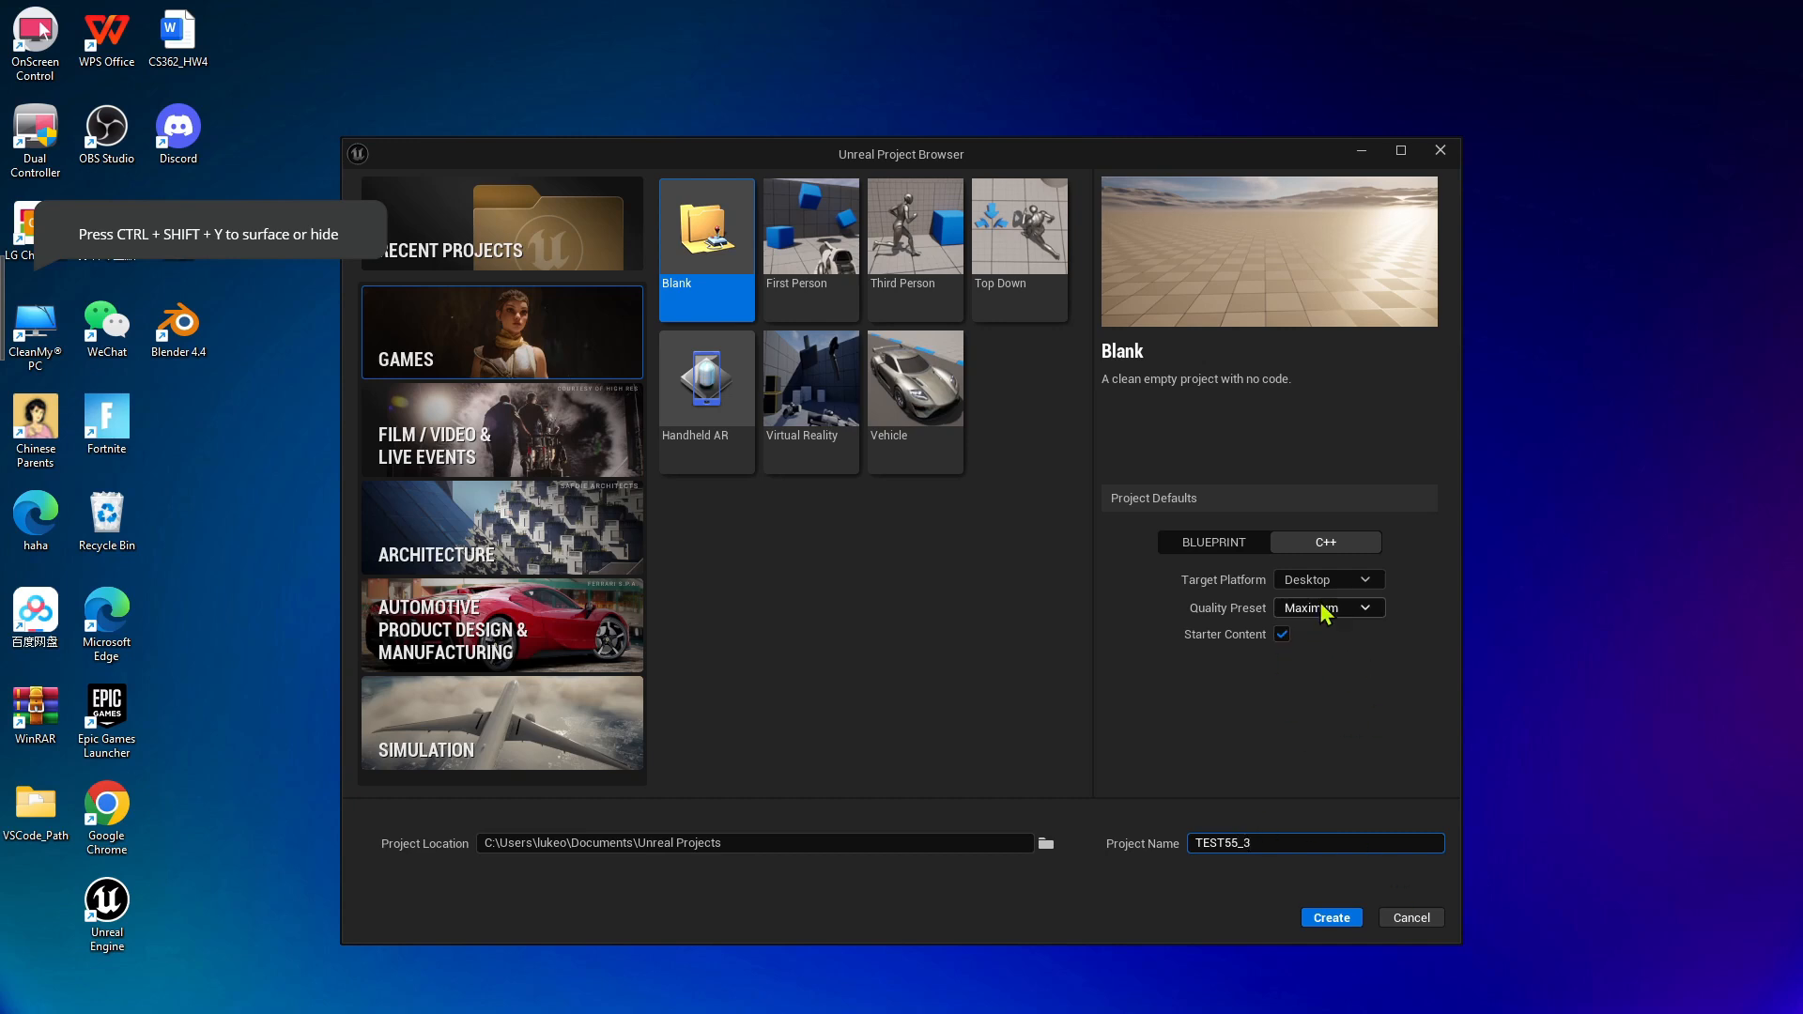
left_click(1331, 916)
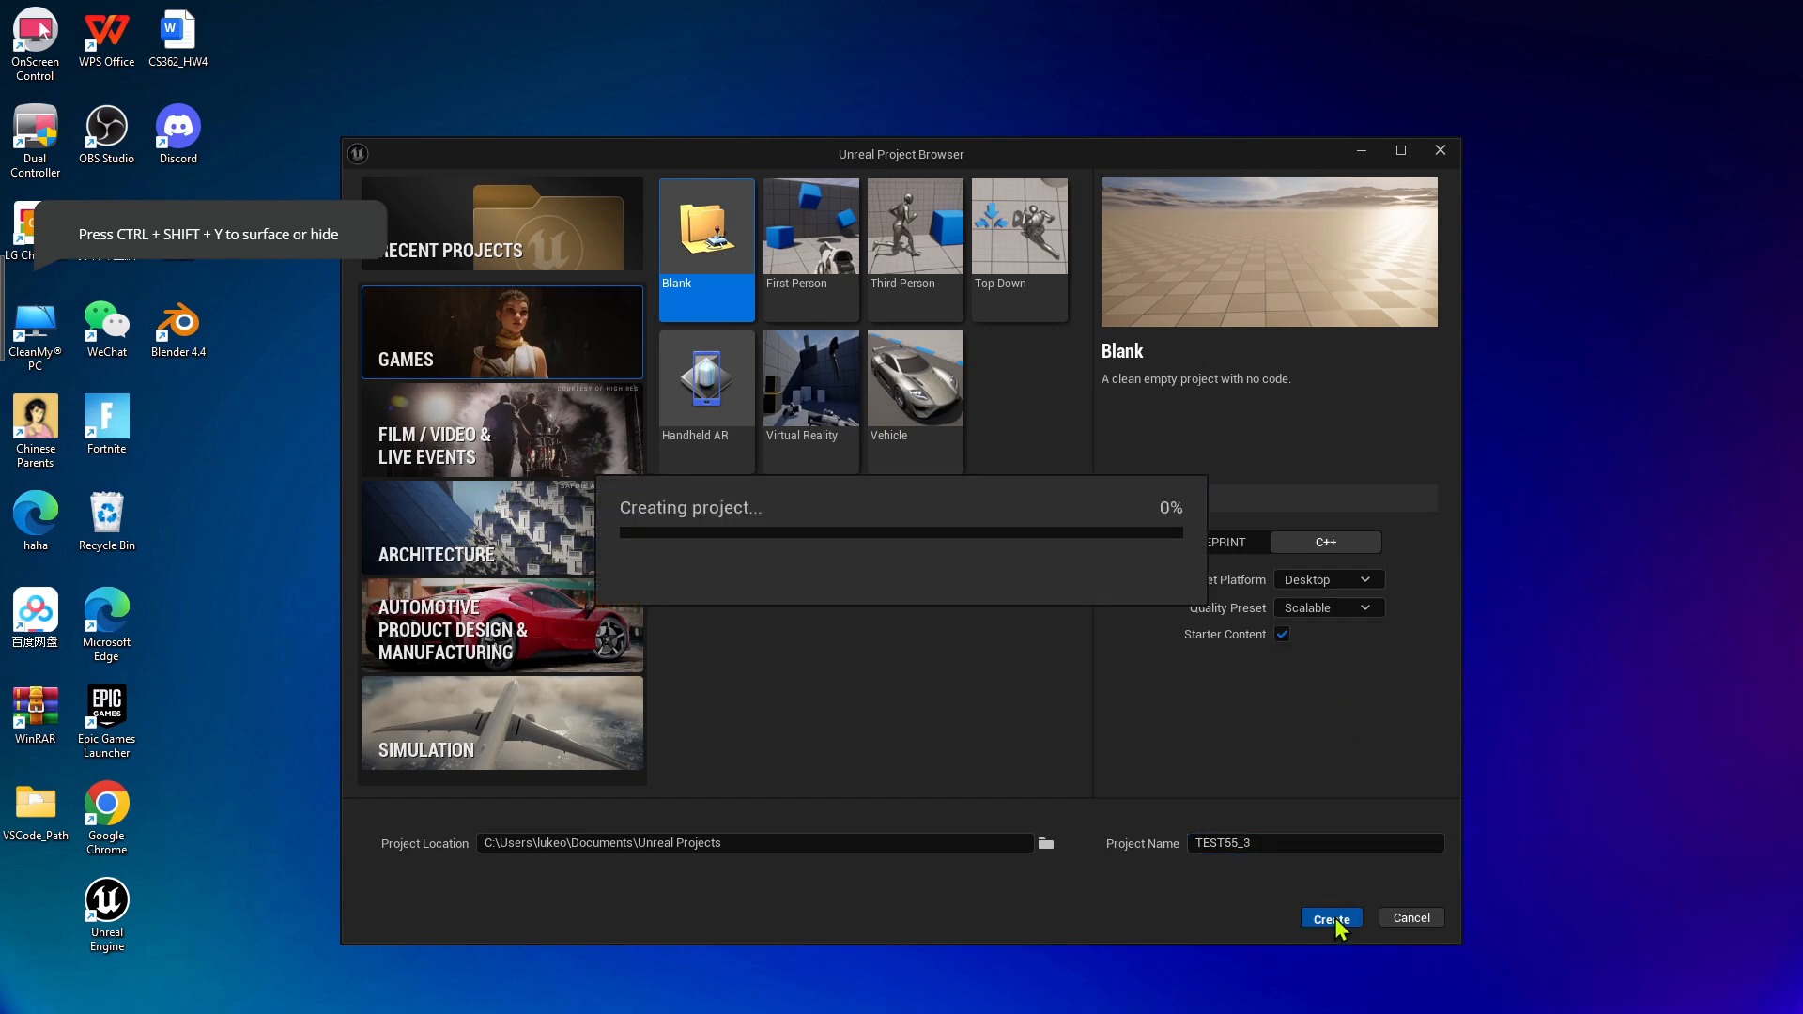
mouse_move(873, 620)
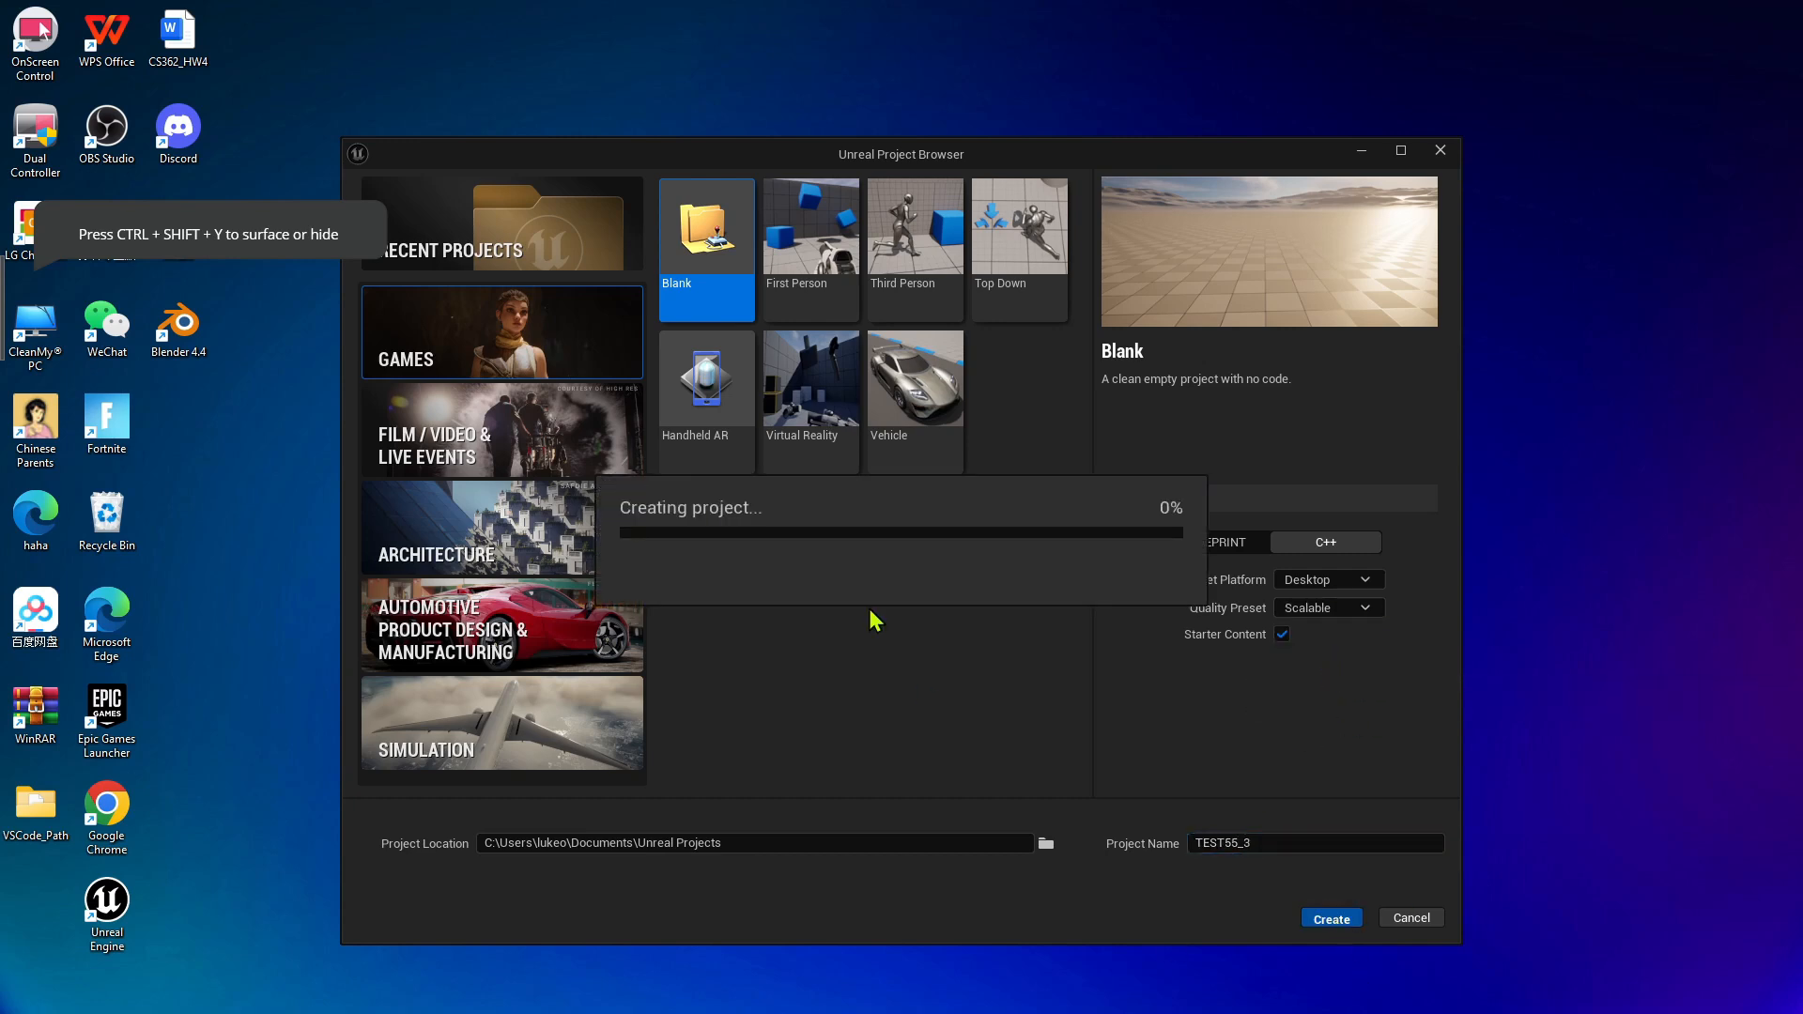
mouse_move(978, 557)
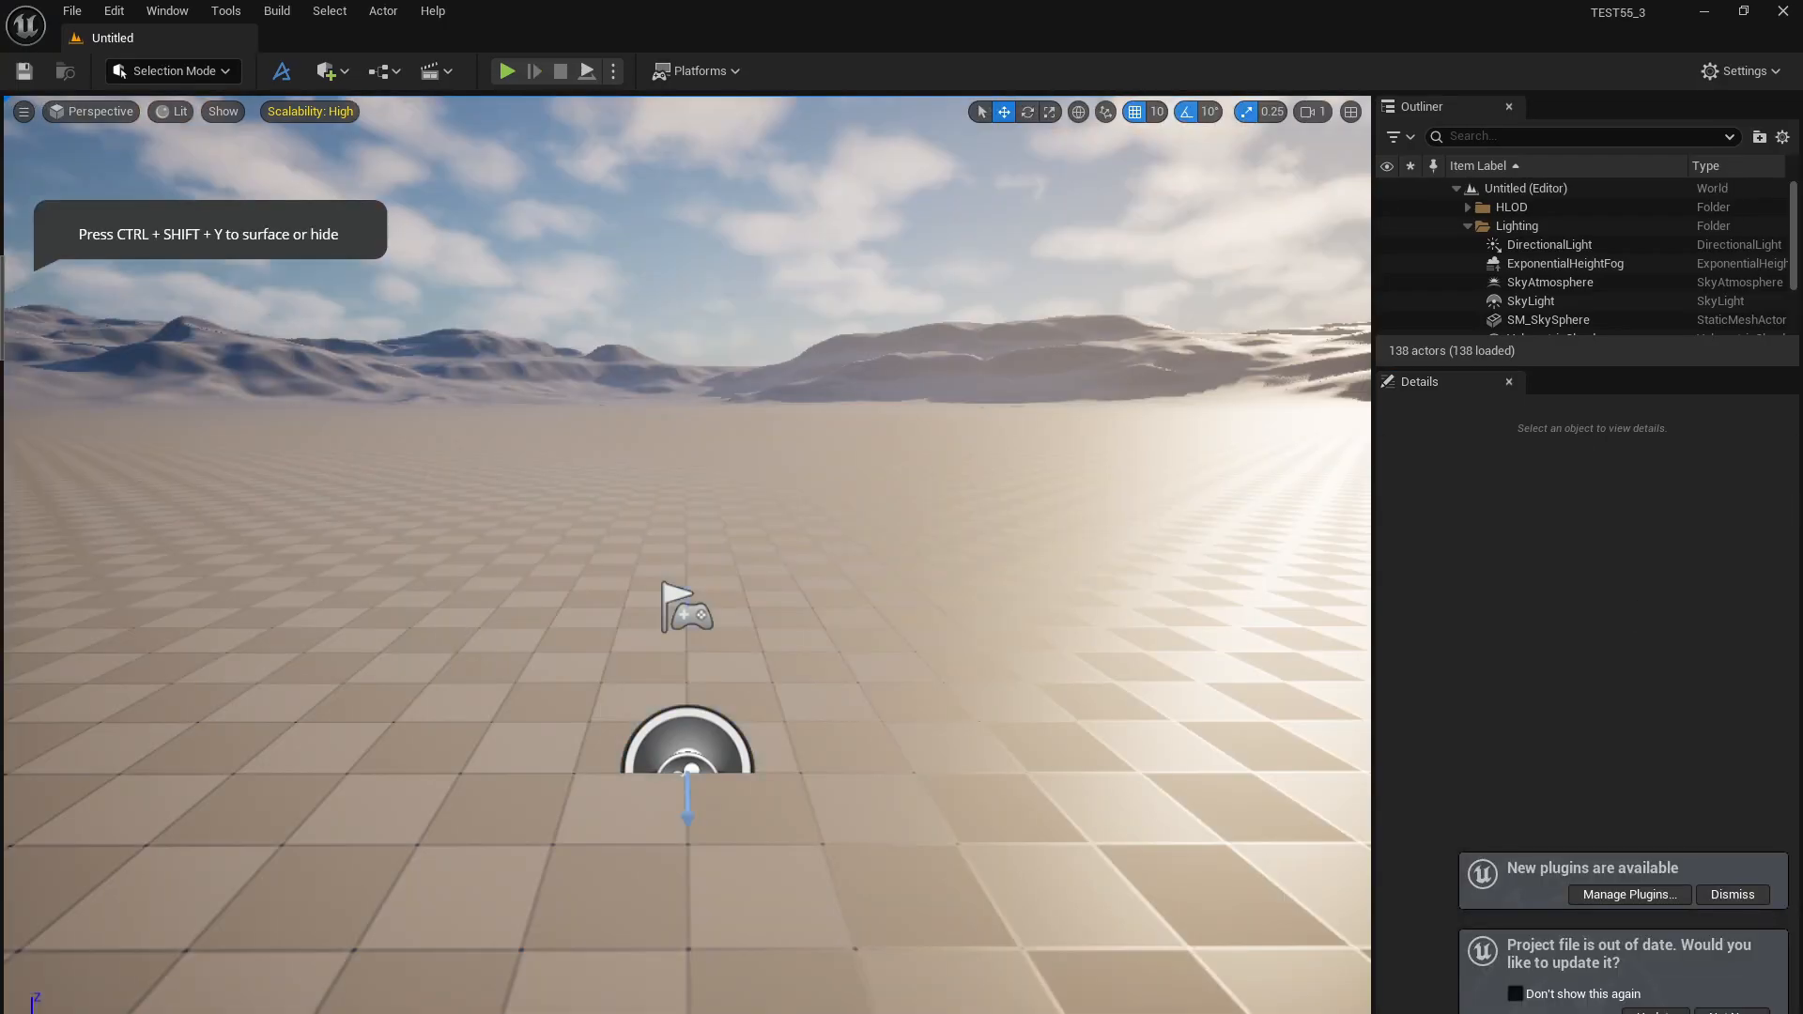
mouse_move(926, 394)
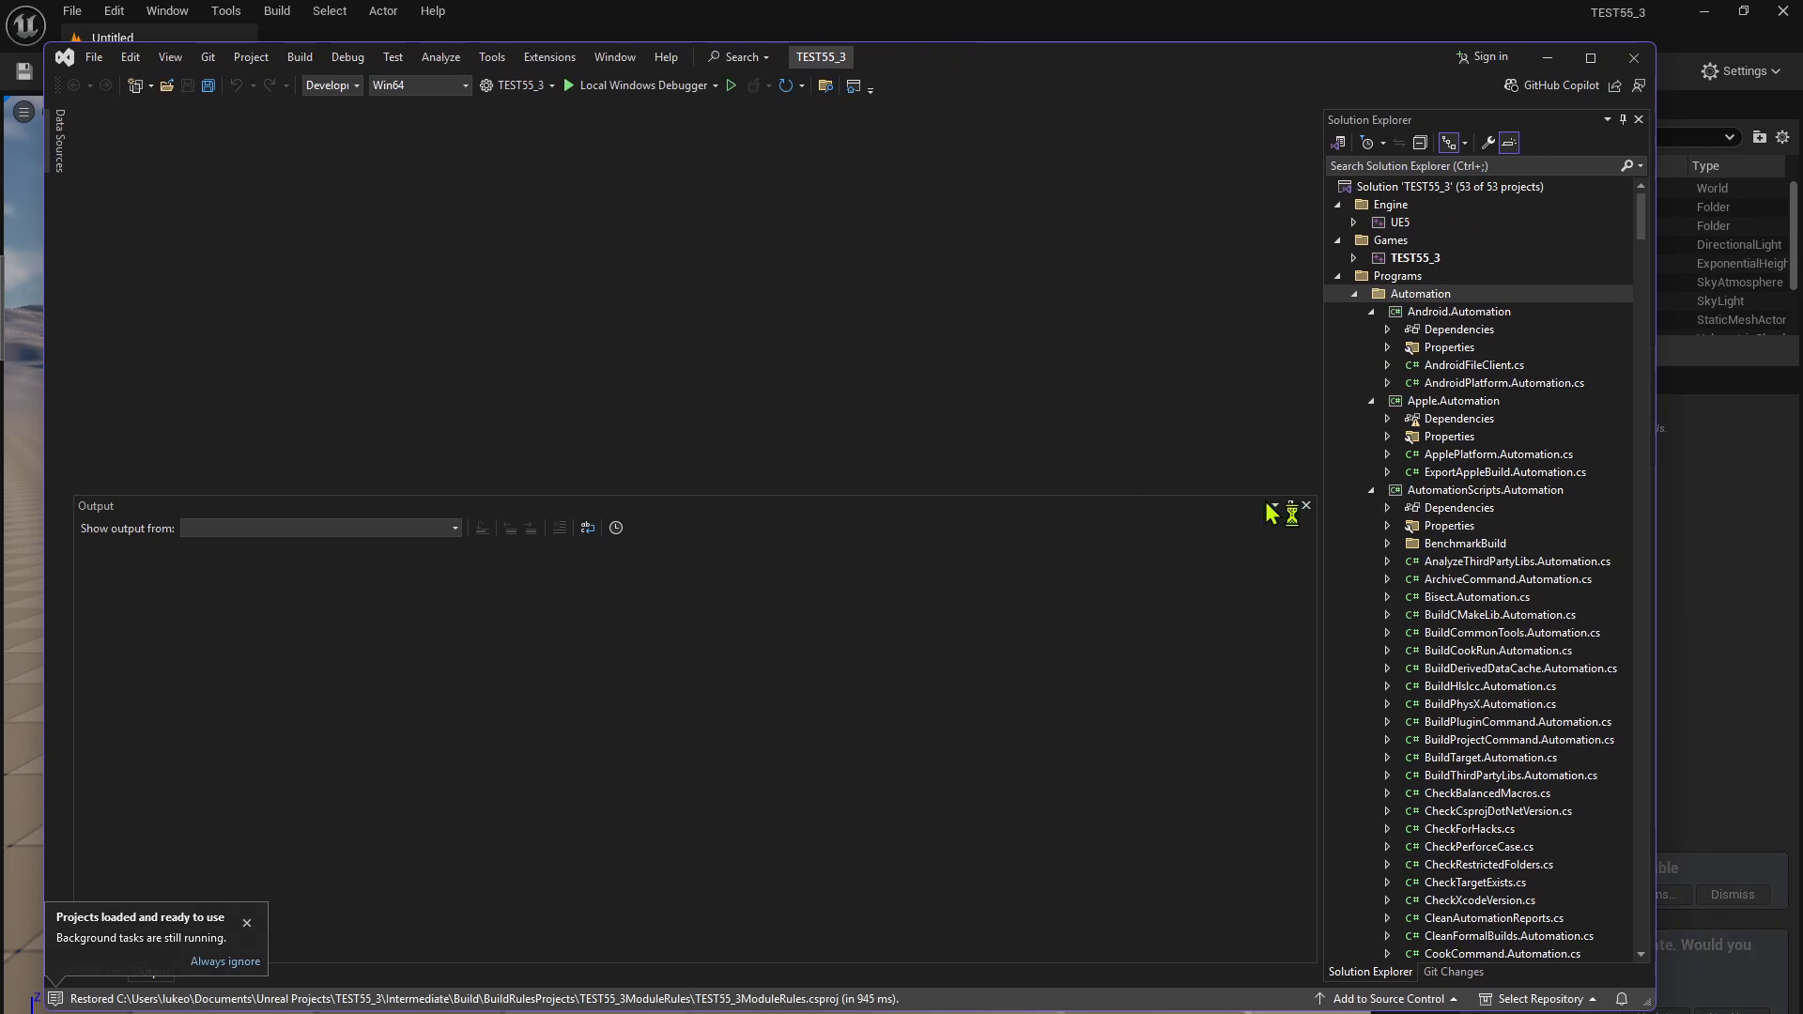
Collapse the Programs > Automation group in the TEST55_3 Solution Explorer.
left_click(1354, 294)
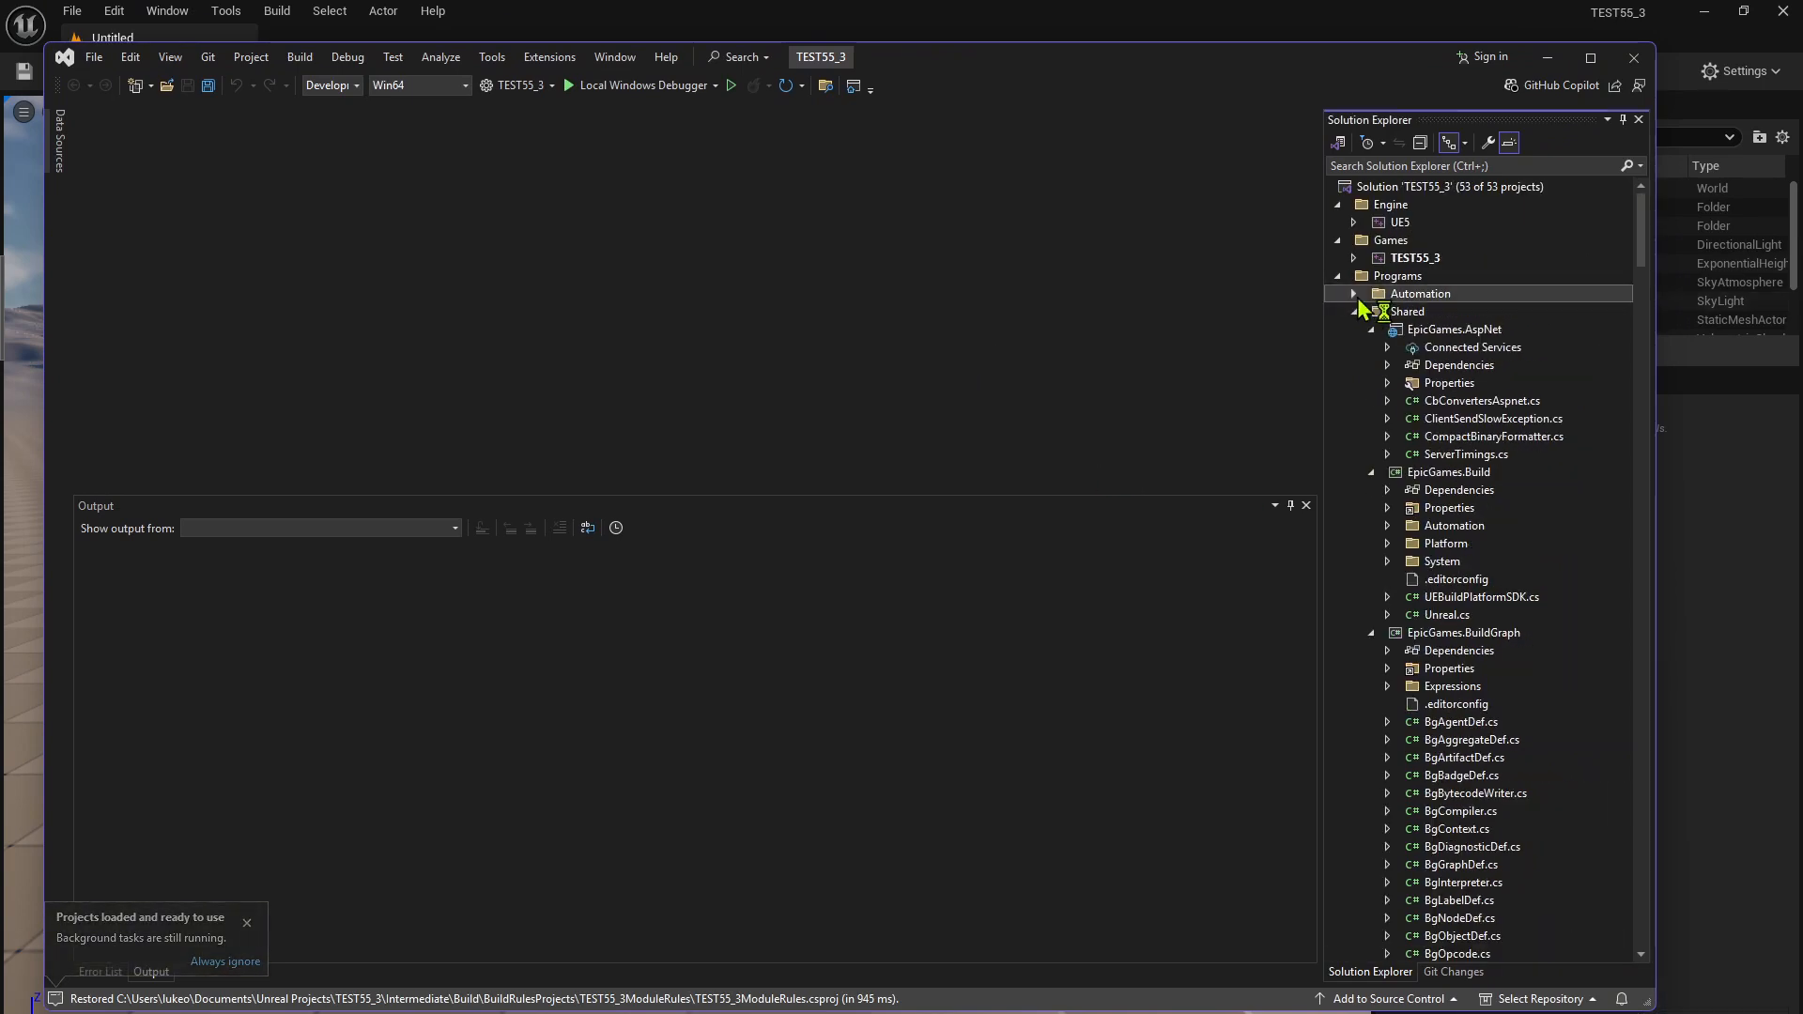